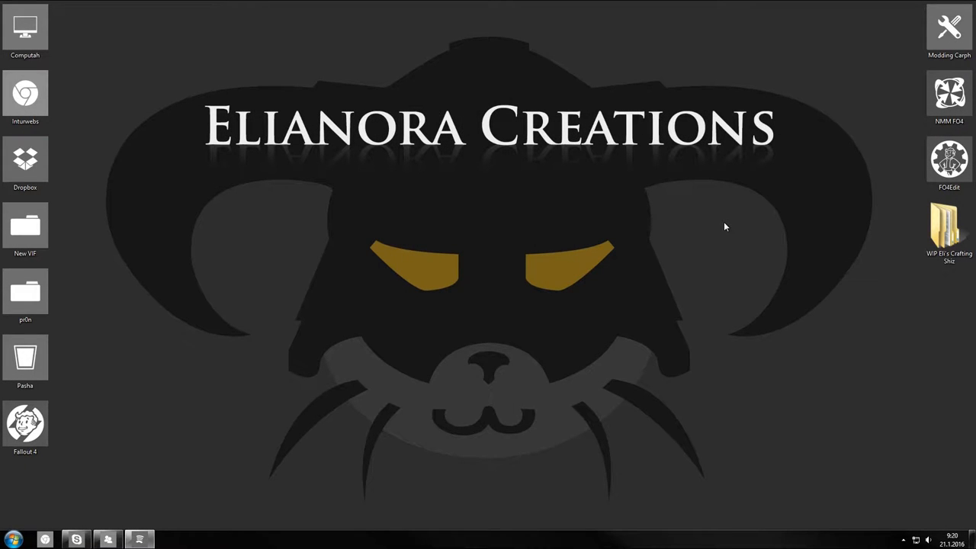
pyautogui.moveTo(729, 204)
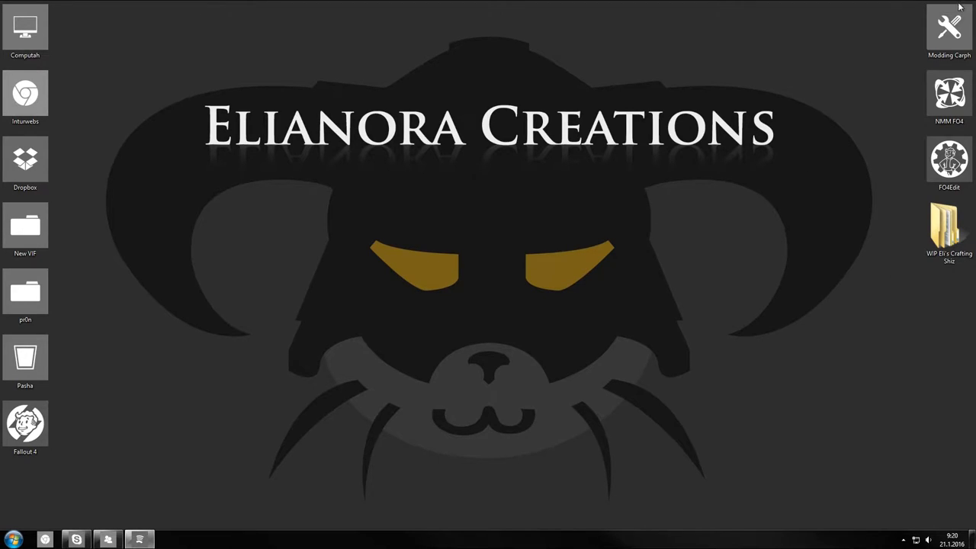
# - From the file requirements popup, go to the Armor and Weapon Keywords Community Resource mod page
pyautogui.click(949, 160)
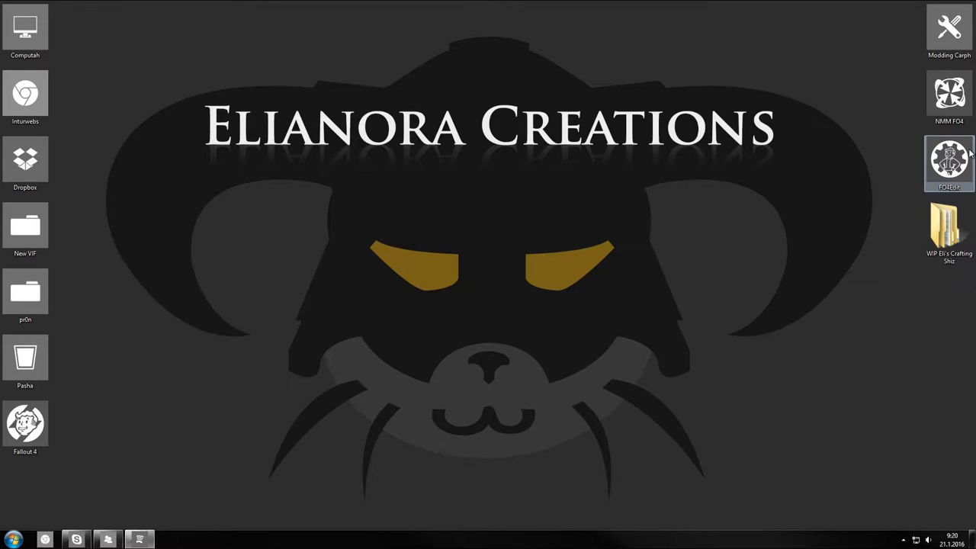
pyautogui.moveTo(608, 393)
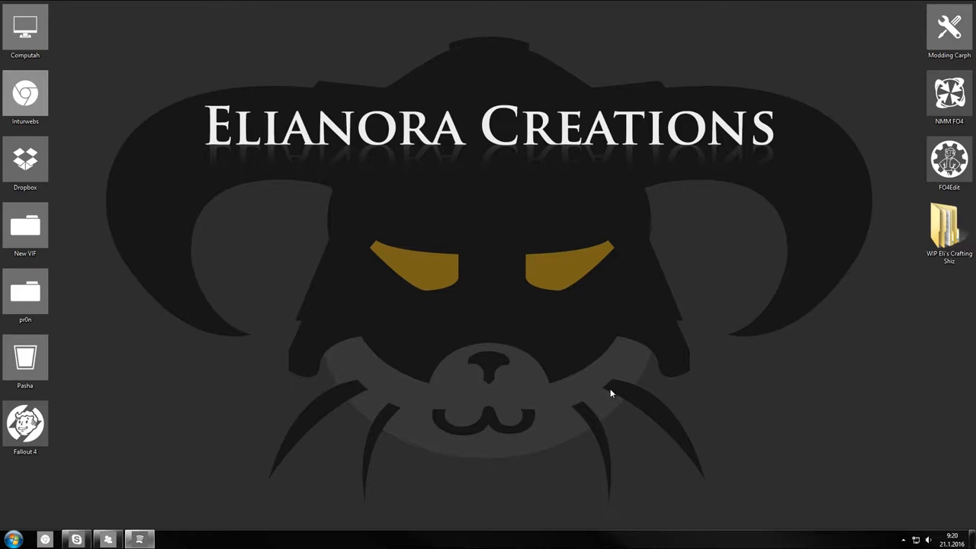
pyautogui.moveTo(827, 278)
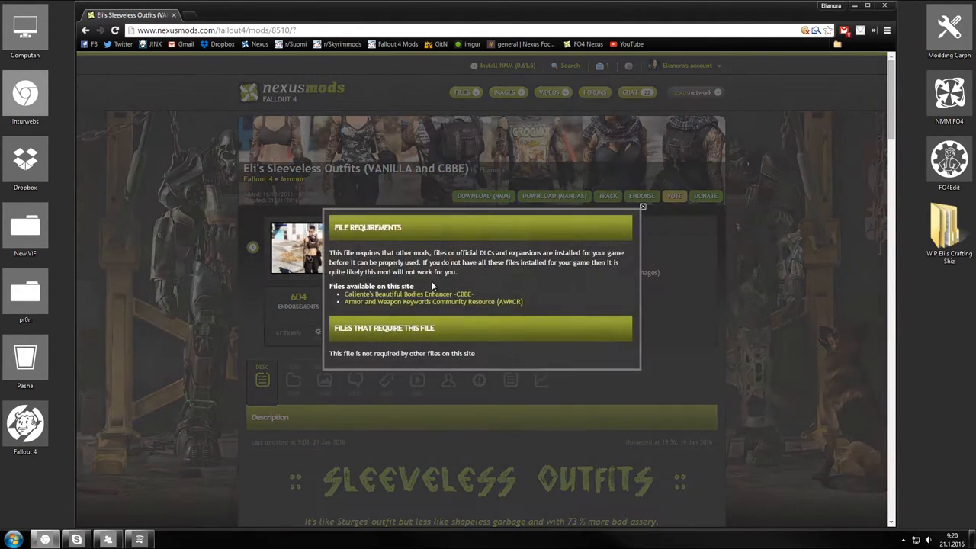
pyautogui.moveTo(433, 302)
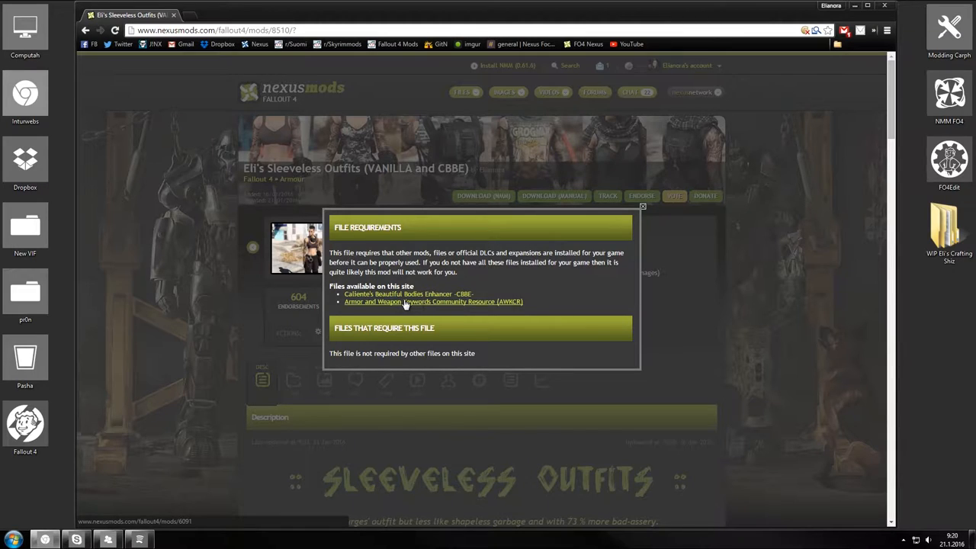
pyautogui.click(433, 302)
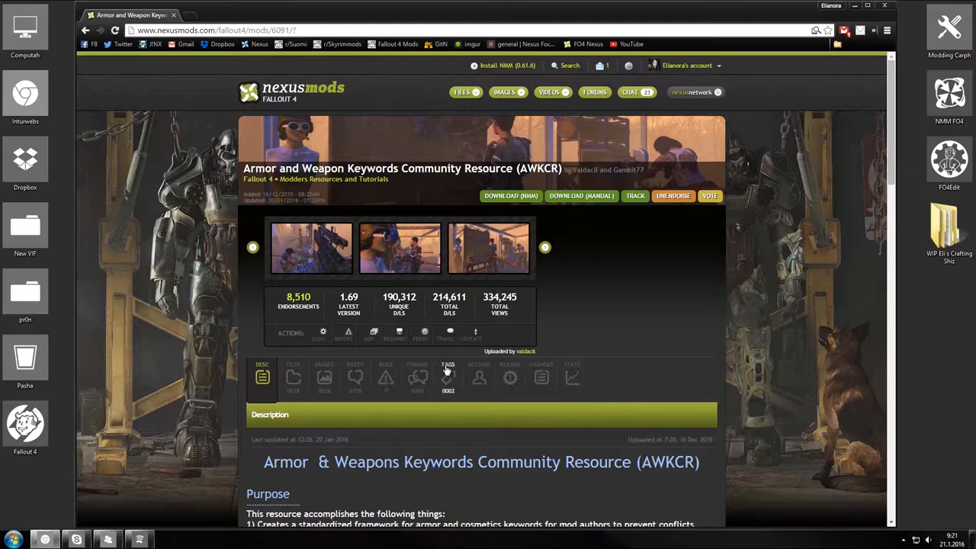
pyautogui.moveTo(476, 333)
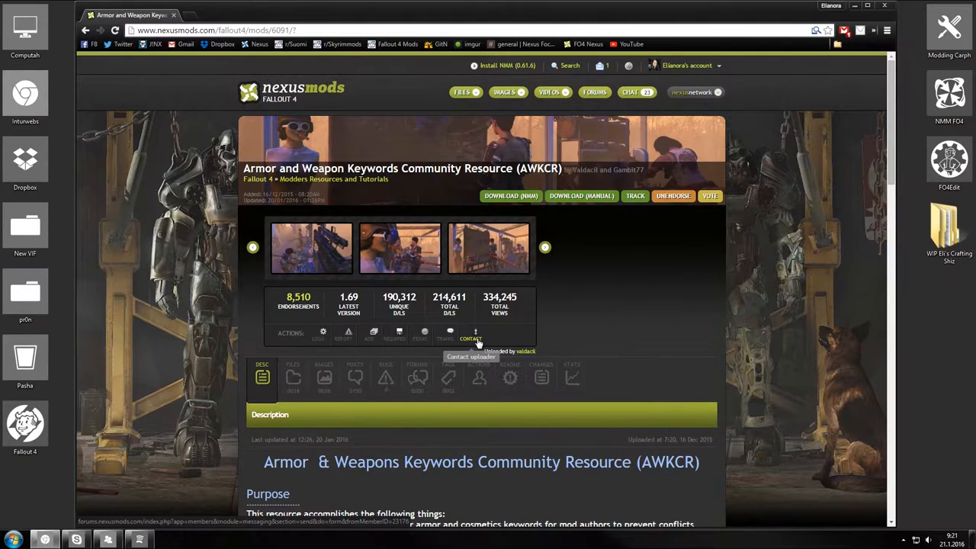
pyautogui.moveTo(545, 323)
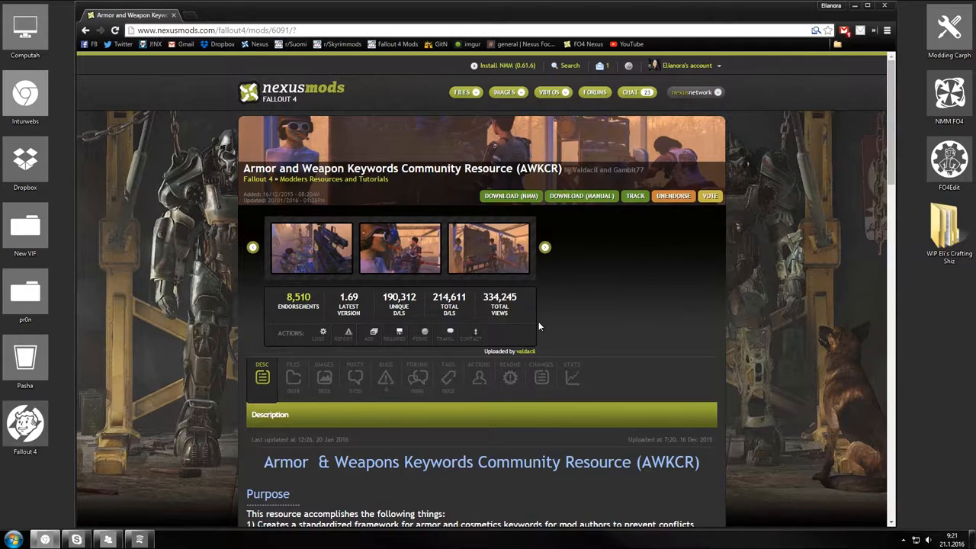
pyautogui.moveTo(805, 125)
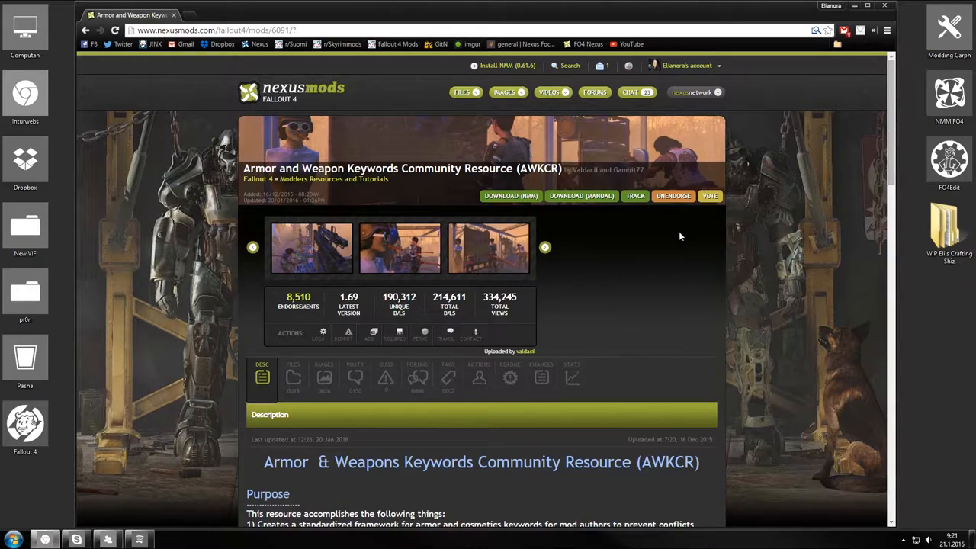
pyautogui.moveTo(673, 298)
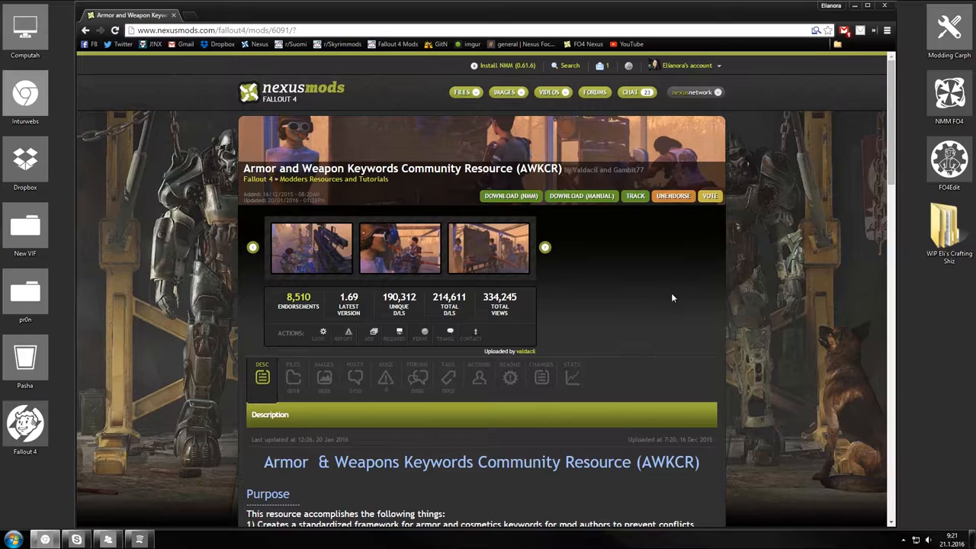
pyautogui.moveTo(668, 301)
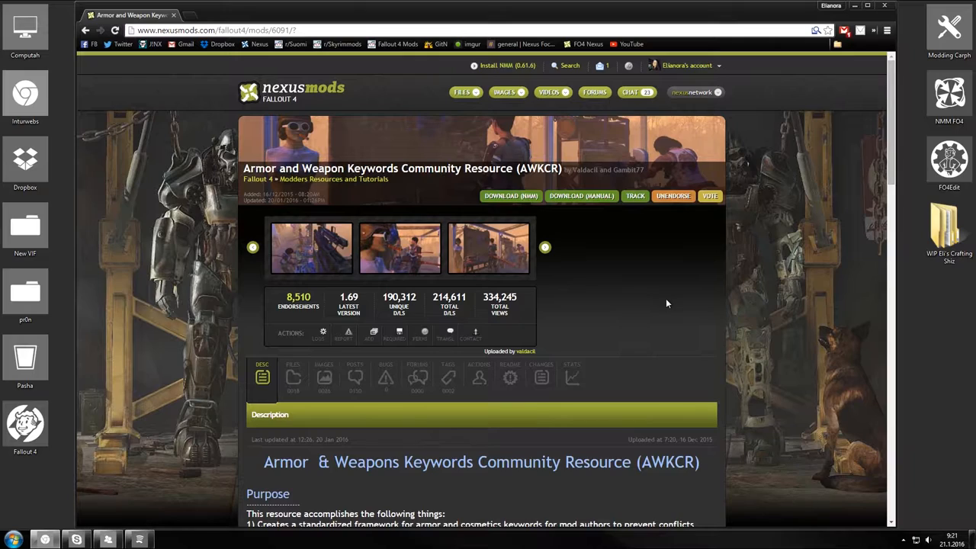
pyautogui.moveTo(657, 303)
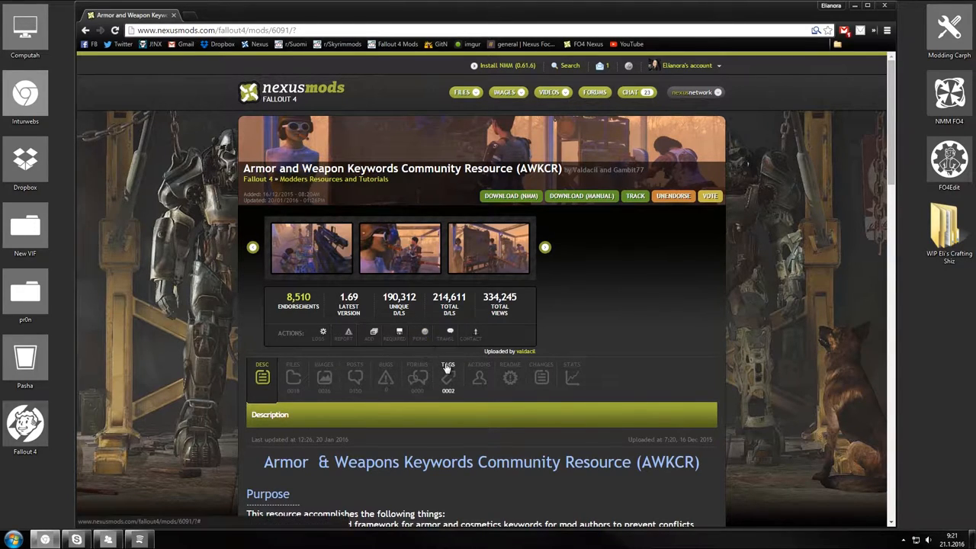
pyautogui.moveTo(445, 335)
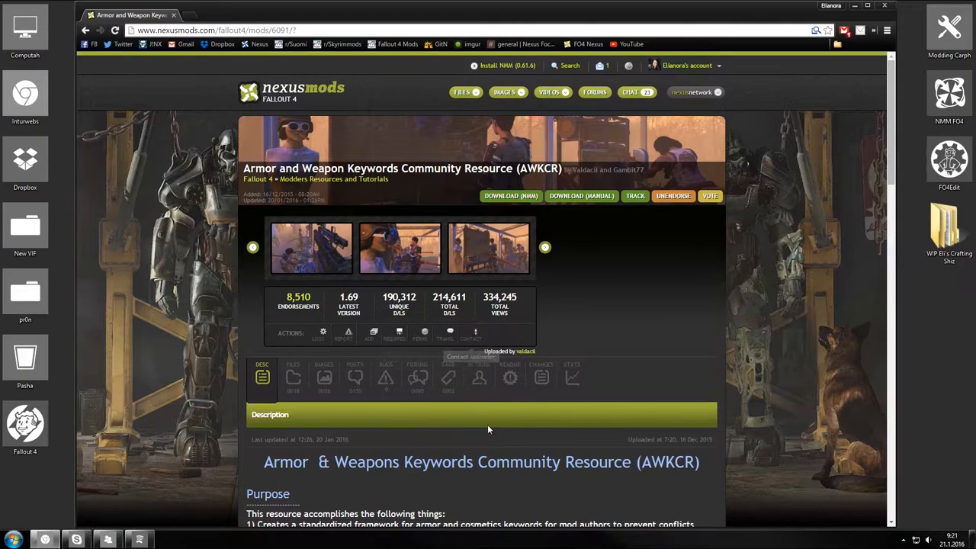
pyautogui.moveTo(564, 420)
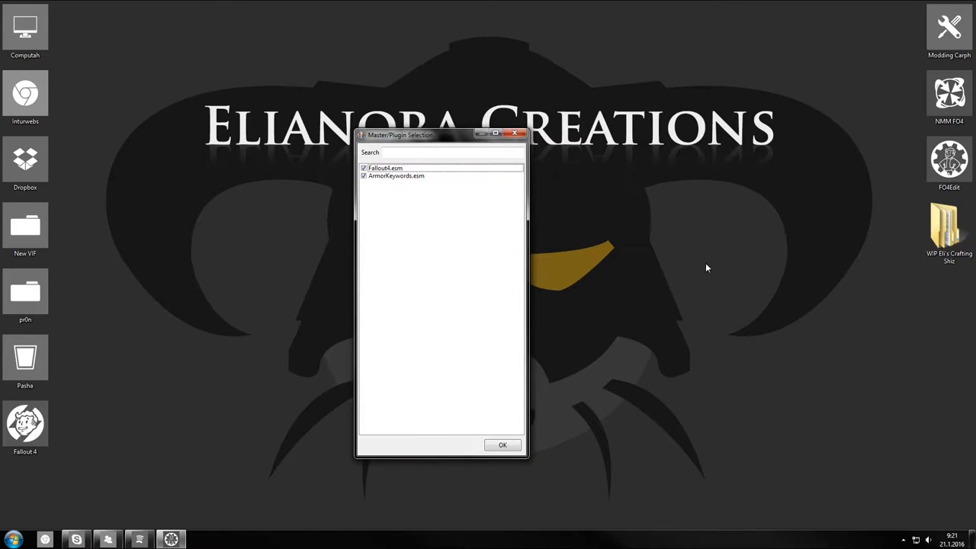
pyautogui.moveTo(426, 141)
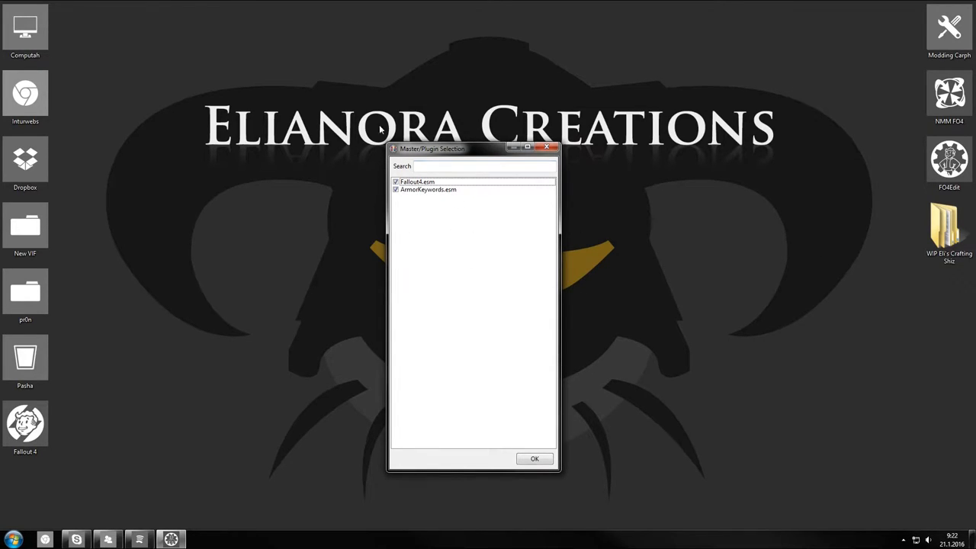
pyautogui.moveTo(556, 235)
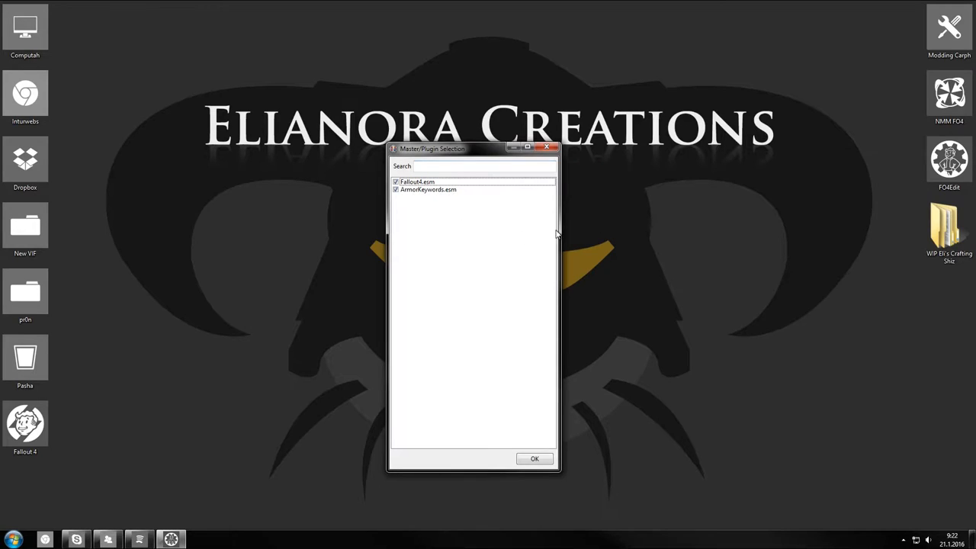
pyautogui.moveTo(491, 445)
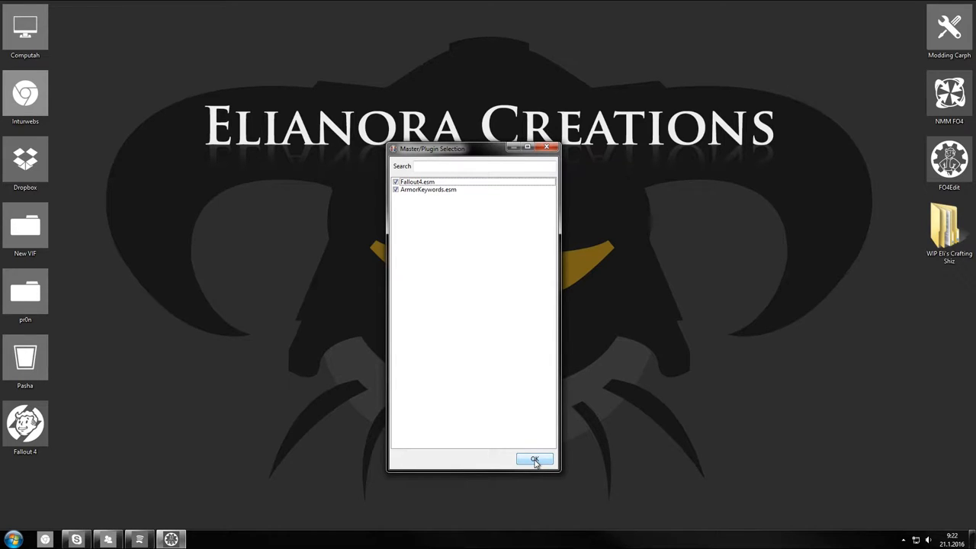
# - Load the chosen plugins and expand ArmorKeywords.esm's Keyword group to the AEC_cm_Accessories_Recipe keyword
pyautogui.click(534, 459)
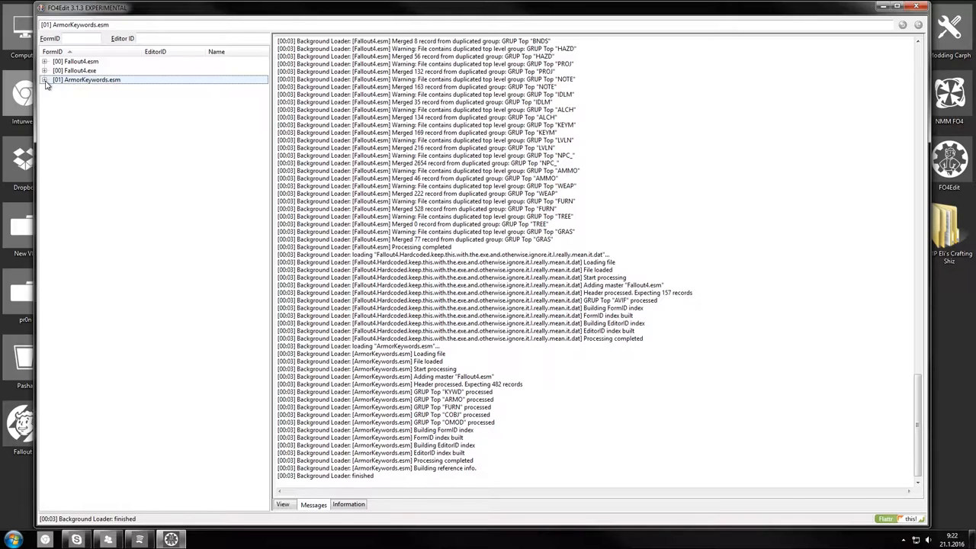
pyautogui.click(45, 79)
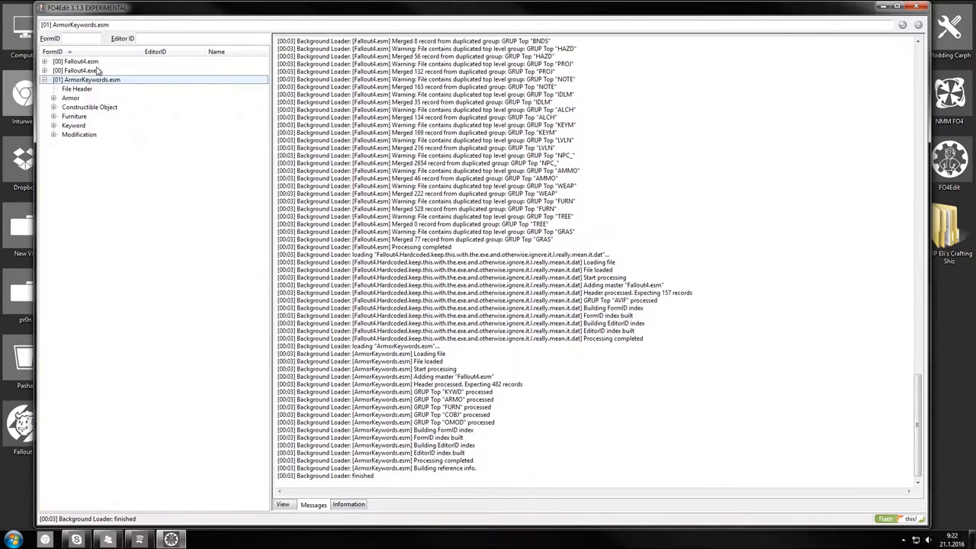
pyautogui.click(70, 98)
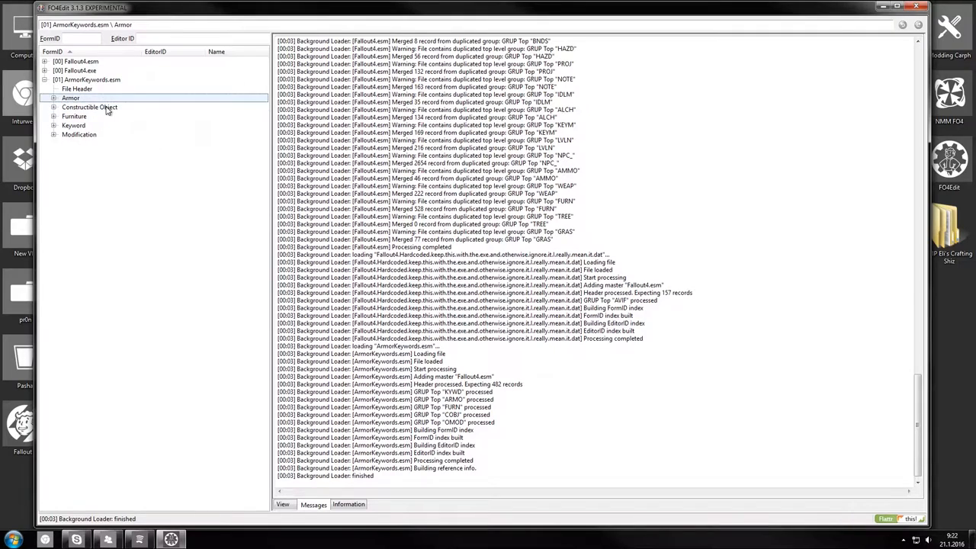
pyautogui.click(54, 125)
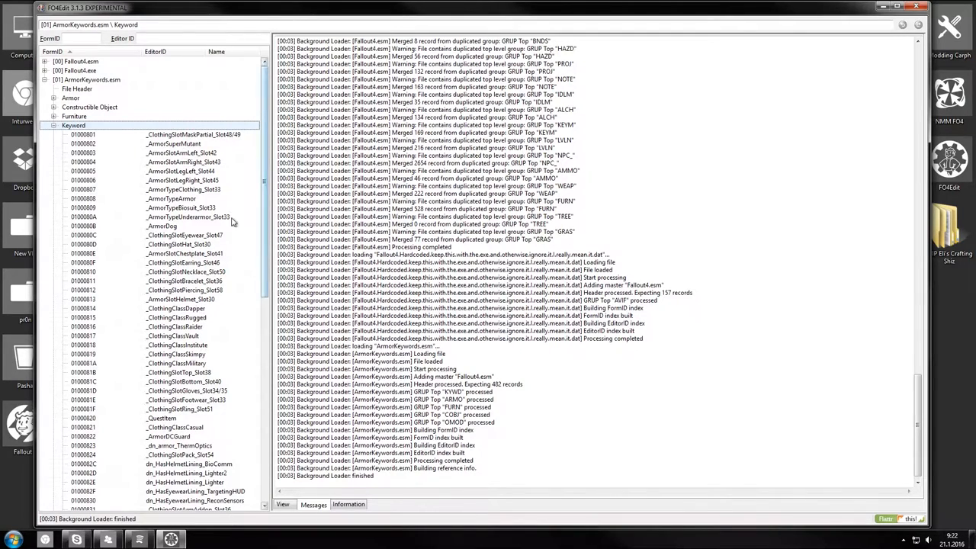
pyautogui.click(156, 52)
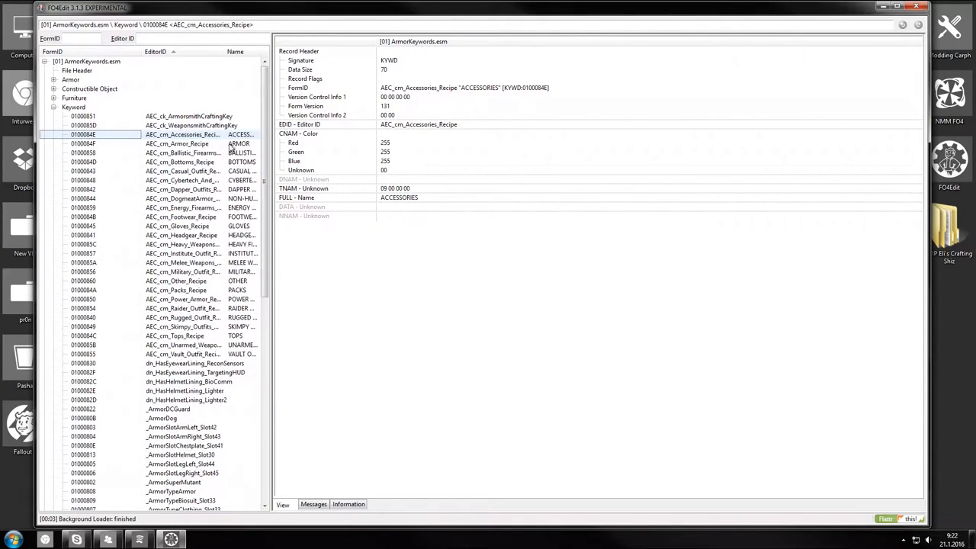
pyautogui.moveTo(272, 135)
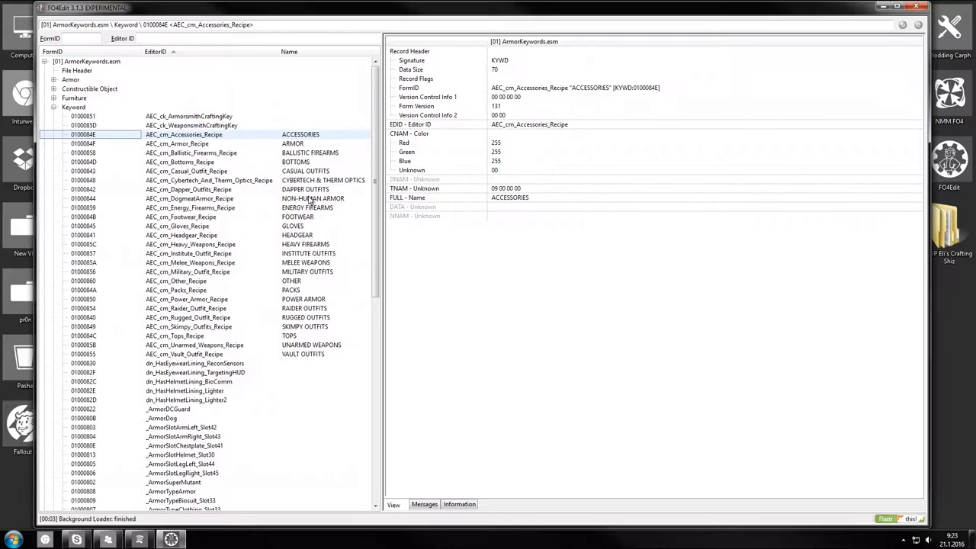
pyautogui.moveTo(332, 341)
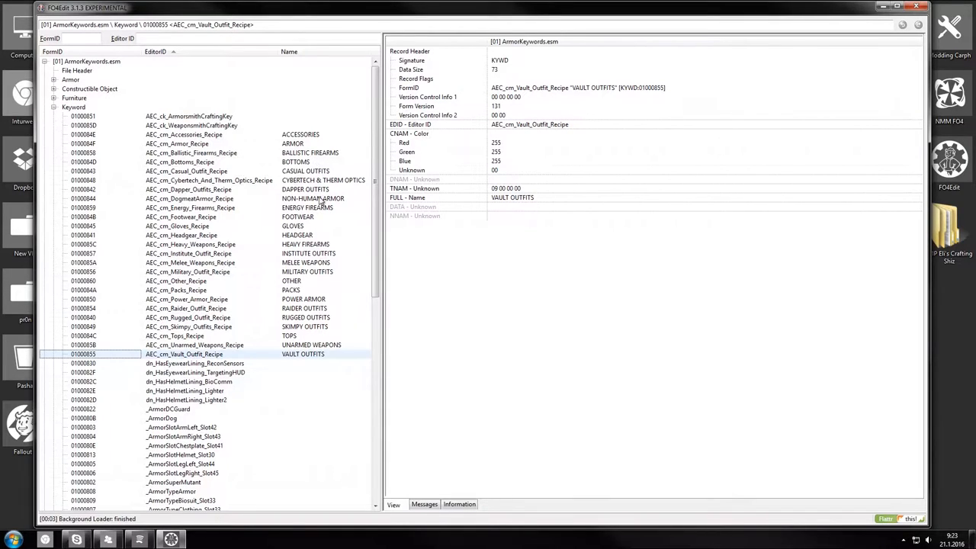
pyautogui.moveTo(241, 171)
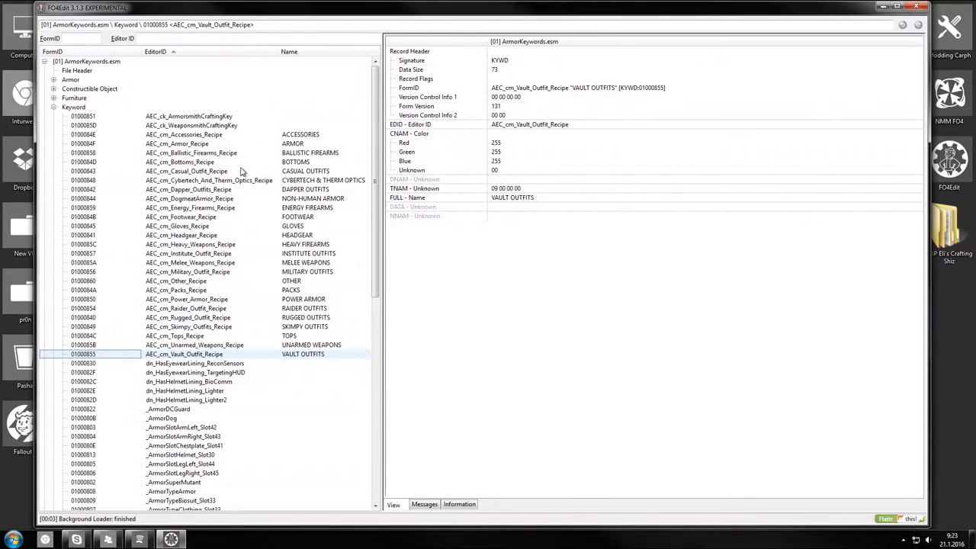
# - Inspect the armorsmith crafting key, _ArmorTypeUnderarmor_Slot33, _ClothingClassMilitary and _ClothingClassVault keyword records
pyautogui.click(189, 116)
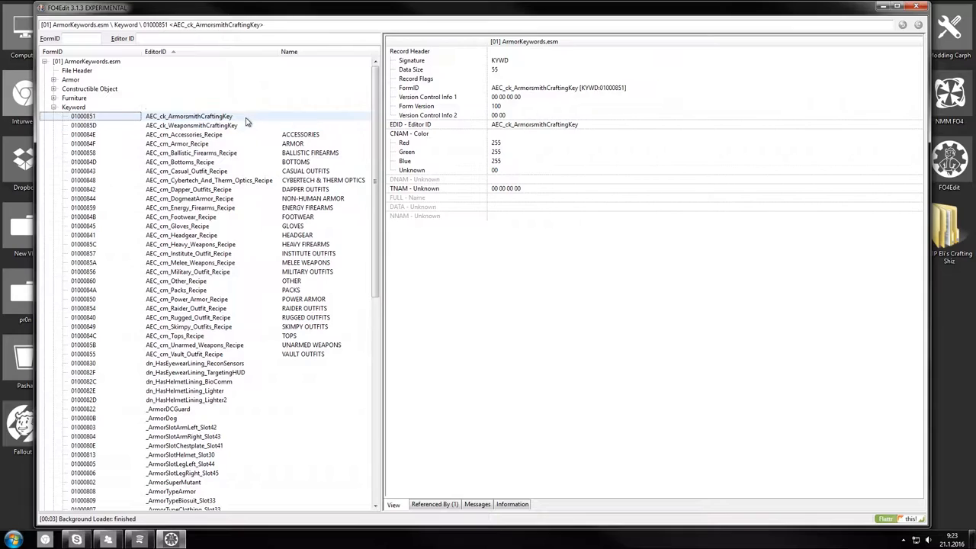
pyautogui.moveTo(244, 125)
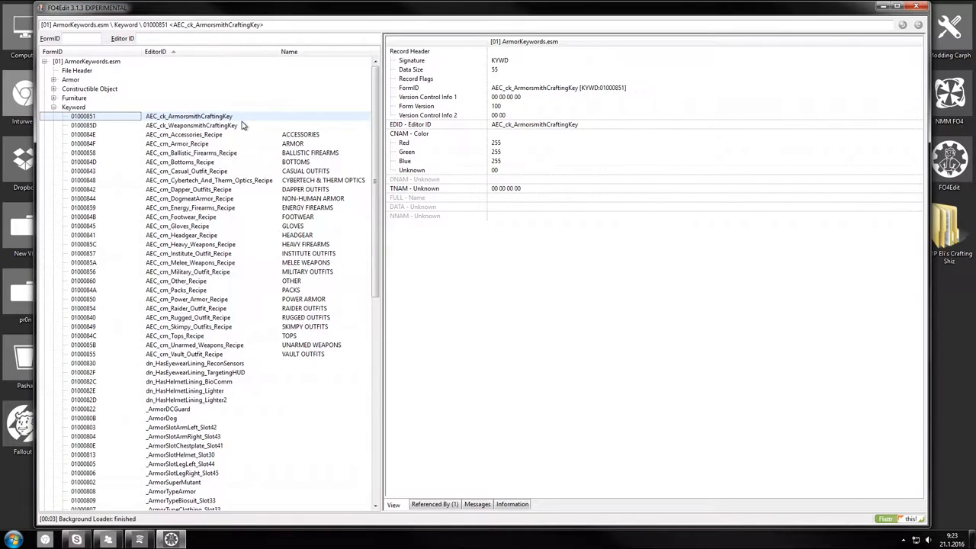
pyautogui.moveTo(241, 128)
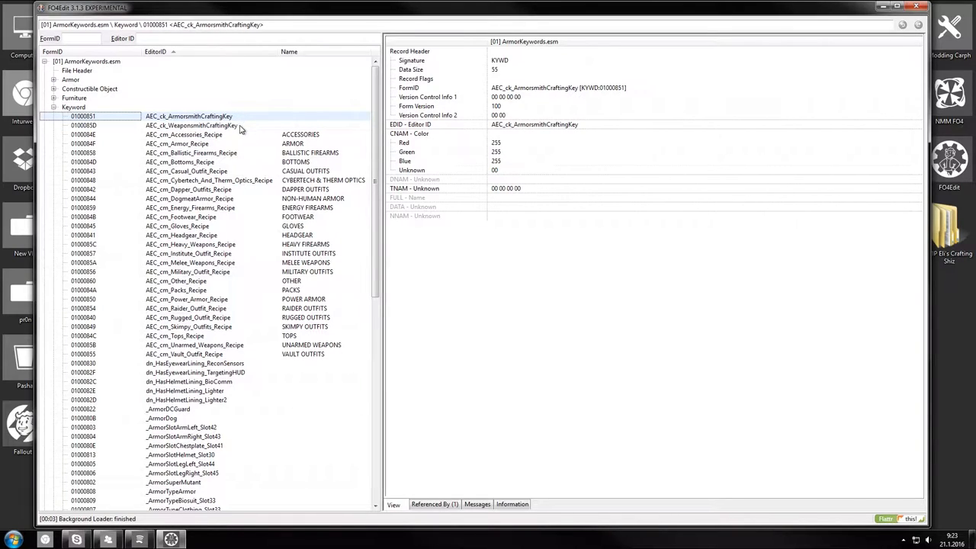
pyautogui.click(190, 125)
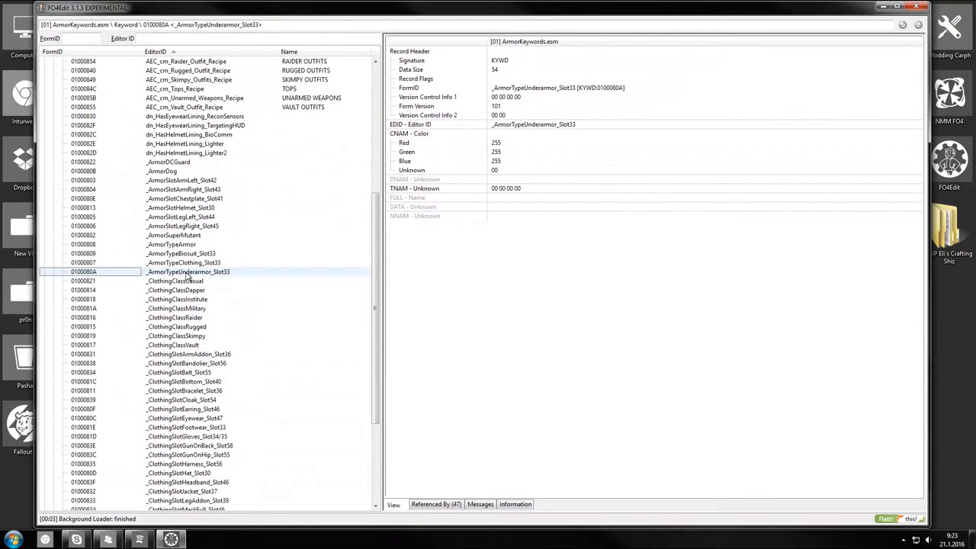
pyautogui.click(175, 308)
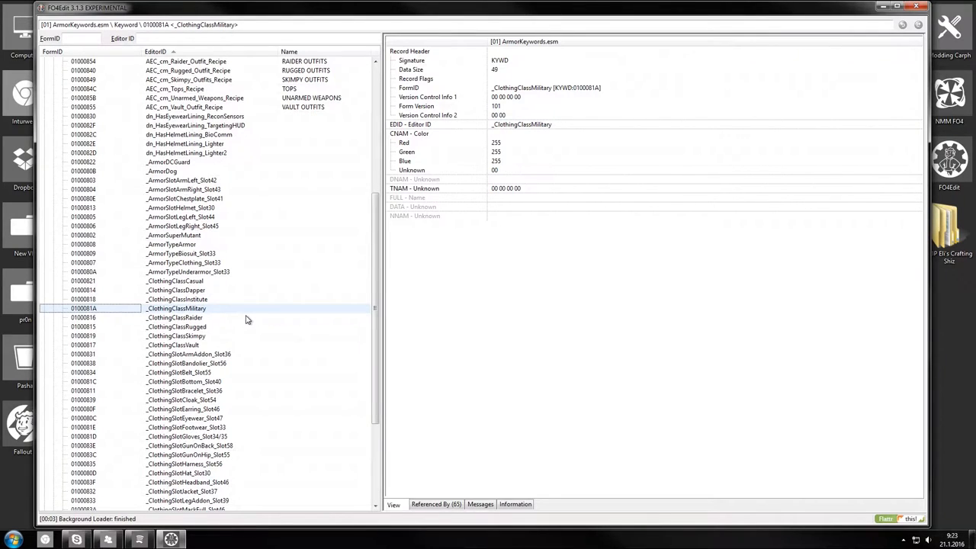
pyautogui.click(172, 344)
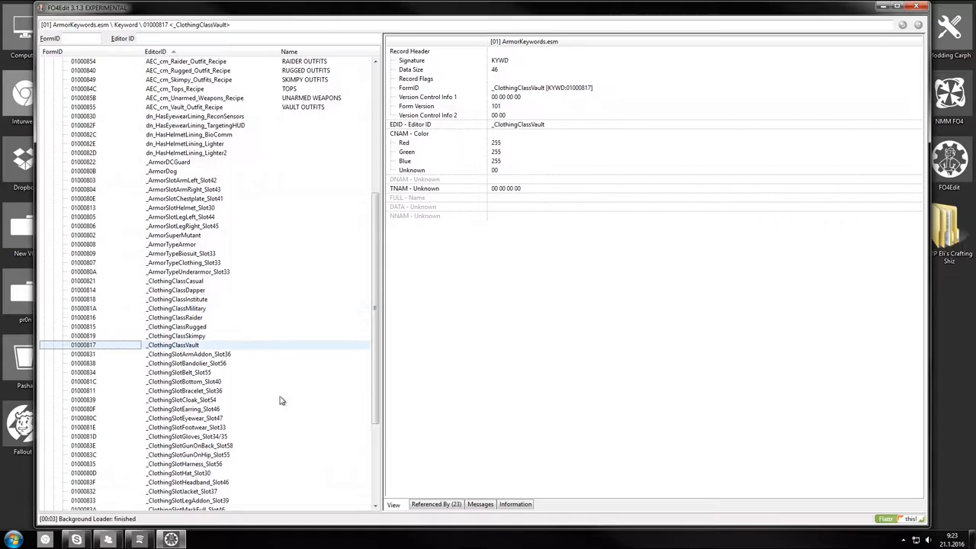
# - Inspect the clothing slot keywords further down, reaching _ClothingSlotEyewear_Slot47
pyautogui.scroll(-3)
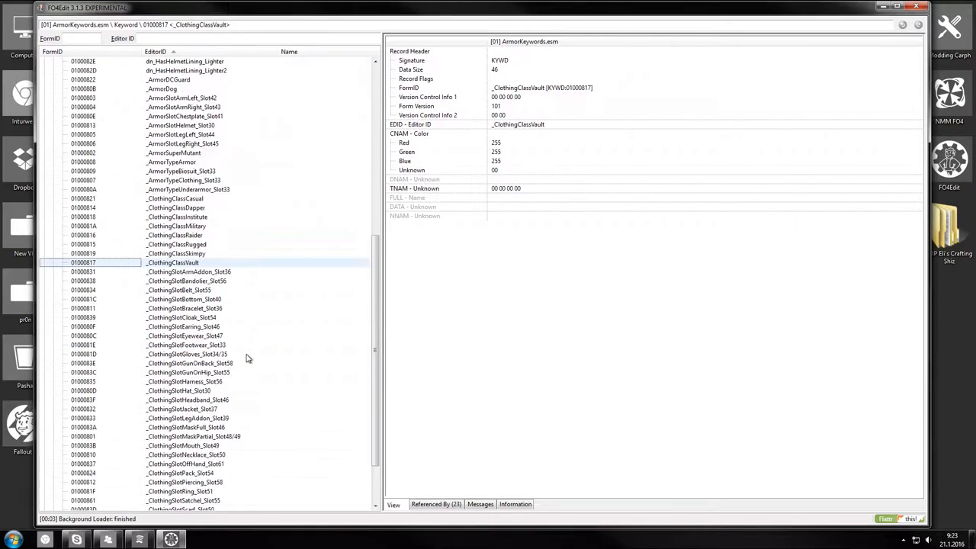
pyautogui.scroll(-3)
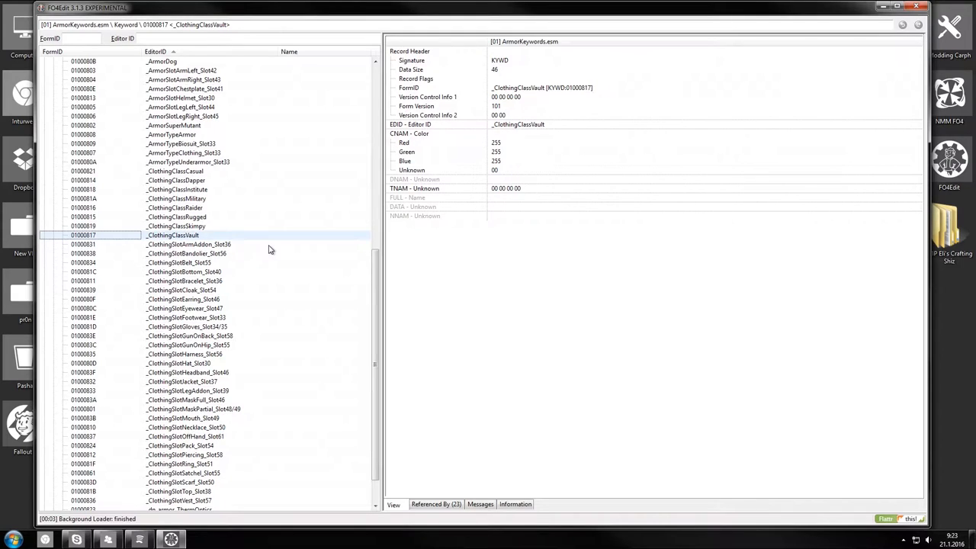
pyautogui.click(184, 267)
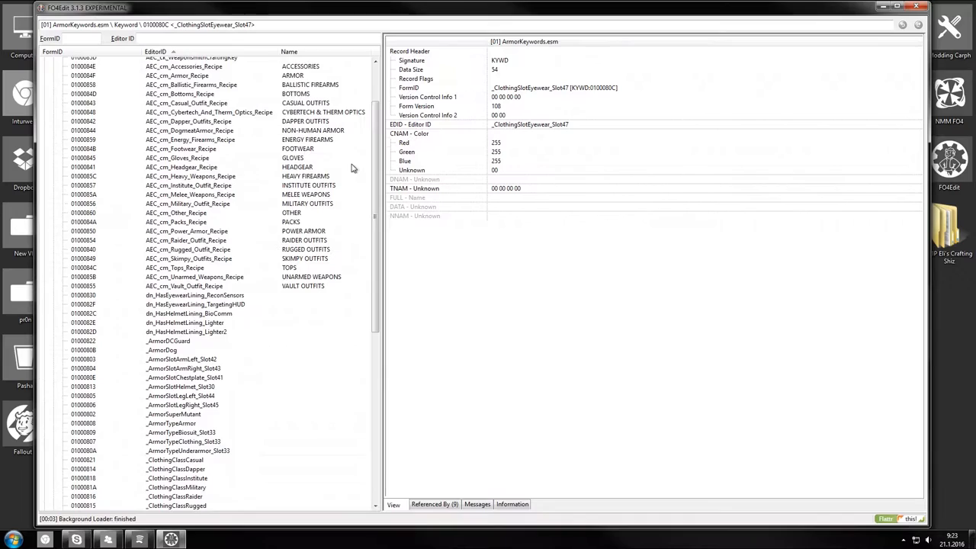
pyautogui.click(183, 134)
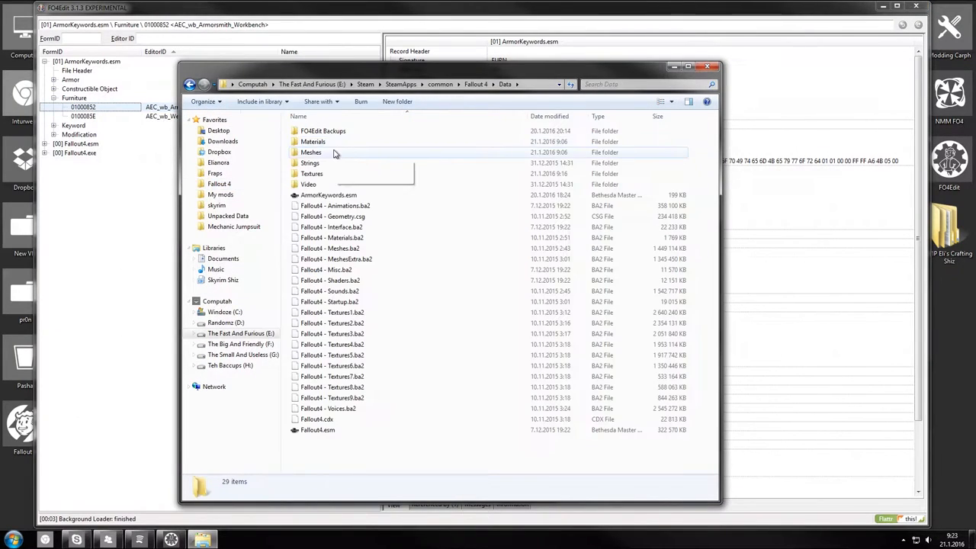
# - Browse into the Data\Meshes\AWKCR folder holding the workbench meshes
pyautogui.doubleClick(311, 152)
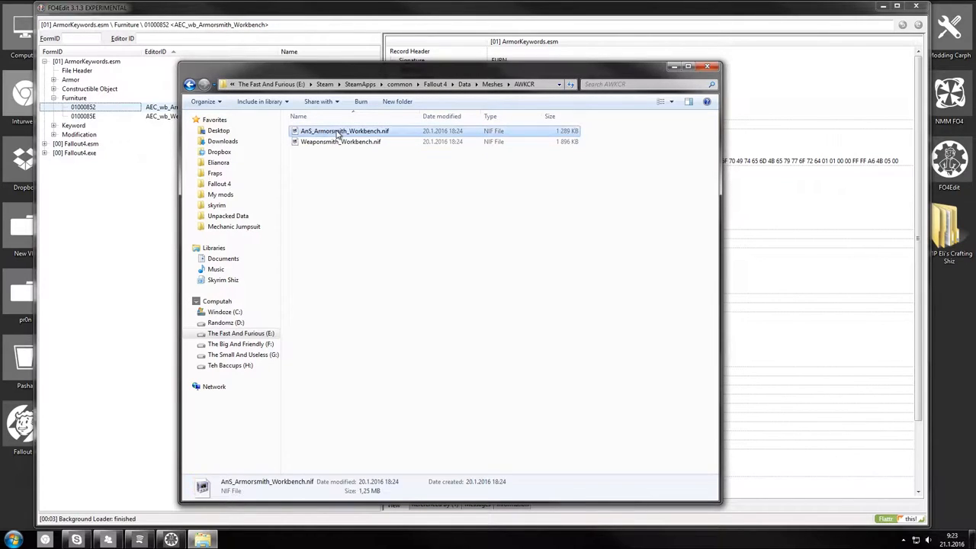
pyautogui.doubleClick(345, 131)
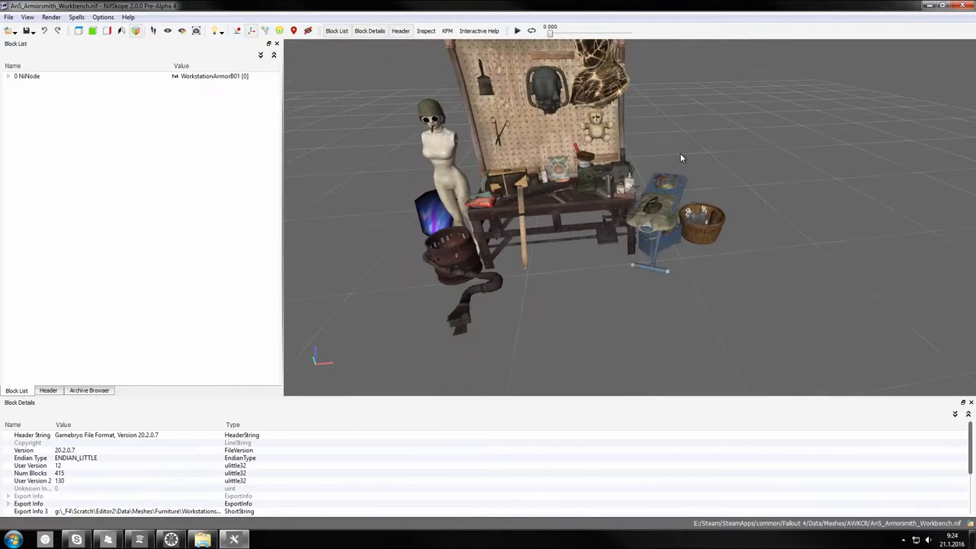
# - Orbit the armorsmith workbench model to view it from another side
pyautogui.moveTo(681, 157); pyautogui.dragTo(746, 258)
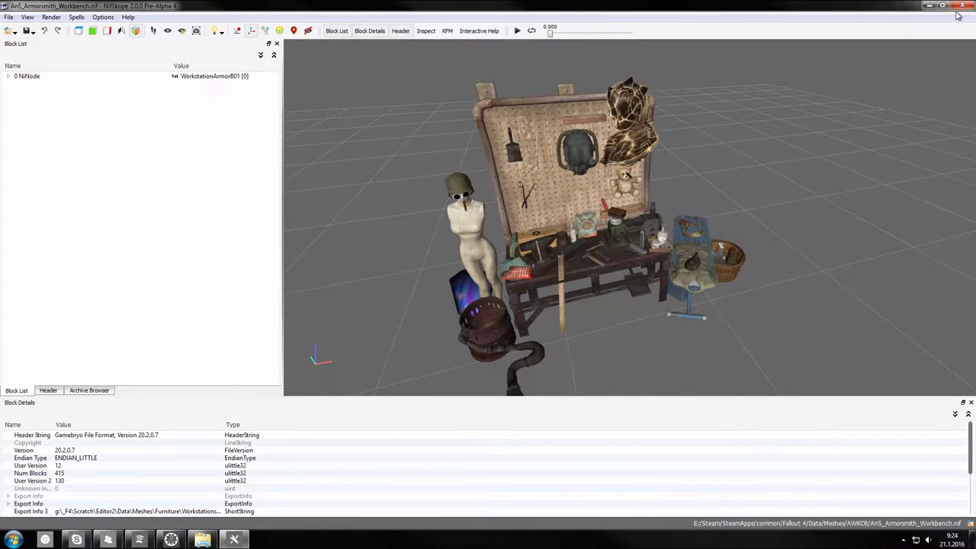
pyautogui.moveTo(898, 52)
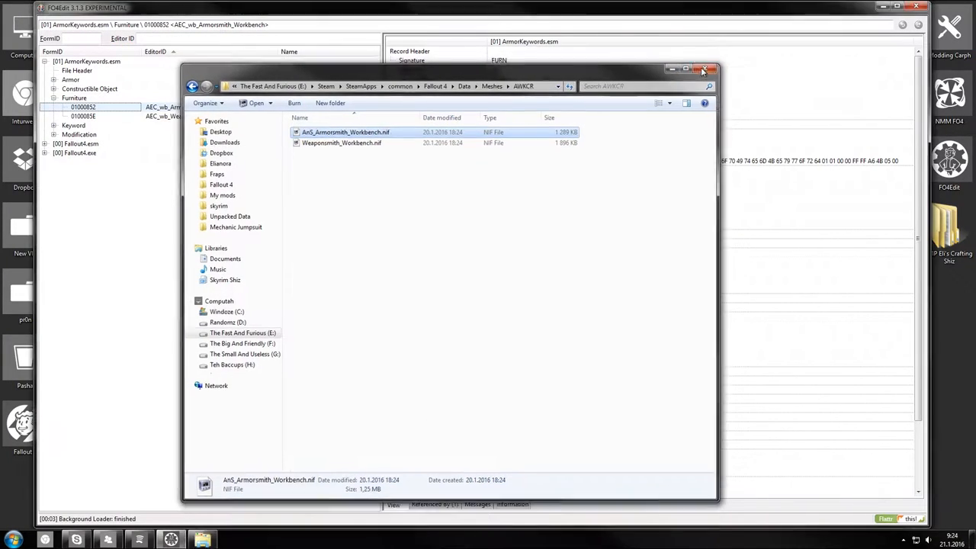
# - Close the file window, peek at ArmorKeywords.esm's Modification group and collapse the plugin's tree
pyautogui.click(703, 69)
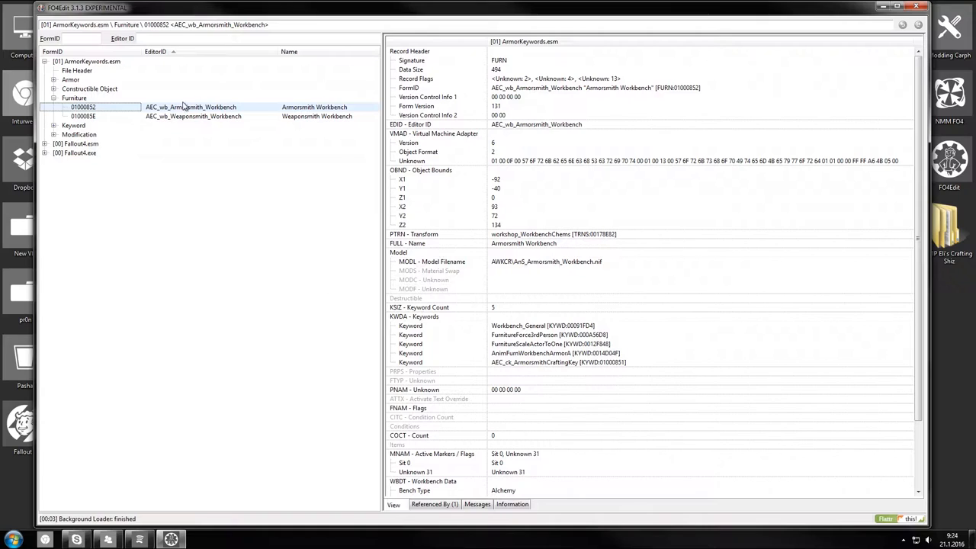
pyautogui.moveTo(181, 105)
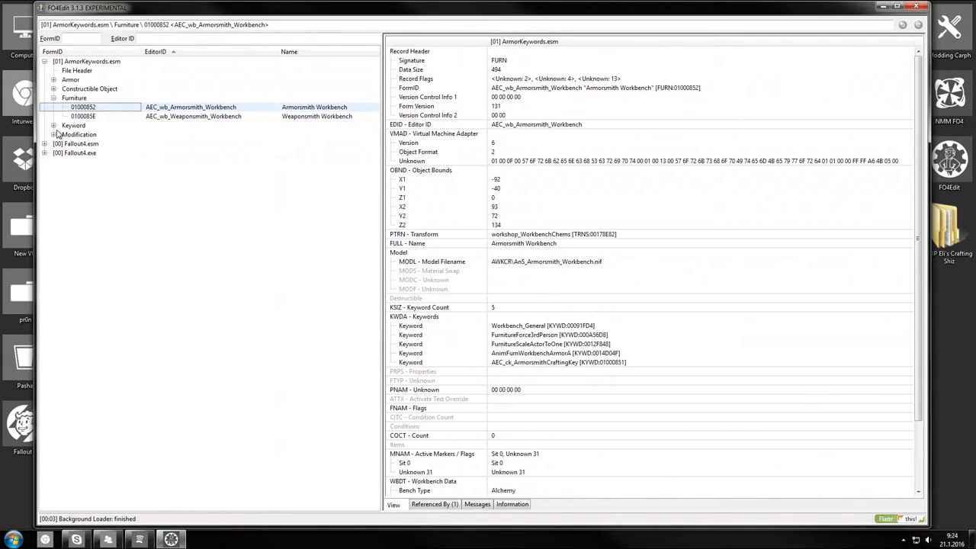
pyautogui.click(55, 125)
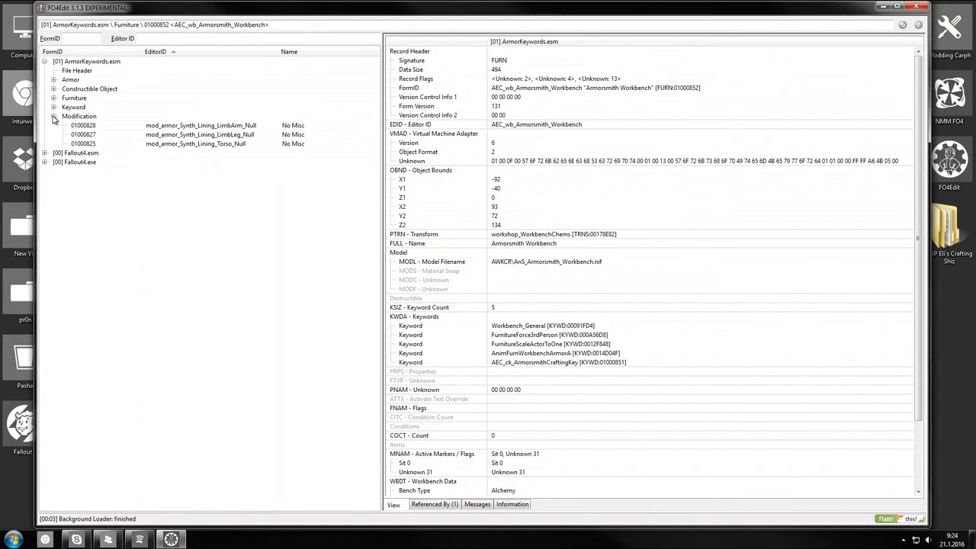
pyautogui.click(44, 61)
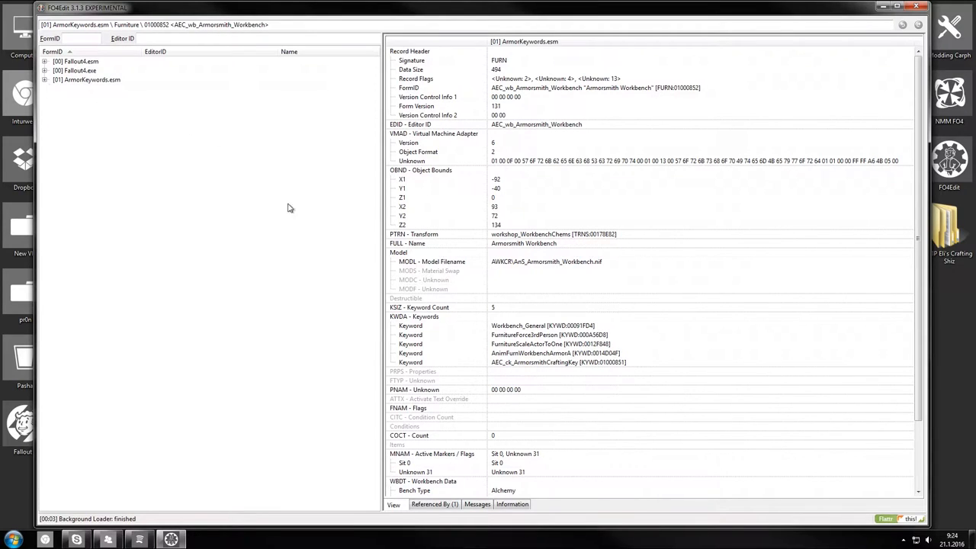
pyautogui.click(12, 540)
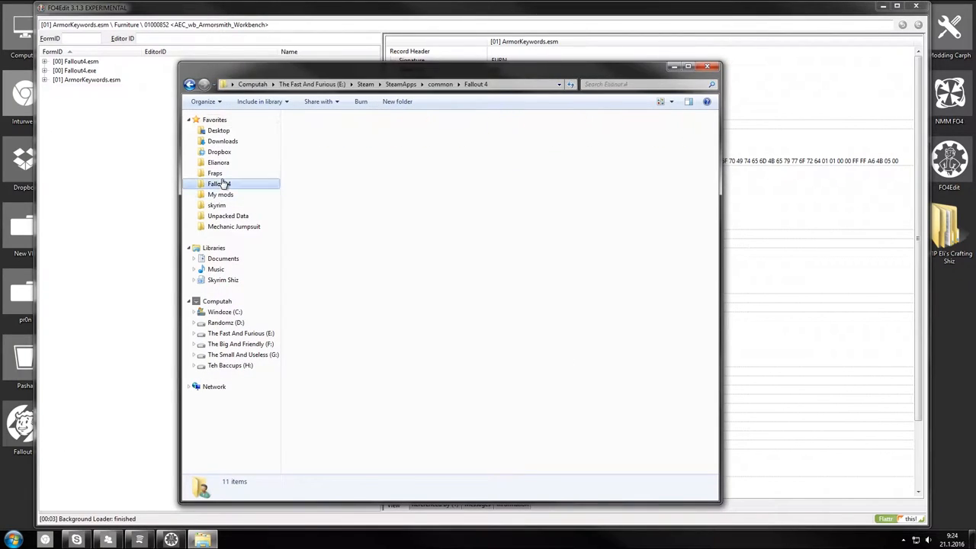
# - Browse into Data\Meshes\Elianora and select UrbanOutfitGO.nif
pyautogui.doubleClick(220, 183)
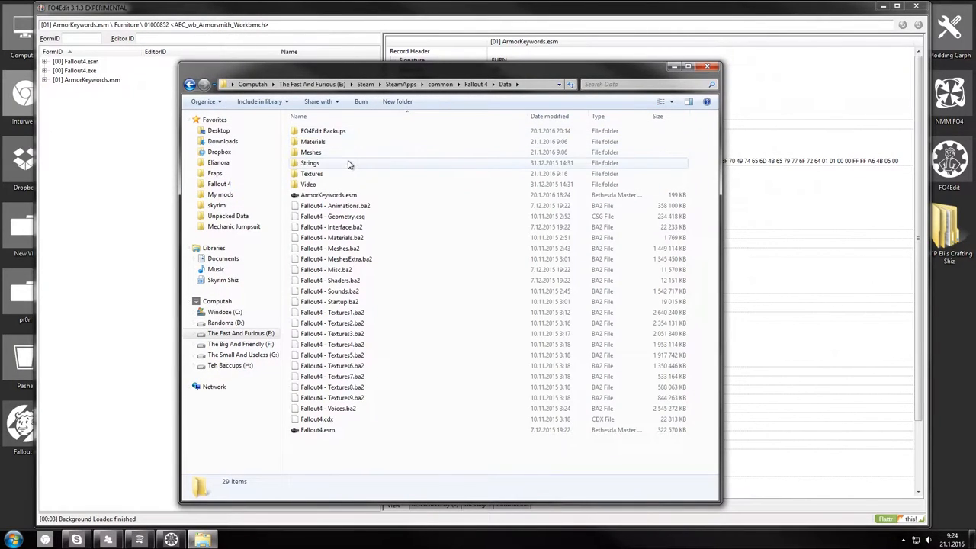
pyautogui.doubleClick(311, 153)
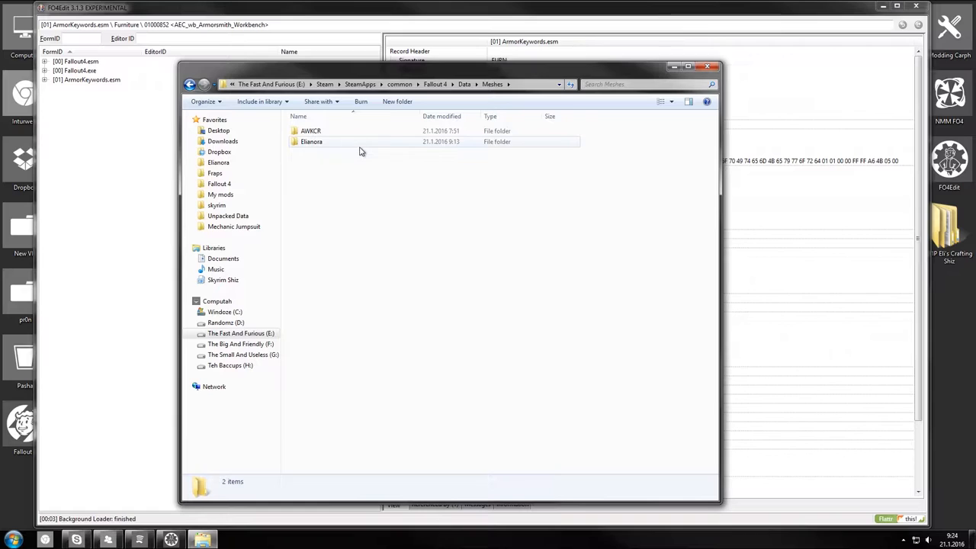
pyautogui.moveTo(311, 142)
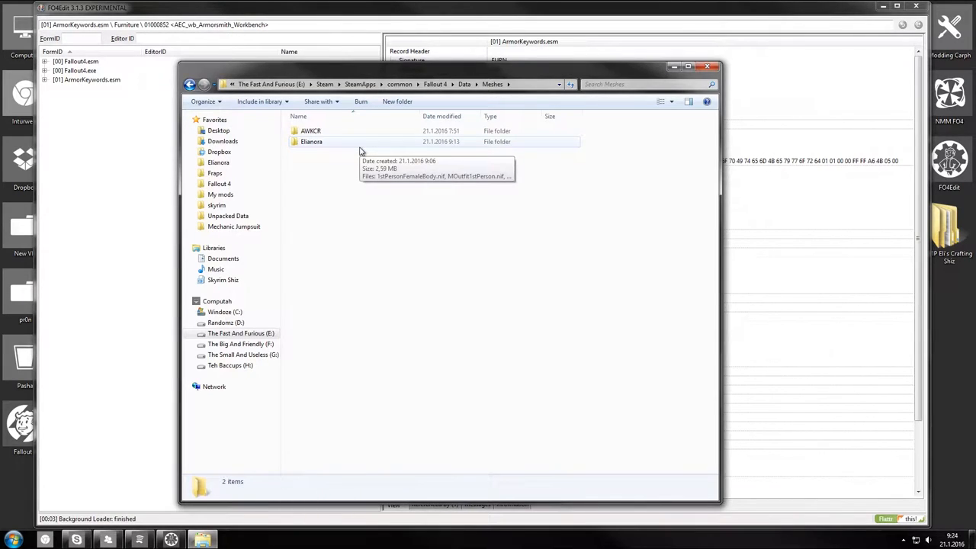
pyautogui.doubleClick(311, 140)
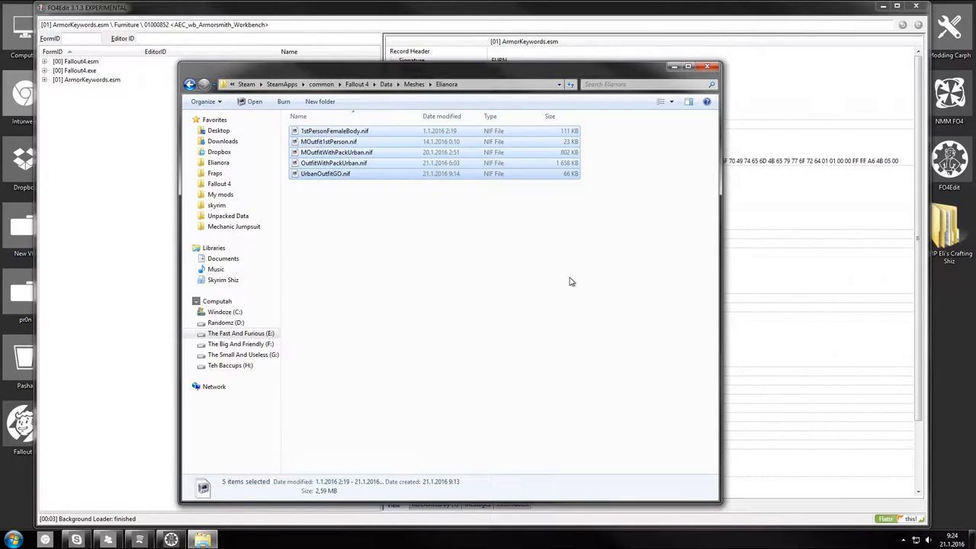
pyautogui.click(325, 174)
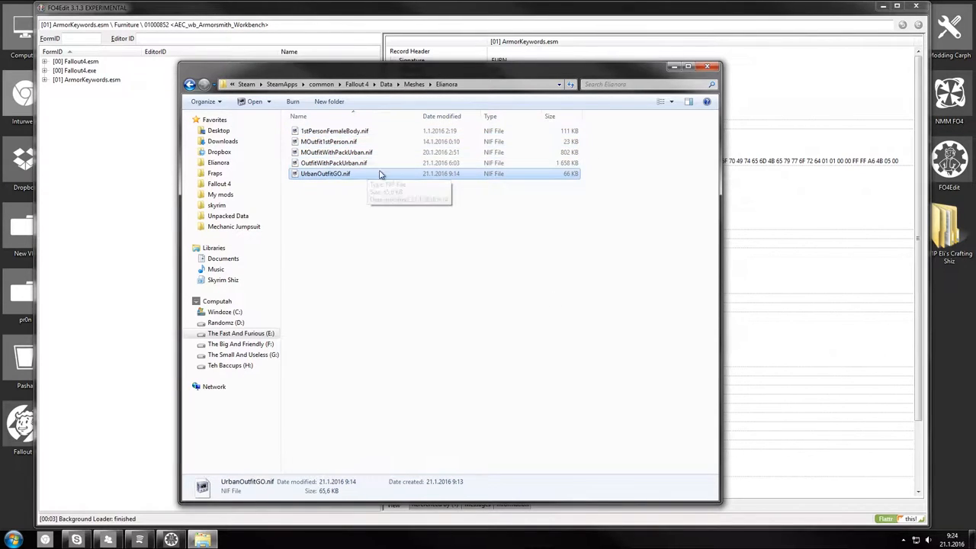
# - Preview UrbanOutfitGO.nif in NifSkope, orbiting the folded outfit model
pyautogui.doubleClick(325, 174)
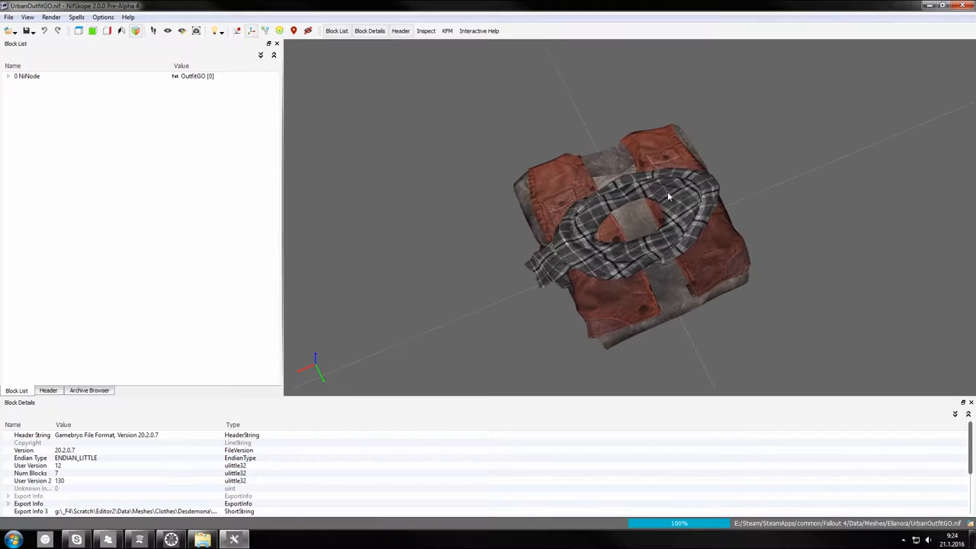
pyautogui.moveTo(667, 197); pyautogui.dragTo(664, 148)
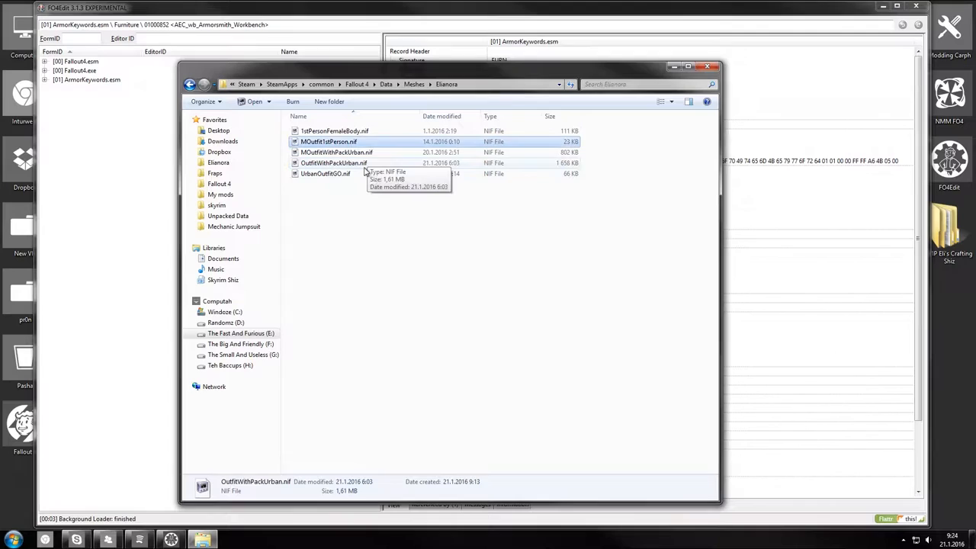
pyautogui.click(335, 153)
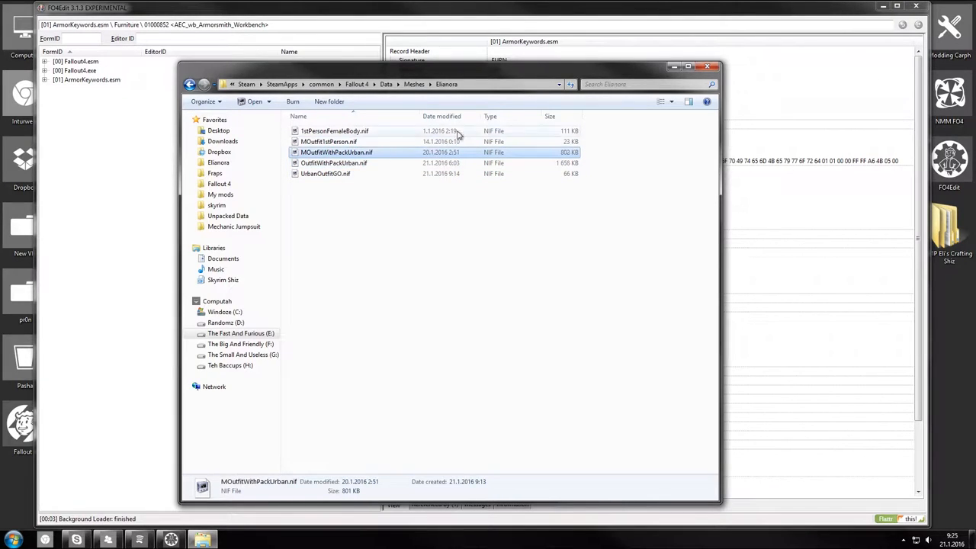
# - Preview MOutfitWithPackUrban.nif and highlight different parts of the outfit mesh in the Block List
pyautogui.doubleClick(335, 153)
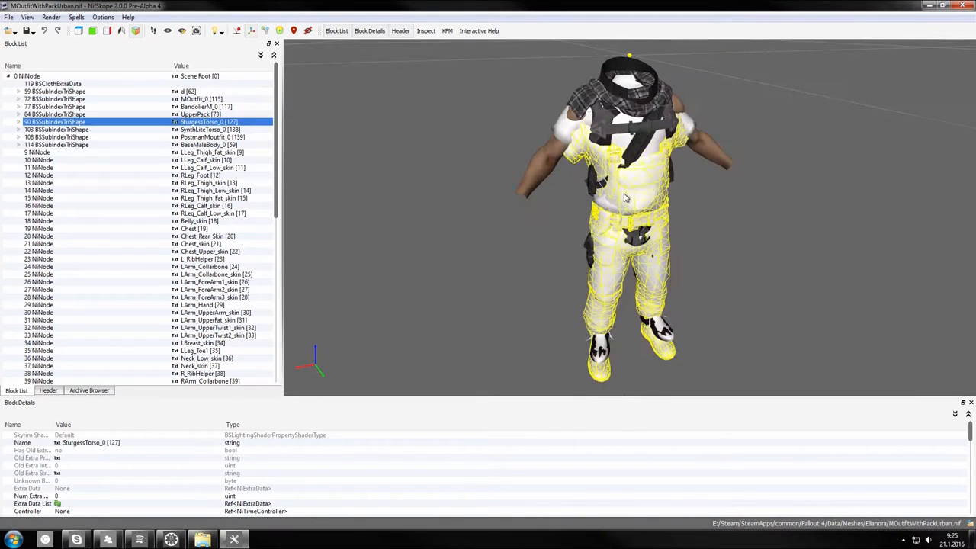
pyautogui.click(55, 98)
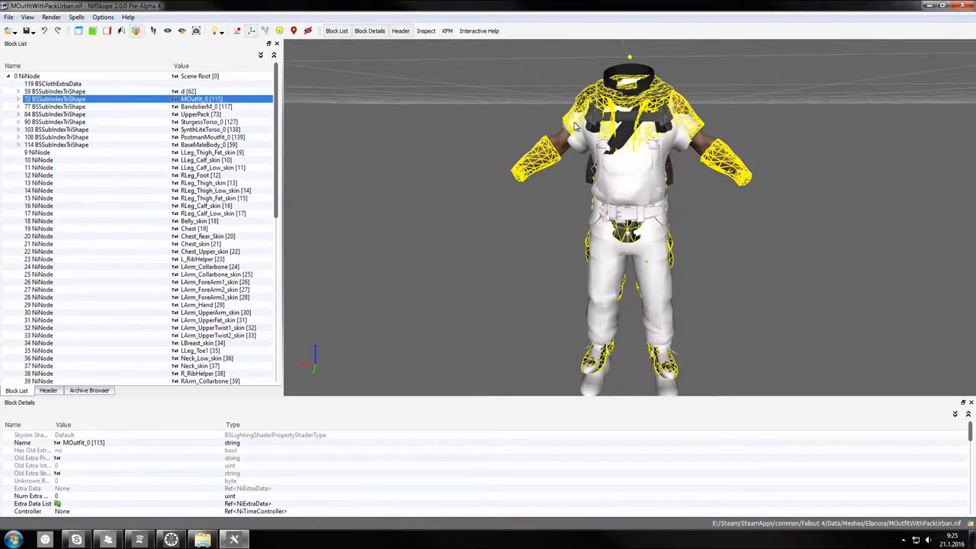
pyautogui.click(57, 137)
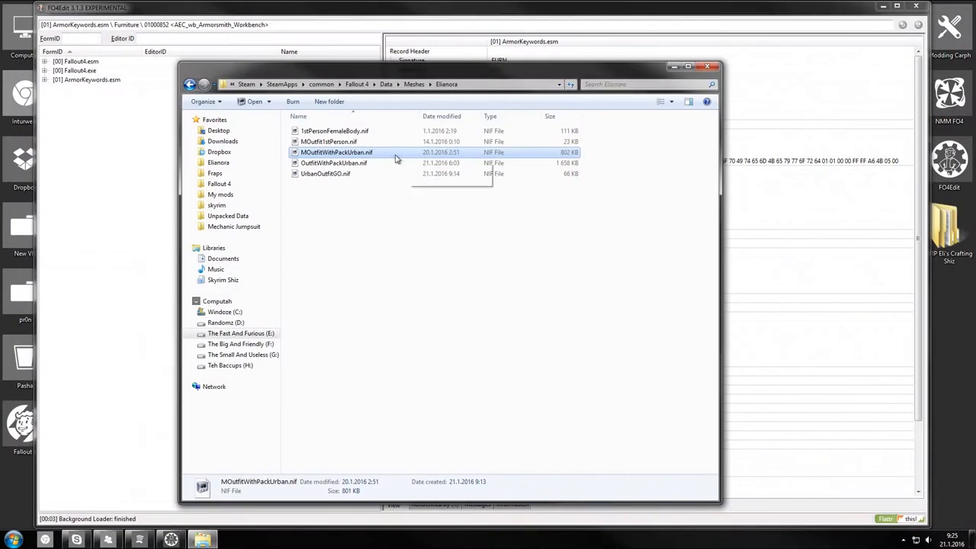
# - Preview MOutfit1stPerson.nif, 1stPersonFemaleBody.nif and OutfitWithPackUrban.nif from the Elianora folder
pyautogui.click(329, 141)
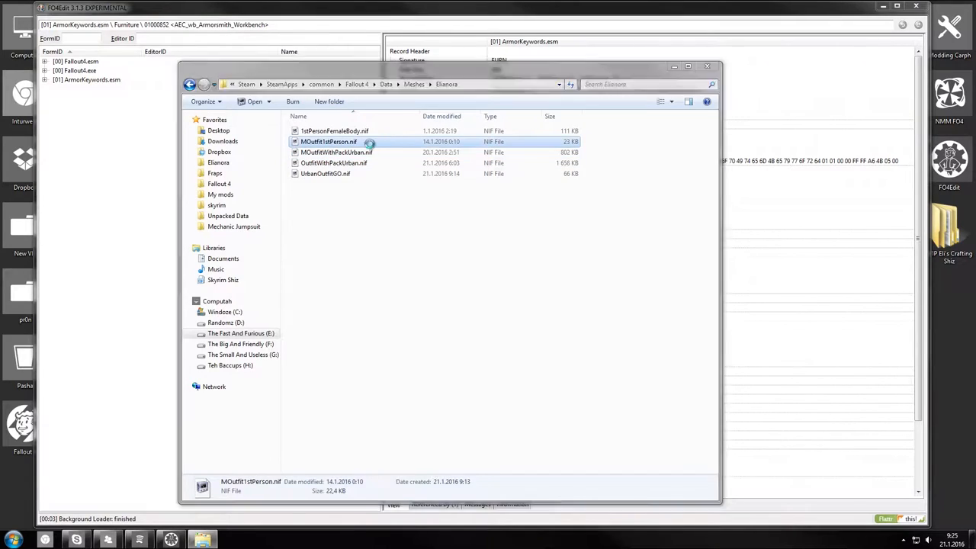
pyautogui.doubleClick(329, 141)
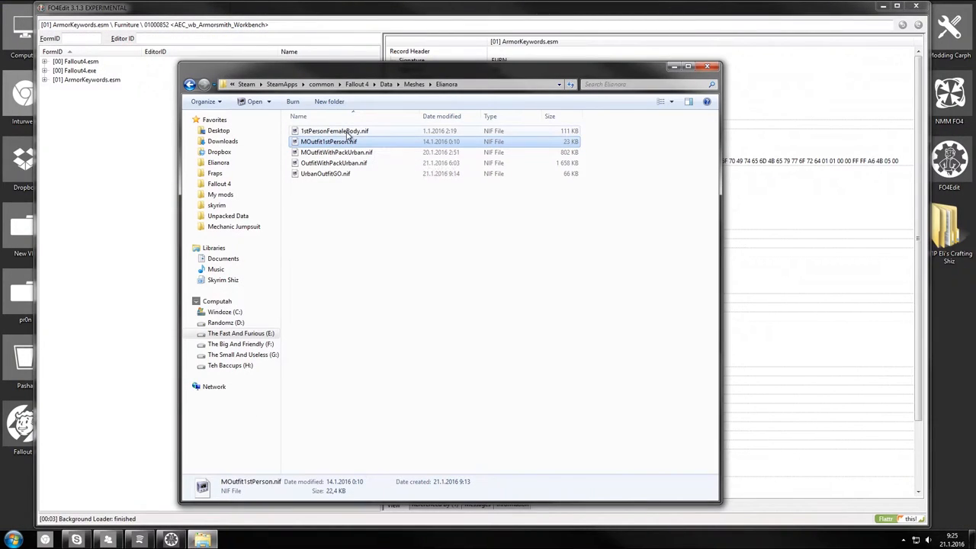
pyautogui.doubleClick(334, 131)
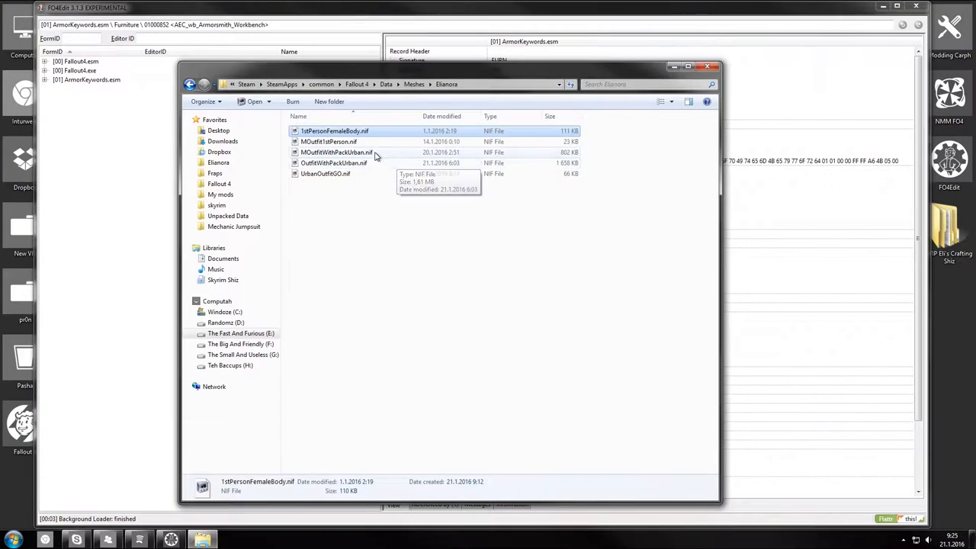
pyautogui.click(333, 161)
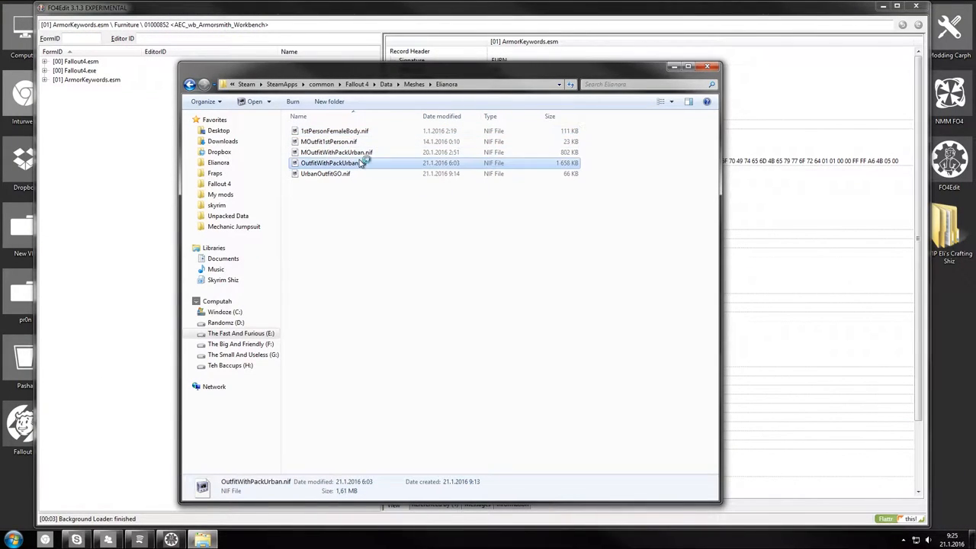
pyautogui.doubleClick(331, 162)
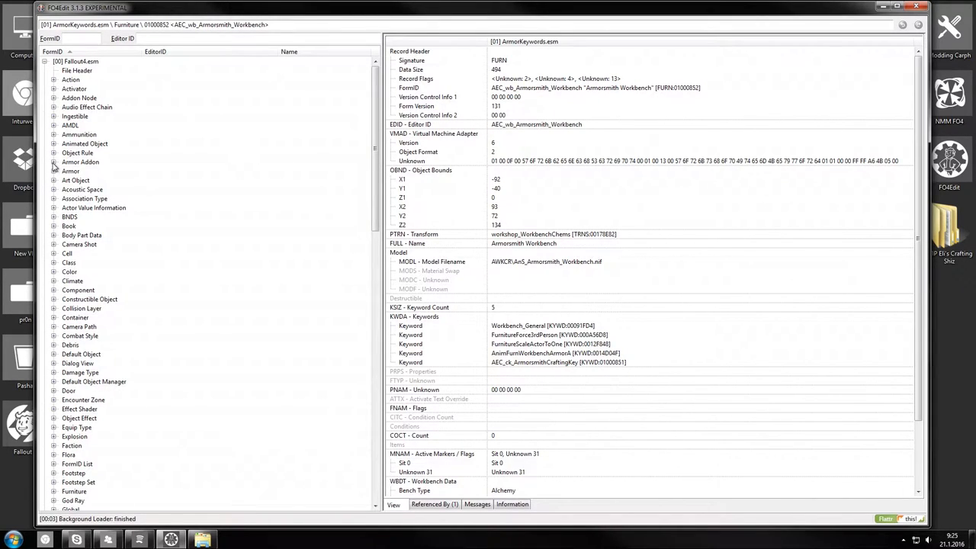
# - In Fallout4.esm's Armor Addon group, view the AAClothesSynthUniform record and its model paths
pyautogui.click(53, 162)
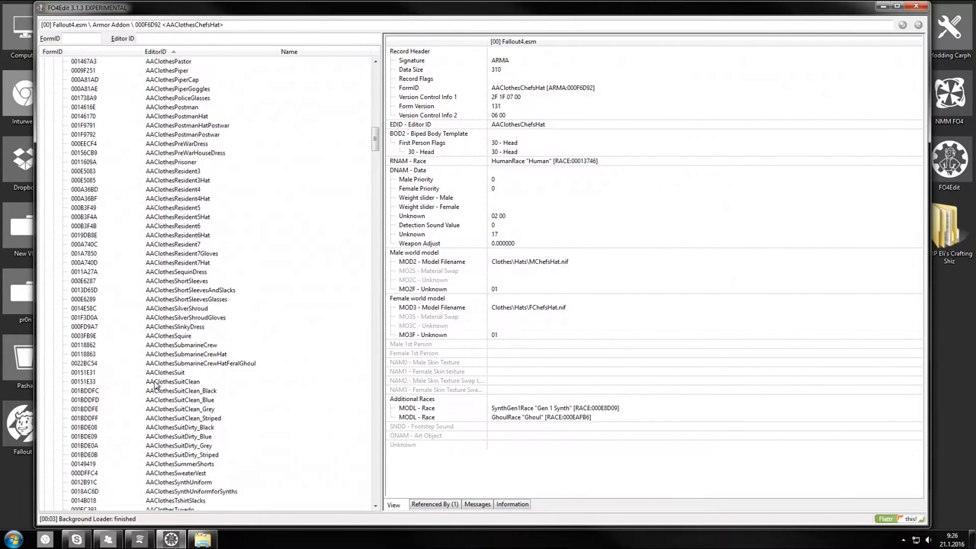
pyautogui.scroll(-3)
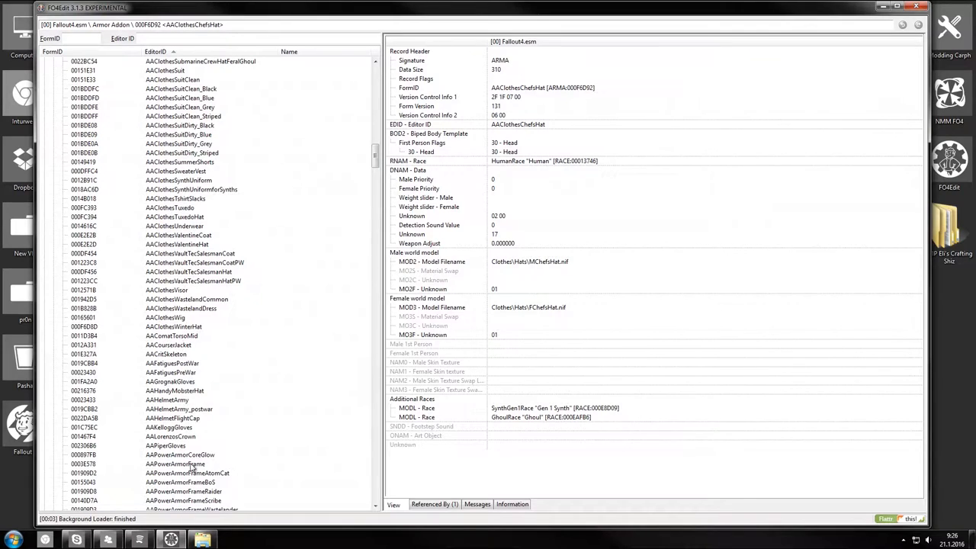
pyautogui.scroll(-3)
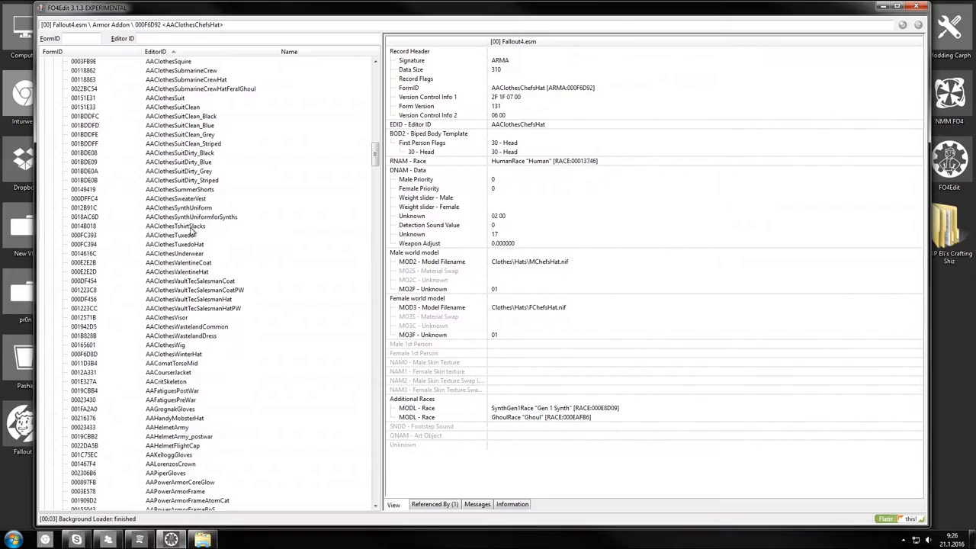
pyautogui.click(192, 217)
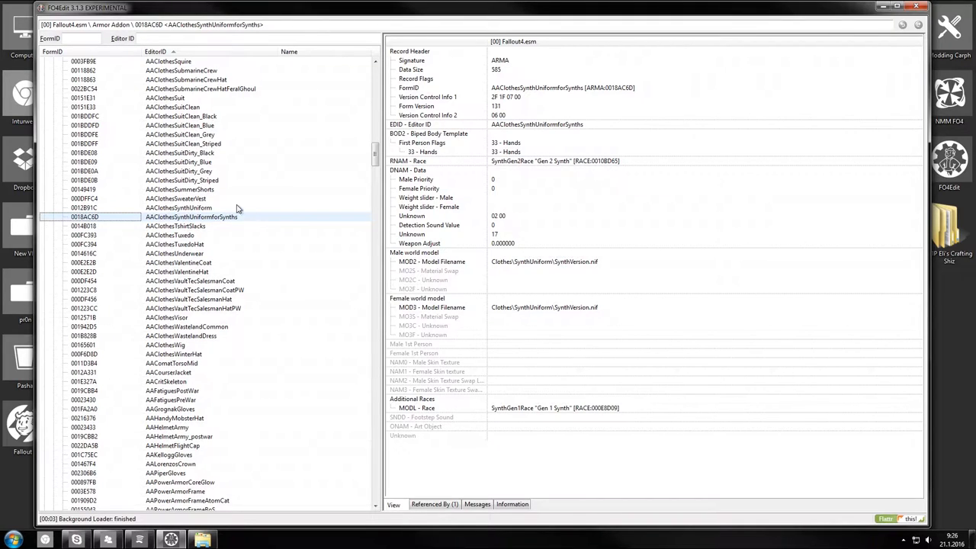
pyautogui.click(179, 207)
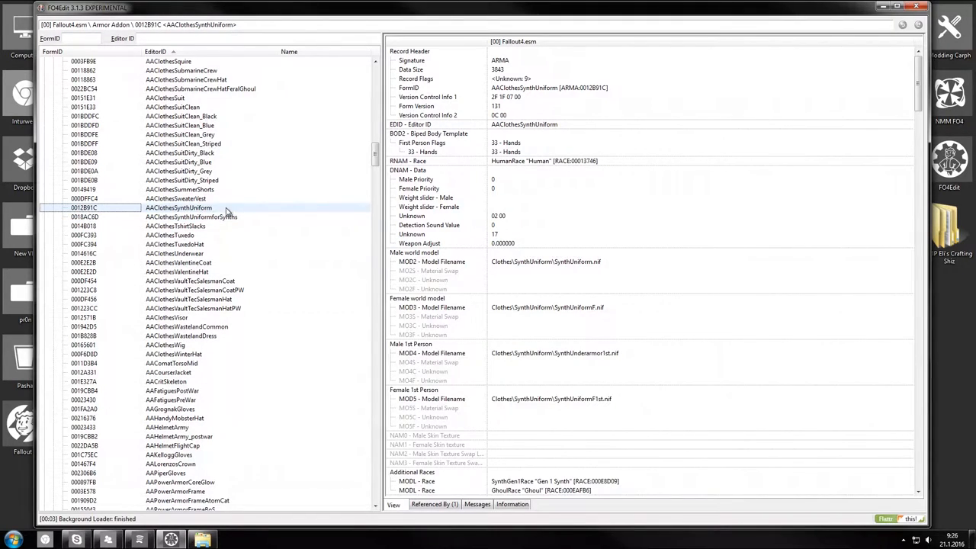
pyautogui.moveTo(232, 210)
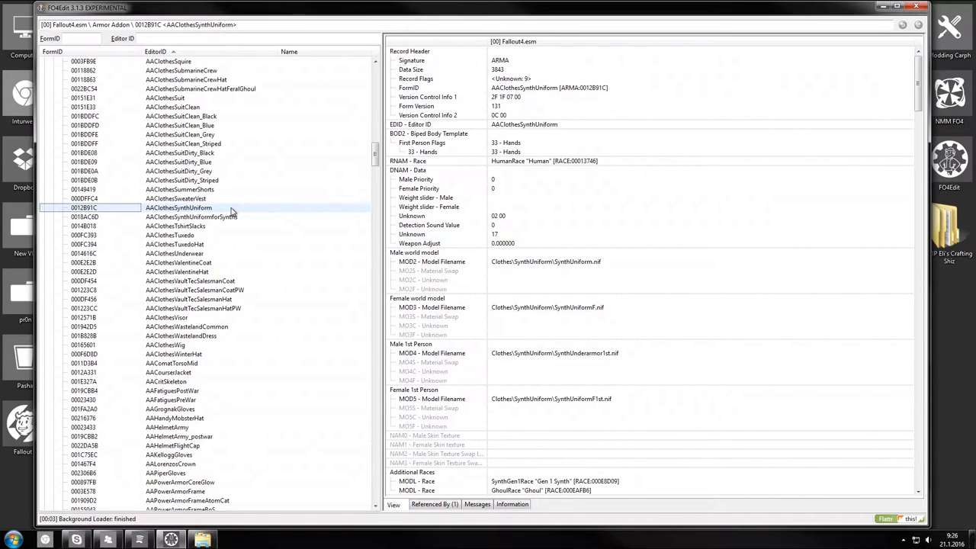
pyautogui.moveTo(419, 145)
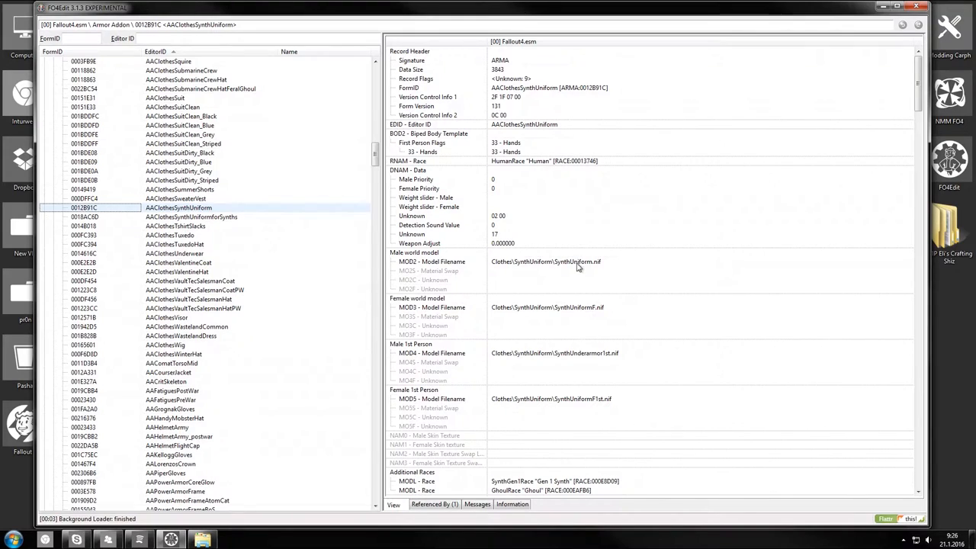
pyautogui.scroll(-3)
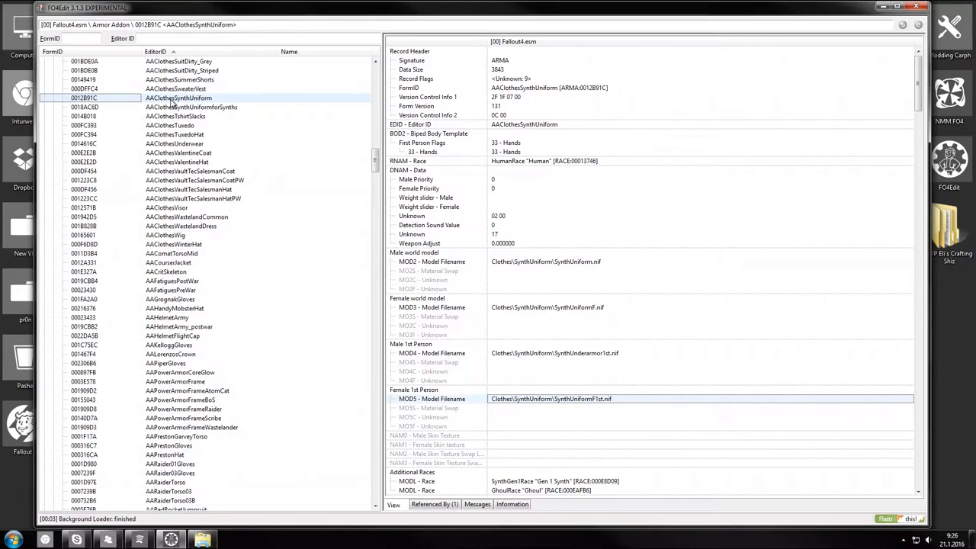
# - Copy AAClothesSynthUniform as a new record with Editor ID Eli_UrbanRangerArmourAA
pyautogui.rightClick(179, 97)
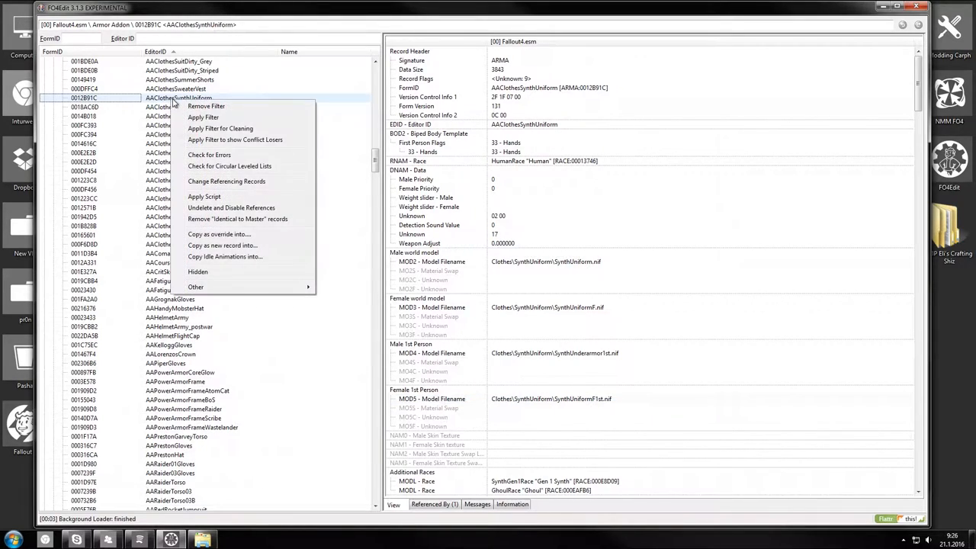
pyautogui.moveTo(247, 246)
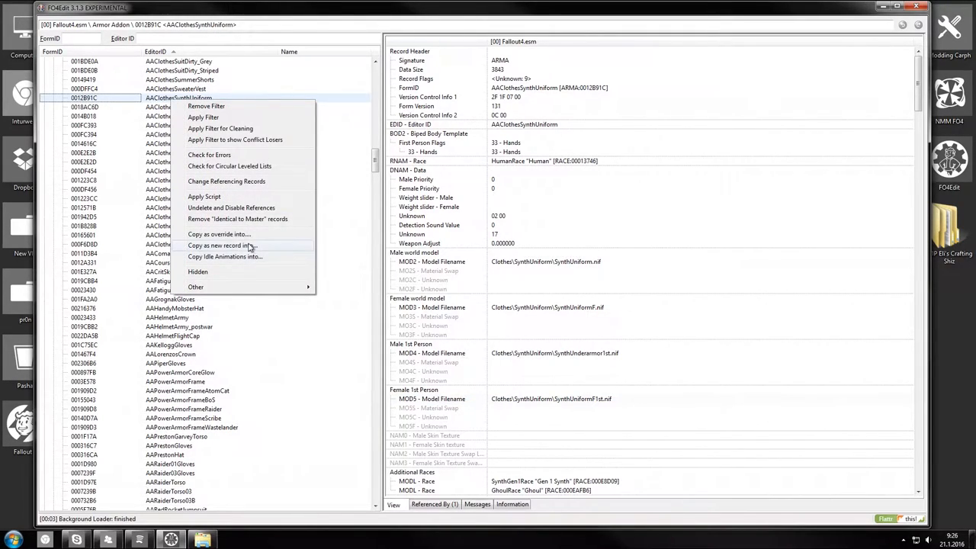
pyautogui.click(220, 244)
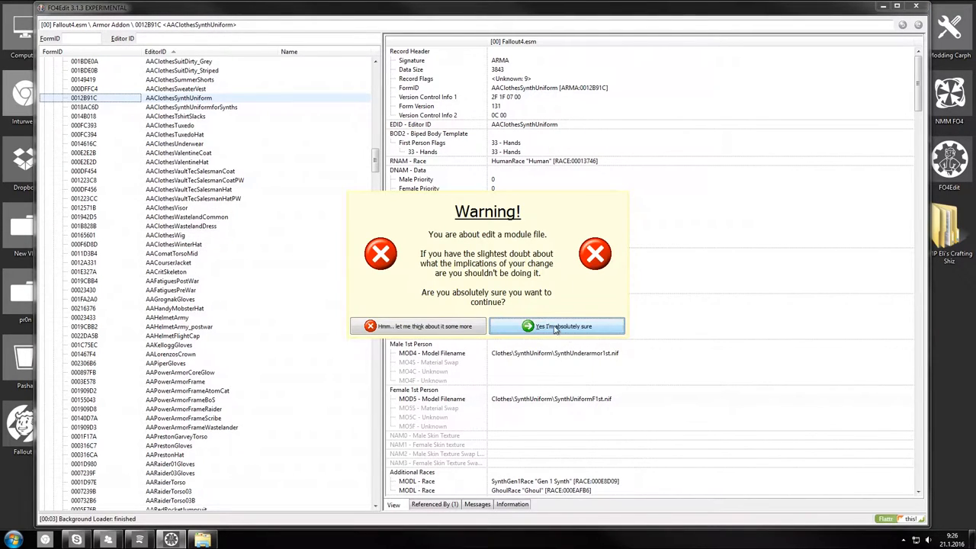
pyautogui.click(556, 326)
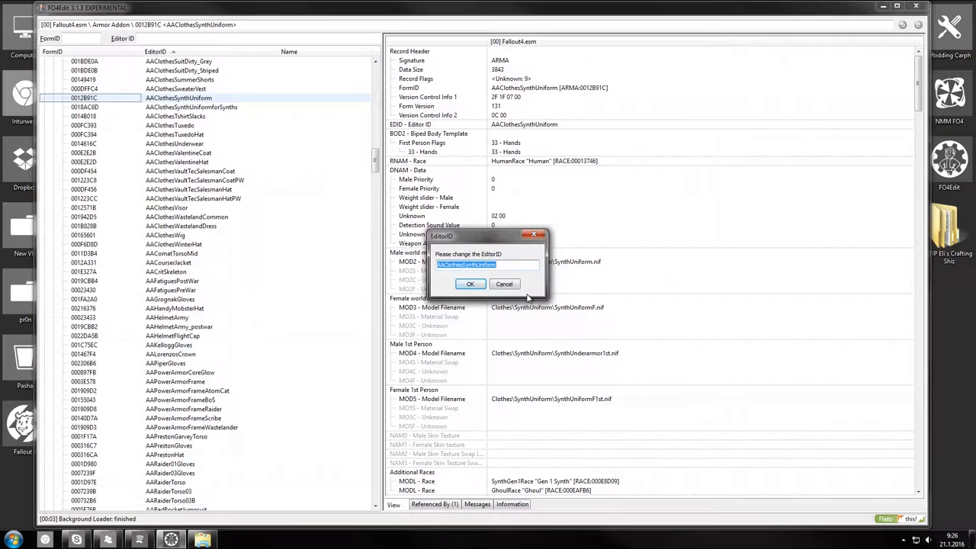
pyautogui.write('Eli_UrbanRangerArmour')
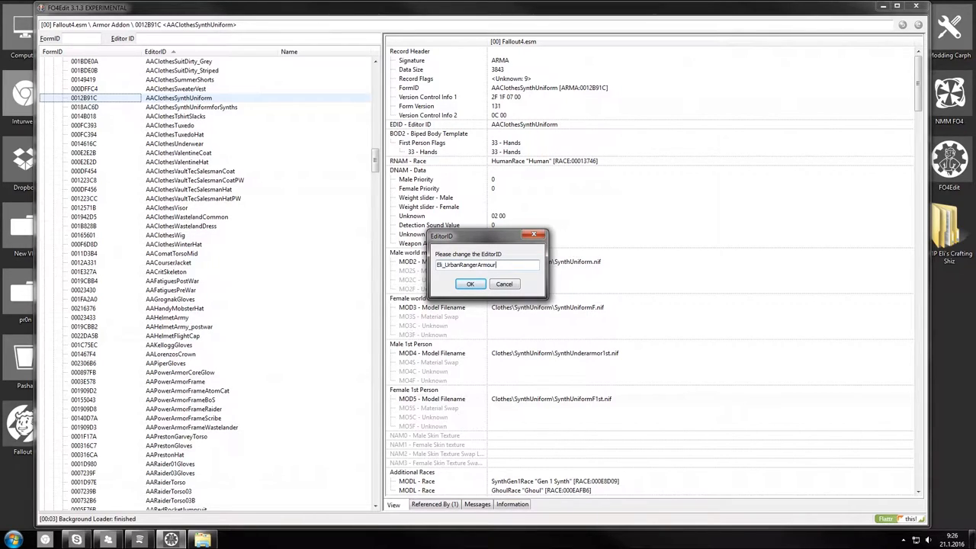
pyautogui.moveTo(241, 131)
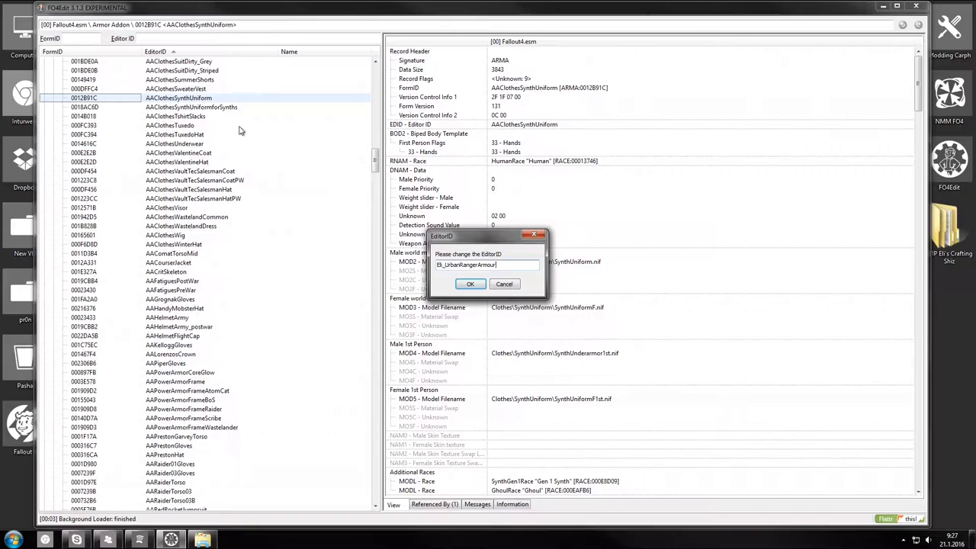
pyautogui.write('AA')
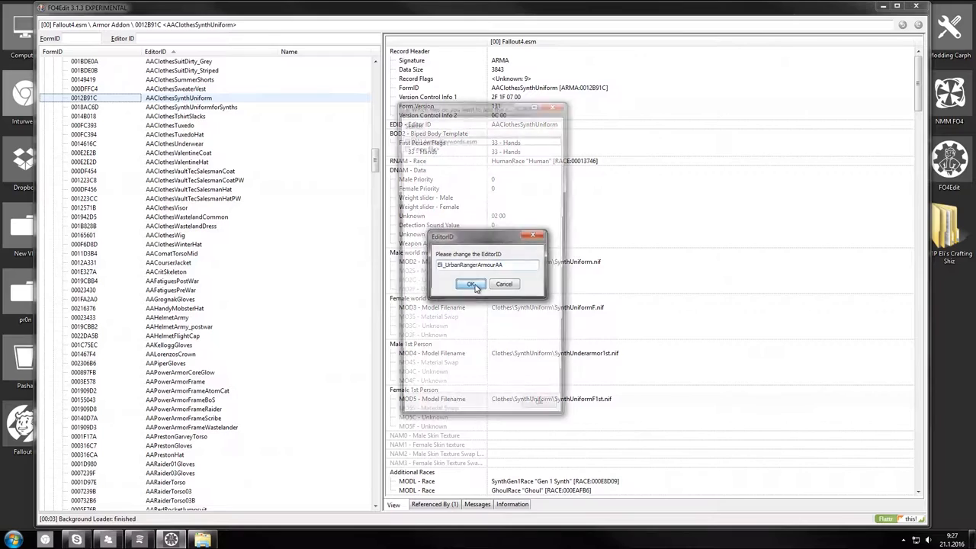
pyautogui.click(470, 284)
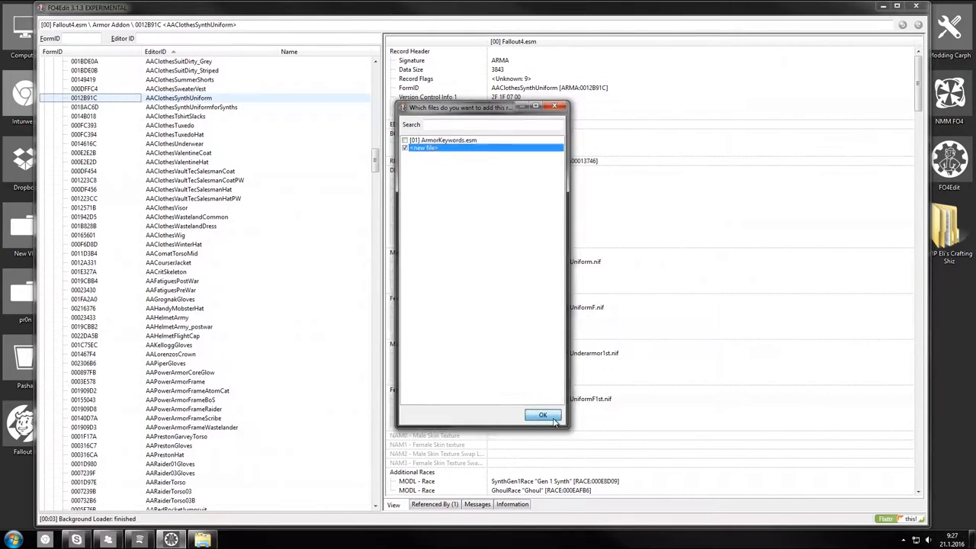
# - Place the copy in a new plugin Eli_UrbanRangerArmour.esp with Fallout4.esm as master
pyautogui.click(542, 415)
pyautogui.write('Eli_UrbanRanger')
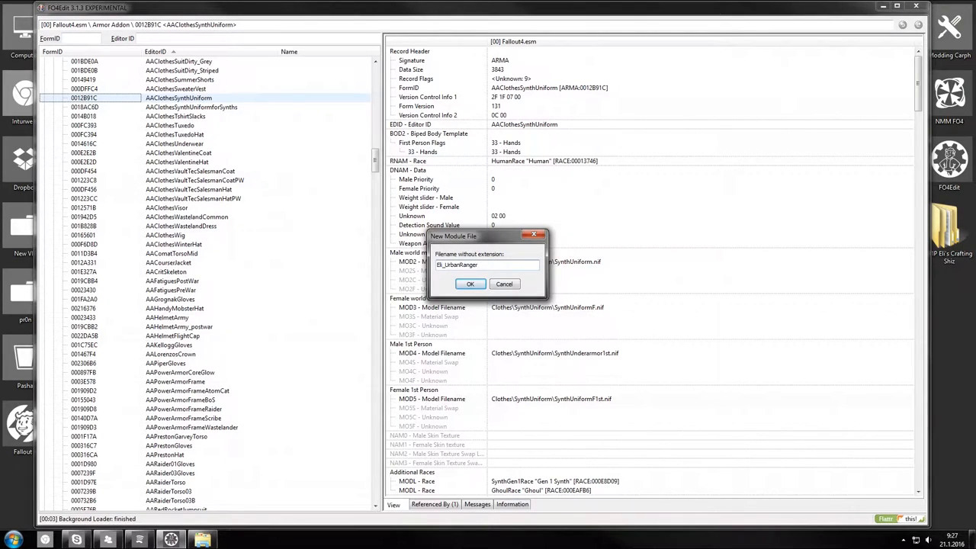
pyautogui.write('Armour')
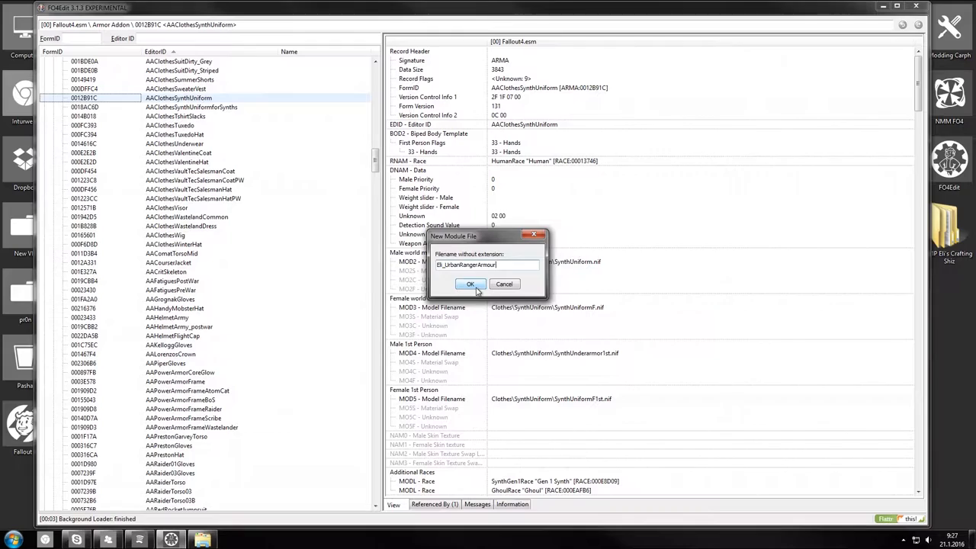
pyautogui.click(470, 283)
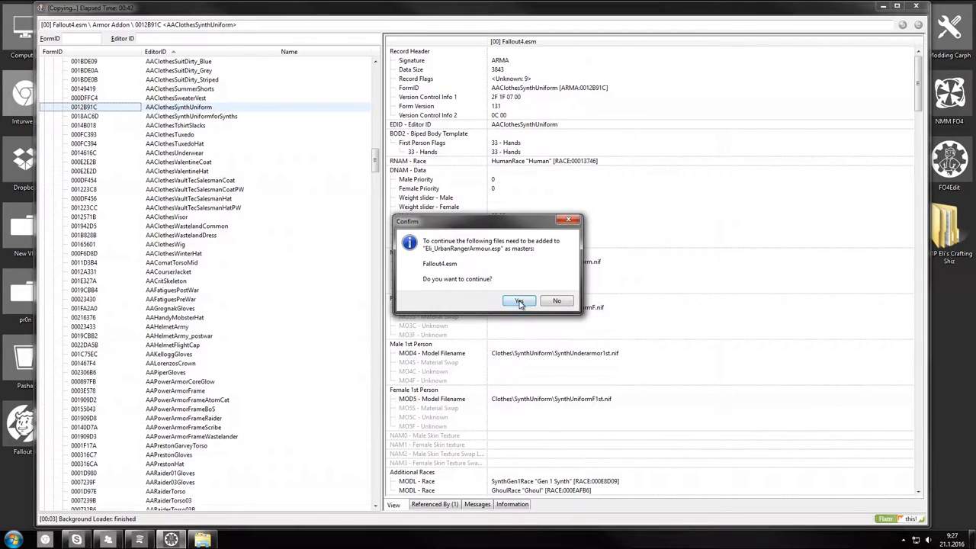
pyautogui.click(519, 300)
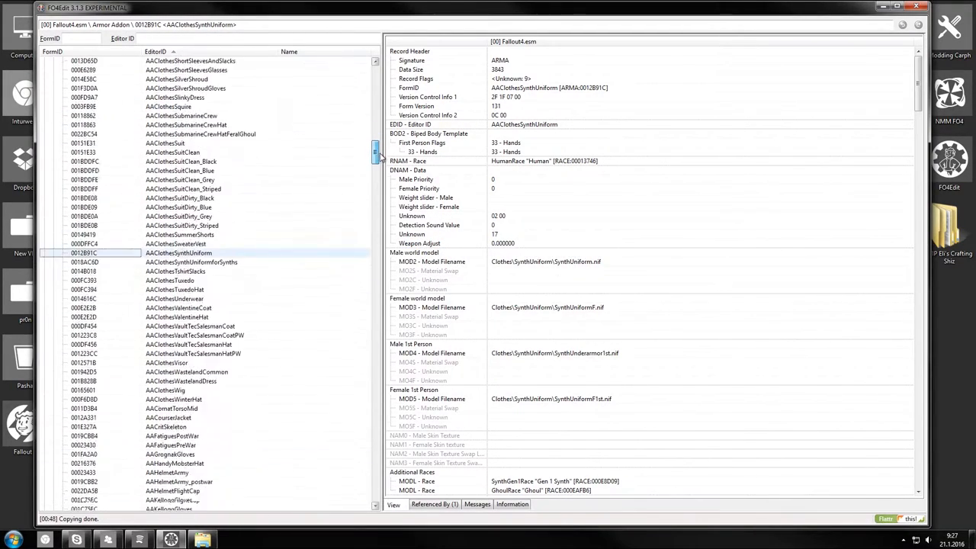
# - Copy Armor_Synth_Underarmor as new record Eli_UrbanRangerArmour into Eli_UrbanRangerArmour.esp
pyautogui.scroll(-3)
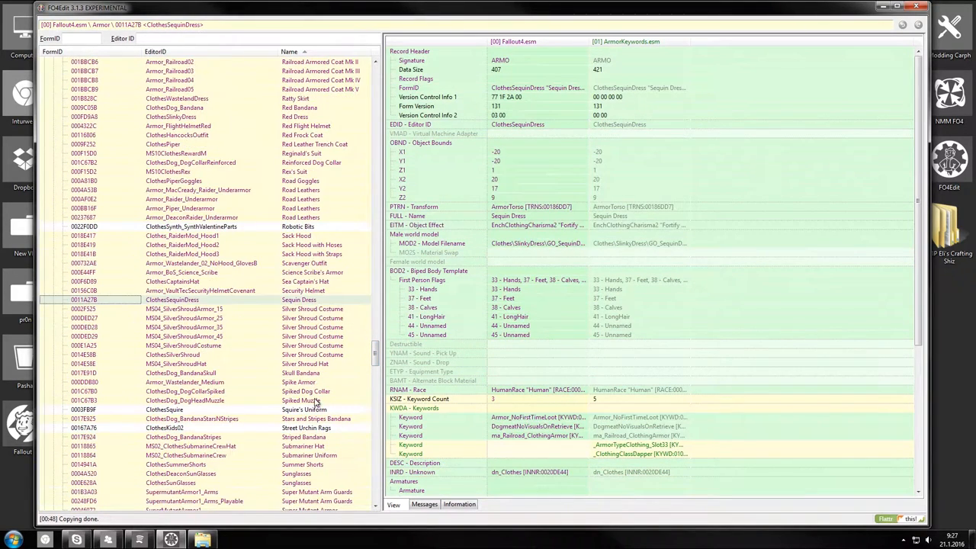
pyautogui.scroll(-3)
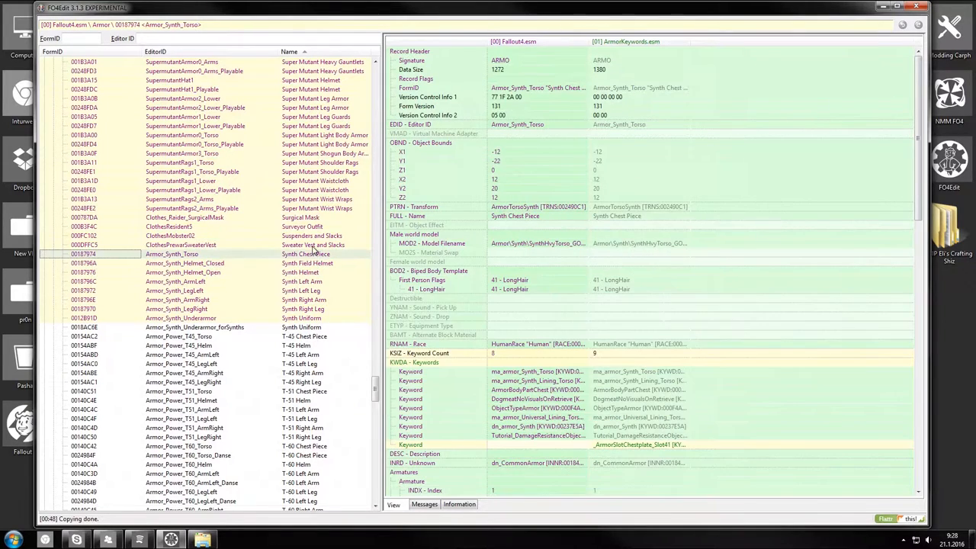
pyautogui.click(180, 319)
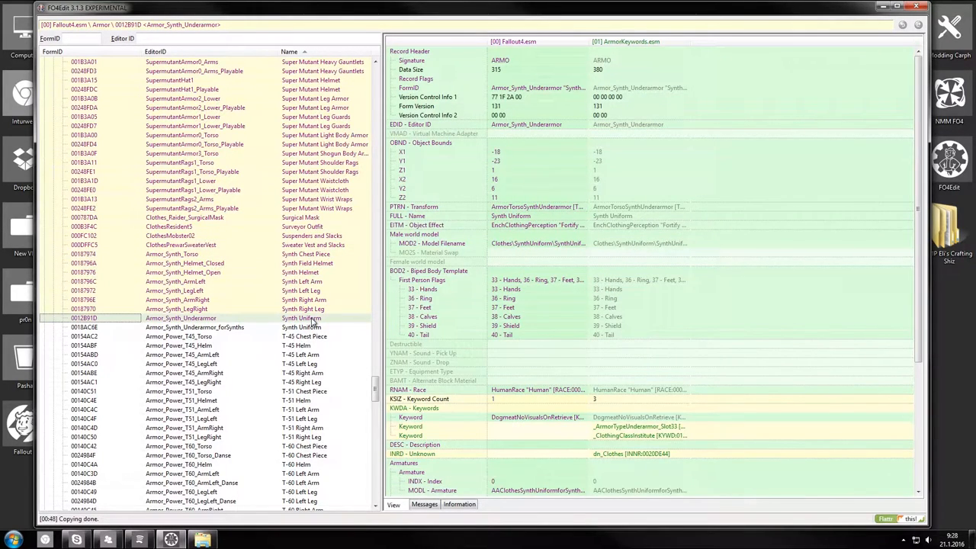
pyautogui.click(195, 326)
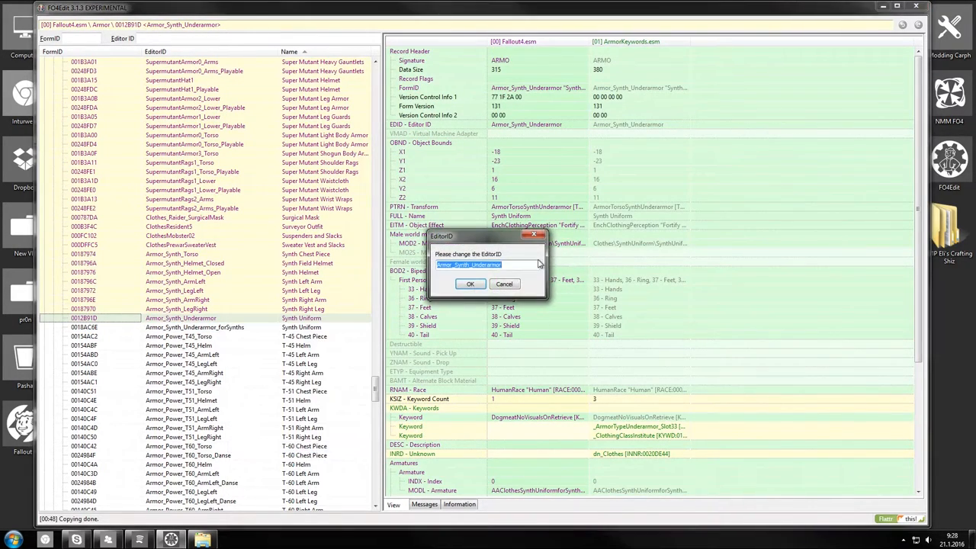
pyautogui.write('el')
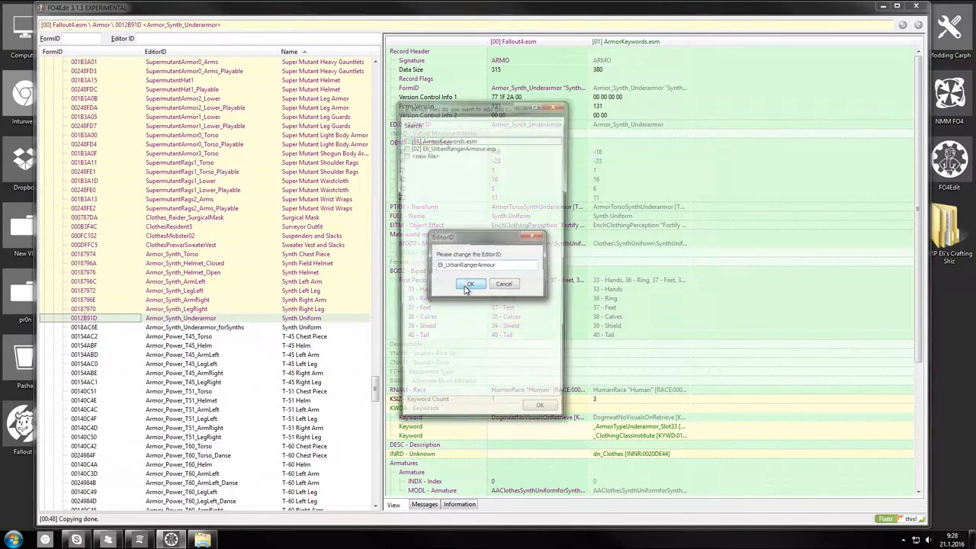
pyautogui.click(470, 283)
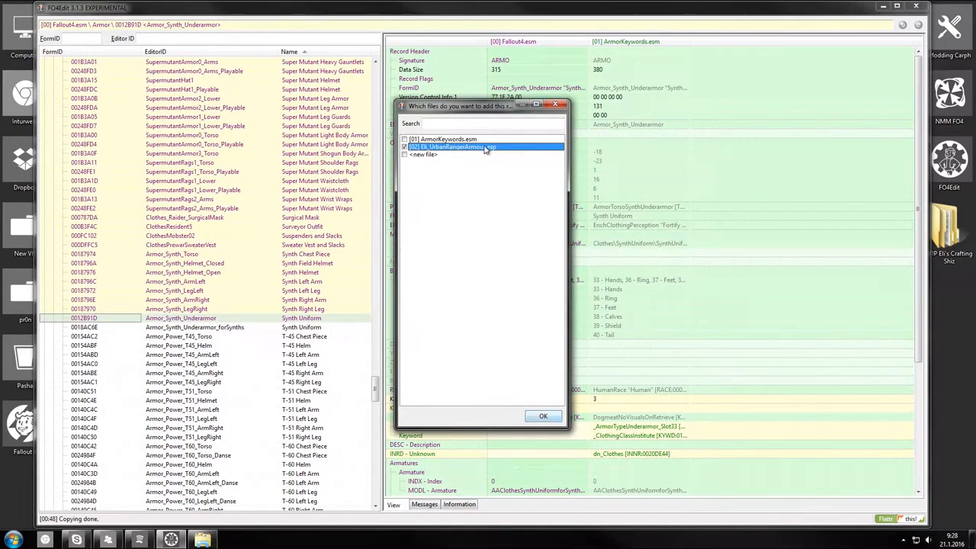
pyautogui.moveTo(532, 412)
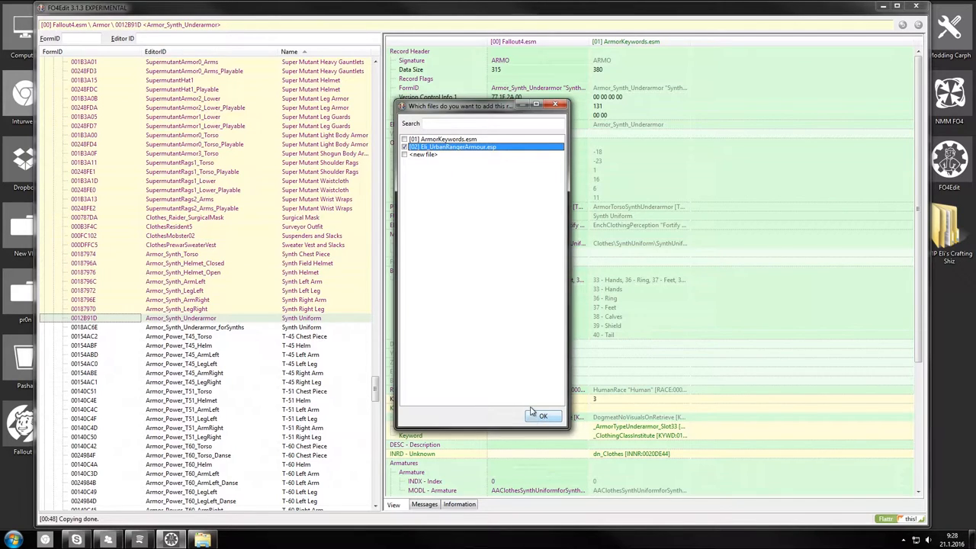
pyautogui.click(542, 415)
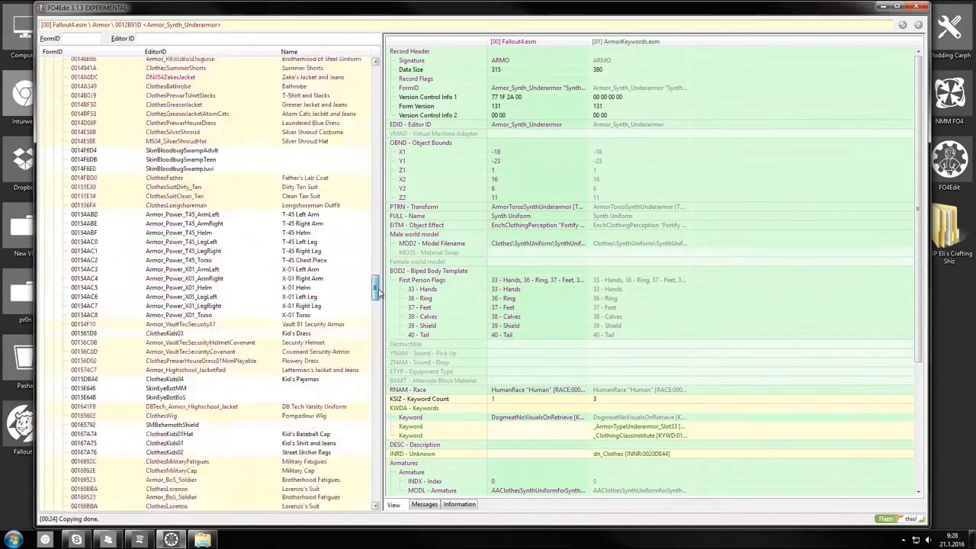
# - Browse Fallout4.esm's Constructible Object recipes, viewing Synth leg and Vault Suit lining recipes
pyautogui.scroll(-3)
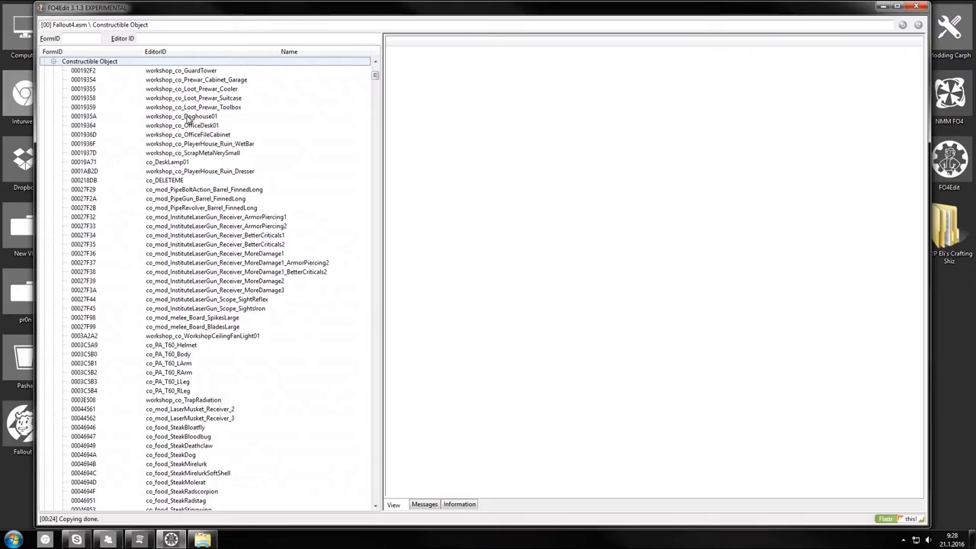
pyautogui.click(217, 216)
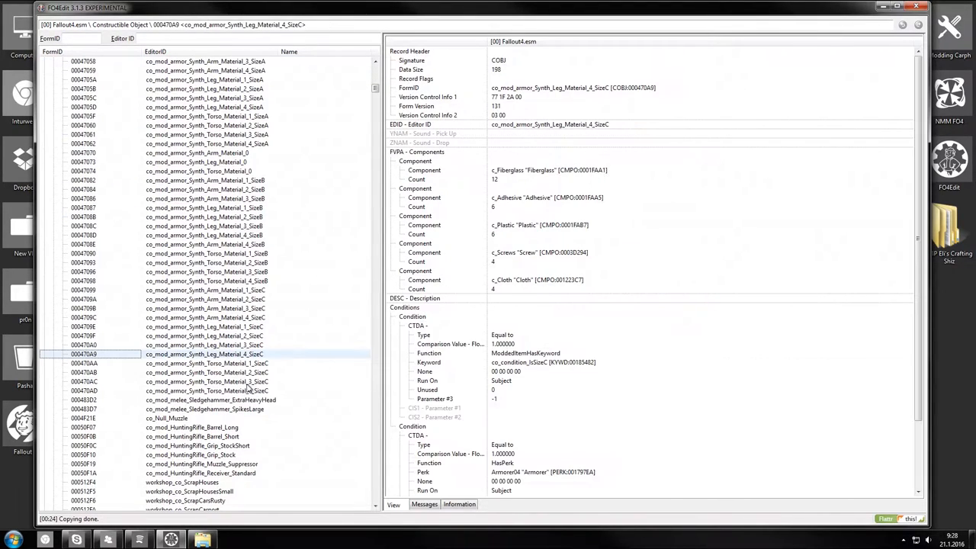
pyautogui.scroll(-3)
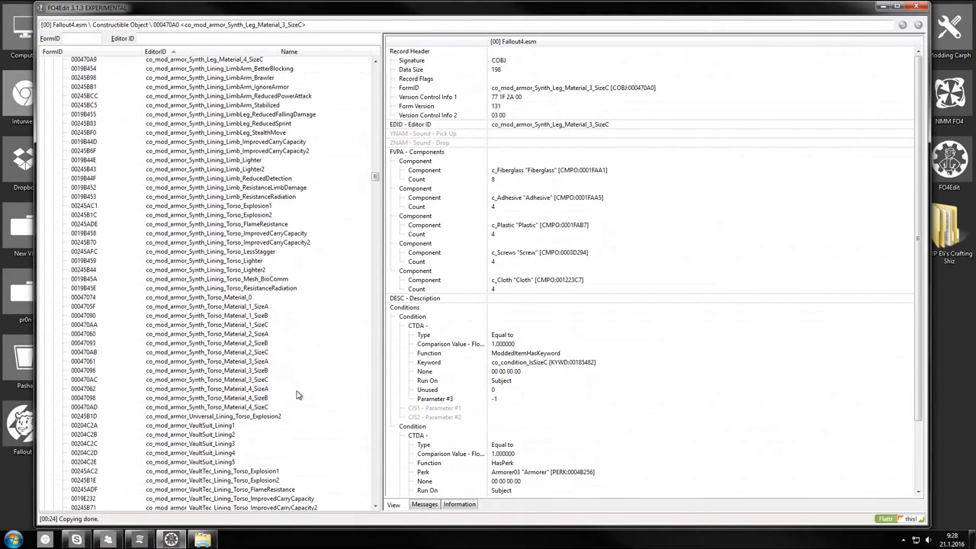
pyautogui.click(191, 288)
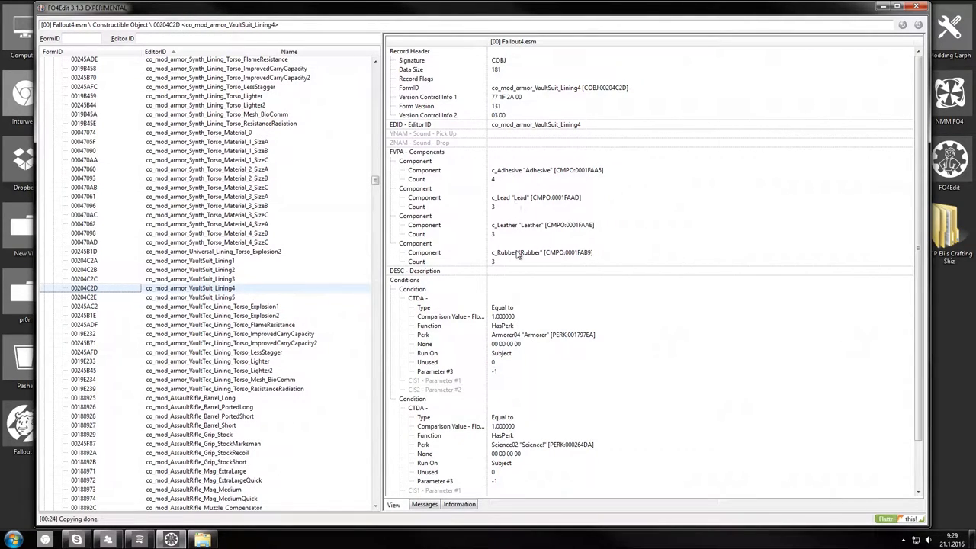
pyautogui.scroll(-3)
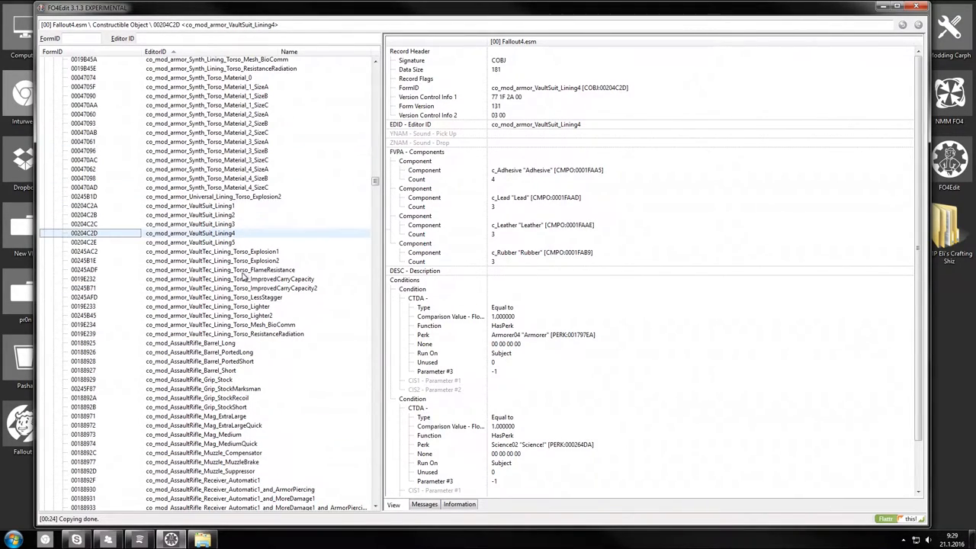
pyautogui.scroll(-3)
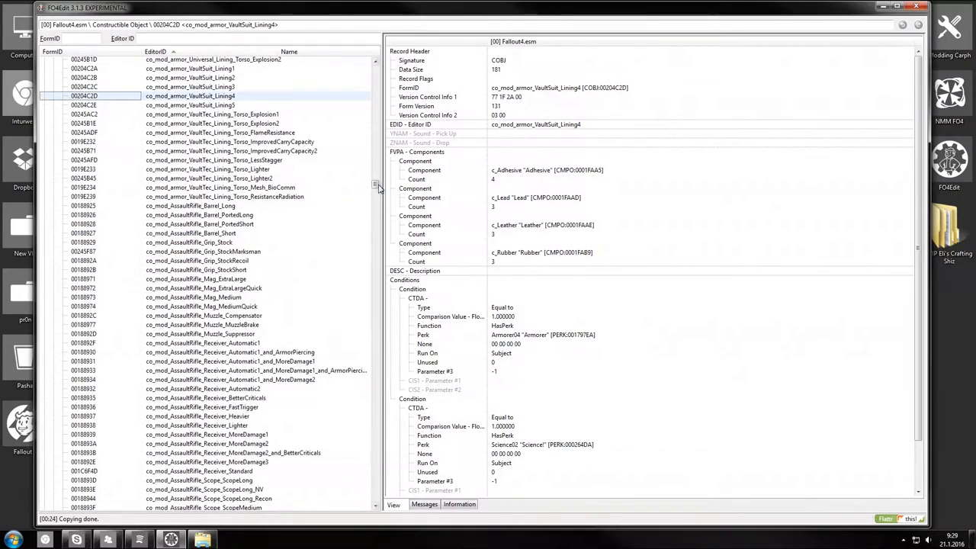
pyautogui.scroll(-3)
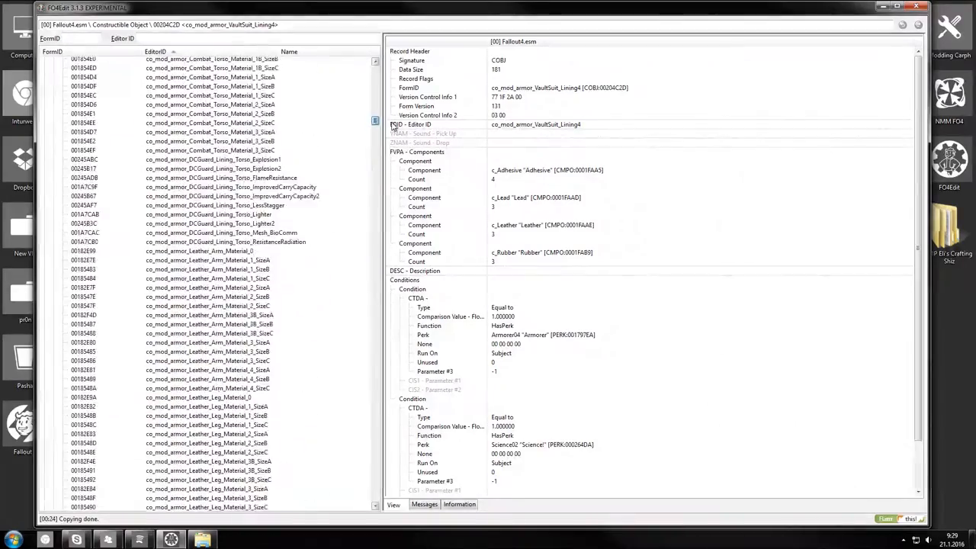
pyautogui.scroll(-3)
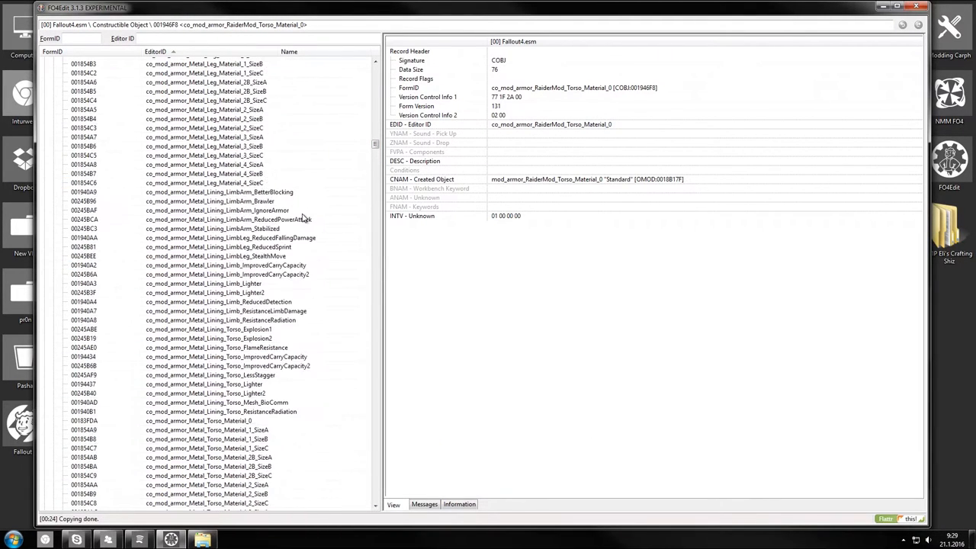
# - Copy the leather leg recipe as Eli_RecipeUrbanRangerArmour into Eli_UrbanRangerArmour.esp
pyautogui.click(206, 119)
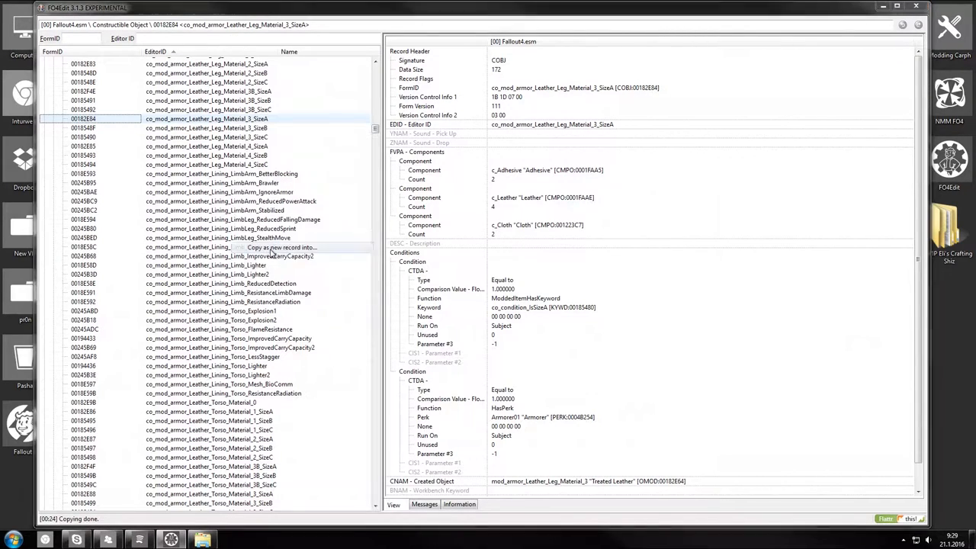
pyautogui.click(282, 247)
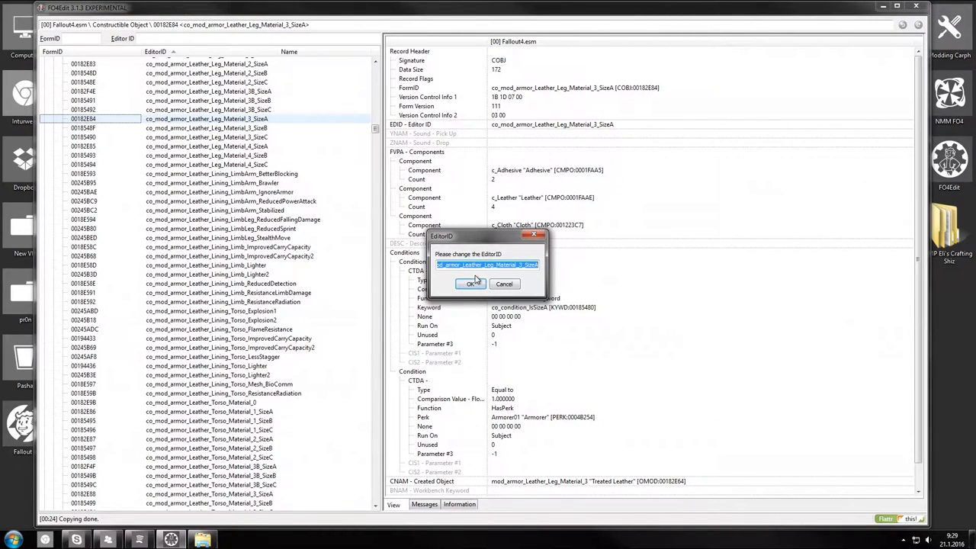
pyautogui.write('Eli_Recipe')
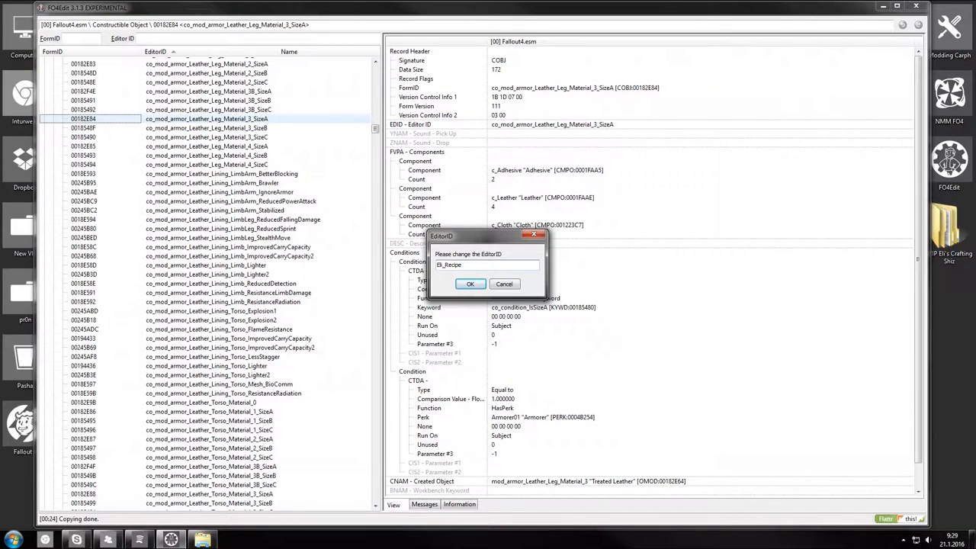
pyautogui.write('Urban')
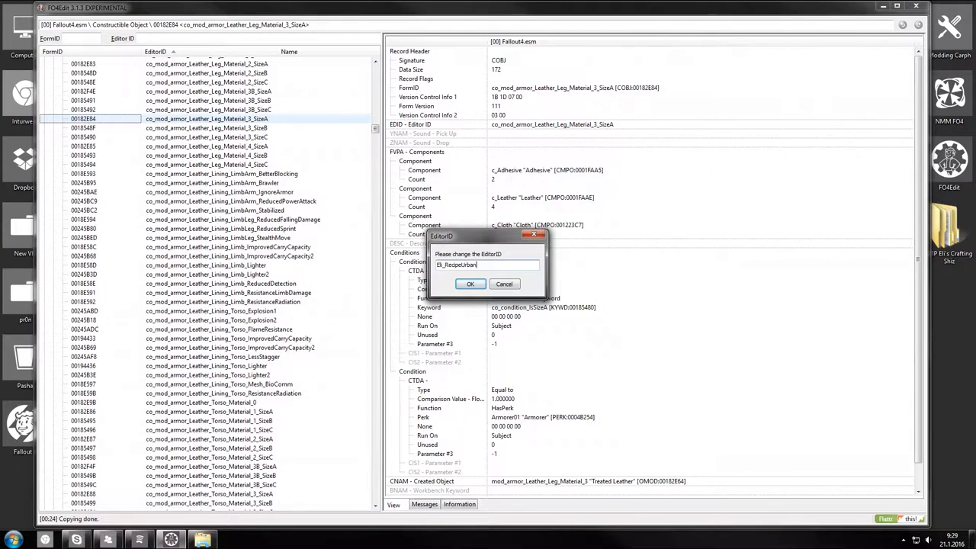
pyautogui.write('RangerArmour')
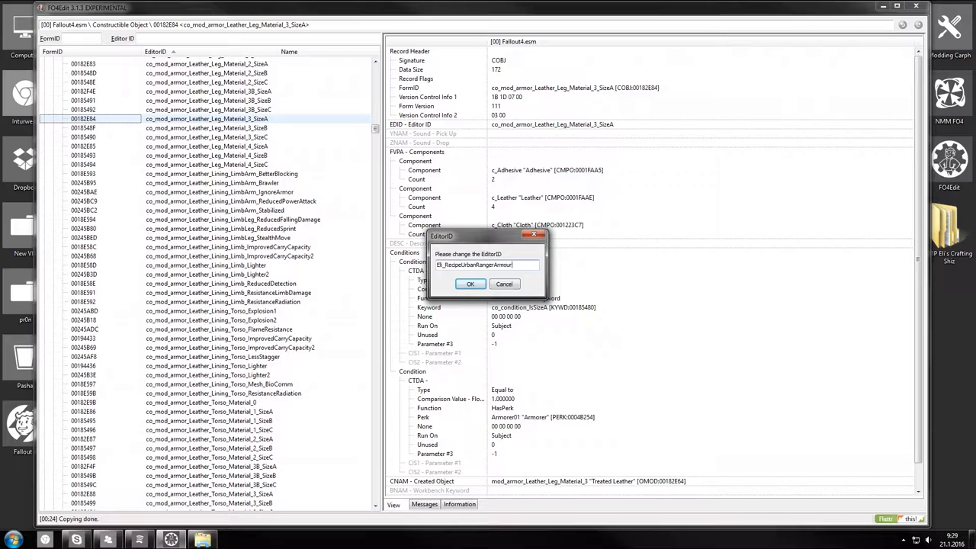
pyautogui.click(469, 284)
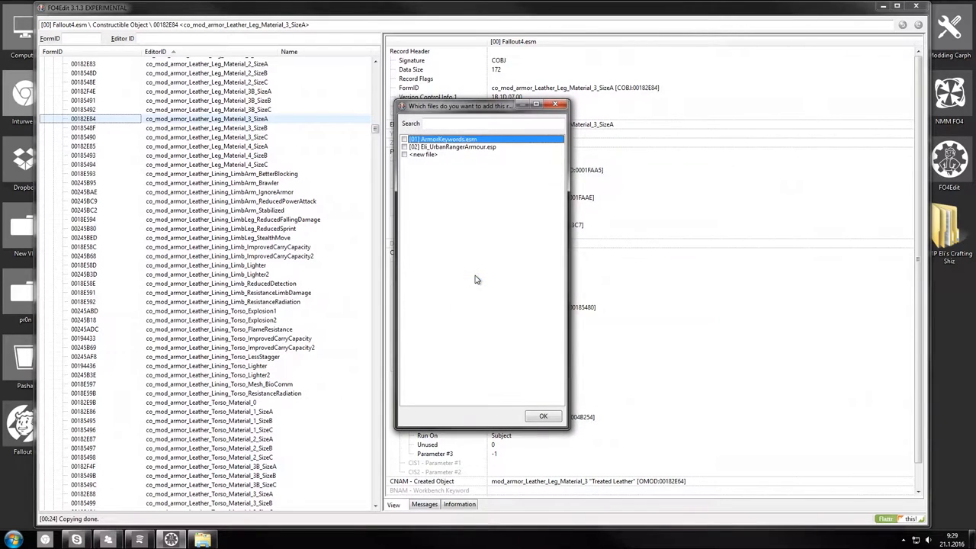
pyautogui.click(543, 416)
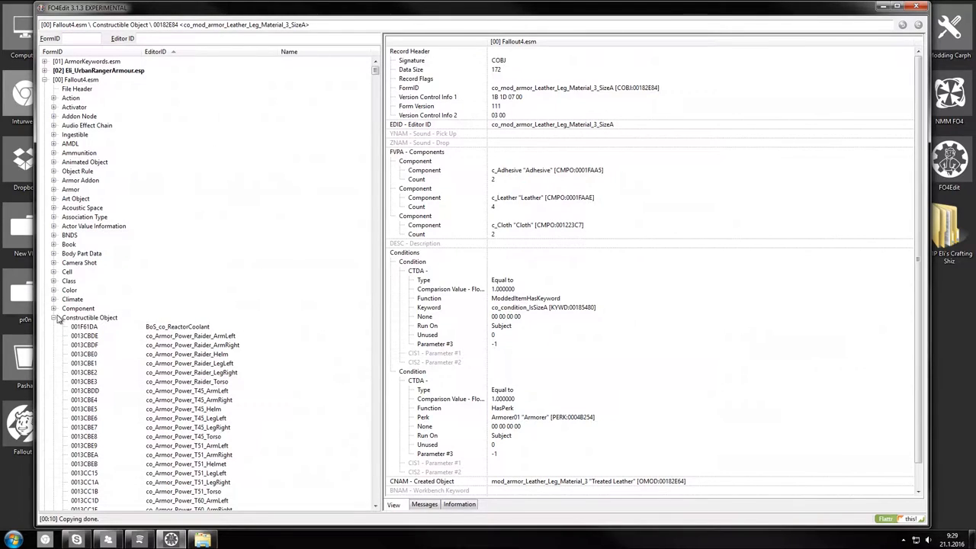
# - Collapse Fallout4.esm and expand the Eli_UrbanRangerArmour.esp record tree
pyautogui.click(51, 317)
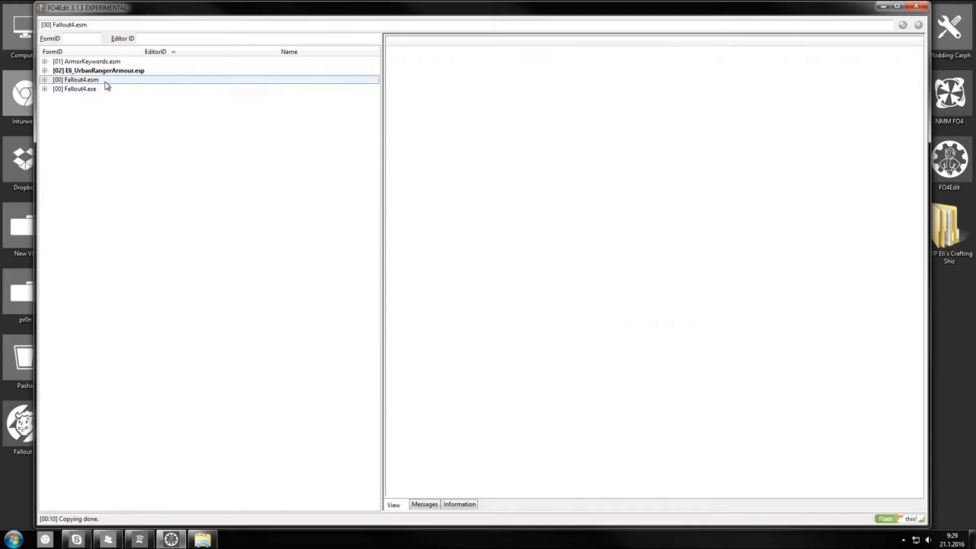
pyautogui.click(98, 70)
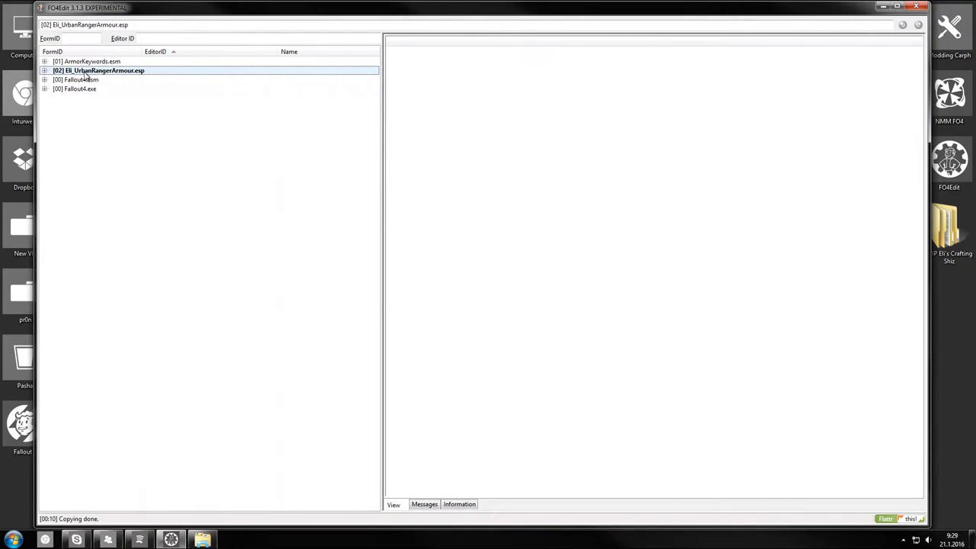
pyautogui.moveTo(67, 76)
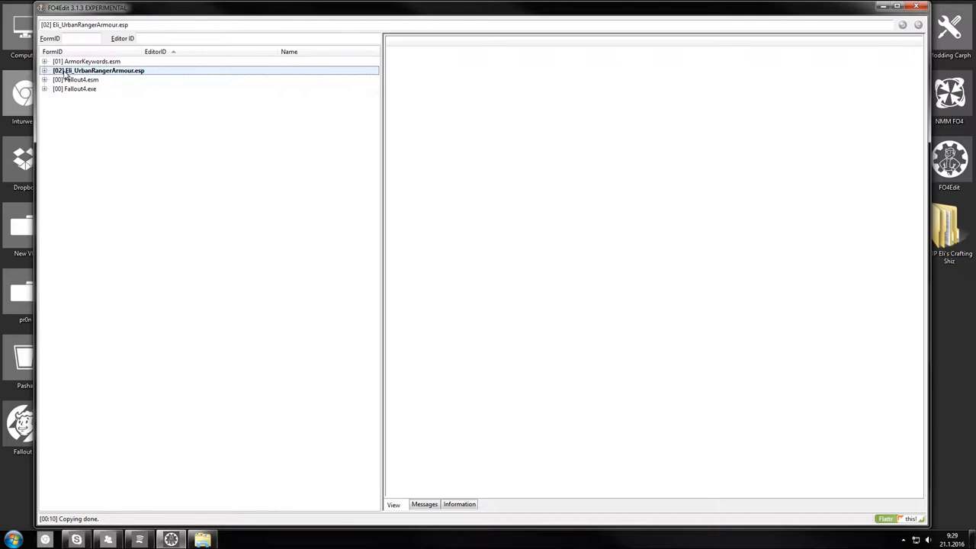
pyautogui.moveTo(101, 75)
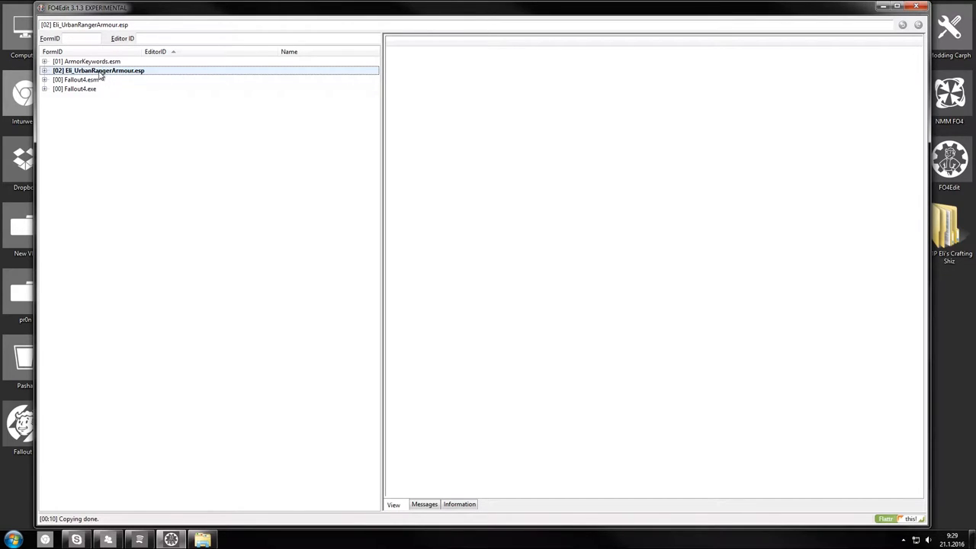
pyautogui.moveTo(119, 61)
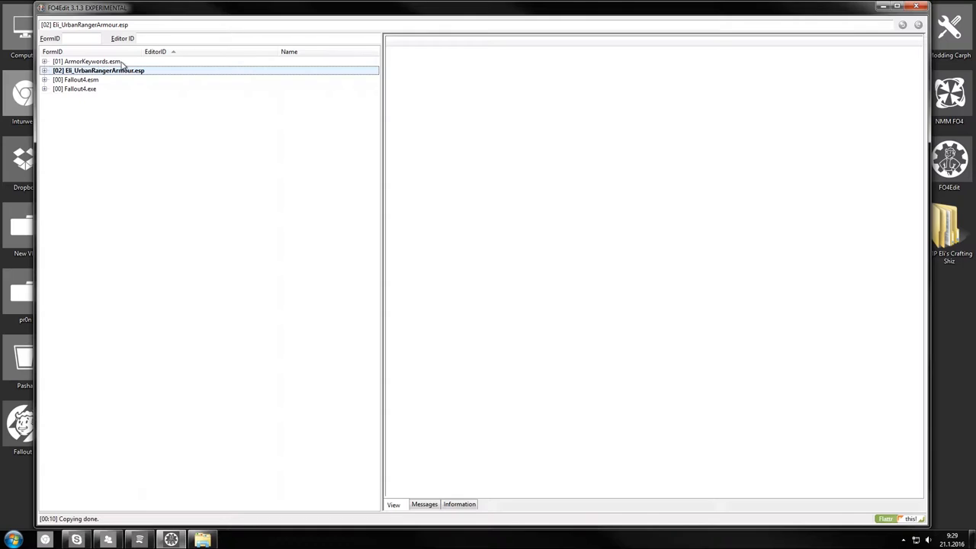
pyautogui.click(88, 61)
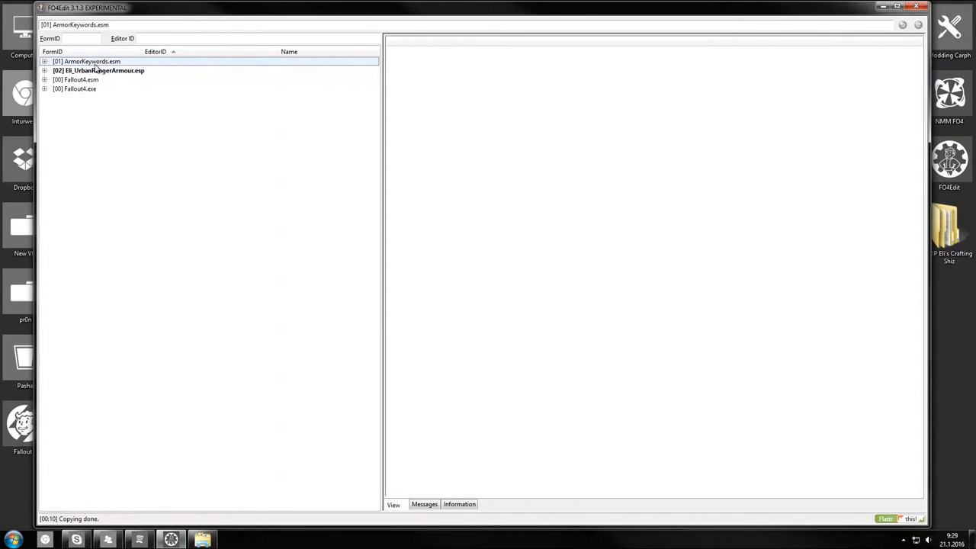
pyautogui.click(44, 71)
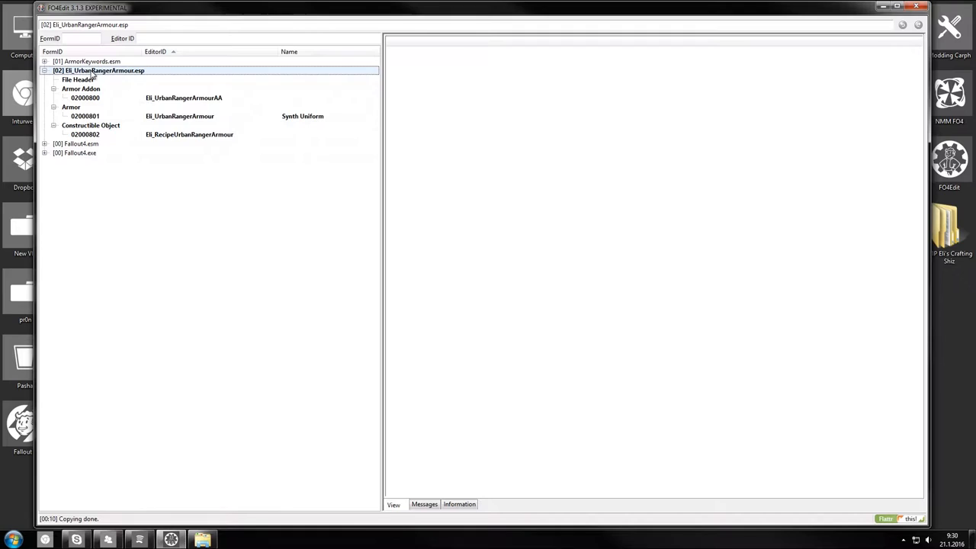
# - Add ArmorKeywords.esm as a master to the plugin and view its File Header
pyautogui.rightClick(98, 70)
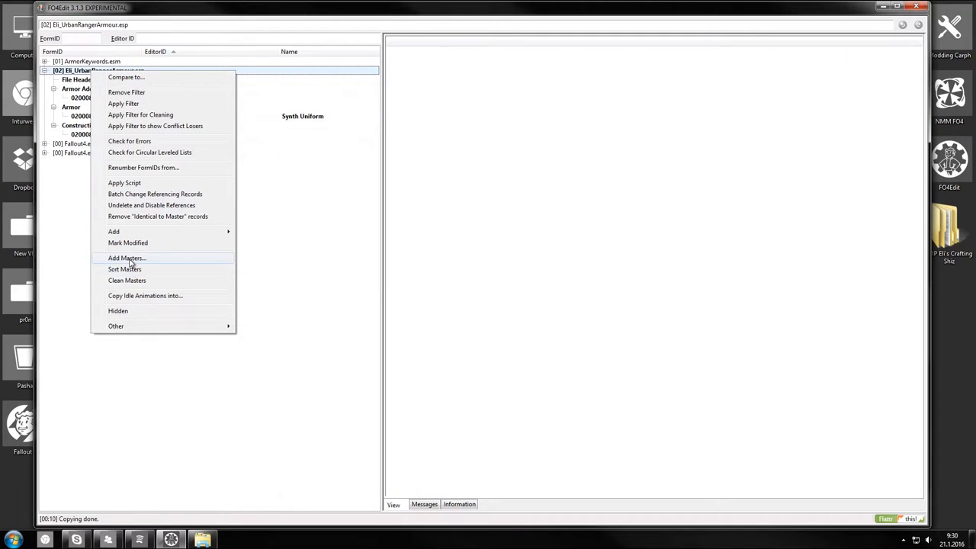
pyautogui.click(128, 257)
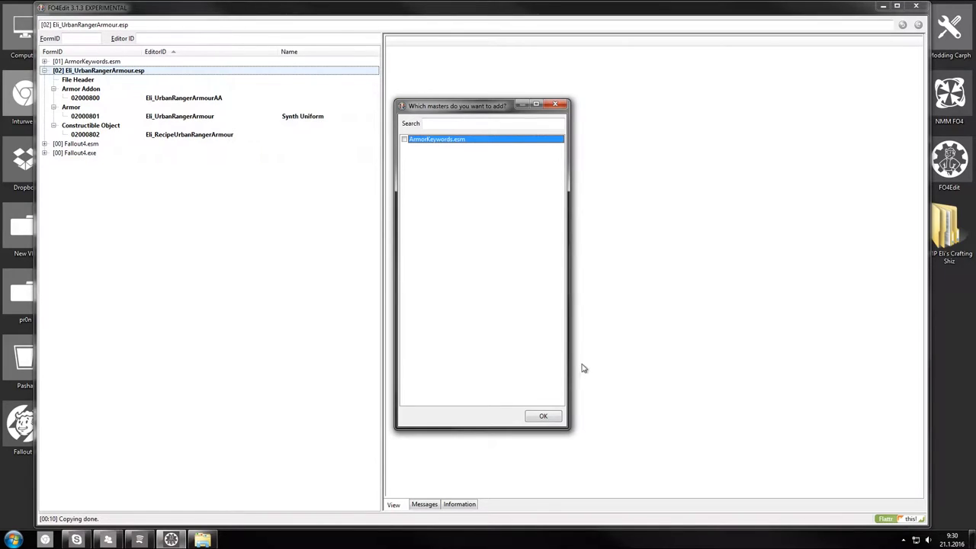
pyautogui.click(404, 139)
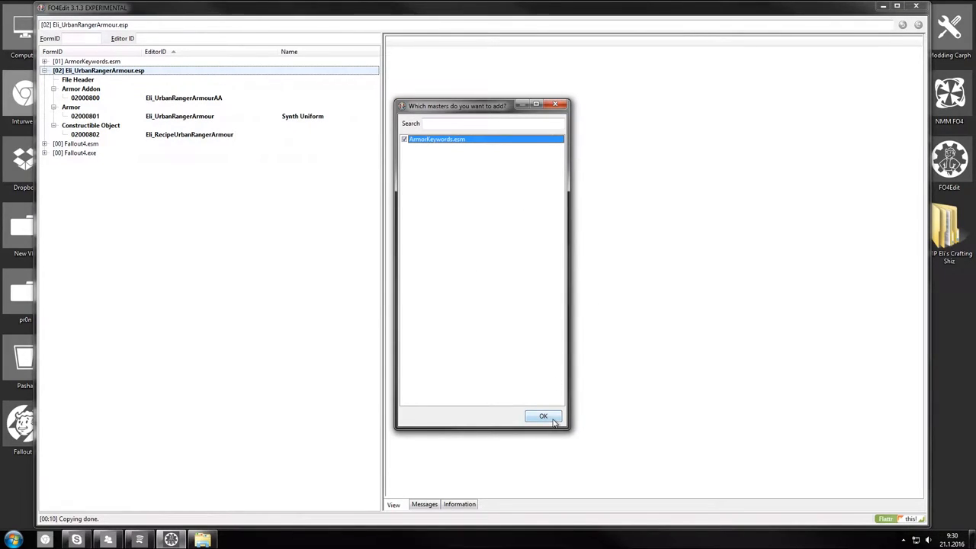
pyautogui.click(543, 414)
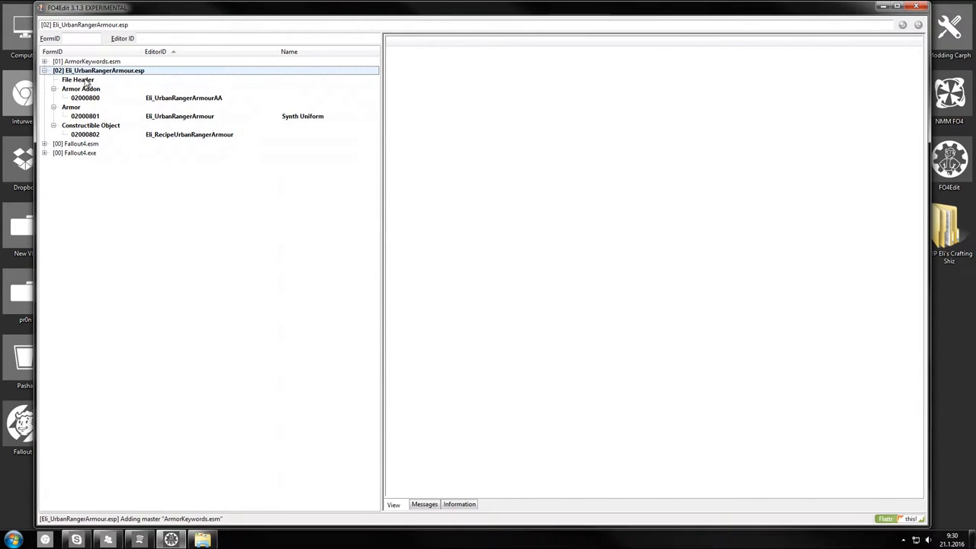
pyautogui.click(79, 80)
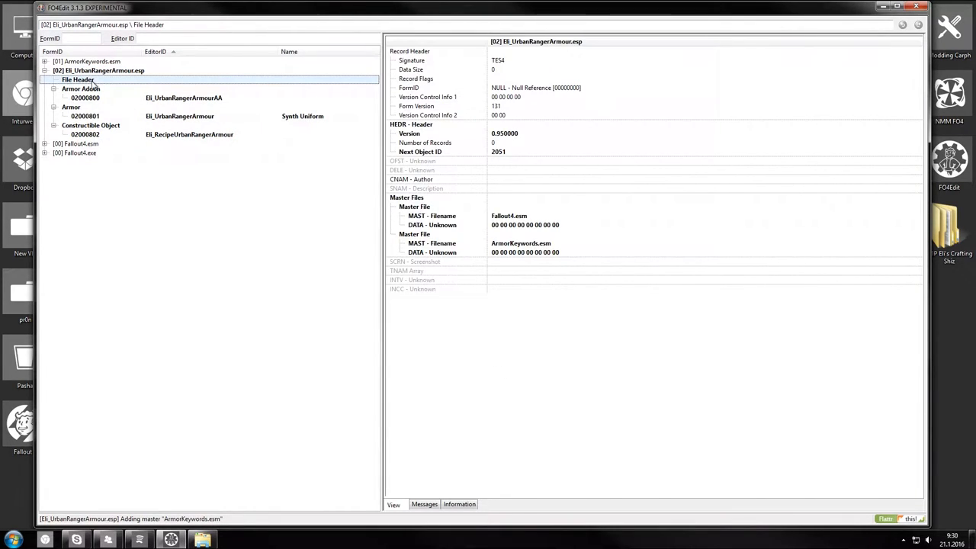
pyautogui.moveTo(122, 86)
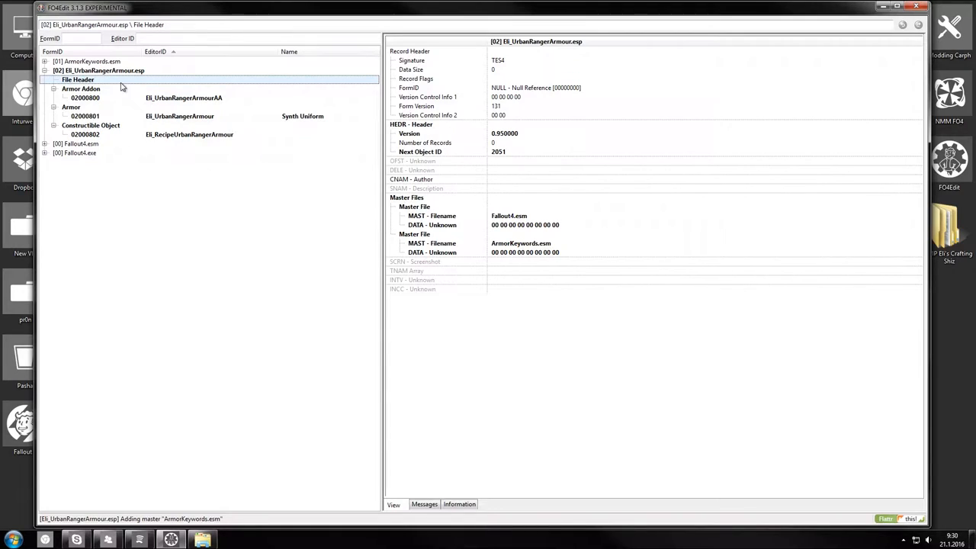
pyautogui.moveTo(543, 232)
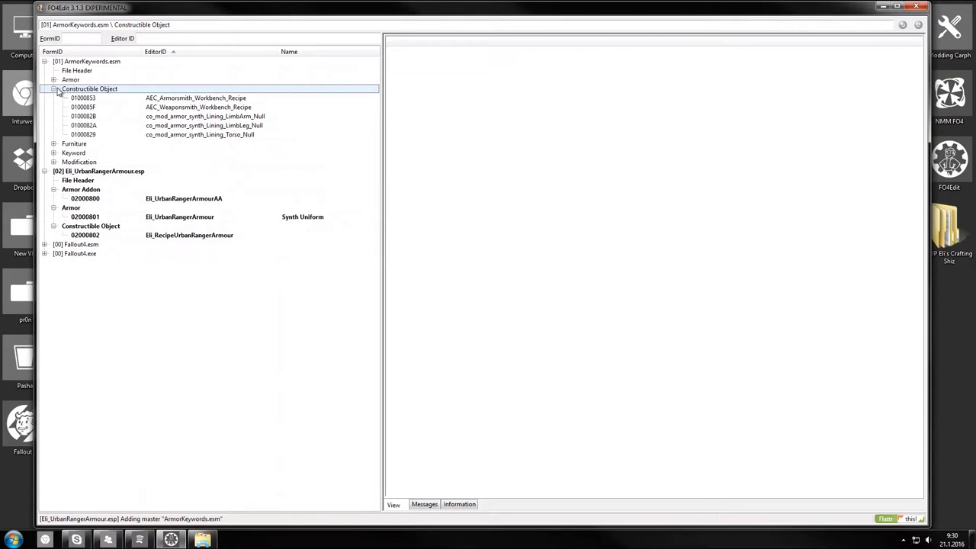
pyautogui.click(53, 79)
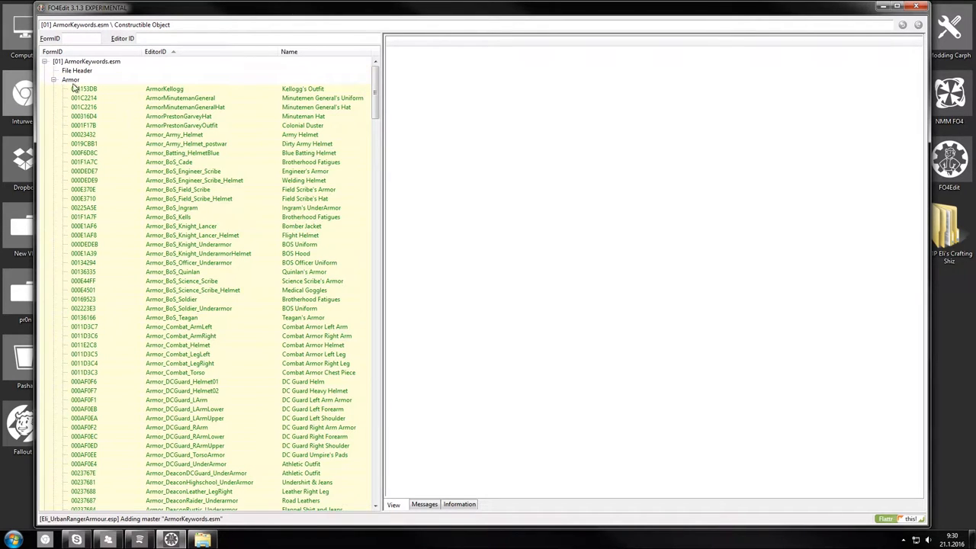
pyautogui.click(54, 79)
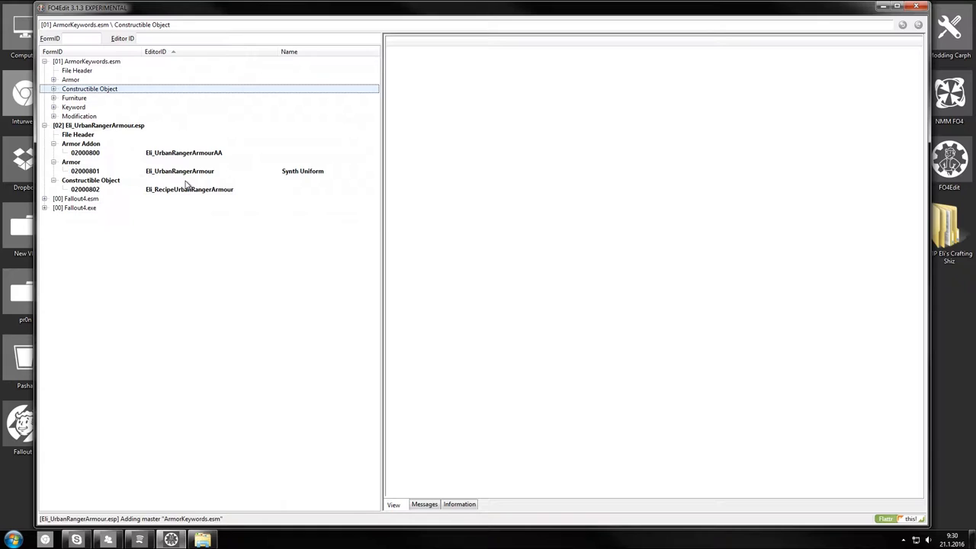
pyautogui.click(54, 106)
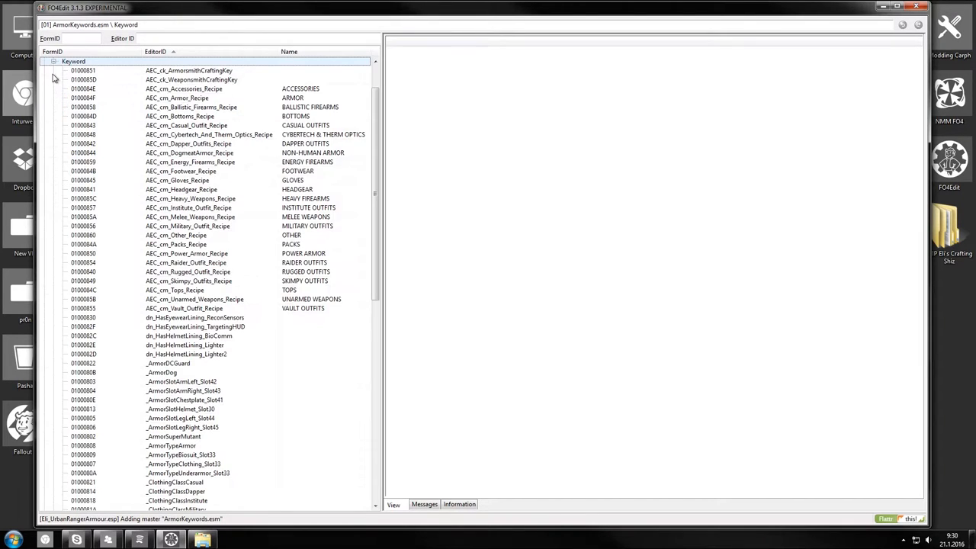
pyautogui.click(51, 61)
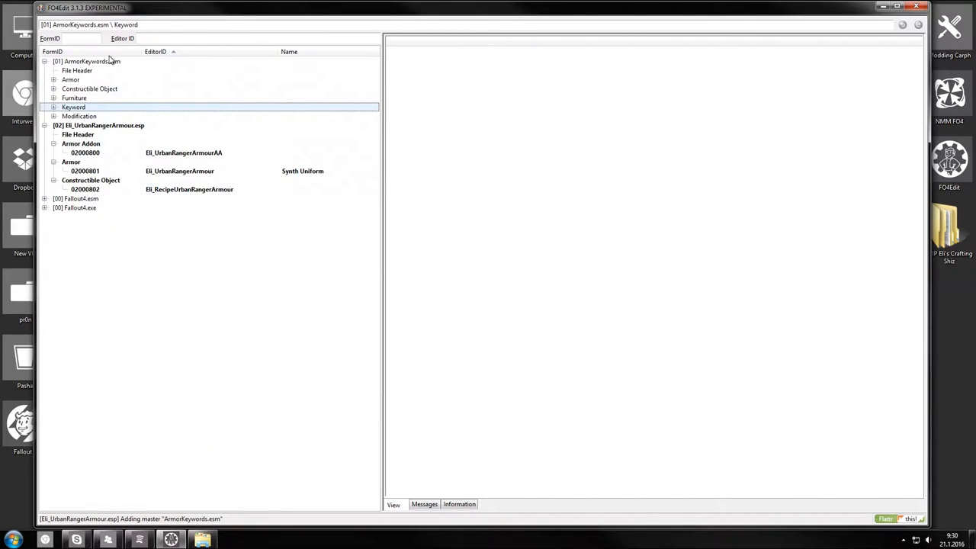
pyautogui.moveTo(215, 110)
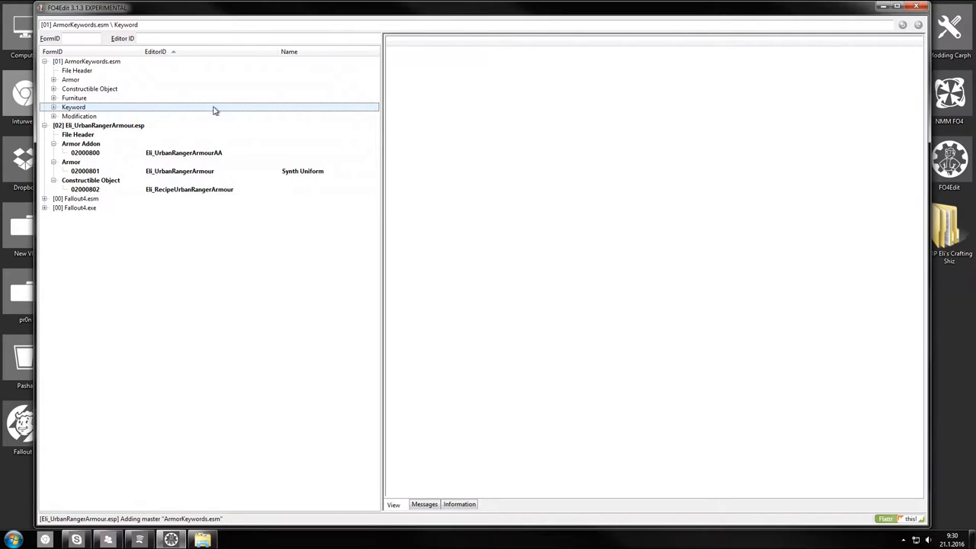
pyautogui.click(85, 153)
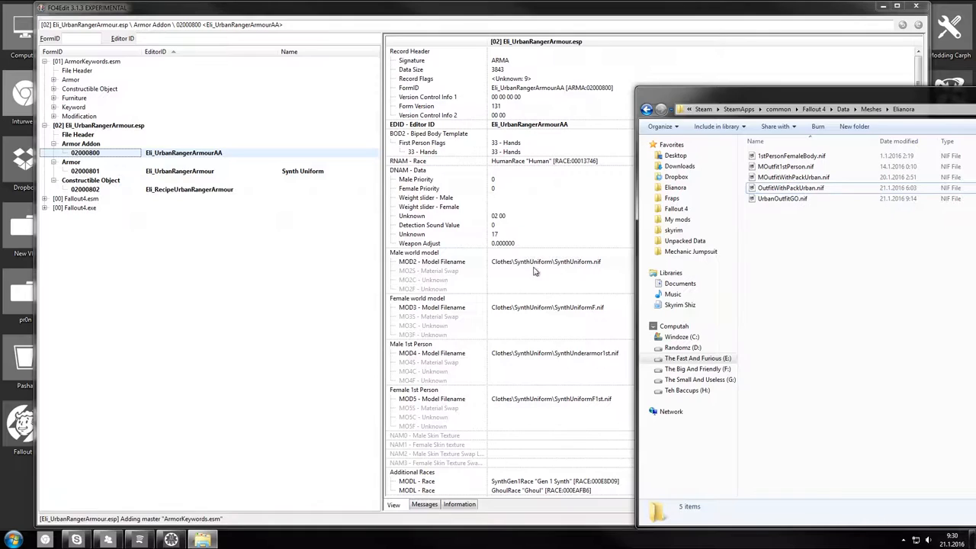
pyautogui.moveTo(790, 189)
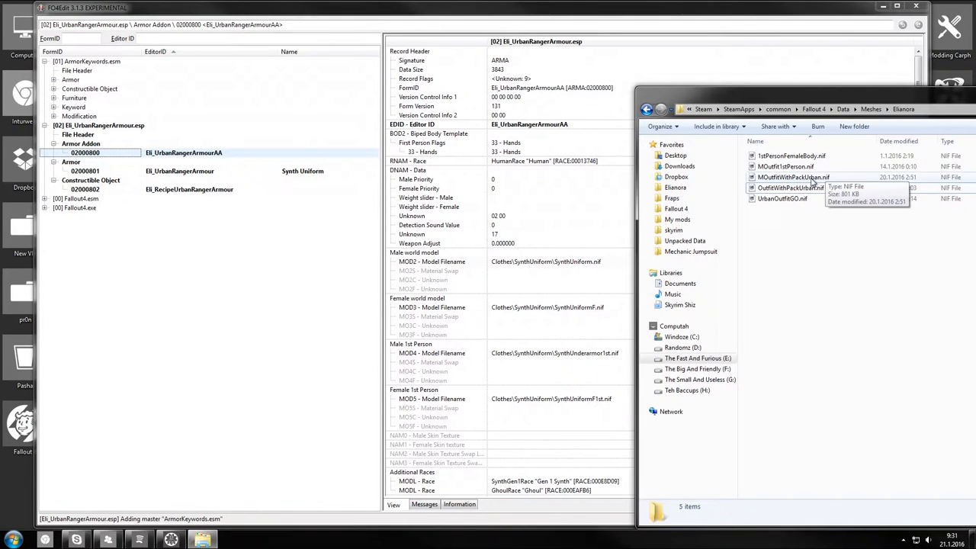
# - Point the addon's male world model to the Elianora MOutfitWithPackUrban mesh
pyautogui.click(790, 188)
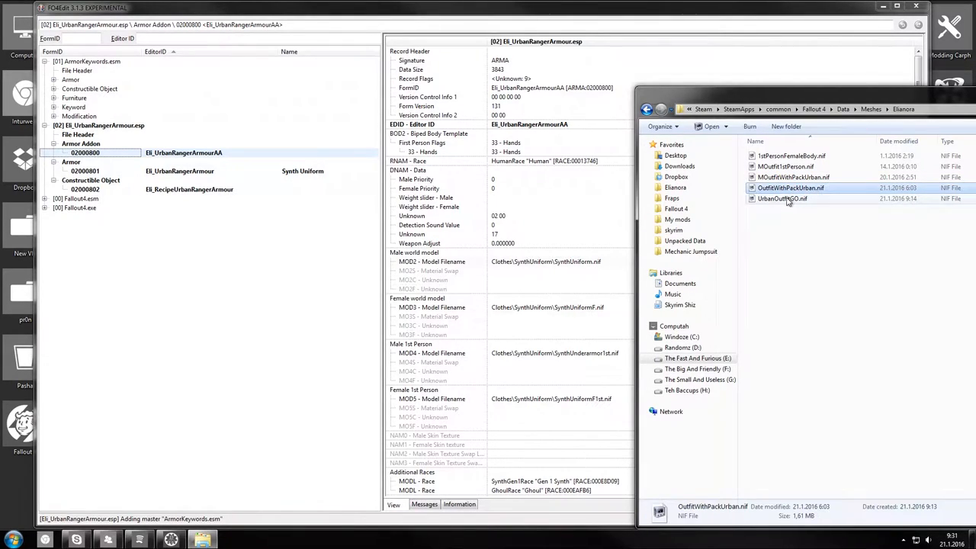
pyautogui.doubleClick(790, 188)
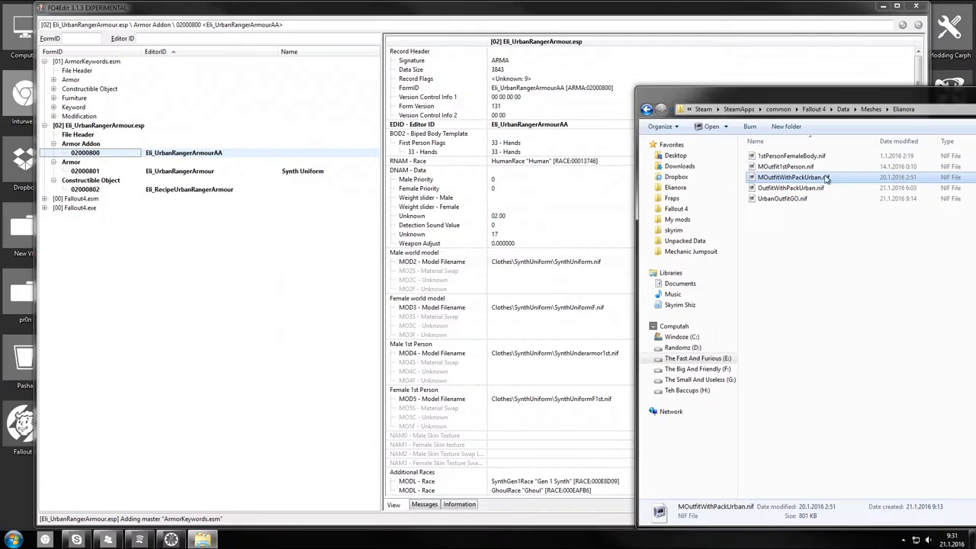
pyautogui.doubleClick(790, 177)
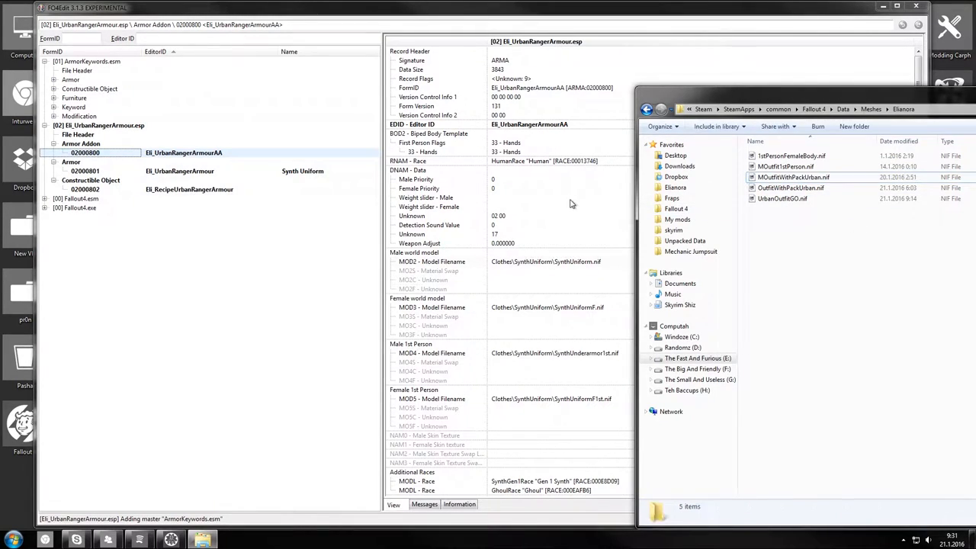
pyautogui.moveTo(792, 177)
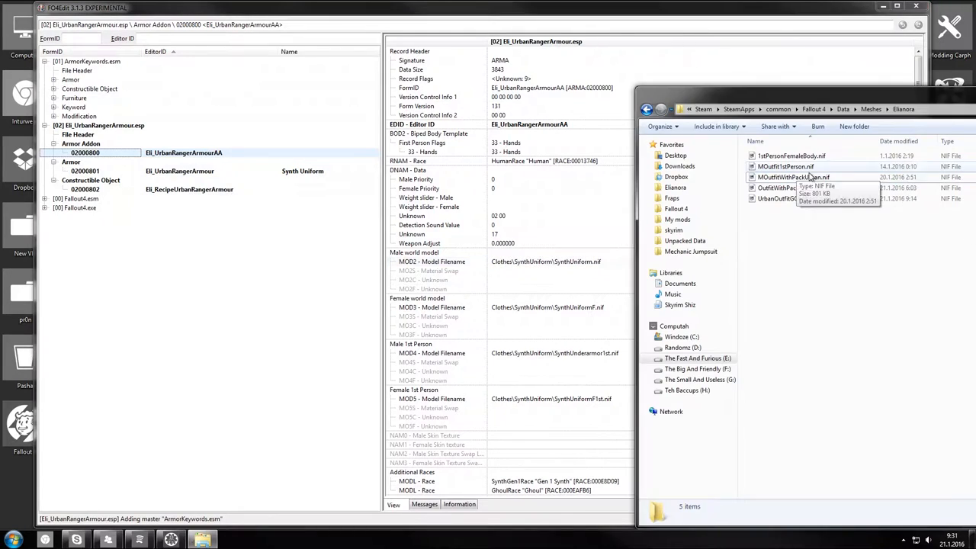
pyautogui.click(792, 177)
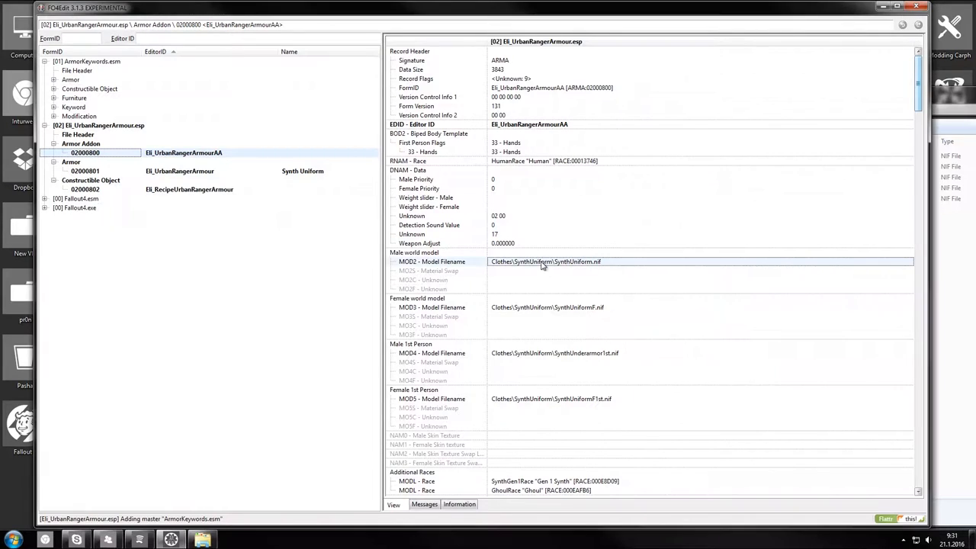
pyautogui.doubleClick(546, 262)
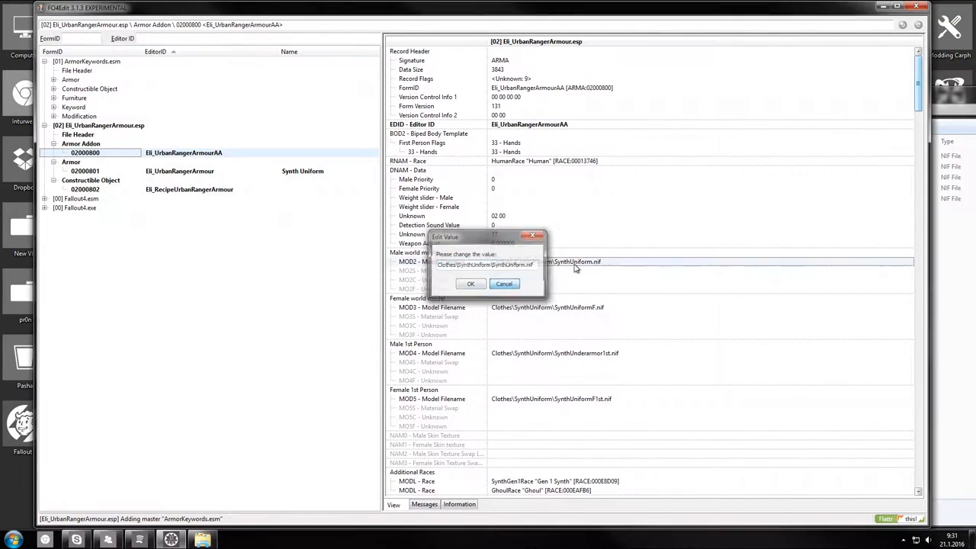
pyautogui.click(469, 283)
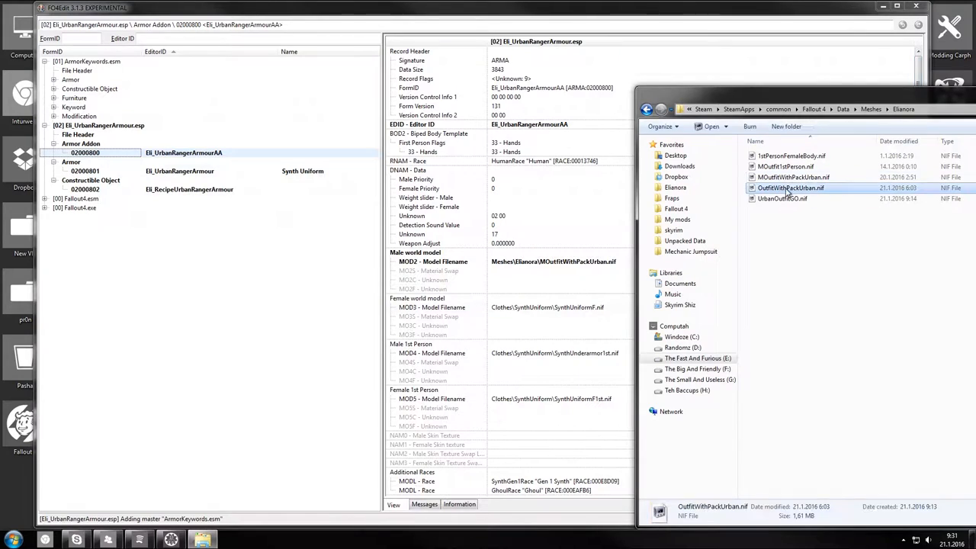
# - Point the female and first-person models to the Elianora OutfitWithPackUrban meshes
pyautogui.doubleClick(789, 189)
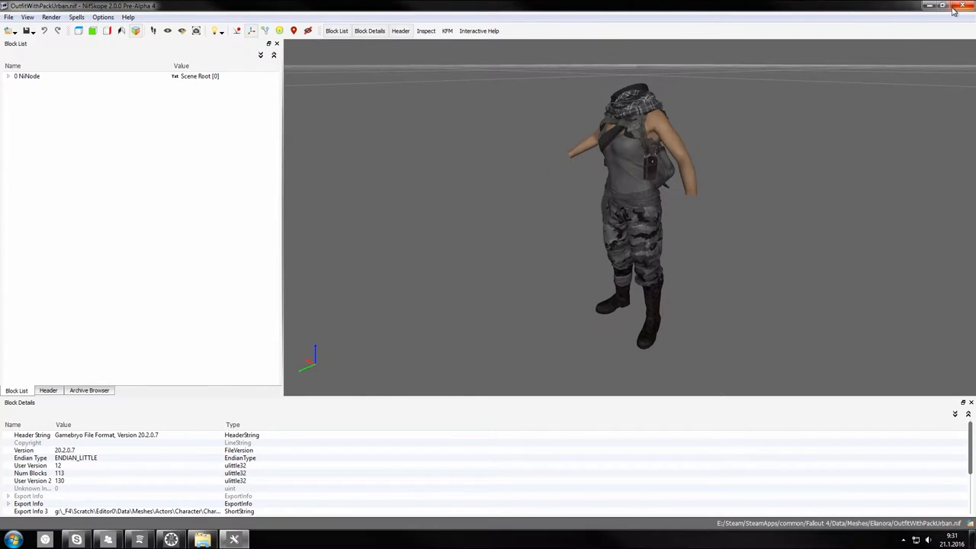
pyautogui.rightClick(774, 189)
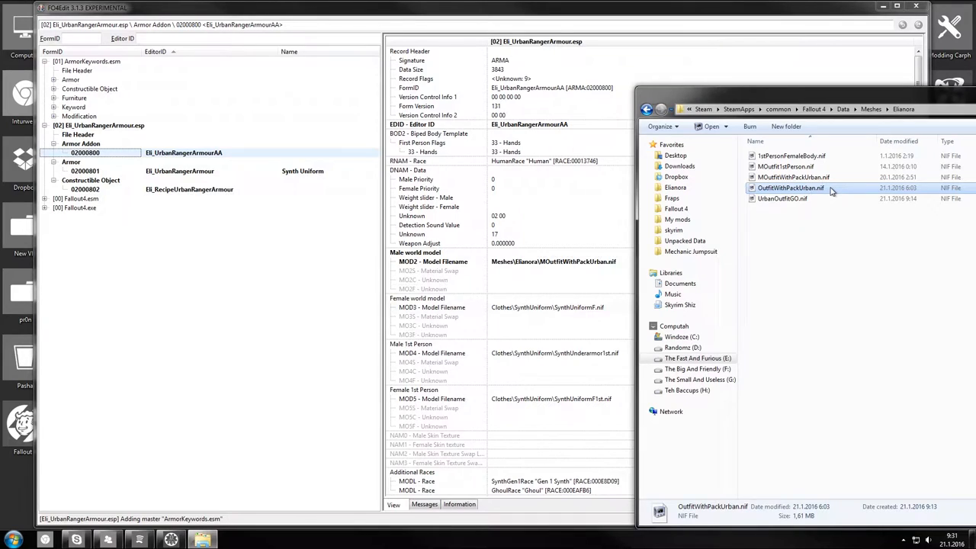
pyautogui.click(778, 110)
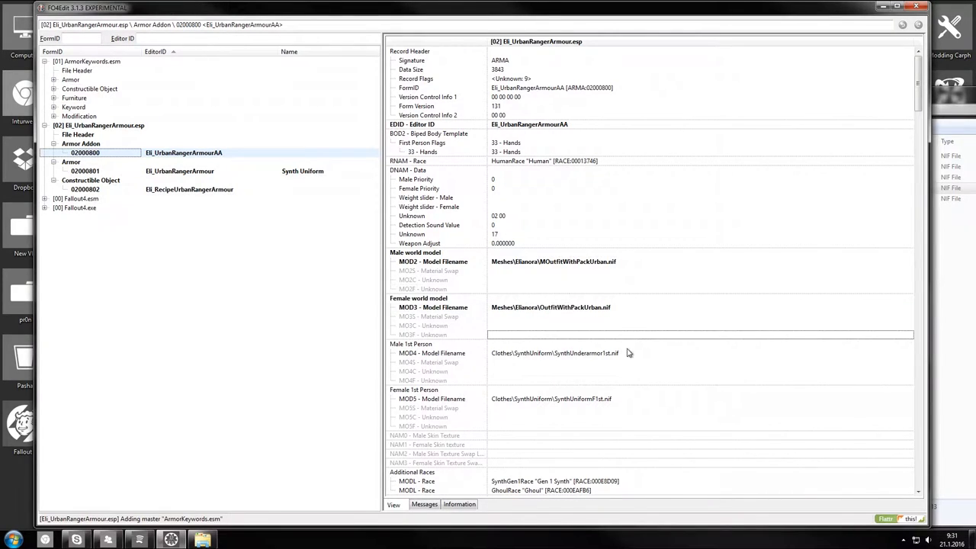
pyautogui.click(555, 353)
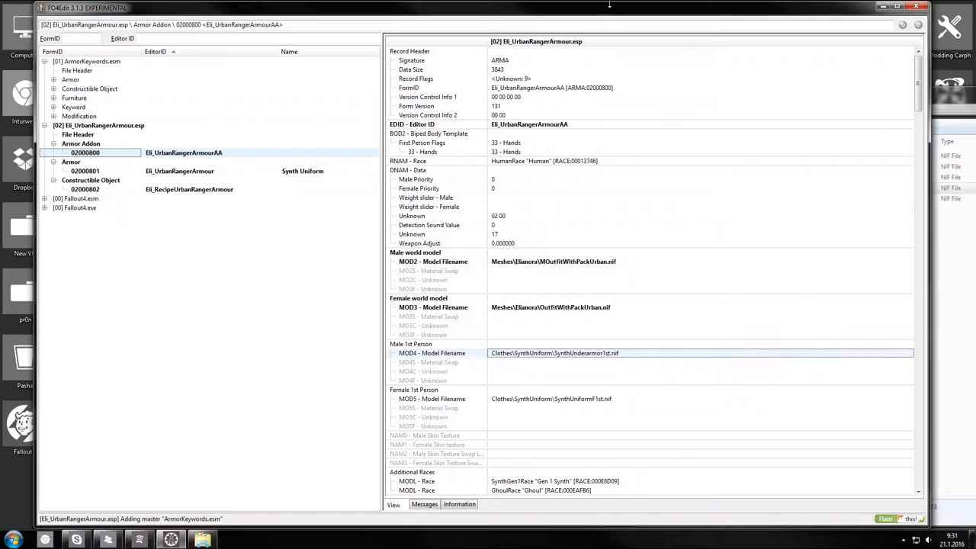
pyautogui.moveTo(770, 343)
pyautogui.write('Meshes\\Elianora\\MOutfit1stPerson')
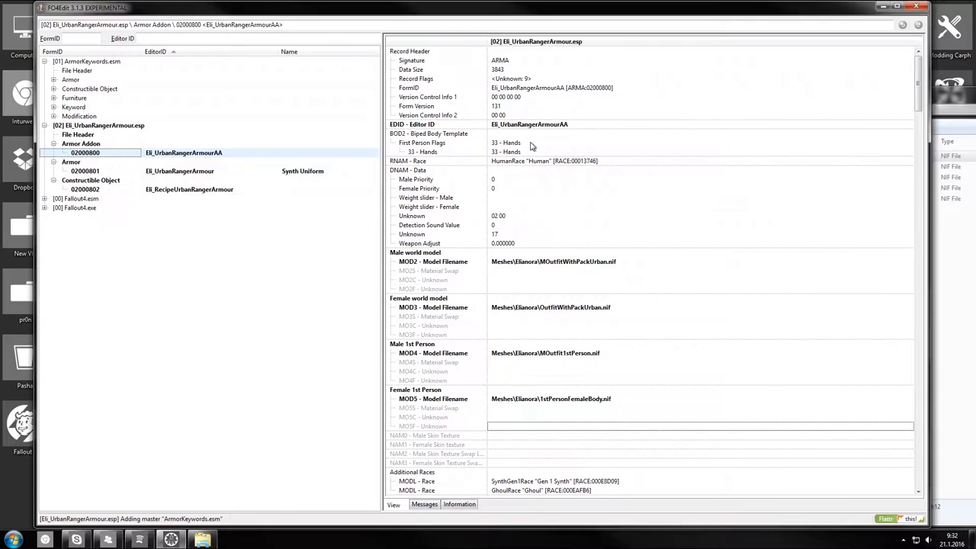
pyautogui.moveTo(501, 155)
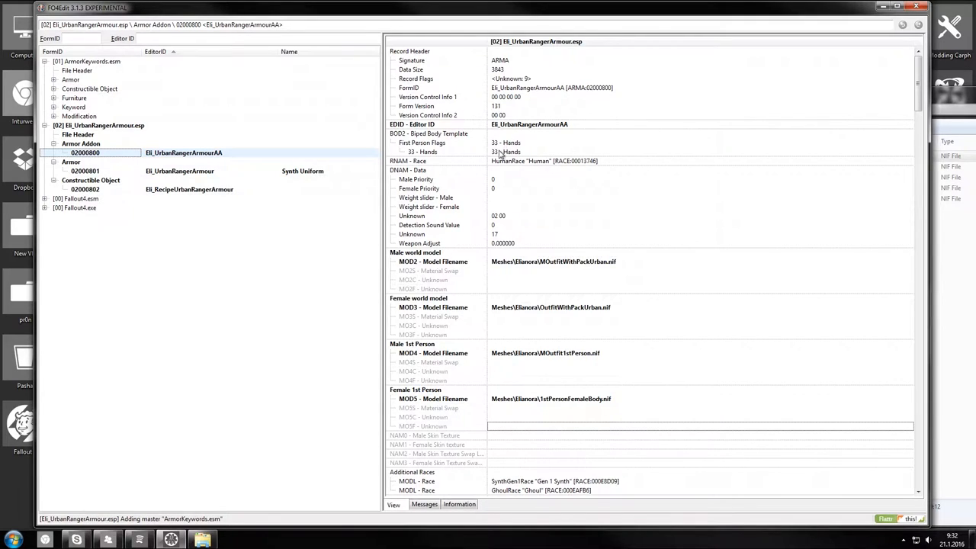
pyautogui.moveTo(526, 143)
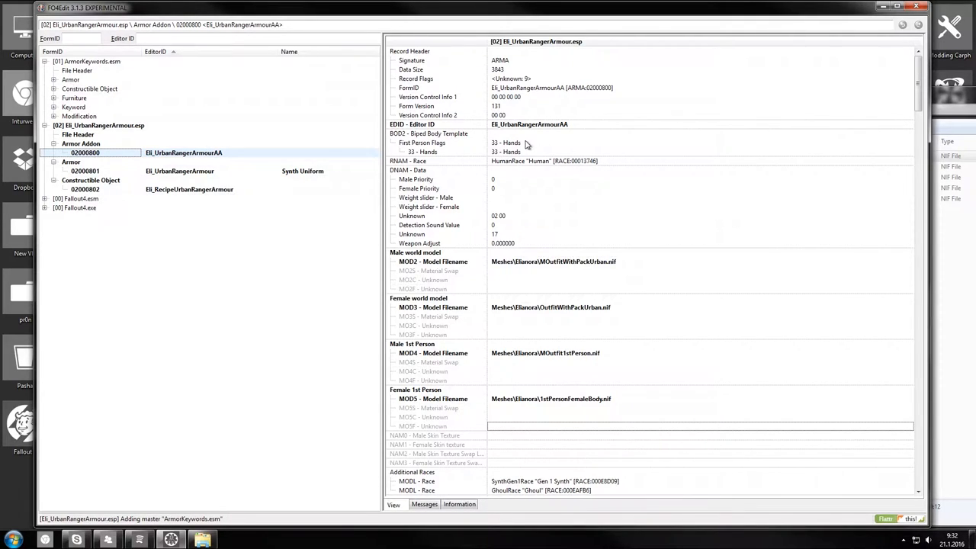
pyautogui.click(506, 144)
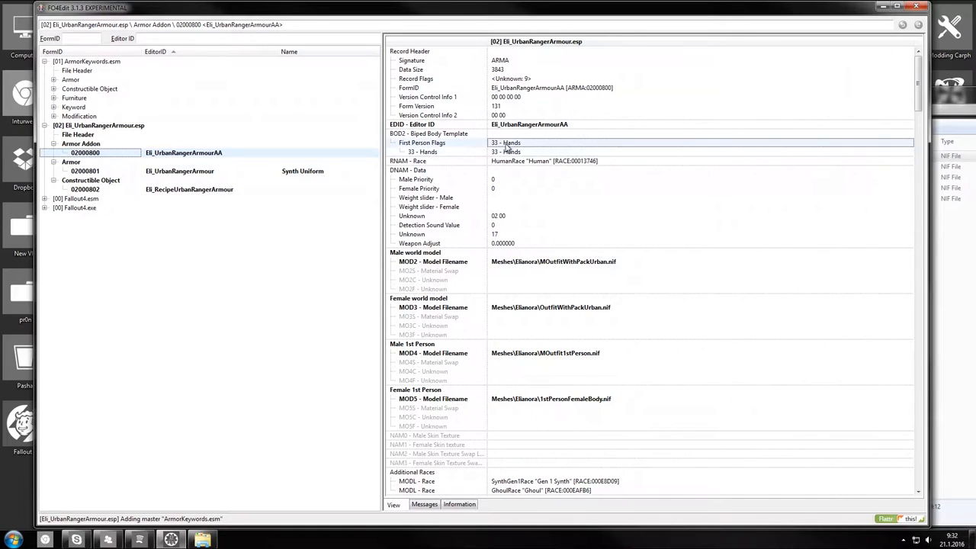
pyautogui.scroll(-3)
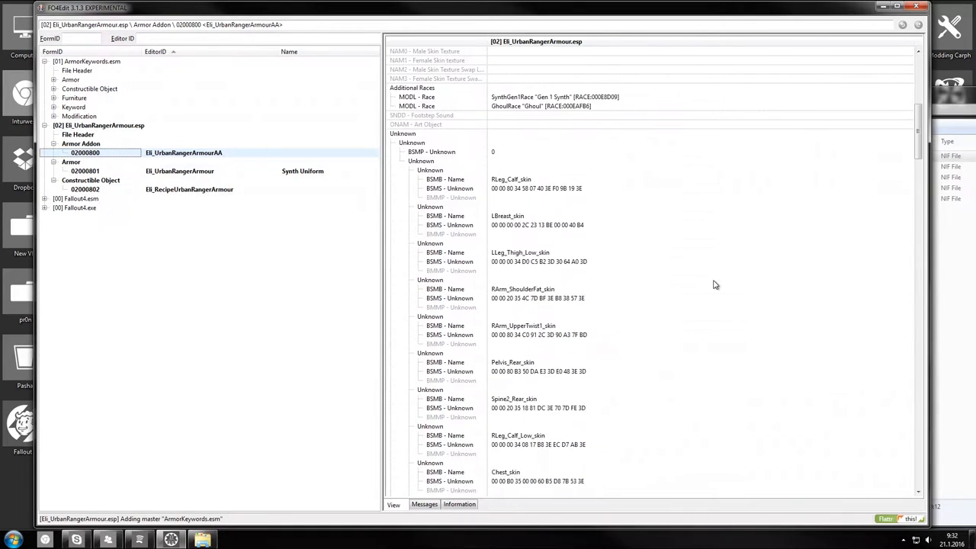
pyautogui.scroll(-3)
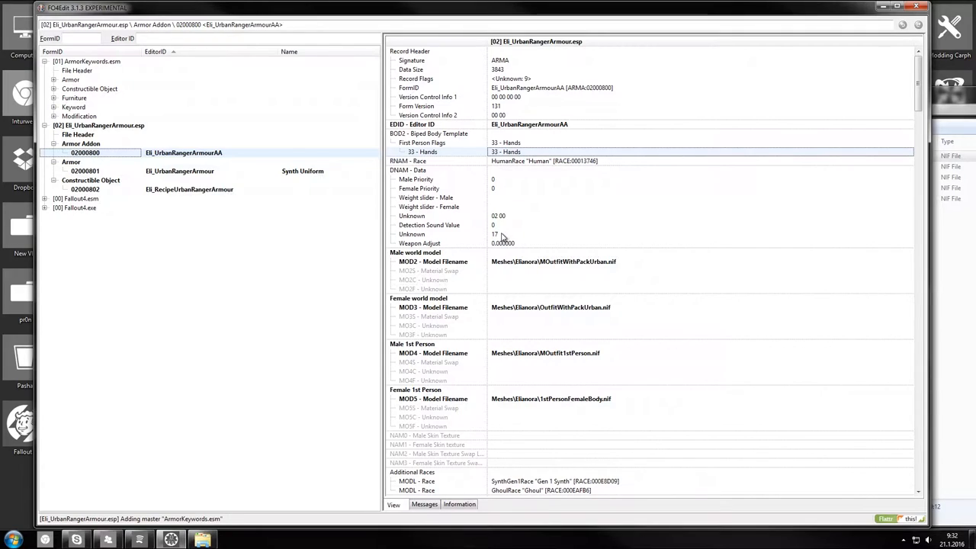
pyautogui.scroll(-3)
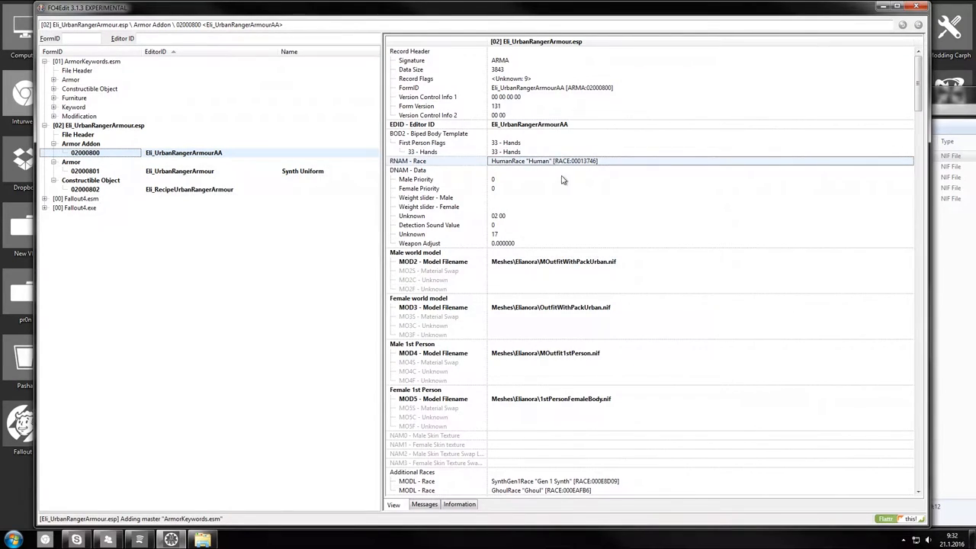
pyautogui.scroll(-3)
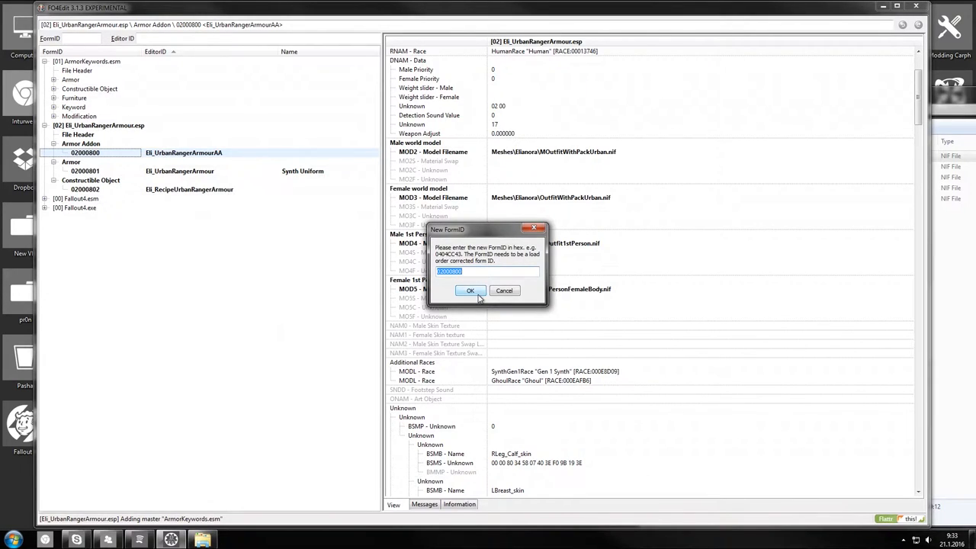
# - Name the armour record 'Urban Ranger Armour'
pyautogui.click(469, 290)
pyautogui.write('U')
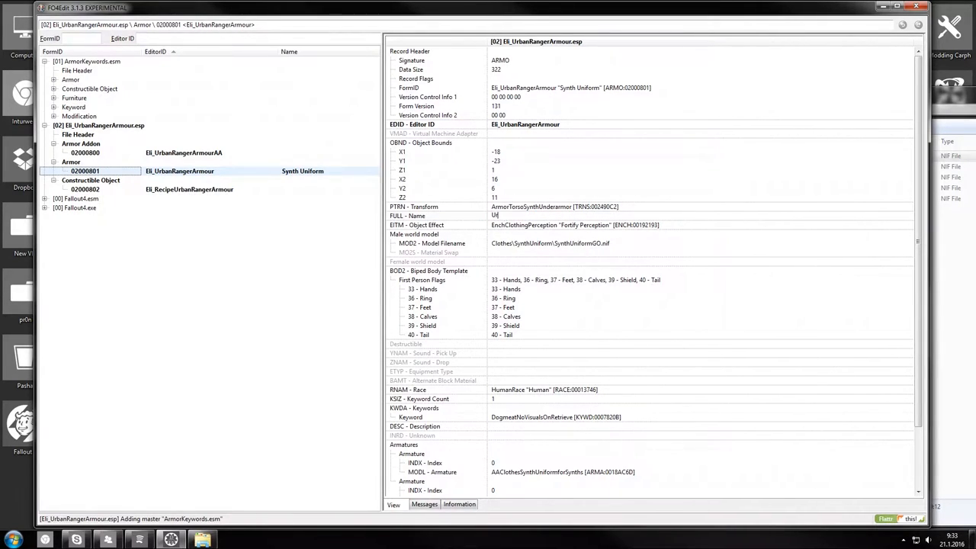
pyautogui.write('rban')
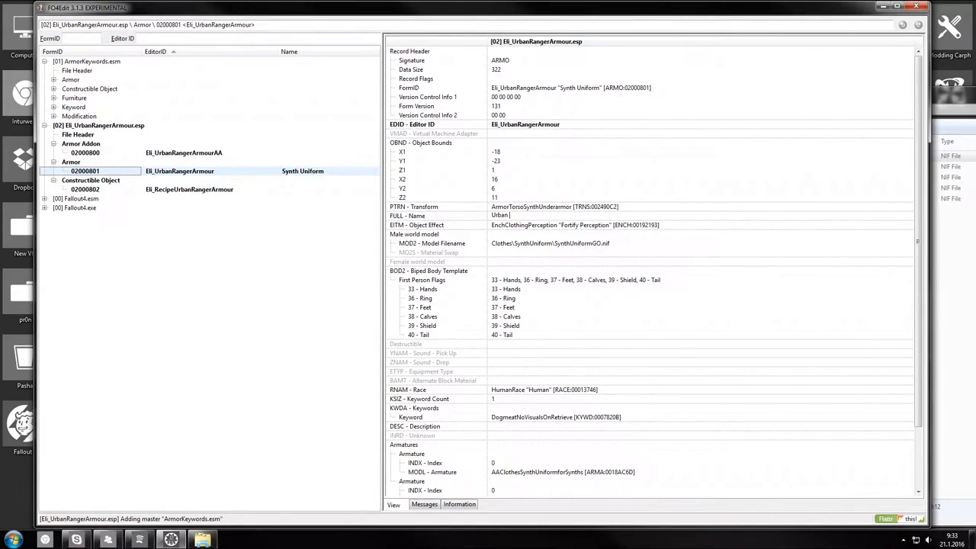
pyautogui.write('Ranger')
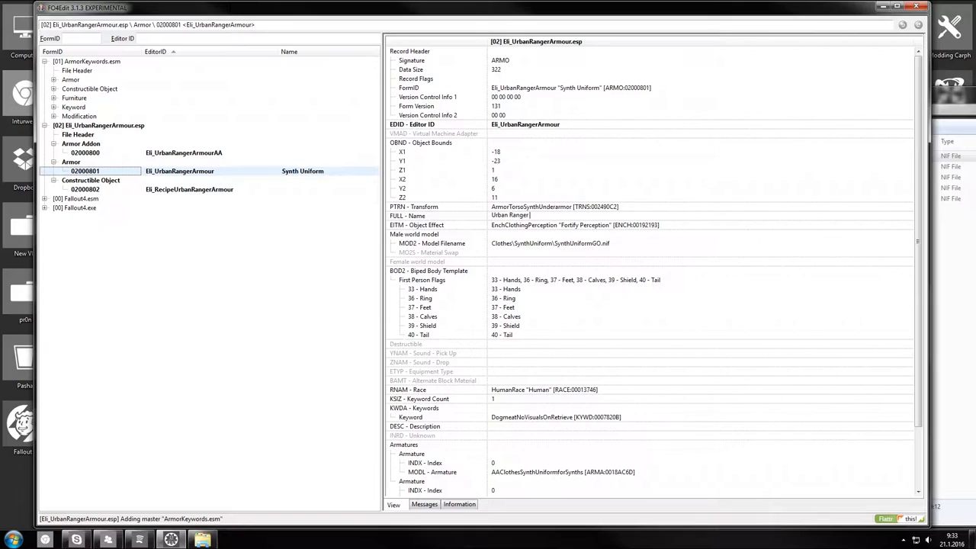
pyautogui.write('Urban Ranger Armour')
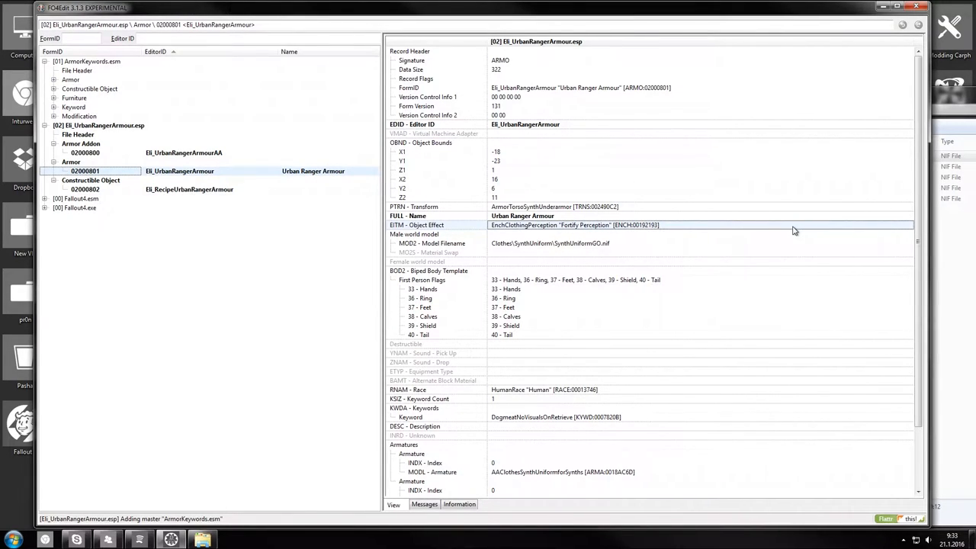
# - Set the object effect to ench_mod_LegendaryArmor_LowHealthSlowTime
pyautogui.click(909, 226)
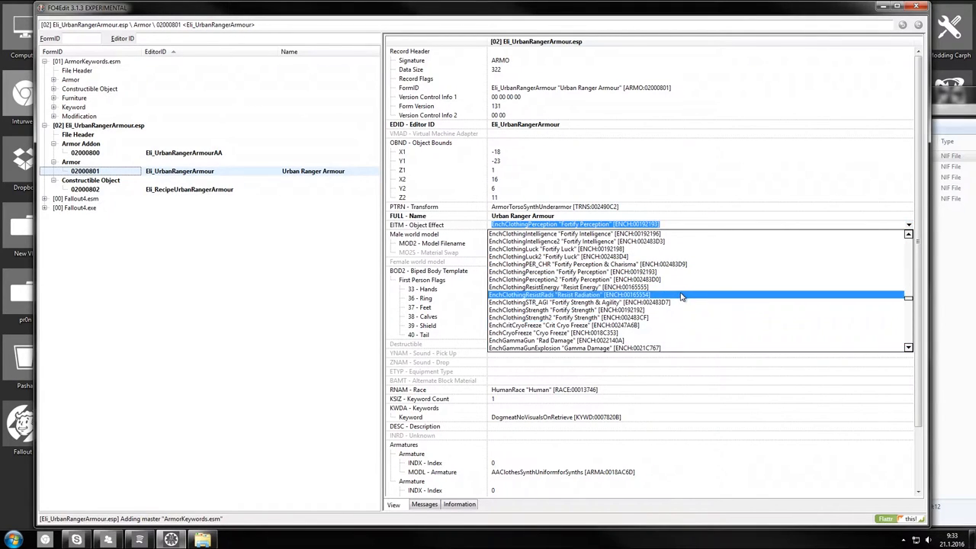
pyautogui.click(572, 286)
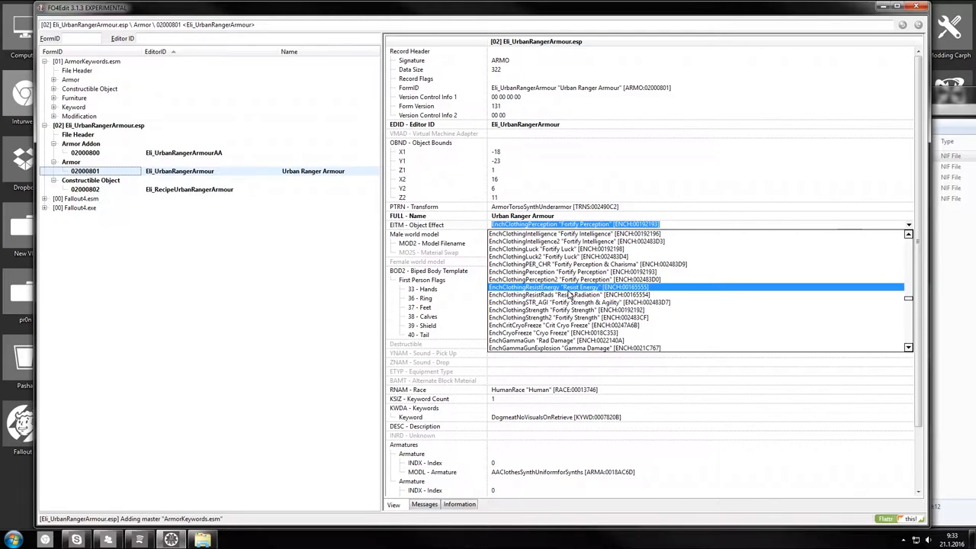
pyautogui.click(579, 302)
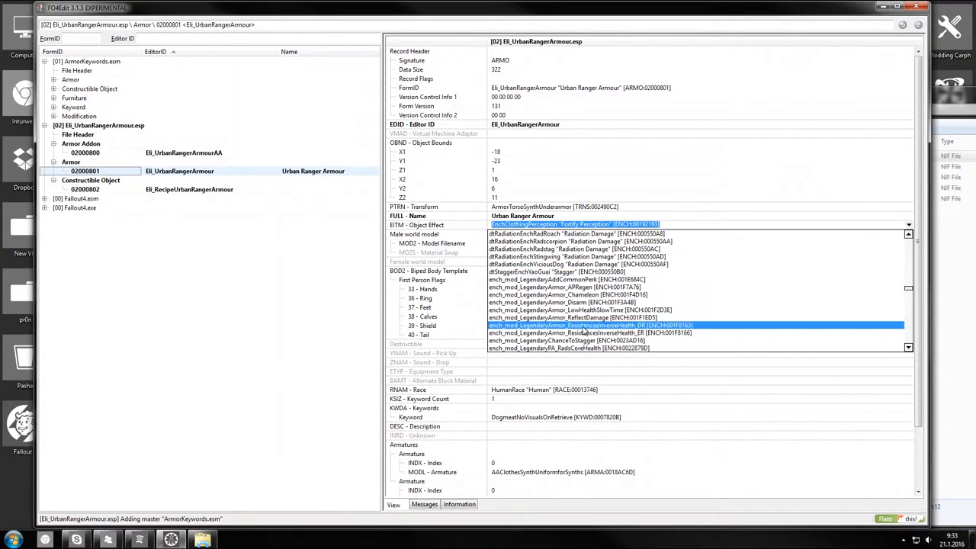
pyautogui.click(610, 295)
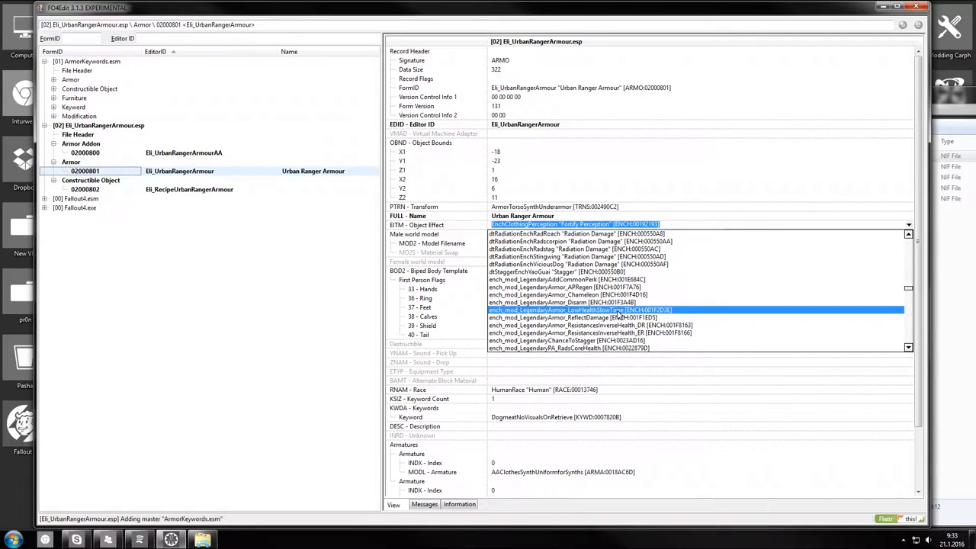
pyautogui.click(580, 309)
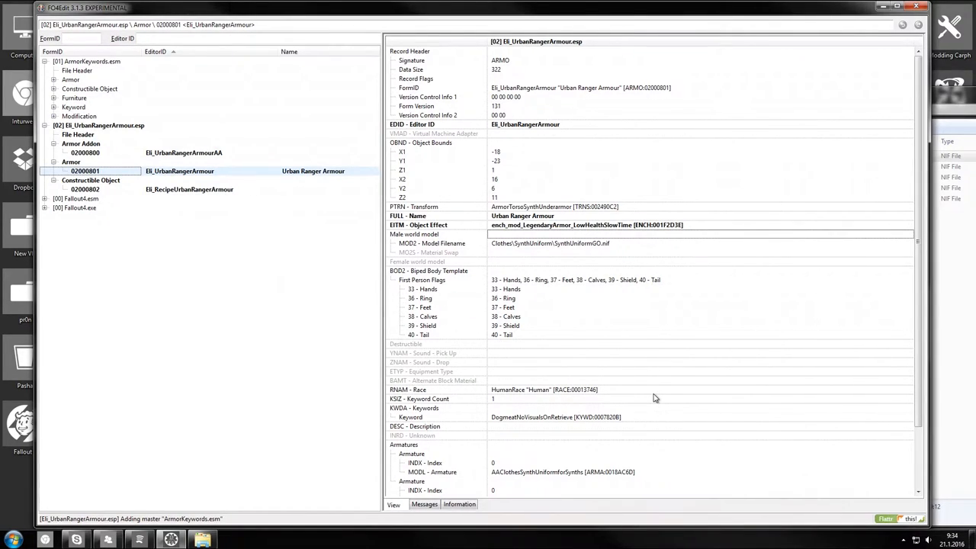
# - Set the armour's world model to Meshes\Elianora\UrbanOutfitGO.nif
pyautogui.click(594, 244)
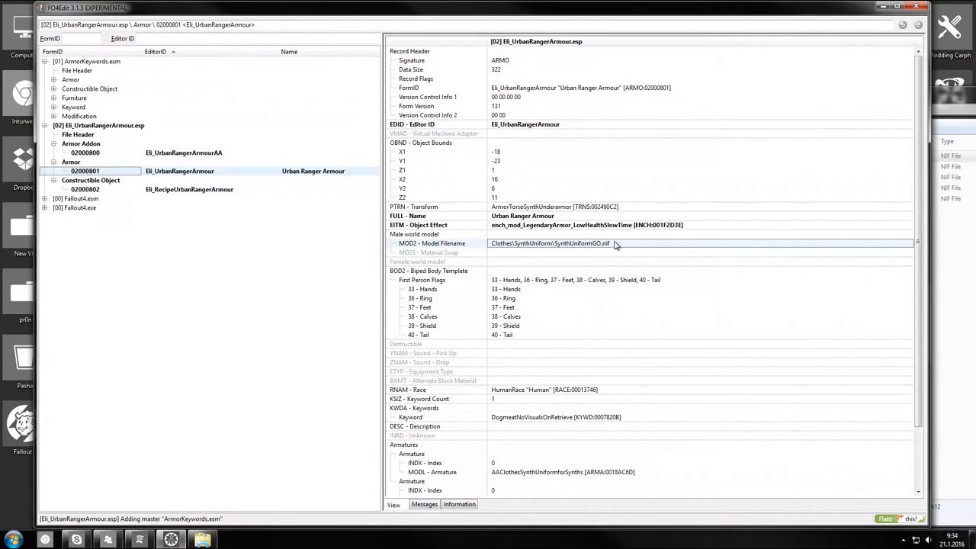
pyautogui.moveTo(857, 252)
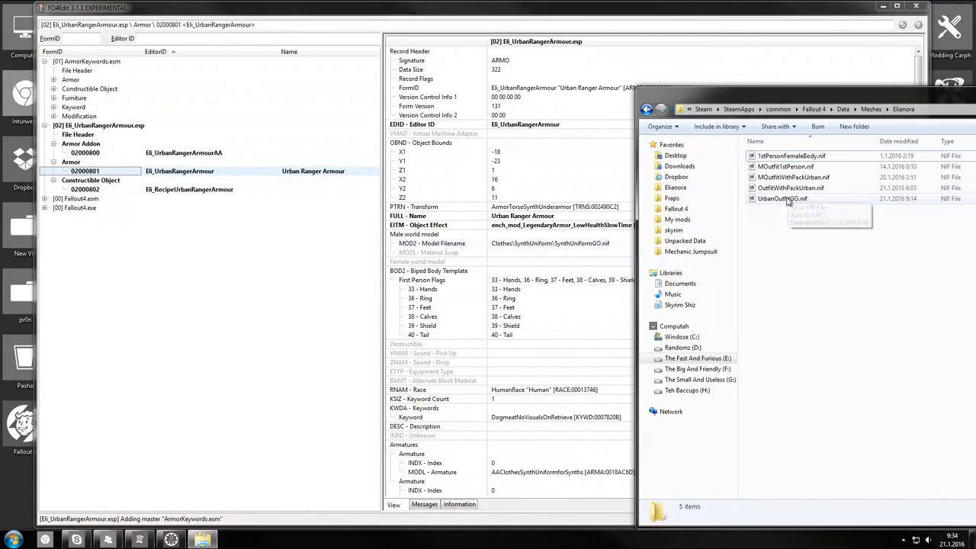
pyautogui.click(780, 198)
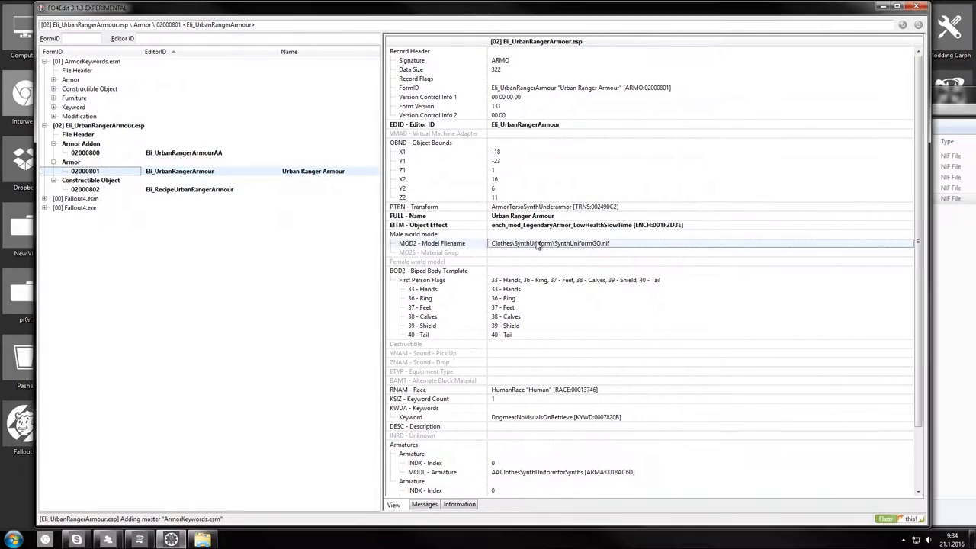
pyautogui.write('Meshes\\Elianora\\UrbanOutfitGO.nif')
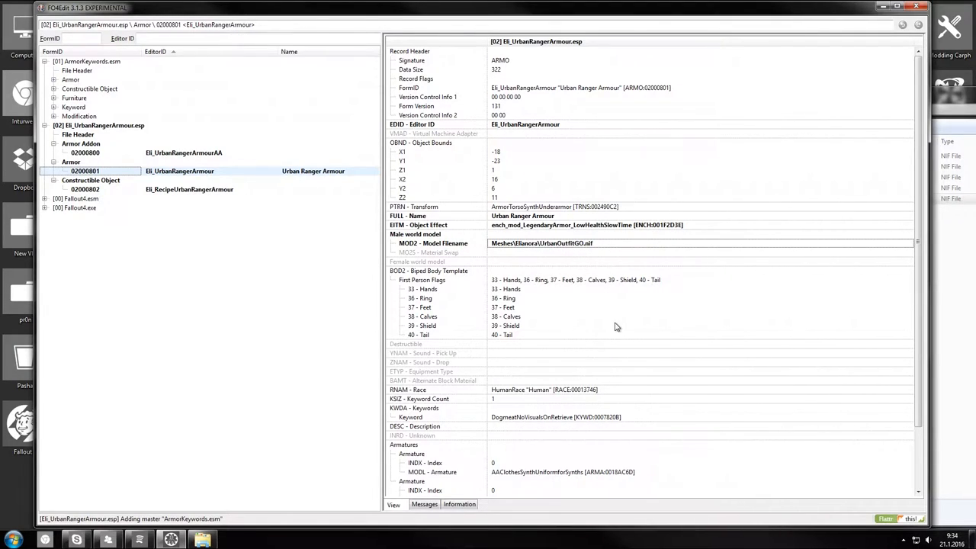
pyautogui.moveTo(888, 296)
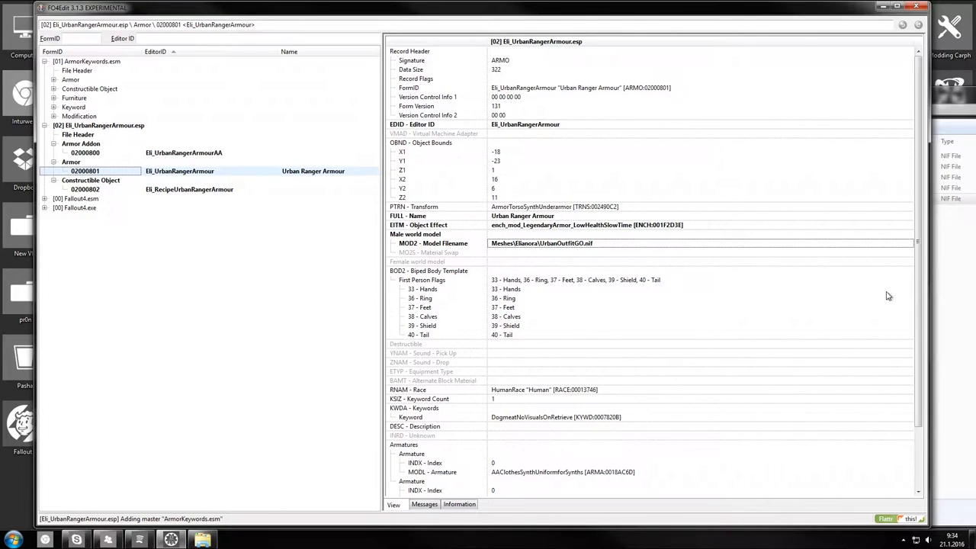
# - Set the armour's transform to ArmorTorsoSynthUnderarmor
pyautogui.click(556, 207)
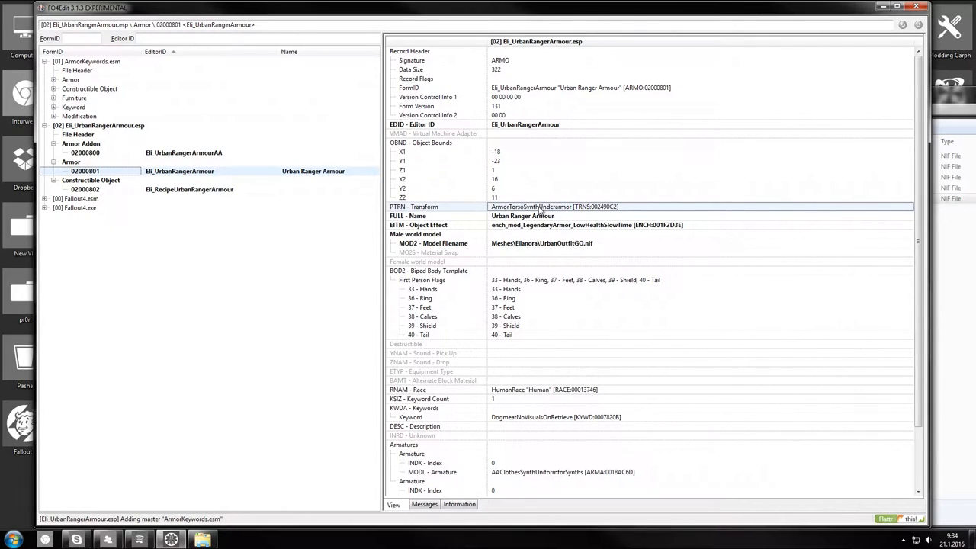
pyautogui.moveTo(542, 210)
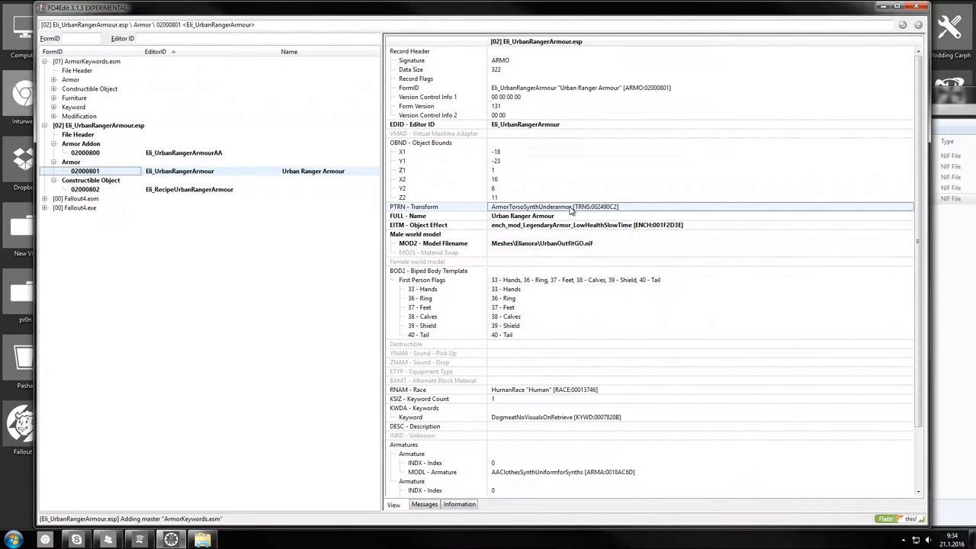
pyautogui.click(549, 207)
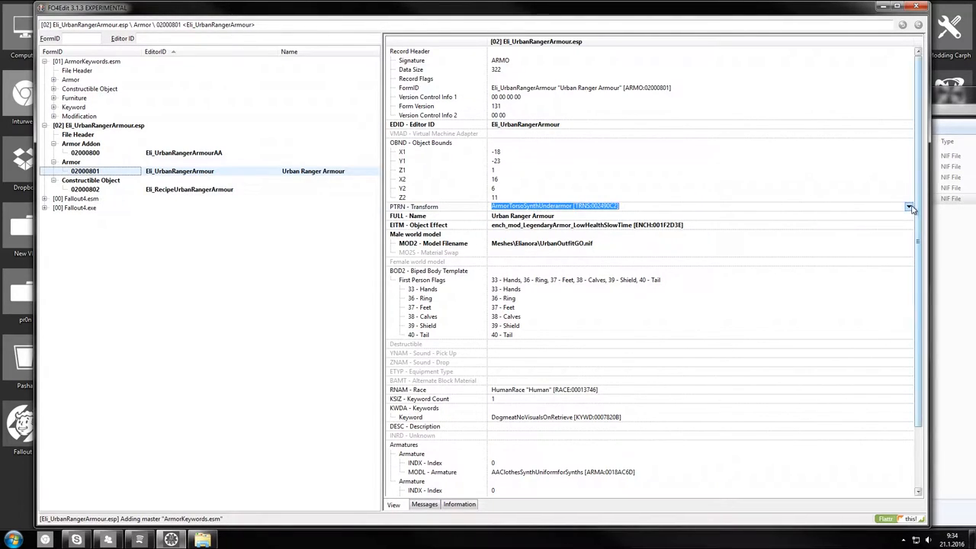
pyautogui.click(908, 205)
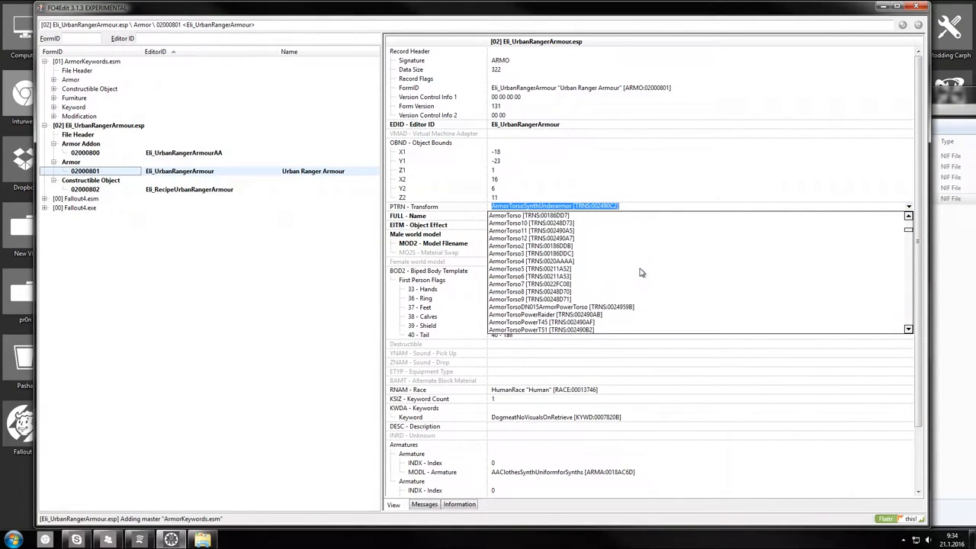
pyautogui.scroll(-3)
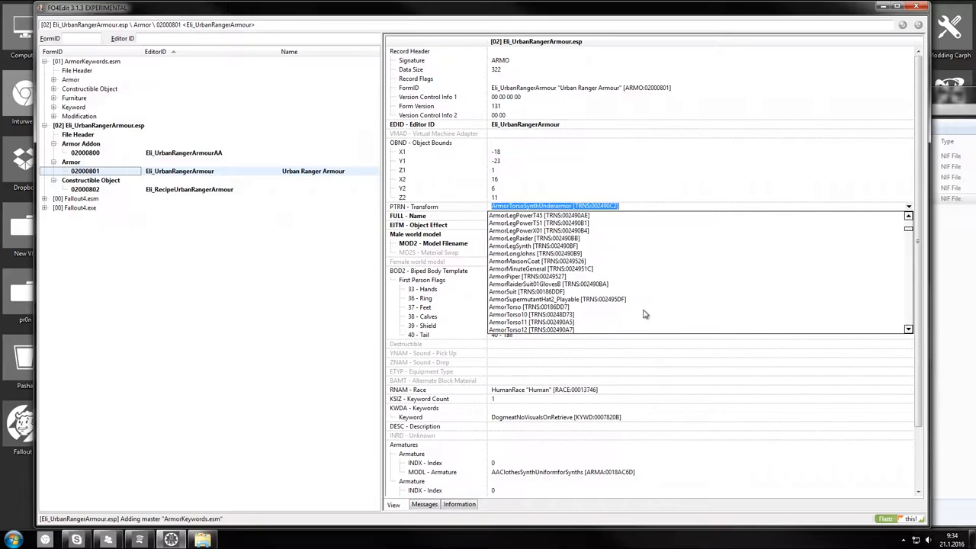
pyautogui.click(526, 276)
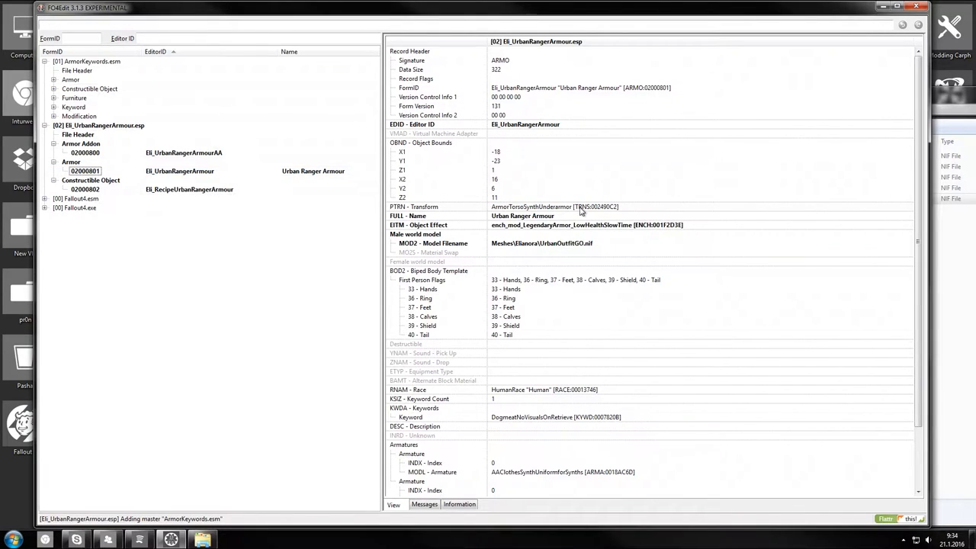
pyautogui.click(579, 207)
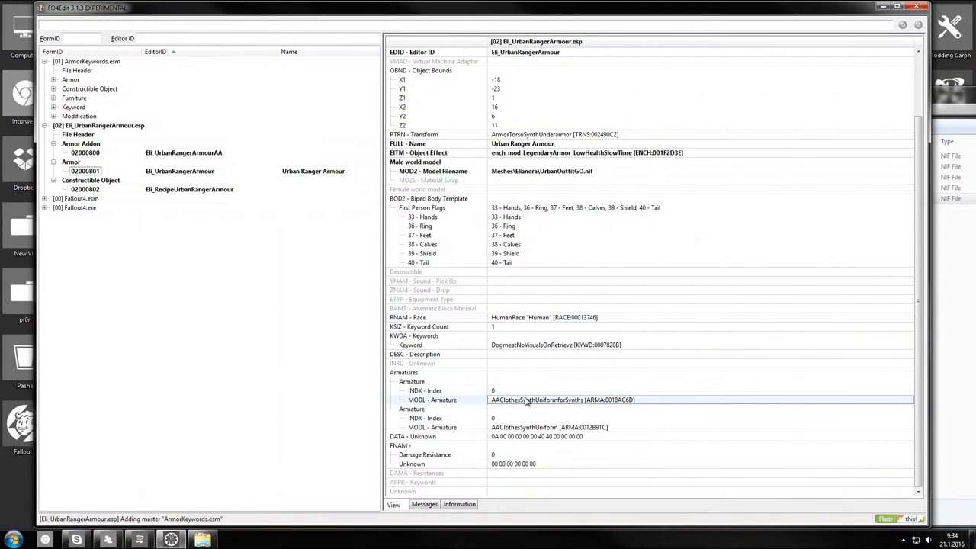
# - Point the remaining armature entry to the Eli_UrbanRangerArmourAA addon's FormID
pyautogui.click(549, 427)
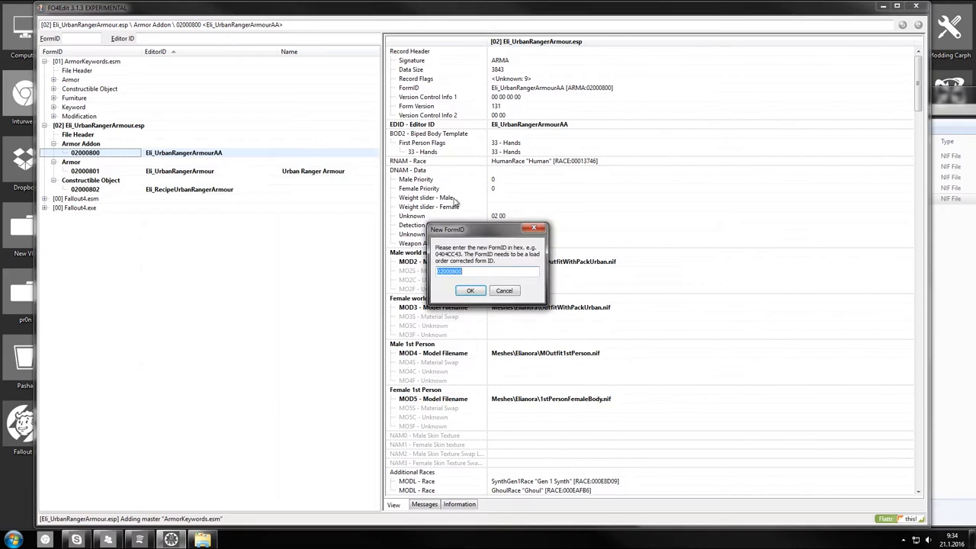
pyautogui.click(470, 289)
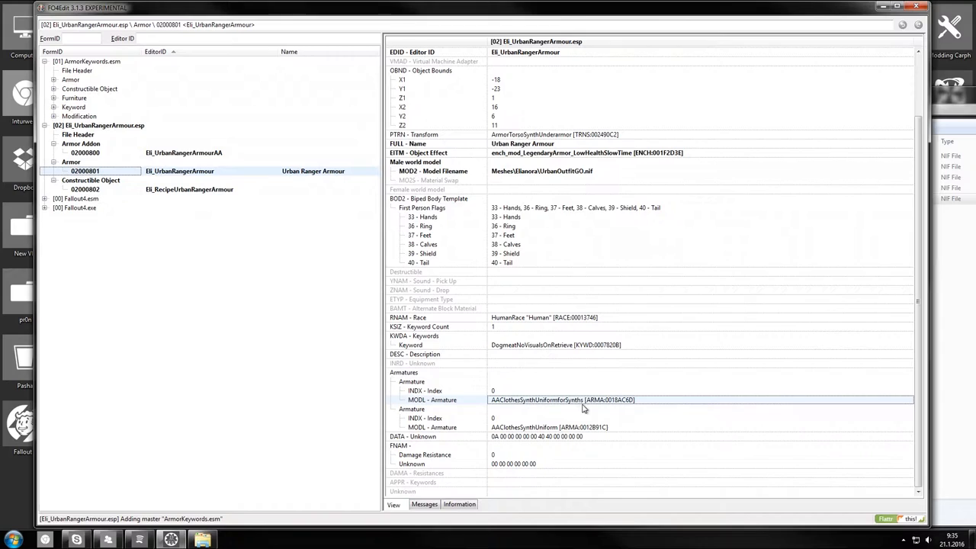
pyautogui.moveTo(525, 415)
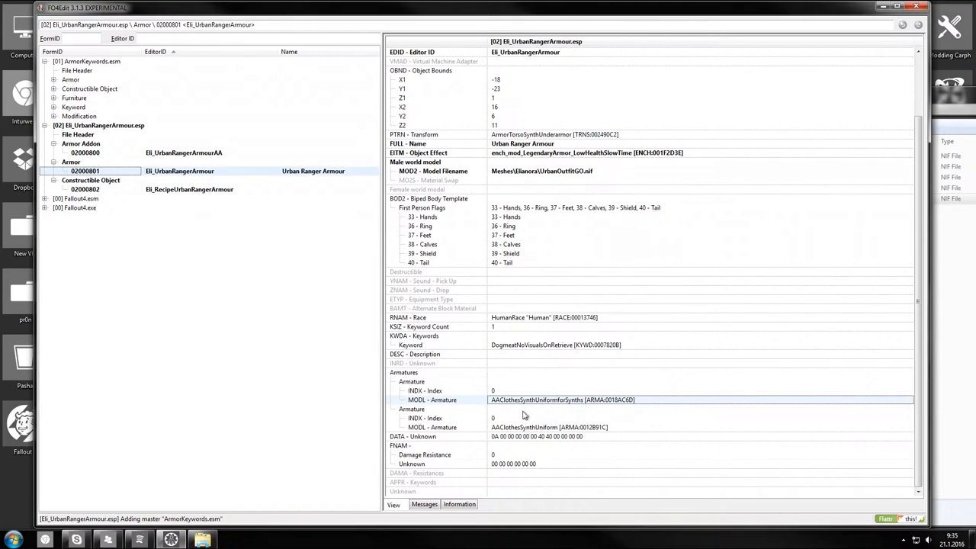
pyautogui.moveTo(578, 436)
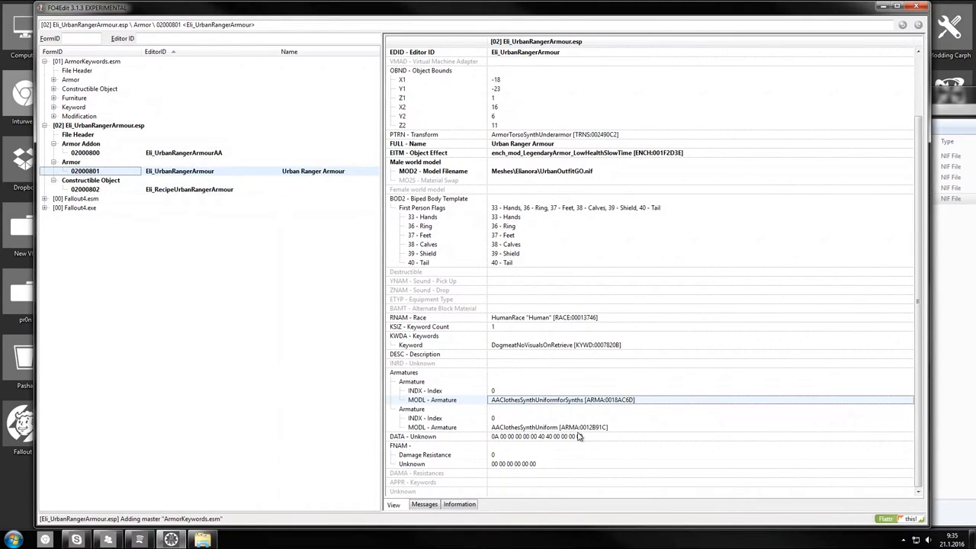
pyautogui.moveTo(594, 422)
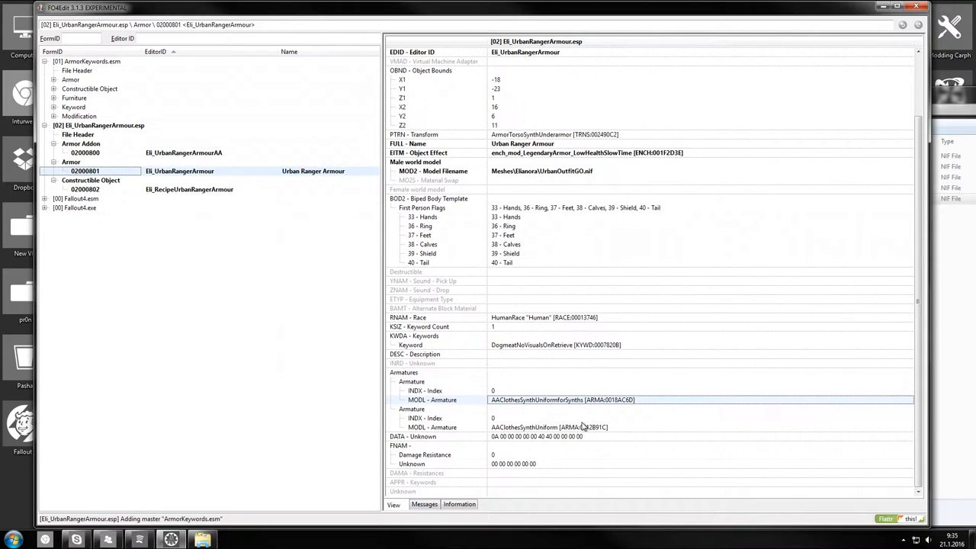
pyautogui.moveTo(542, 408)
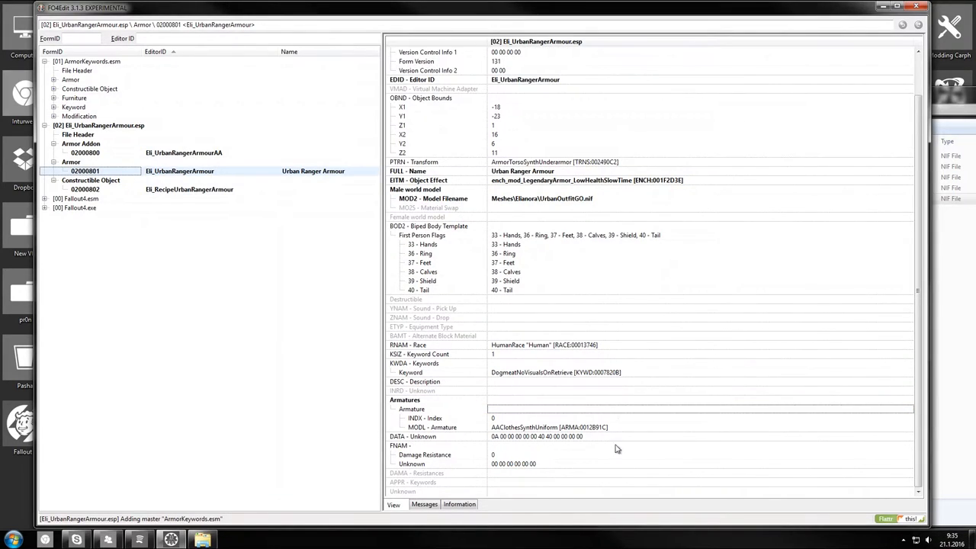
pyautogui.click(549, 427)
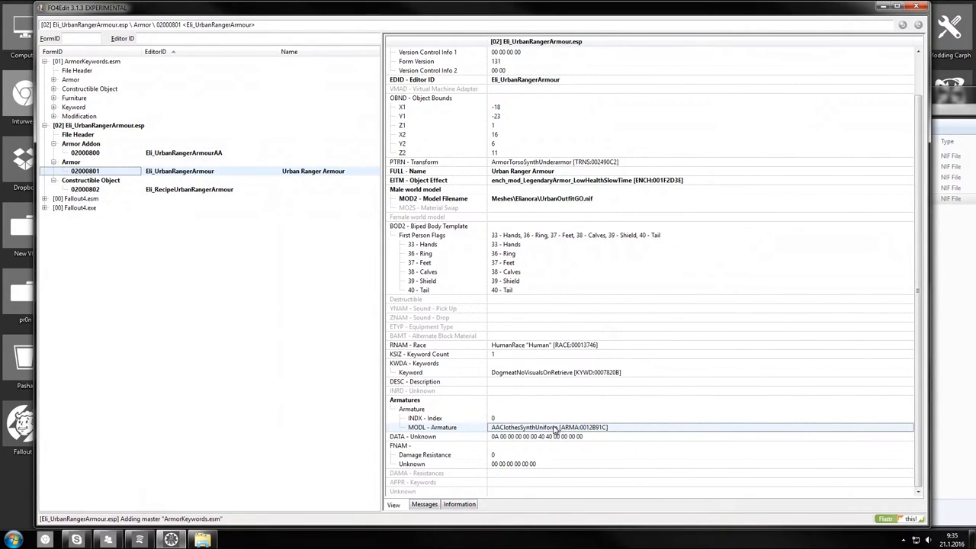
pyautogui.rightClick(549, 427)
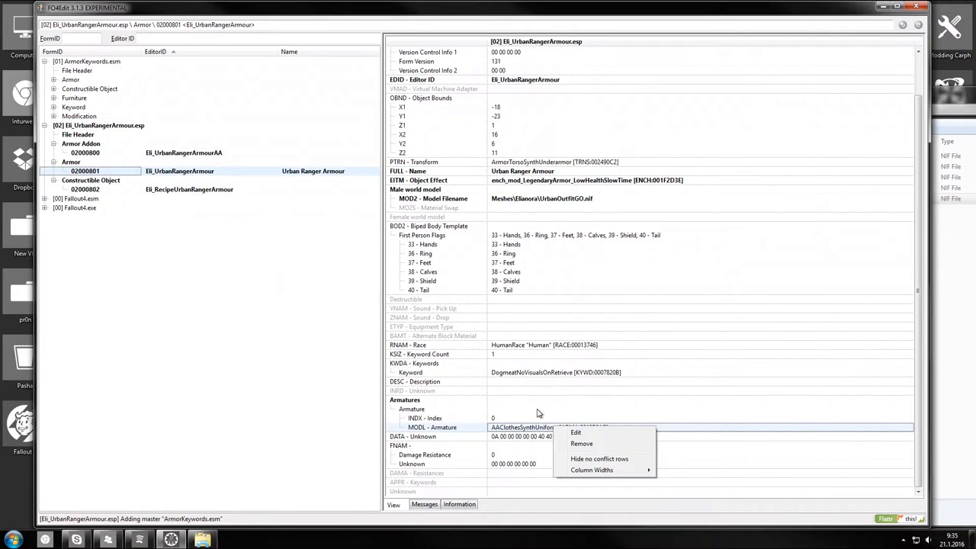
pyautogui.click(576, 433)
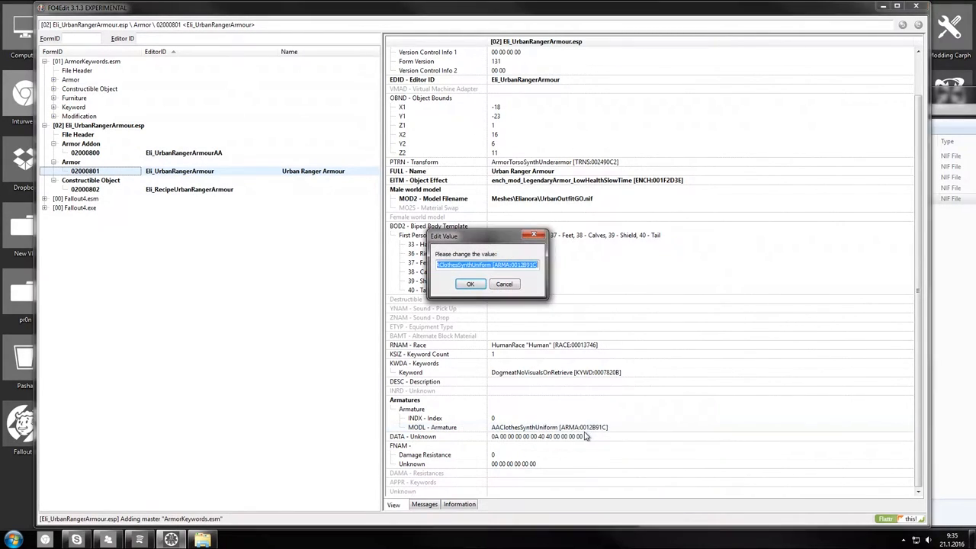
pyautogui.click(469, 284)
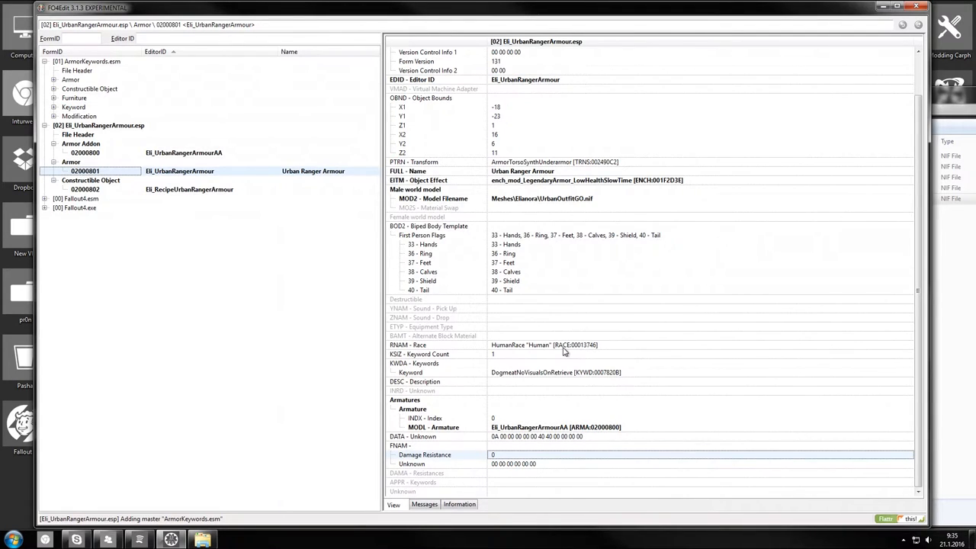
pyautogui.moveTo(516, 403)
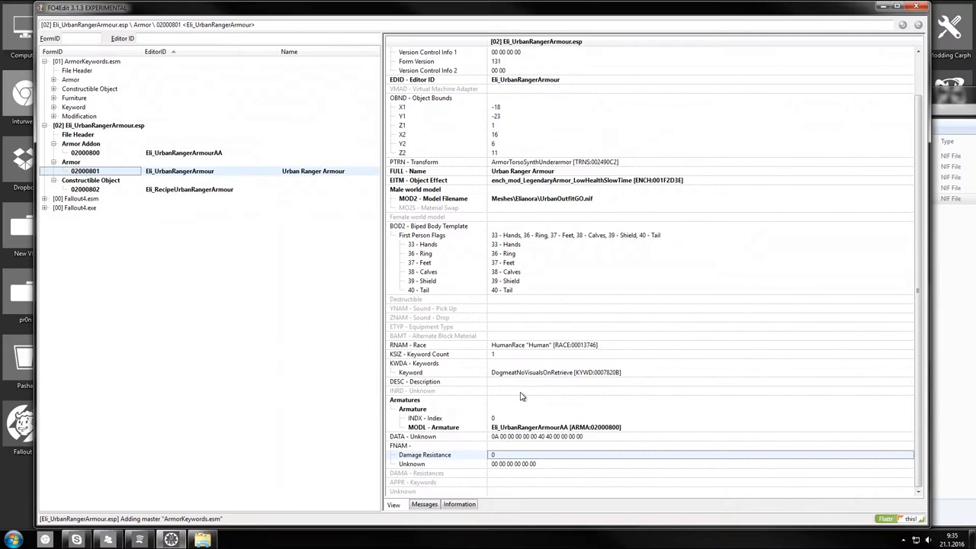
pyautogui.moveTo(526, 393)
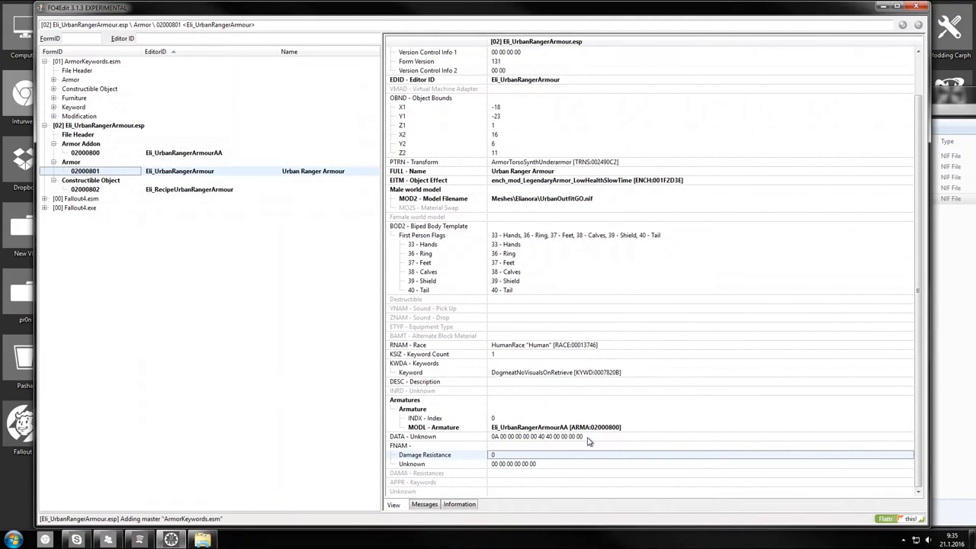
pyautogui.moveTo(634, 467)
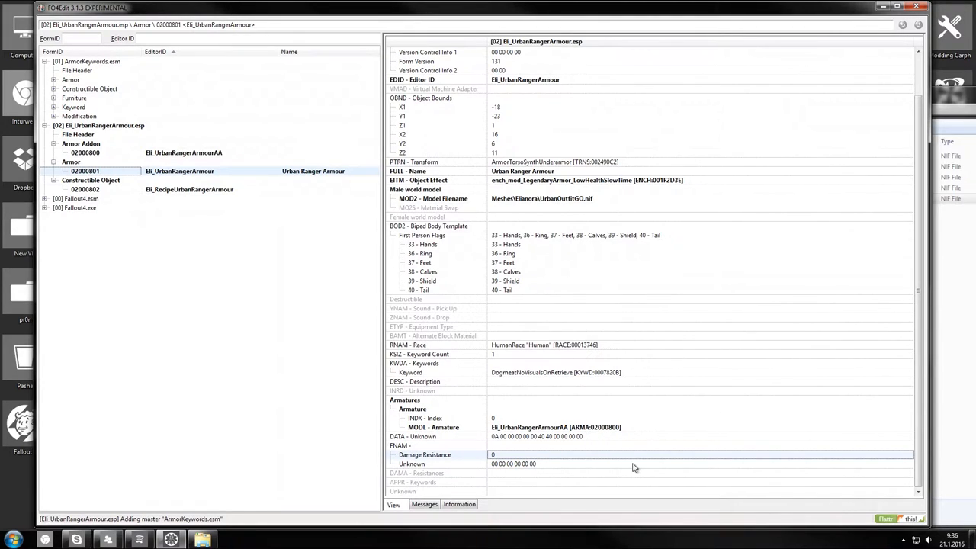
pyautogui.moveTo(528, 371)
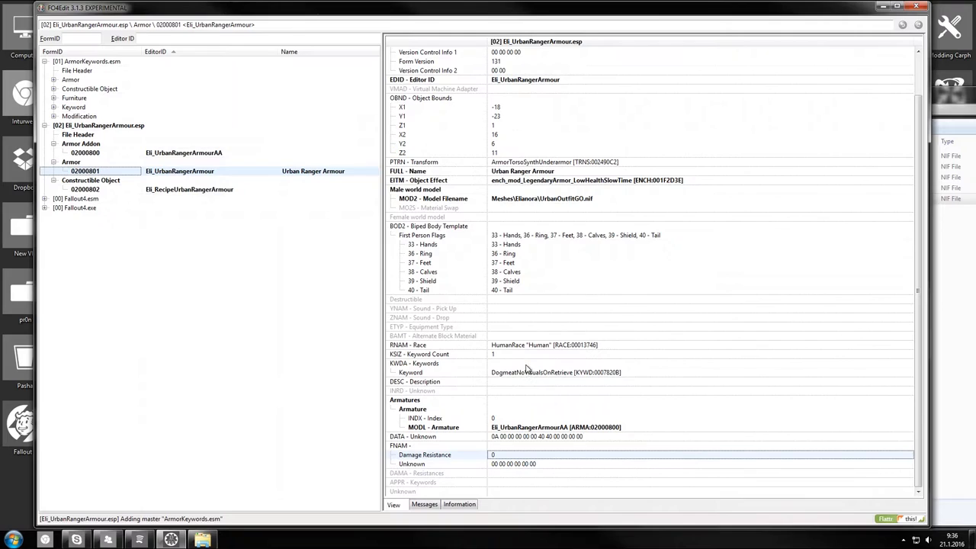
# - Add the ma_Railroad_ClothingArmor and _ArmorTypeClothing_Slot33 keywords to the armour's KWDA list
pyautogui.rightClick(526, 372)
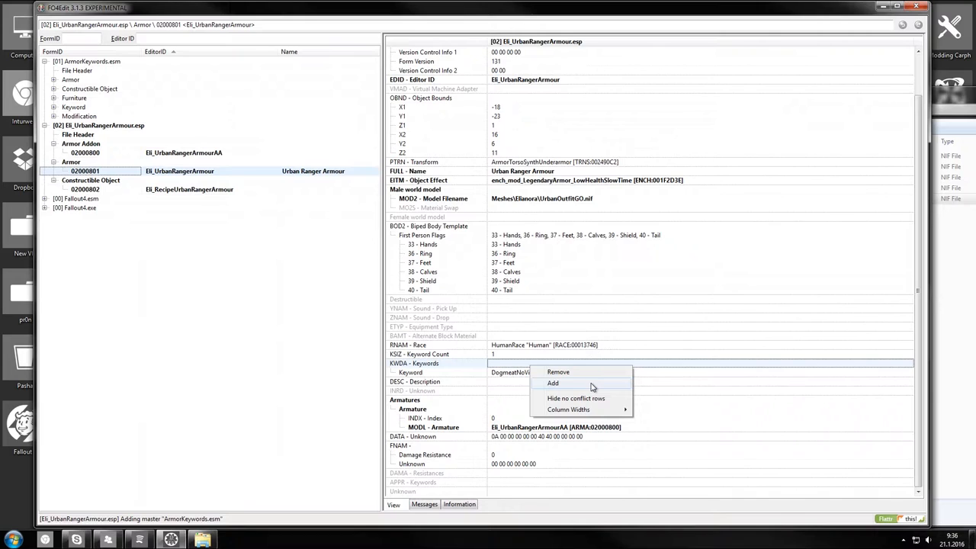
pyautogui.click(552, 383)
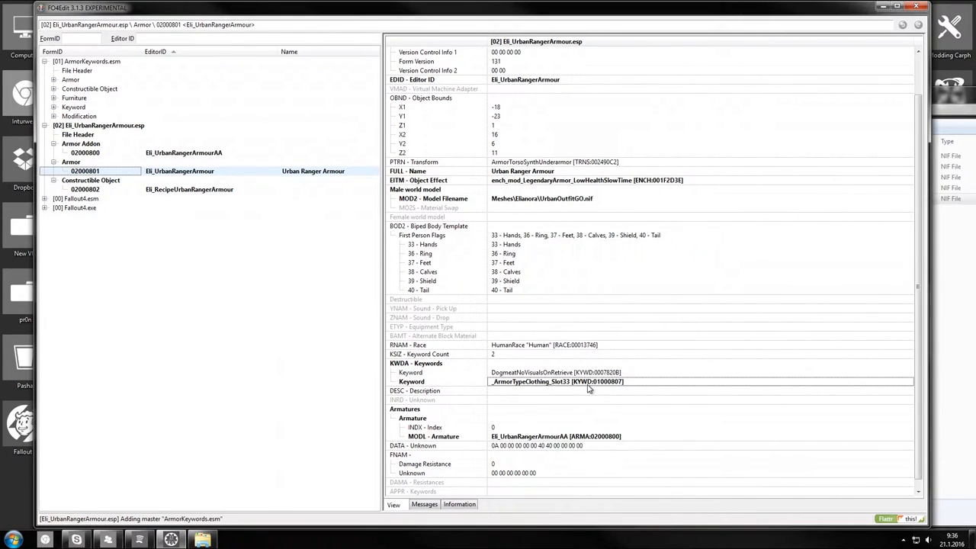
pyautogui.click(565, 363)
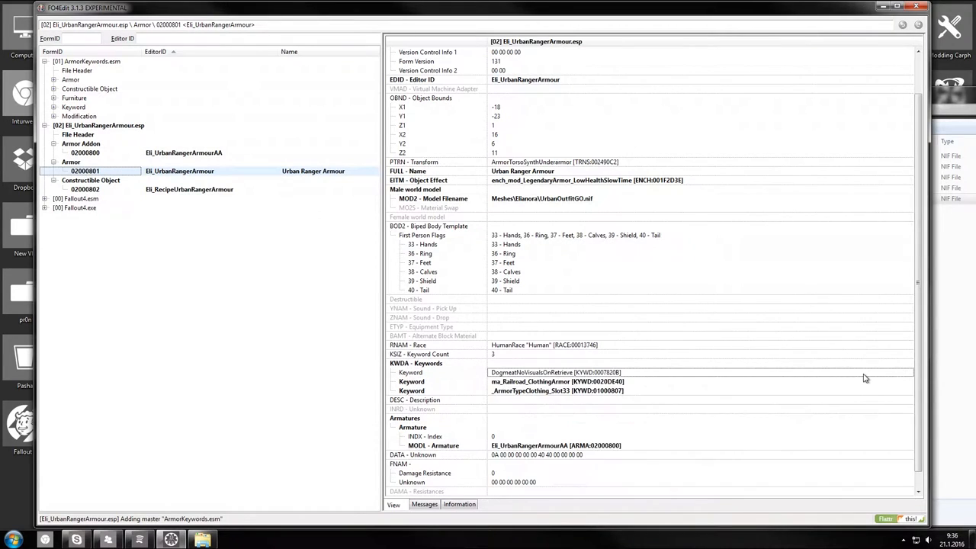
pyautogui.moveTo(506, 413)
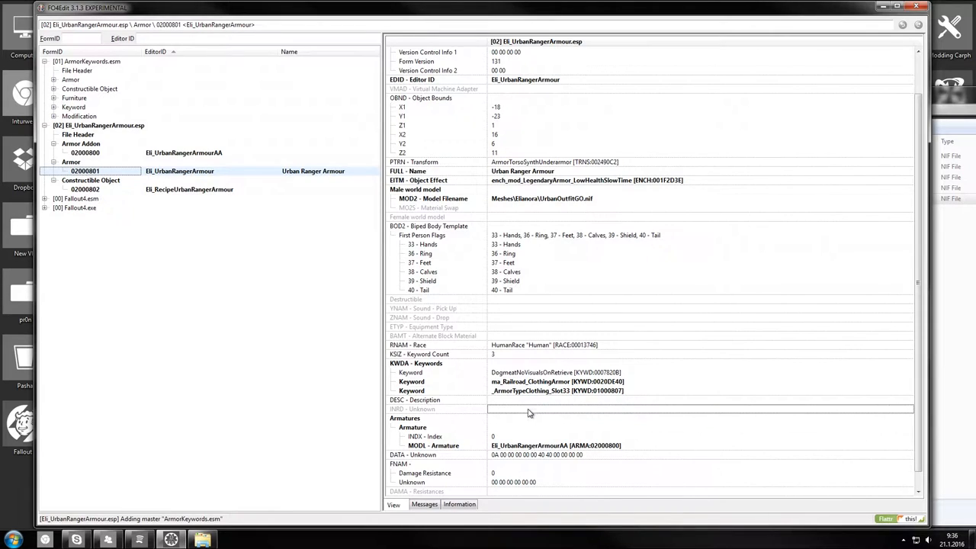
# - Set the armour's INRD instance naming rule to dn_Clothes
pyautogui.click(534, 409)
pyautogui.write('dn_clot')
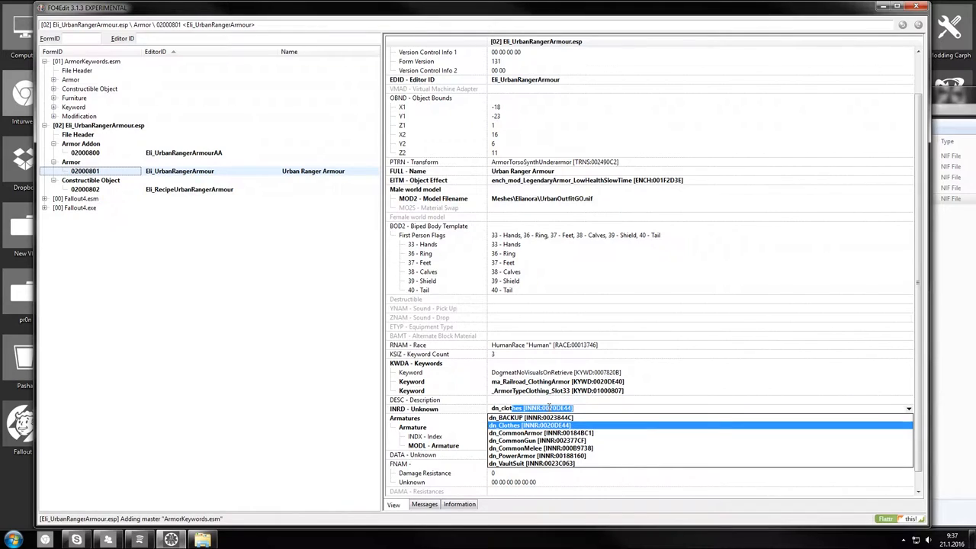
pyautogui.click(518, 424)
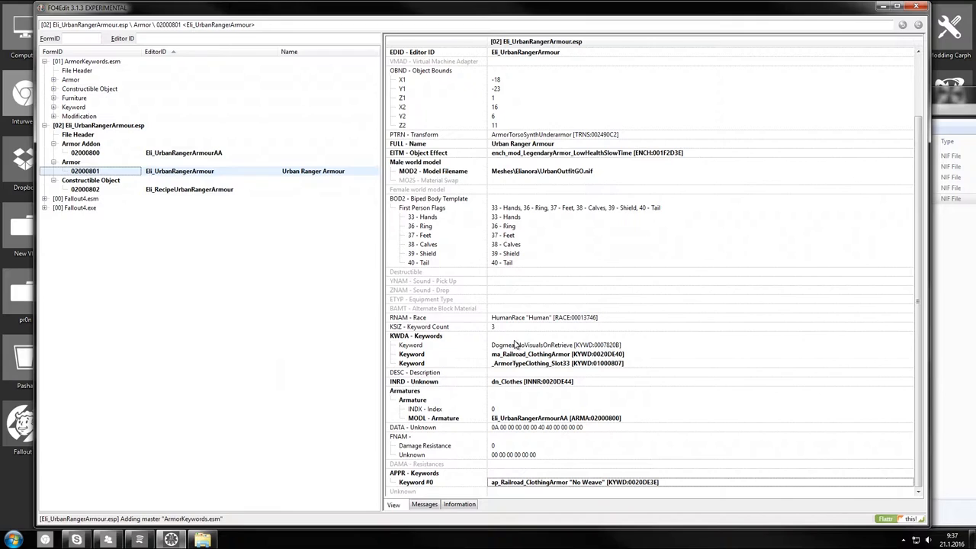
# - Add a fourth KWDA entry and try clothing-class and armor-type keywords from its dropdown
pyautogui.rightClick(515, 345)
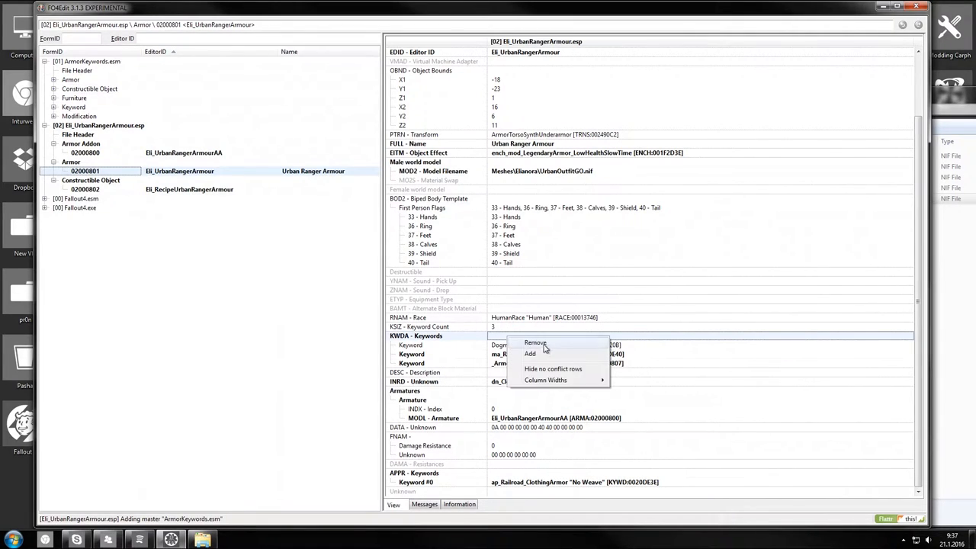
pyautogui.click(531, 354)
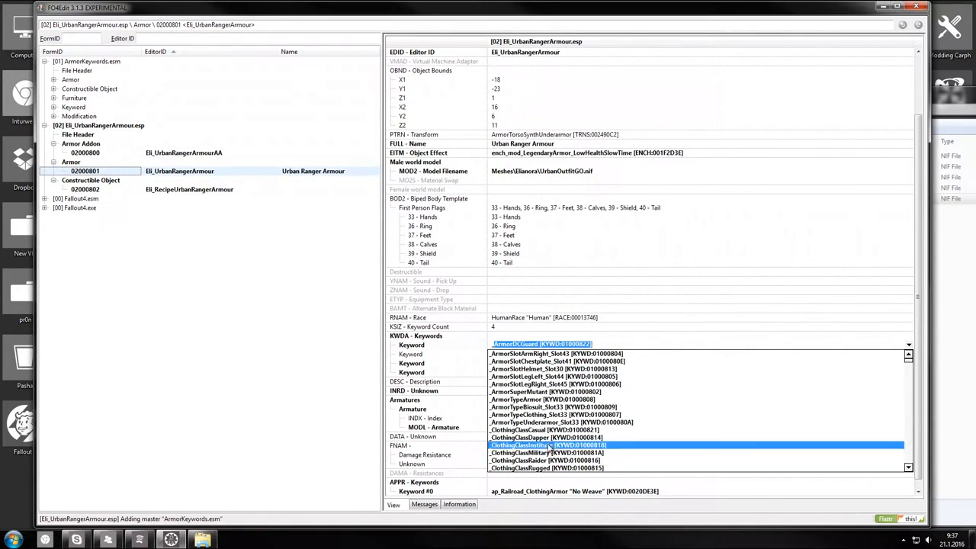
pyautogui.click(546, 436)
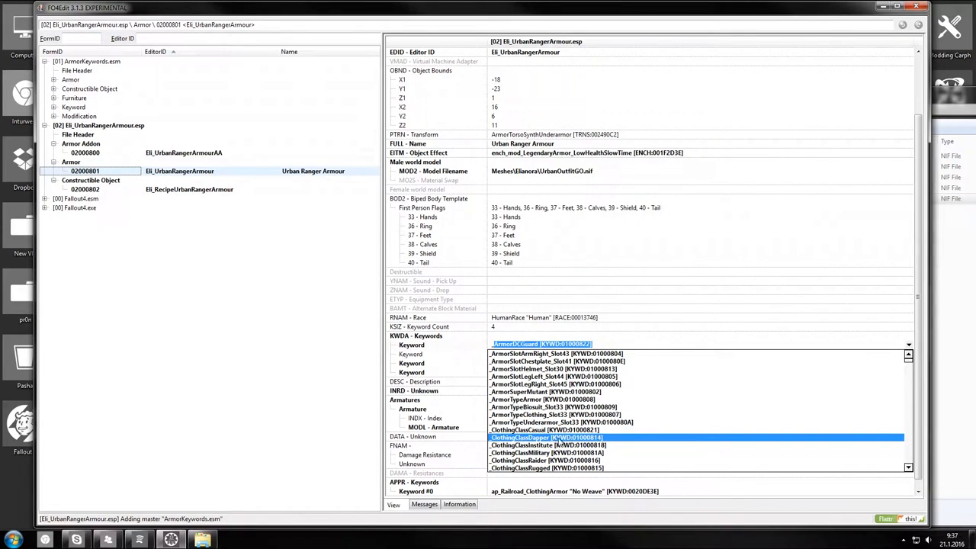
pyautogui.click(548, 446)
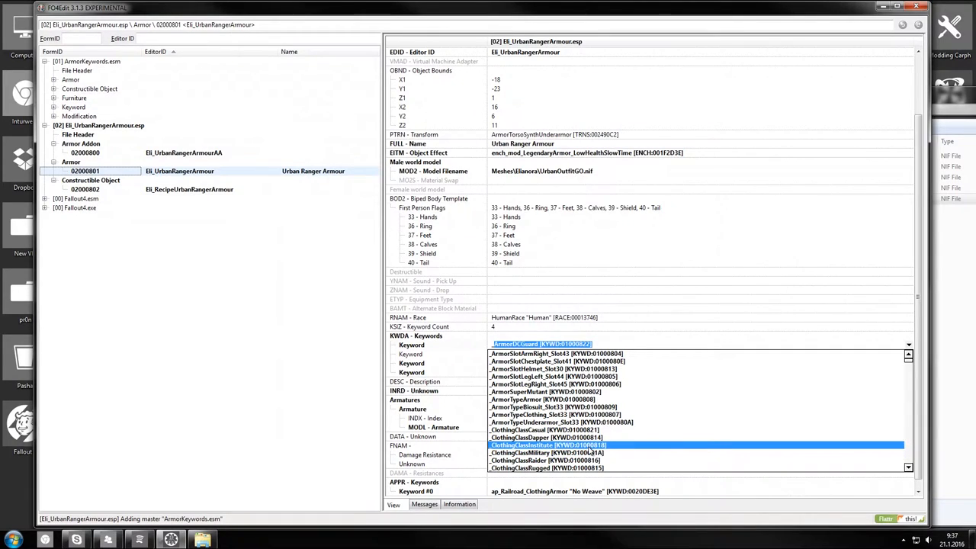
pyautogui.click(546, 453)
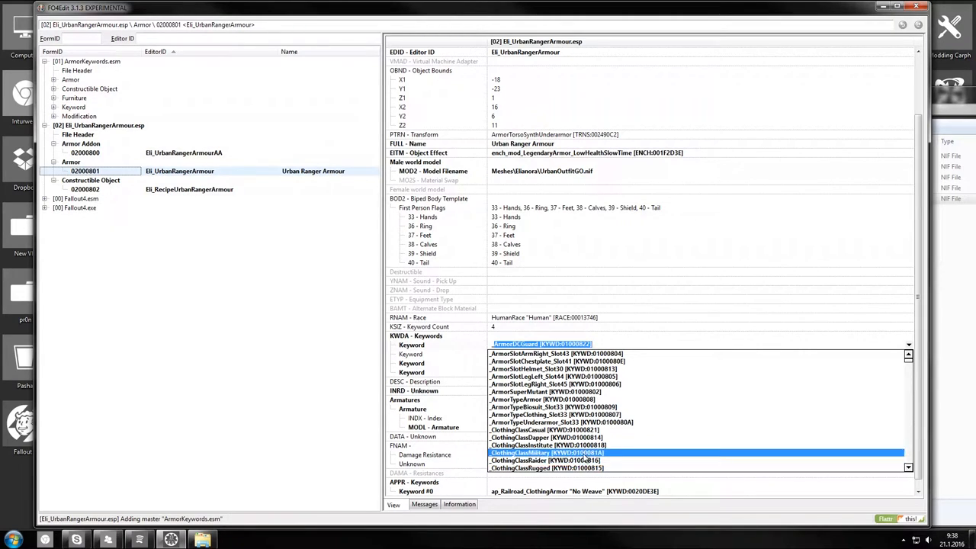
pyautogui.click(548, 406)
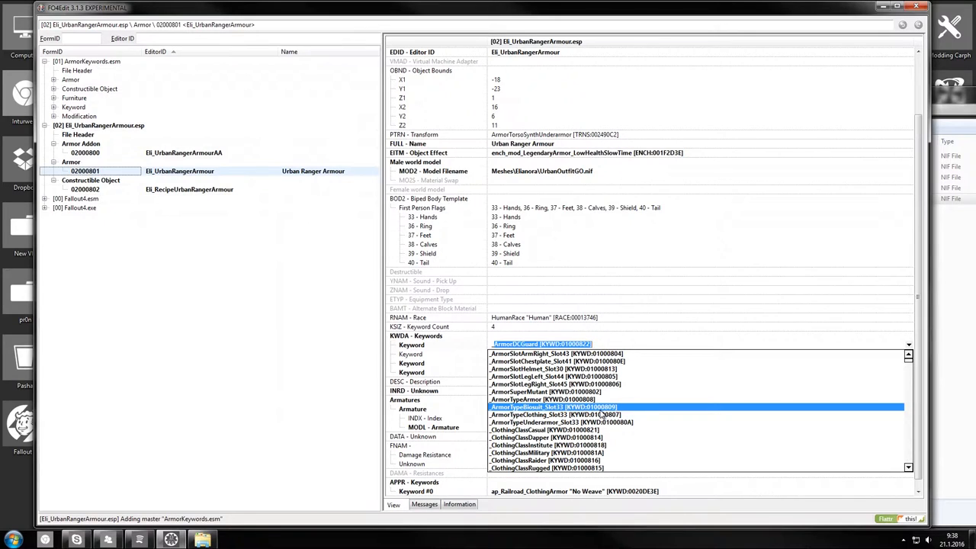
pyautogui.click(546, 430)
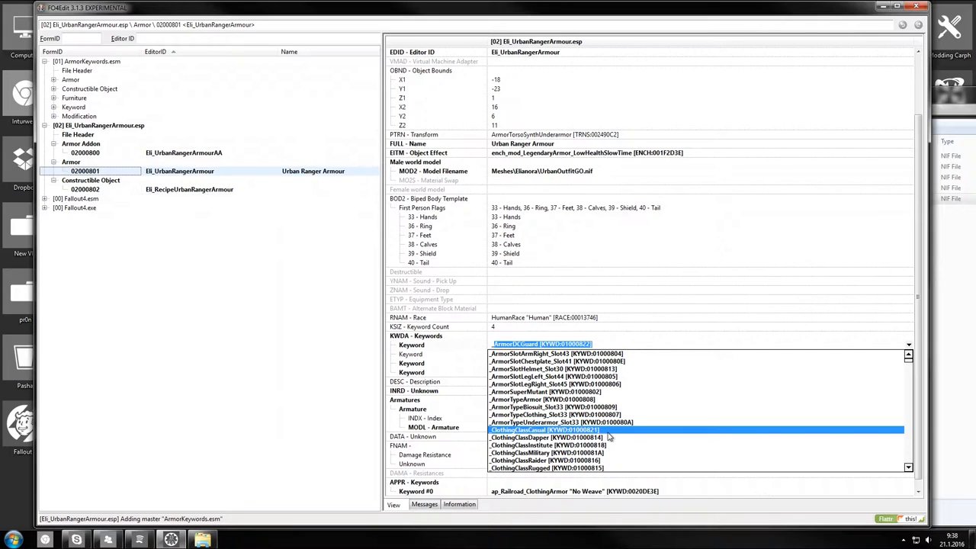
pyautogui.click(545, 452)
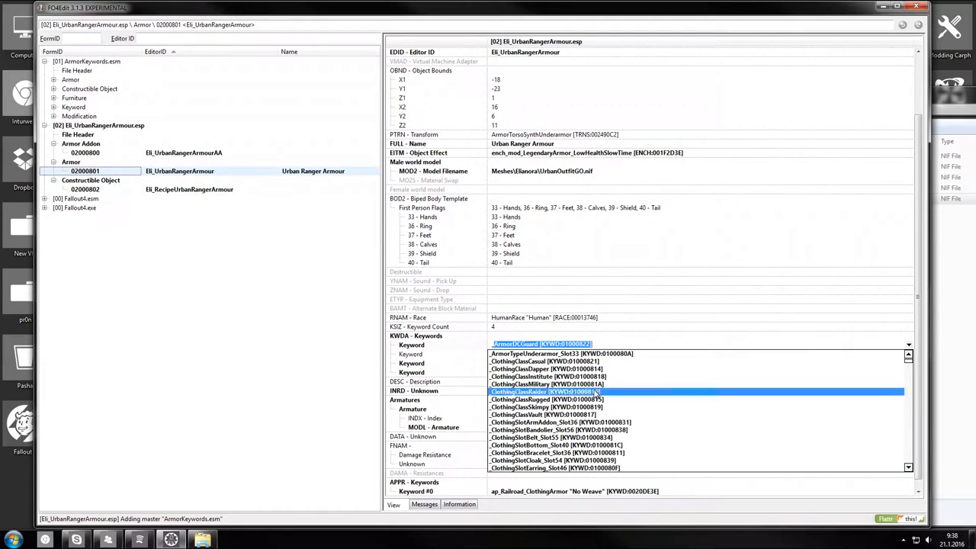
pyautogui.click(551, 460)
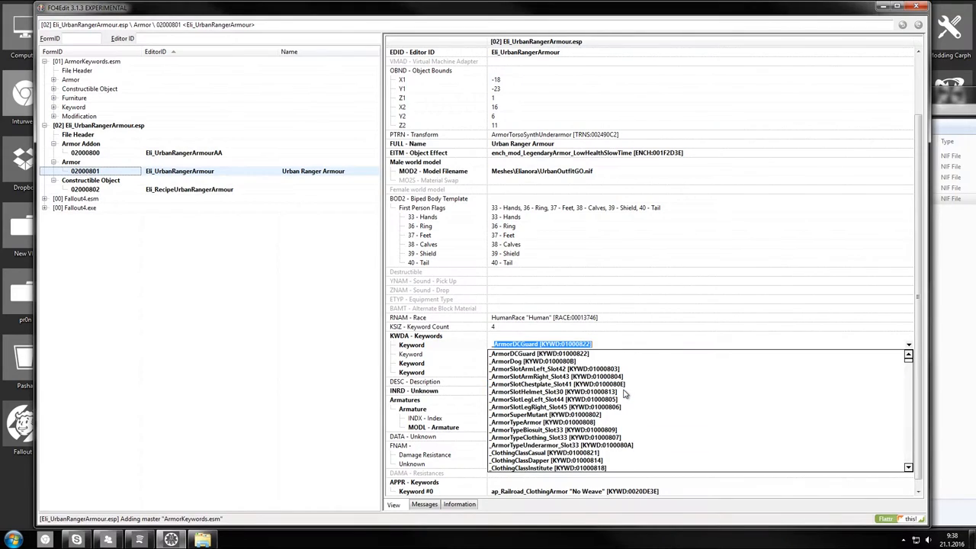
pyautogui.click(546, 430)
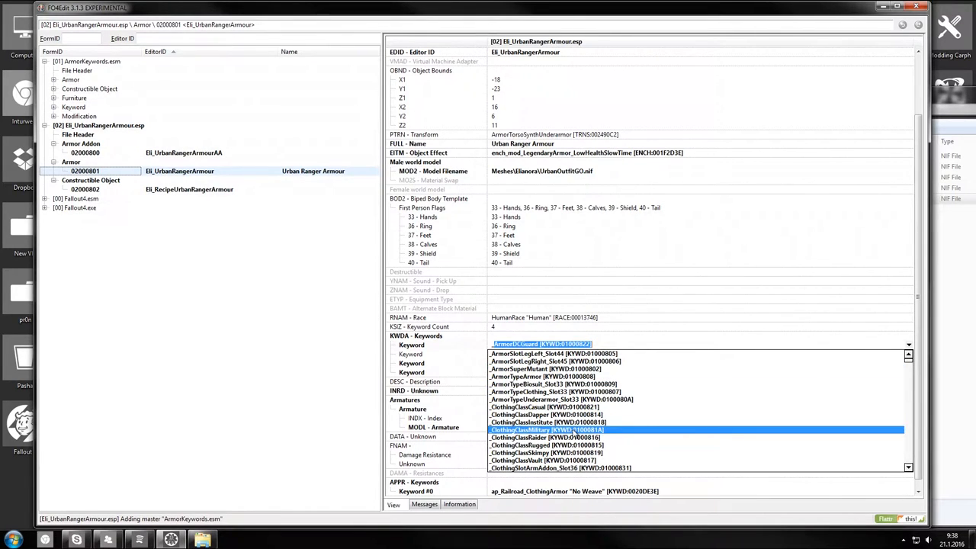
pyautogui.click(542, 460)
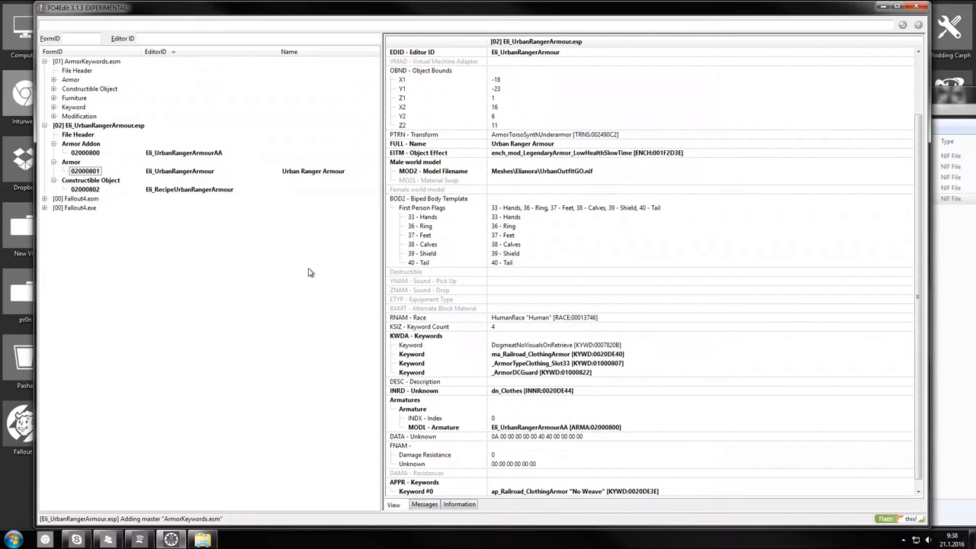
# - Remove the extra _ArmorDCGuard keyword so only the three intended keywords remain
pyautogui.click(542, 372)
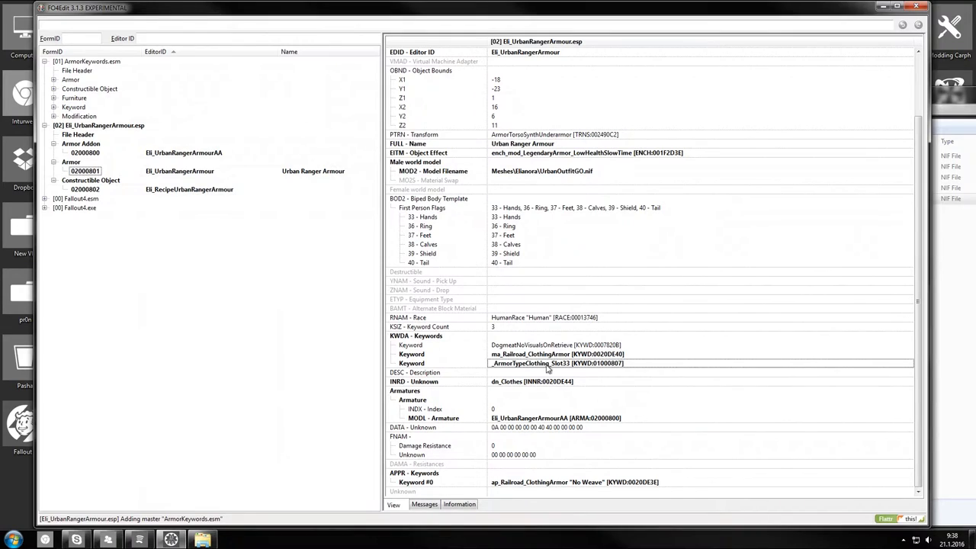
pyautogui.click(556, 344)
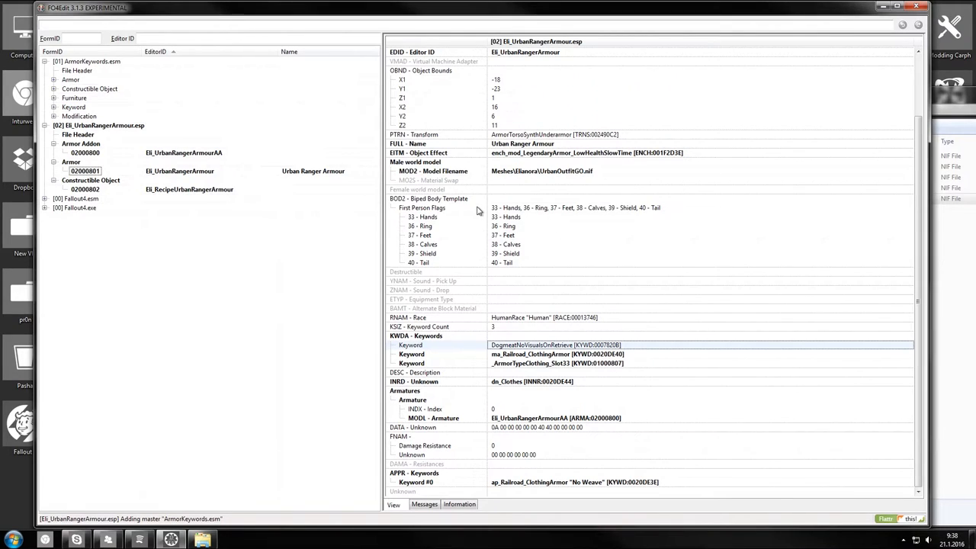
pyautogui.moveTo(377, 168)
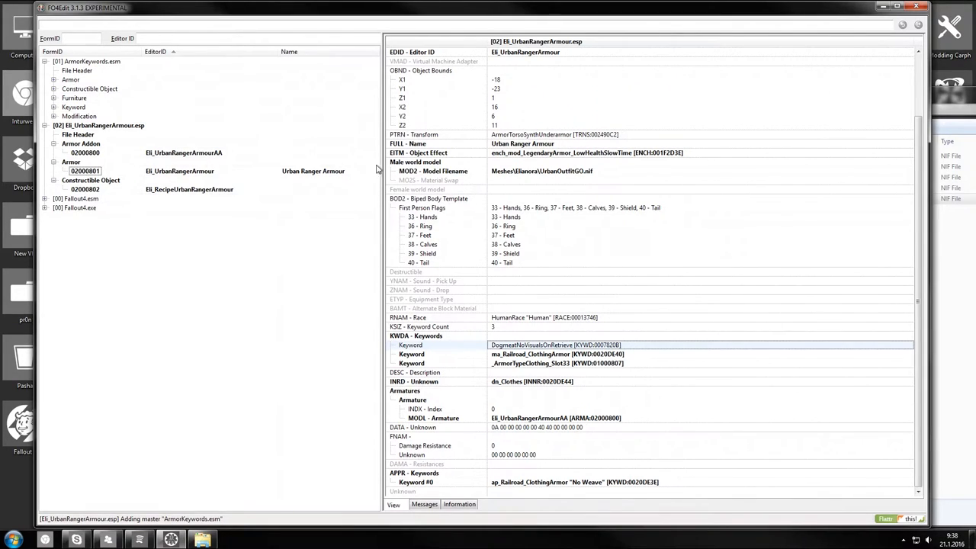
pyautogui.moveTo(235, 202)
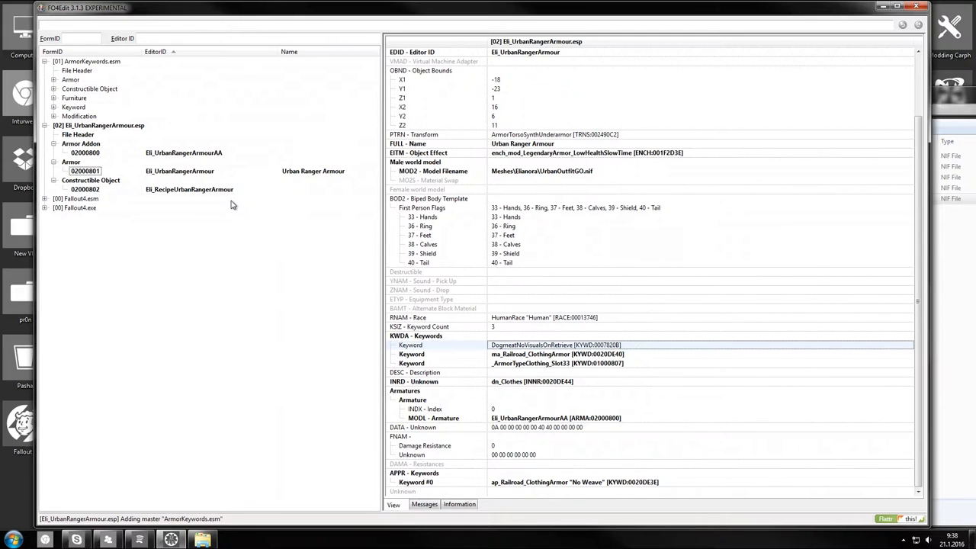
# - Set the recipe's FVPA component counts to Adhesive 4, Leather 6 and Cloth 12, then return to the armour record
pyautogui.click(86, 189)
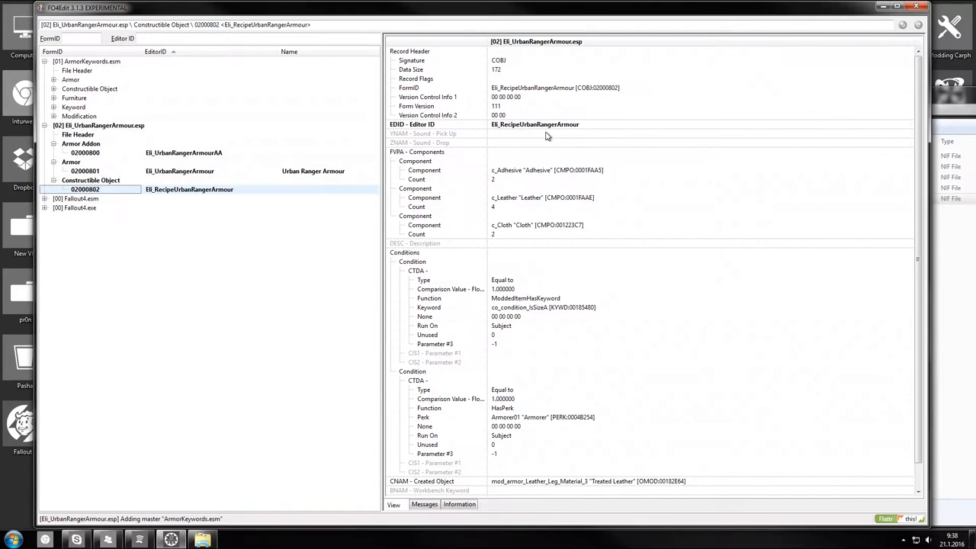
pyautogui.click(509, 189)
pyautogui.write('12')
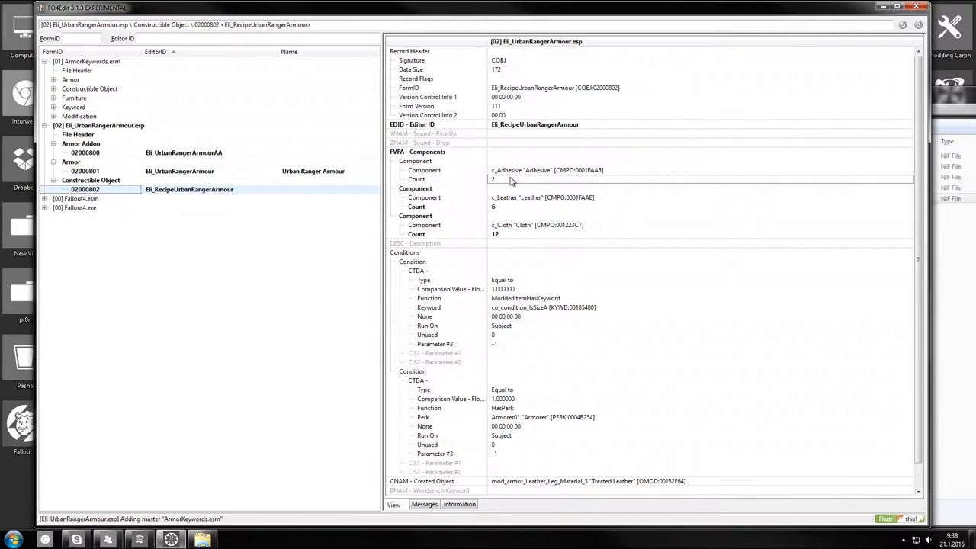
pyautogui.rightClick(511, 156)
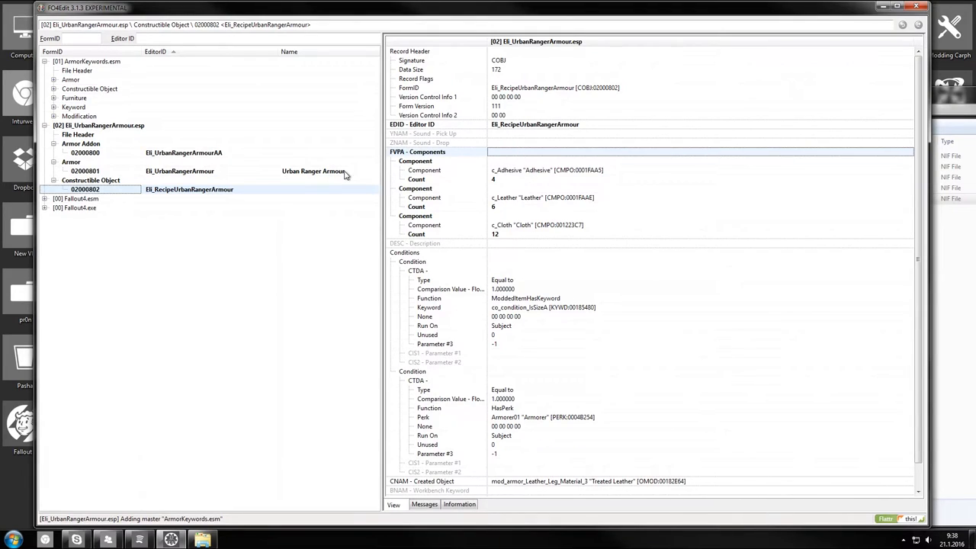
pyautogui.click(85, 171)
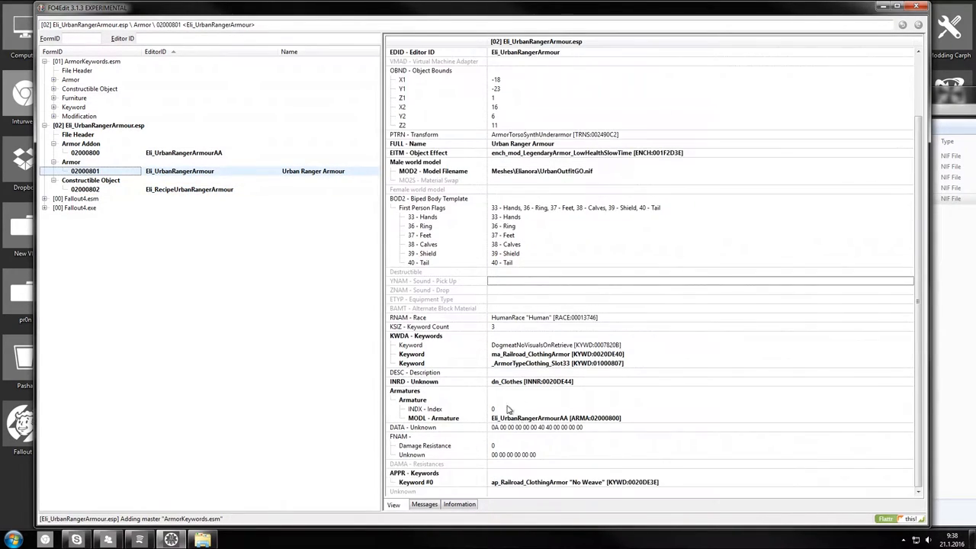
# - Set the armour's FNAM damage resistance to 10
pyautogui.click(412, 399)
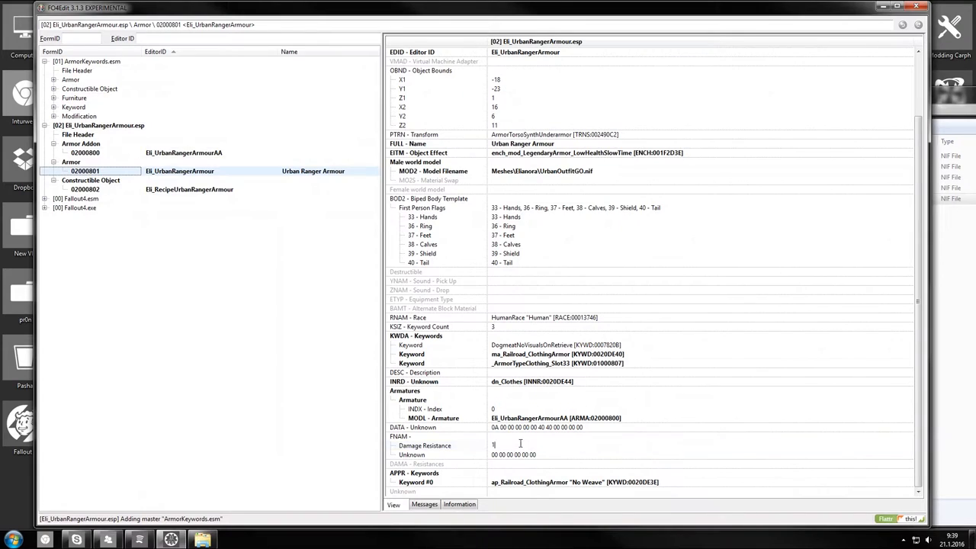
pyautogui.write('10')
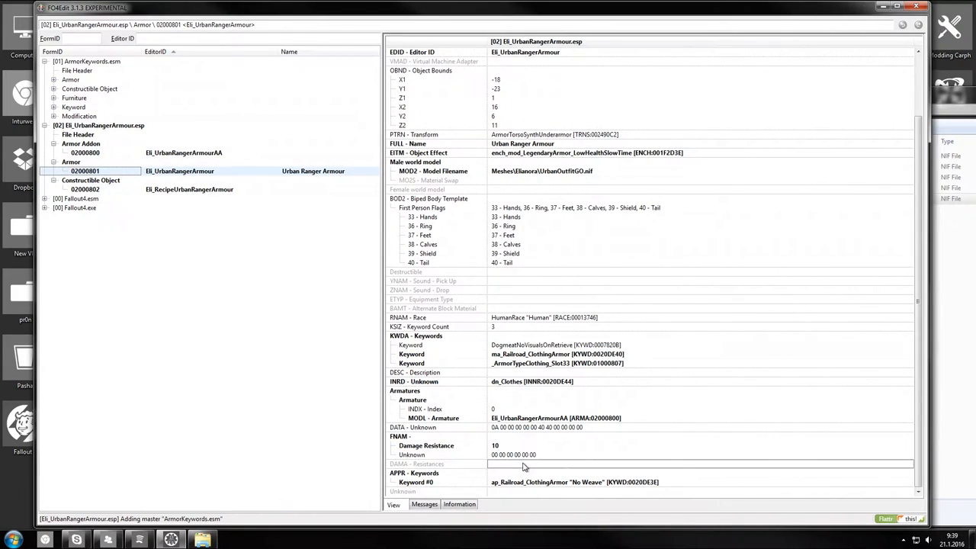
# - Add DAMA resistances dtEnergy 5 and dtRadiationExposure 5
pyautogui.rightClick(524, 465)
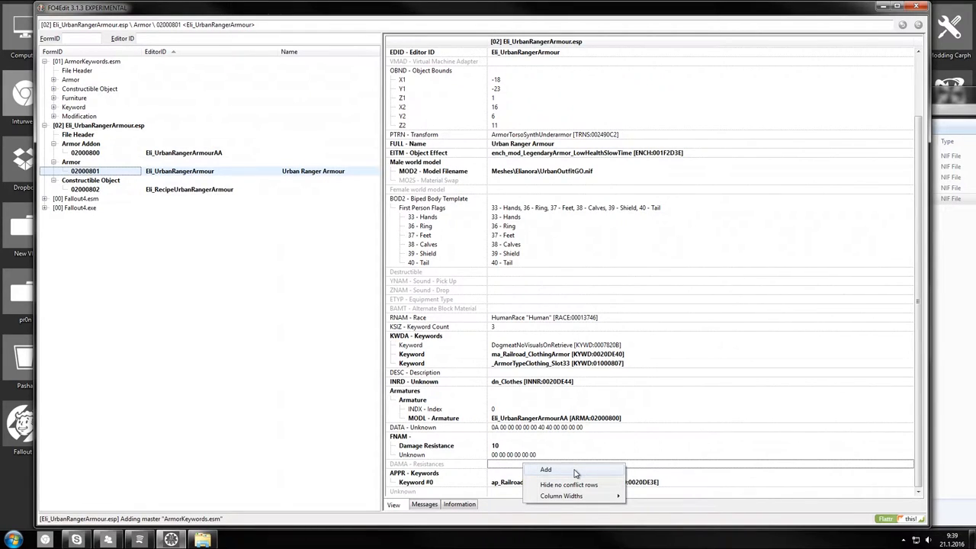
pyautogui.click(546, 470)
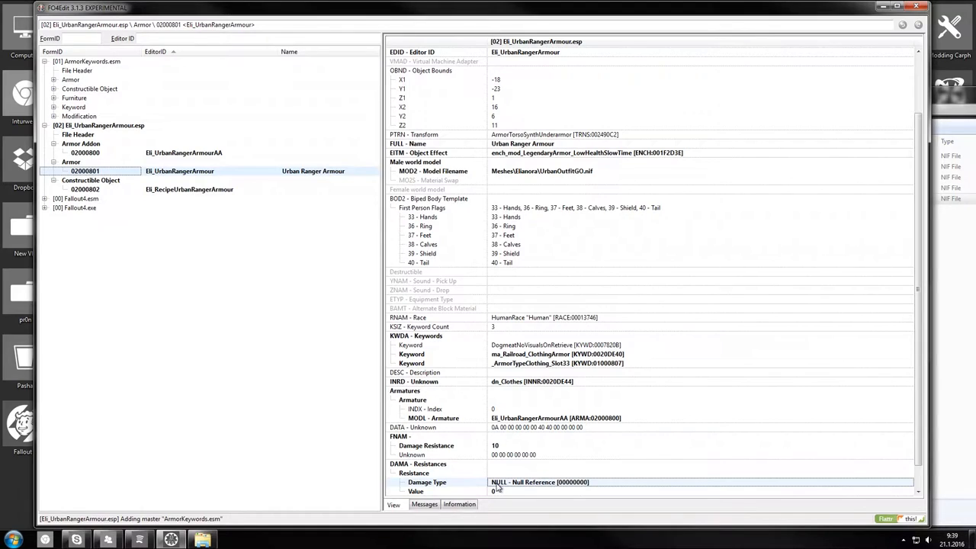
pyautogui.click(698, 482)
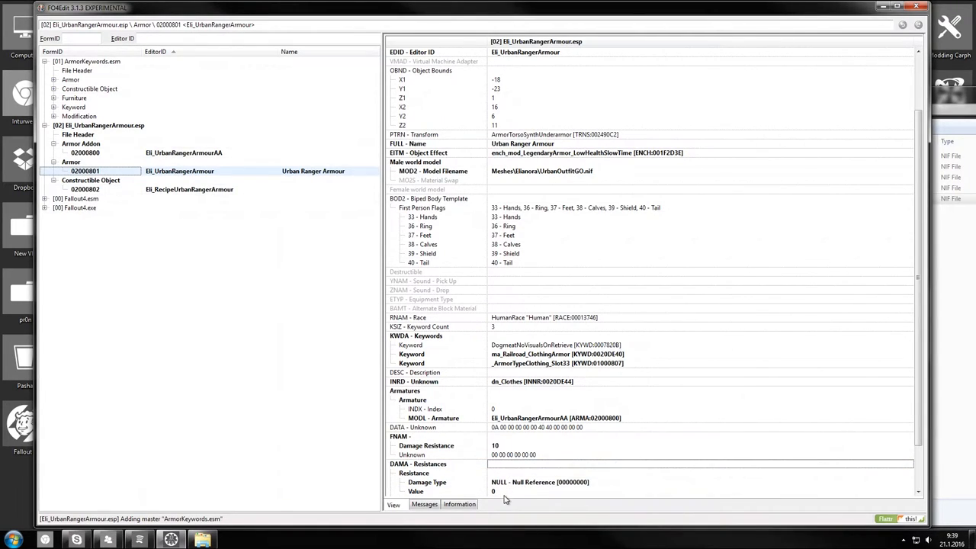
pyautogui.click(540, 482)
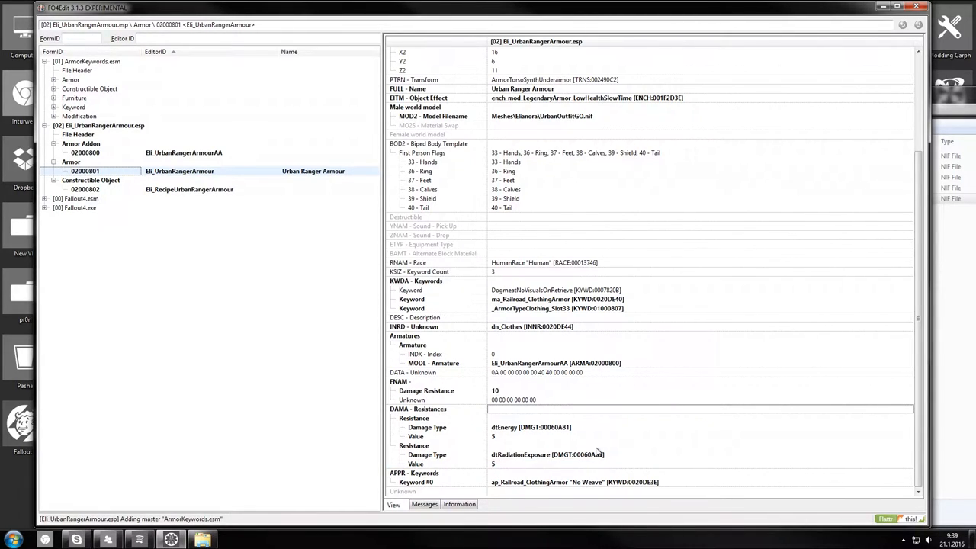
pyautogui.moveTo(213, 252)
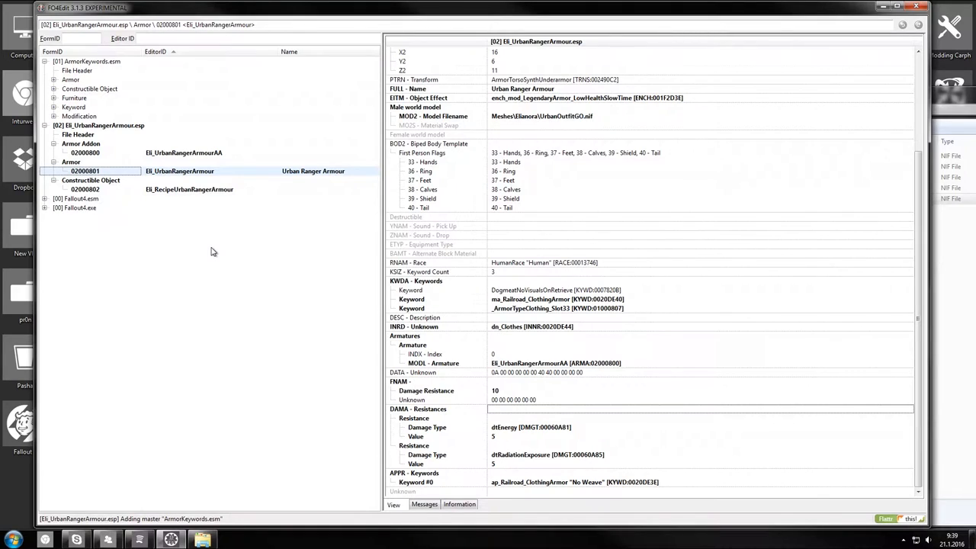
# - Remove the Conditions block from the Urban Ranger Armour recipe
pyautogui.click(189, 189)
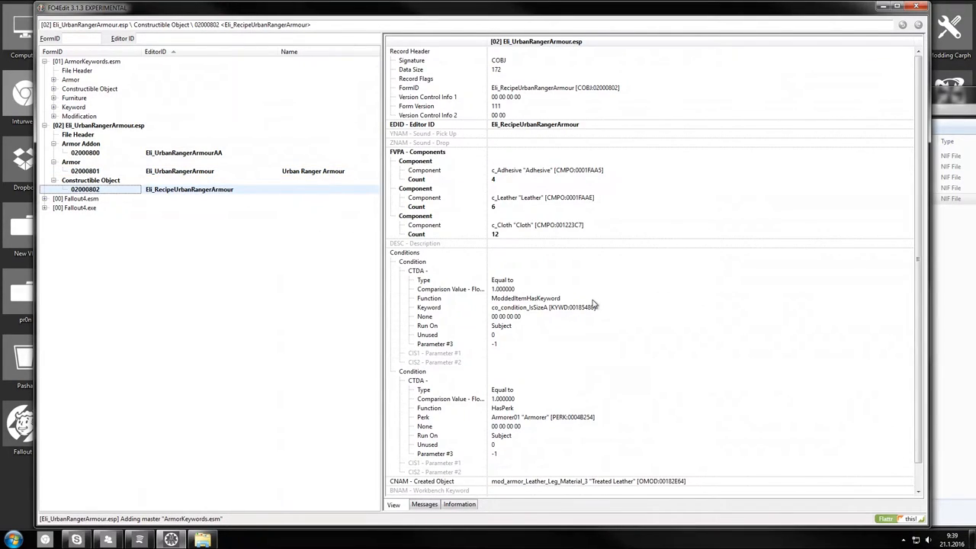
pyautogui.moveTo(579, 280)
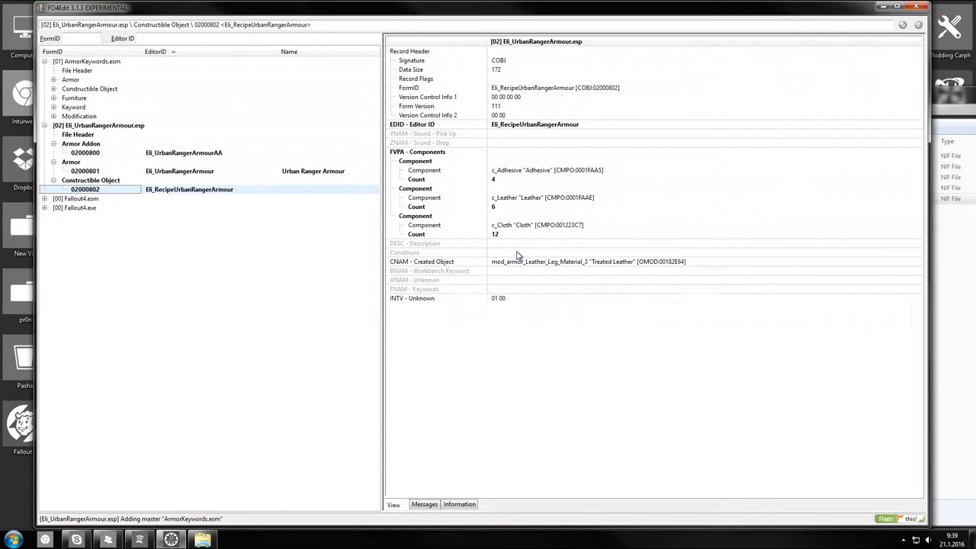
pyautogui.click(587, 260)
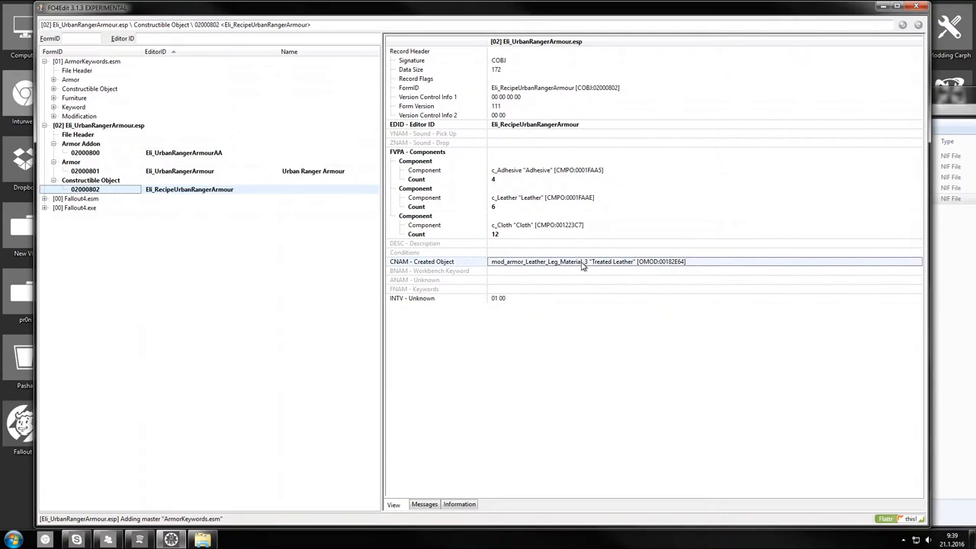
pyautogui.click(542, 125)
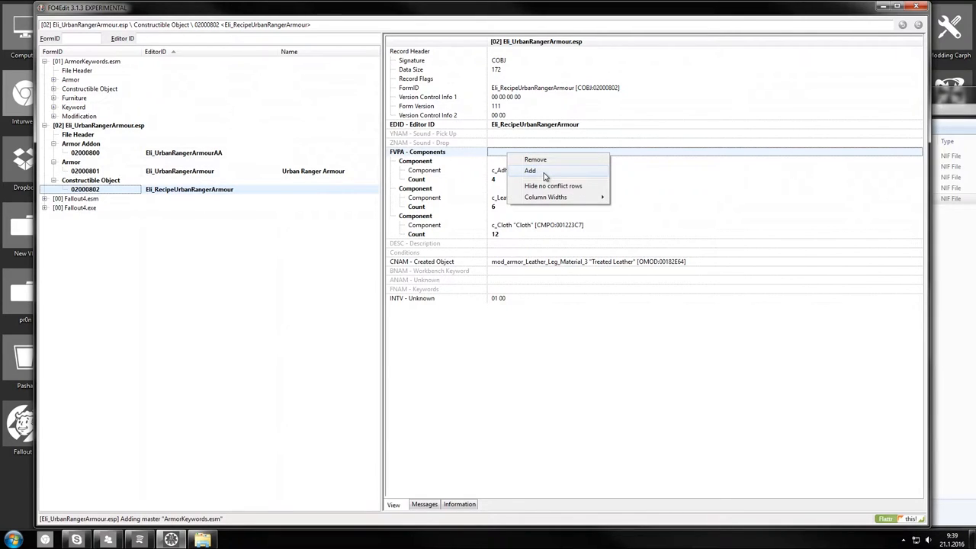
# - Add a c_AntiBallisticFiber component with count 5 to the recipe
pyautogui.click(530, 171)
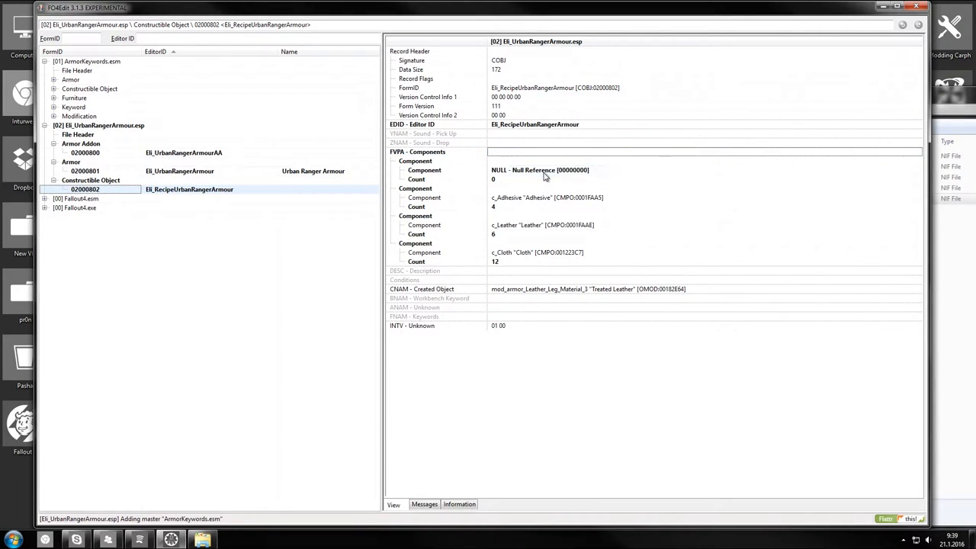
pyautogui.click(542, 171)
pyautogui.write('5')
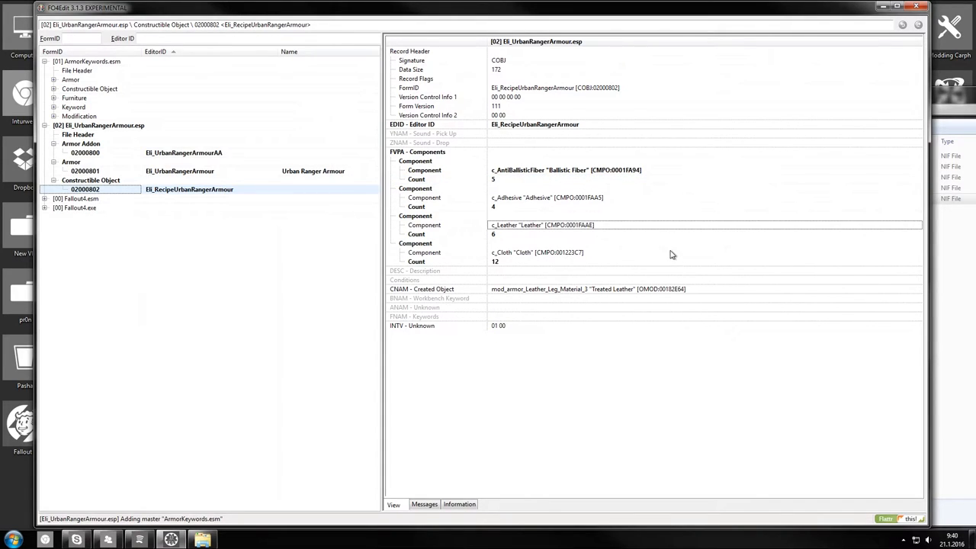
pyautogui.moveTo(566, 259)
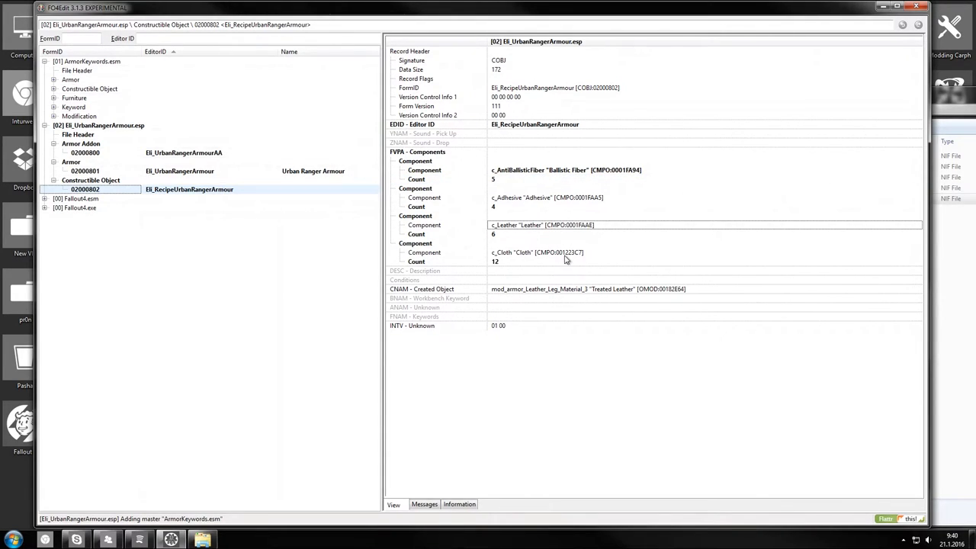
pyautogui.click(587, 289)
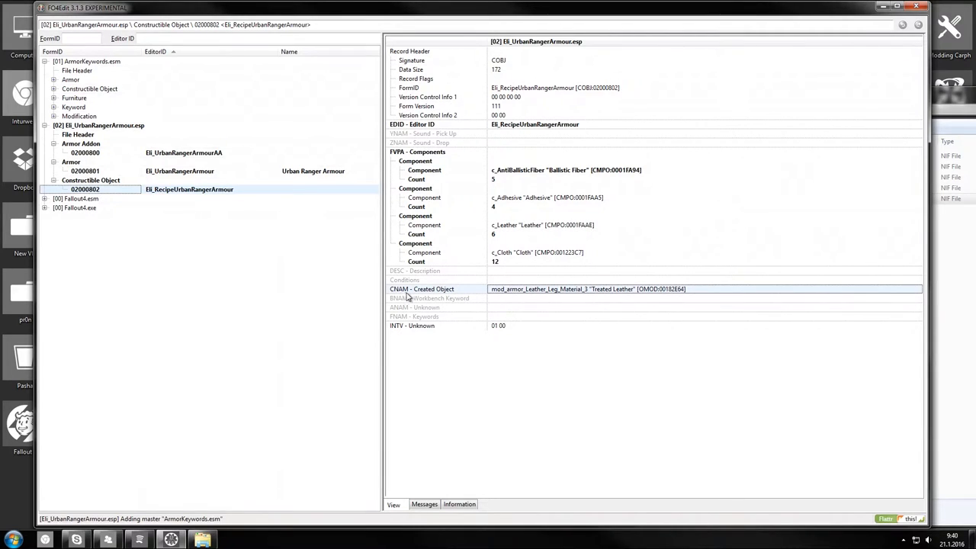
pyautogui.moveTo(450, 293)
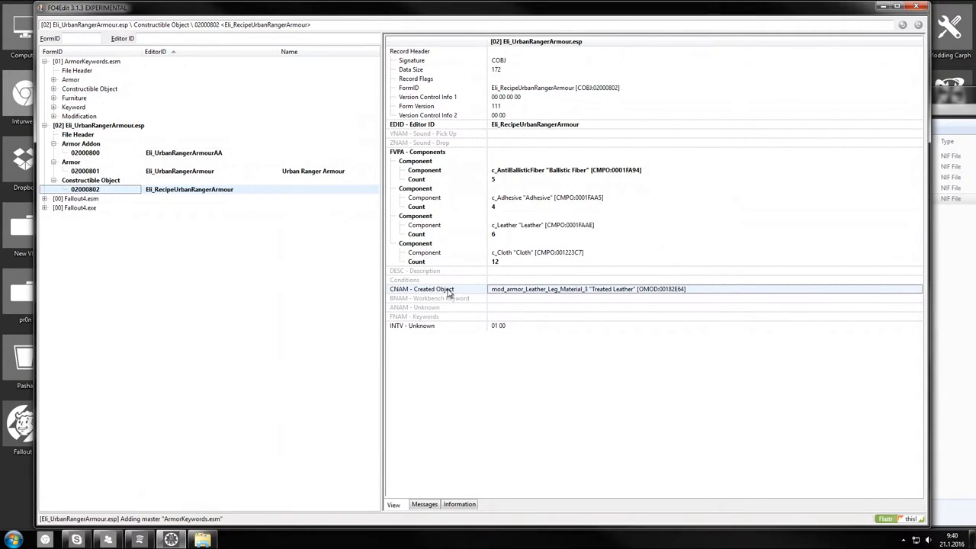
pyautogui.moveTo(626, 292)
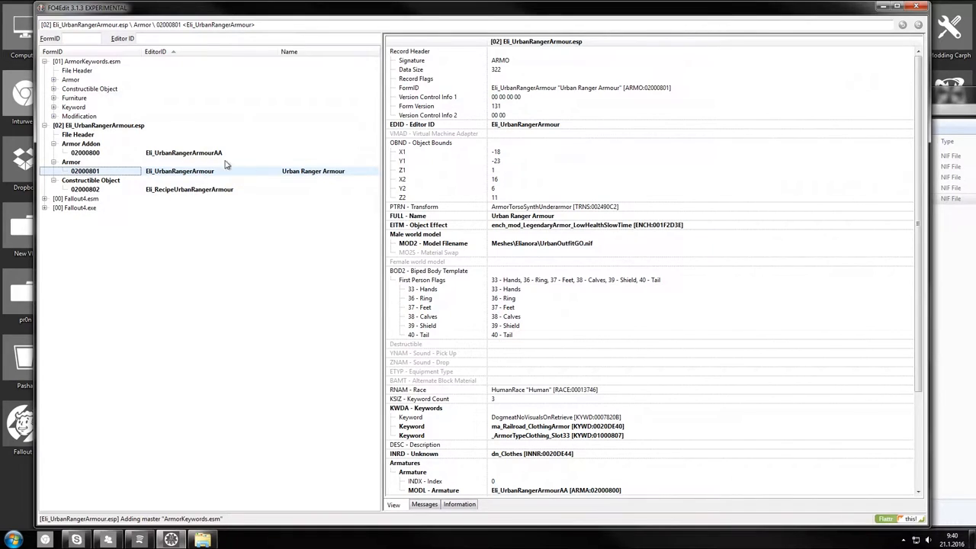
# - Set the recipe's CNAM created object to EB_UrbanRangerArmour (ARMO:02000801)
pyautogui.click(183, 153)
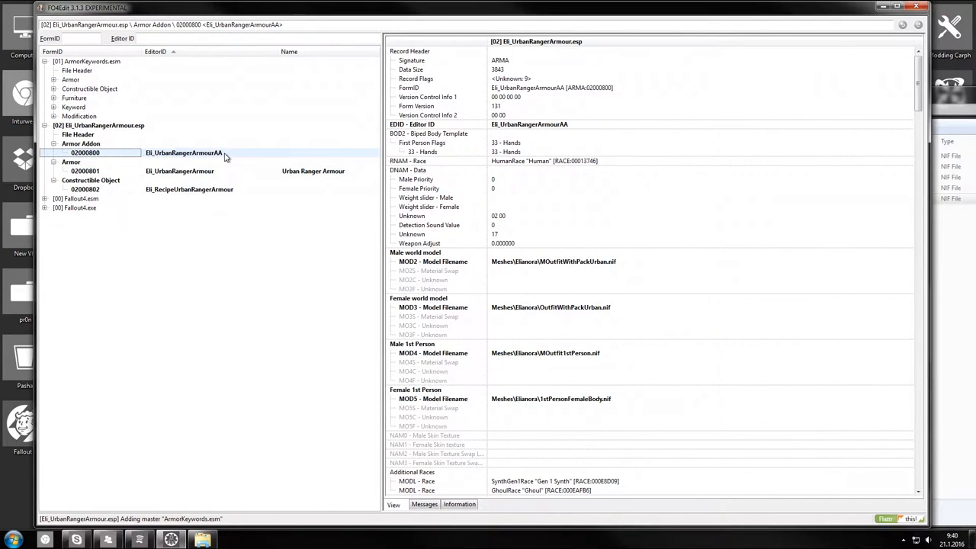
pyautogui.moveTo(220, 169)
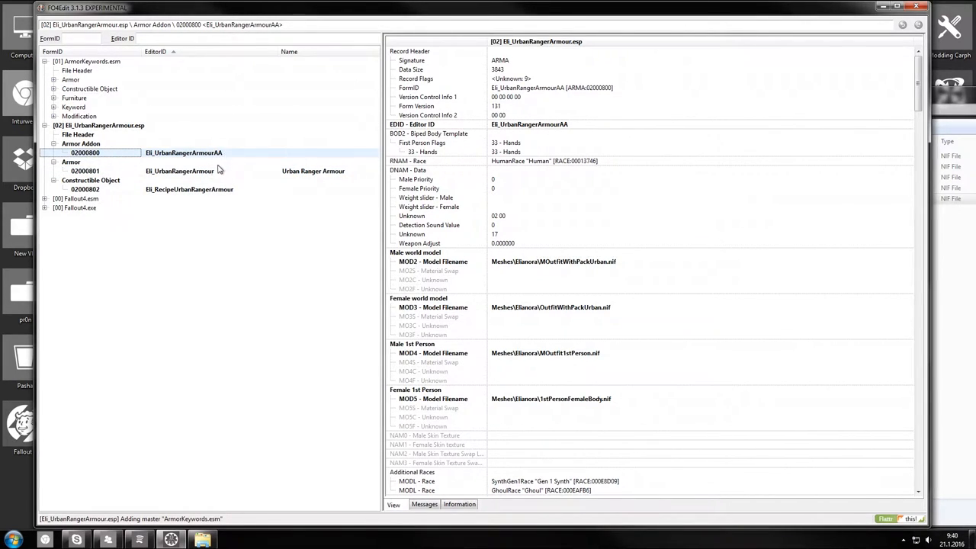
pyautogui.click(86, 171)
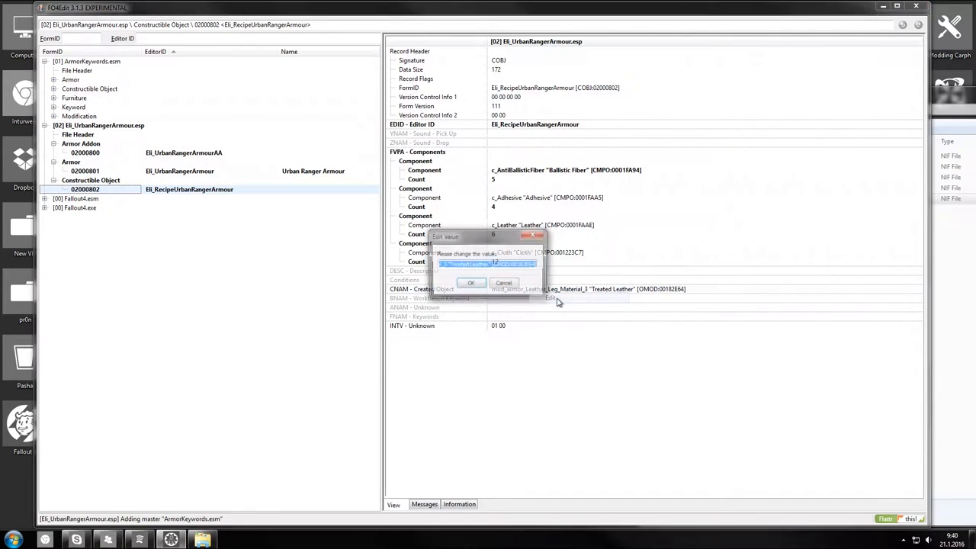
pyautogui.click(469, 282)
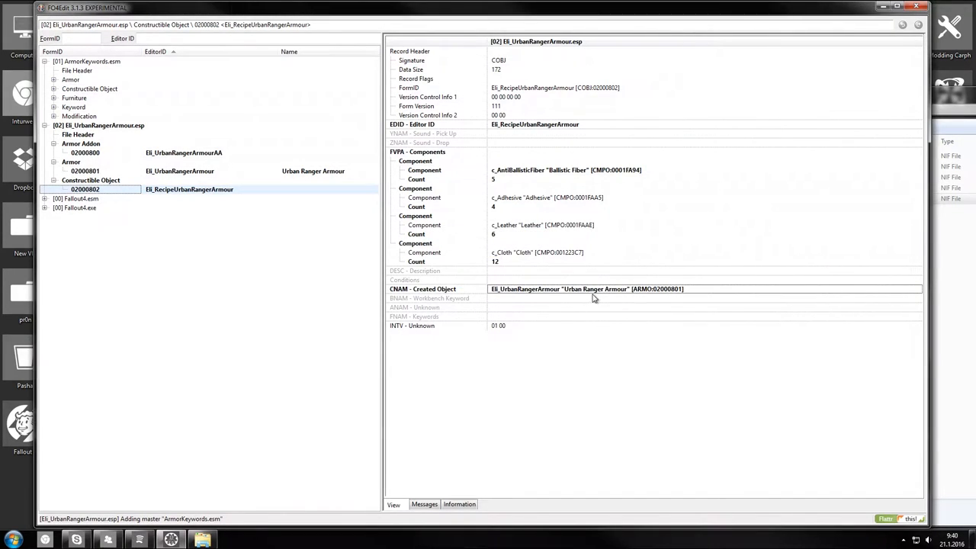
pyautogui.click(587, 288)
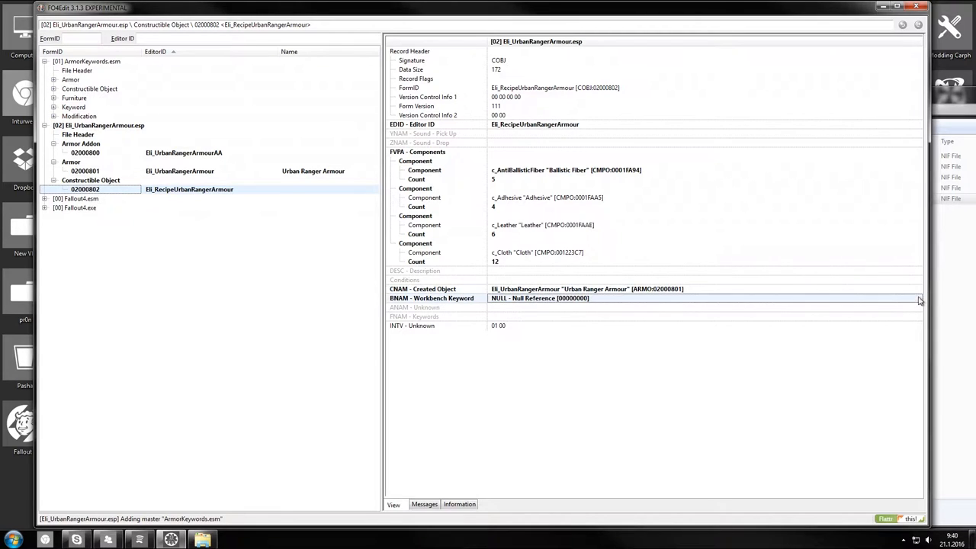
# - Set the recipe's BNAM workbench keyword to AEC_ck_ArmorsmithCraftingKey copied from ArmorKeywords.esm
pyautogui.click(918, 297)
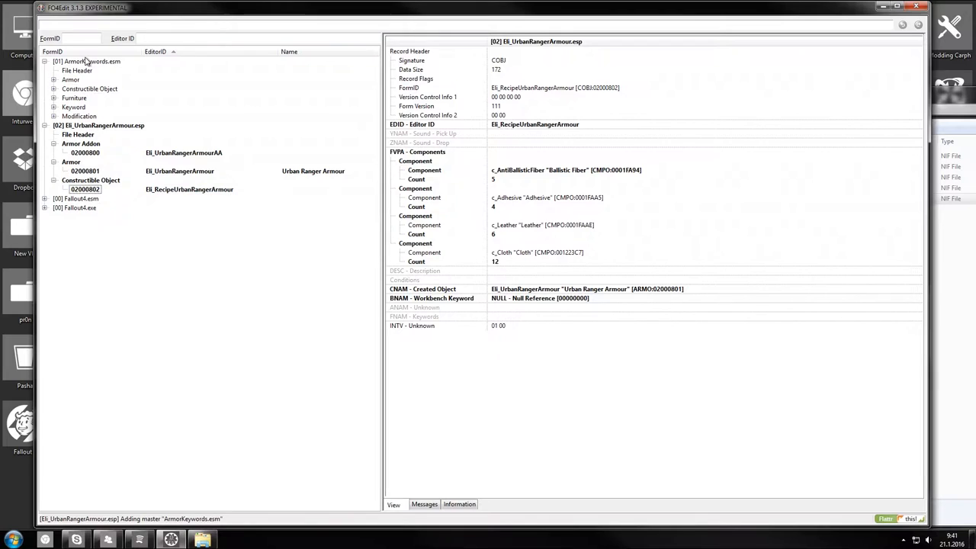
pyautogui.click(88, 61)
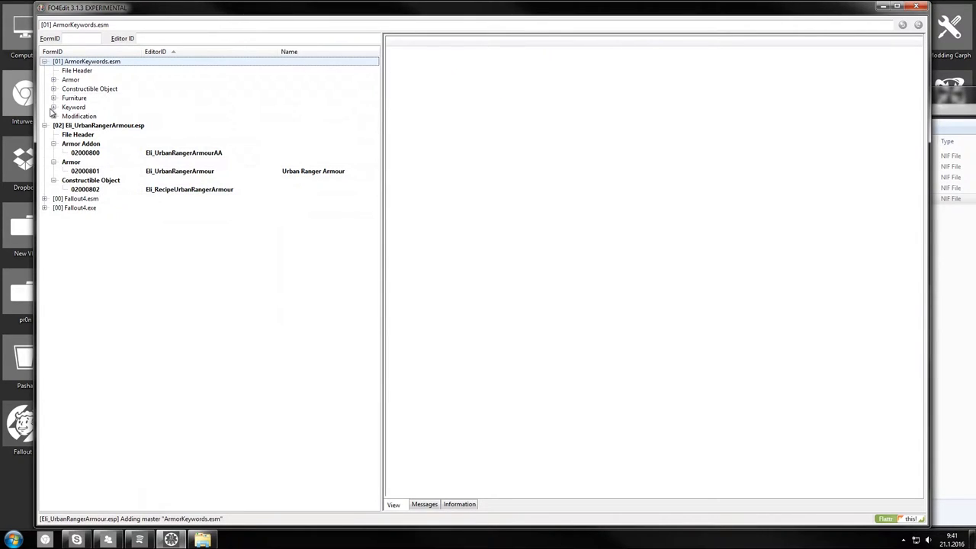
pyautogui.click(54, 106)
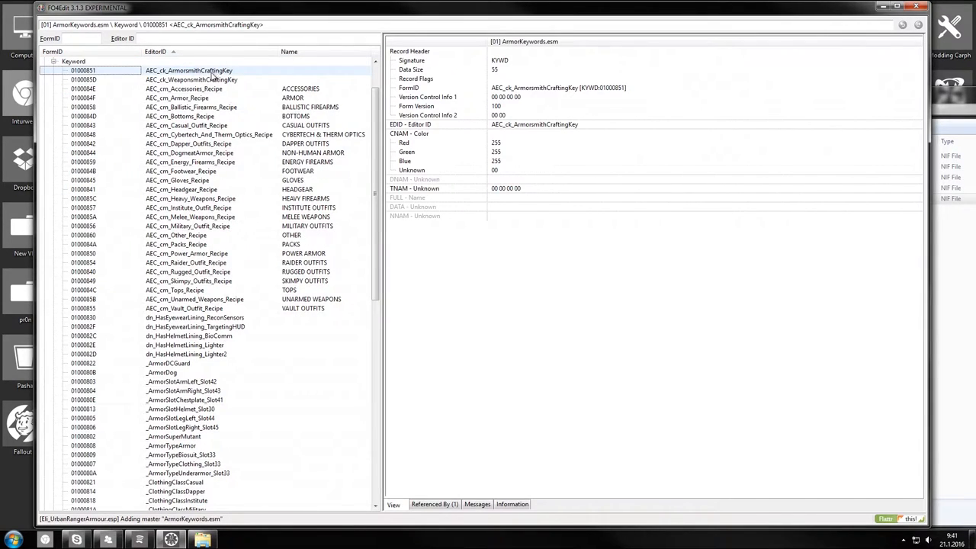
pyautogui.moveTo(204, 73)
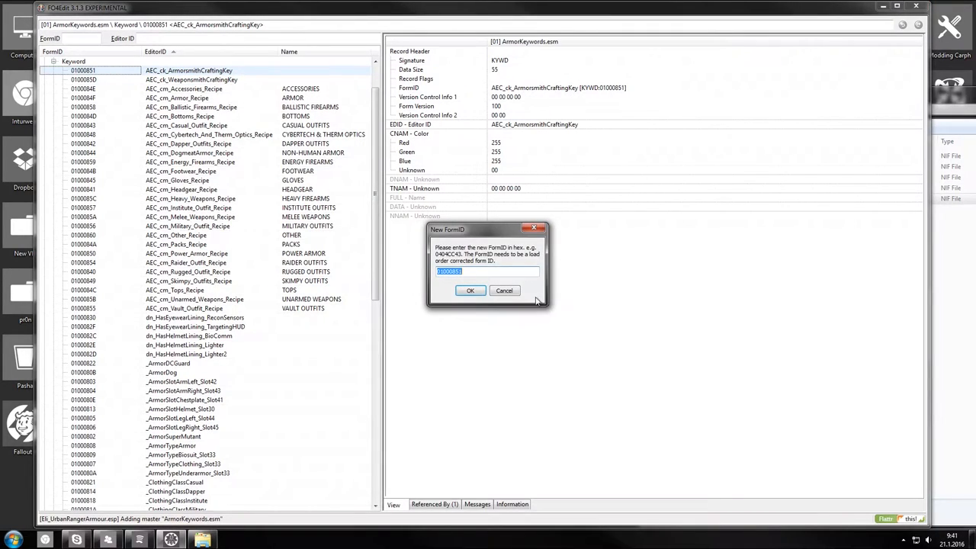
pyautogui.click(469, 289)
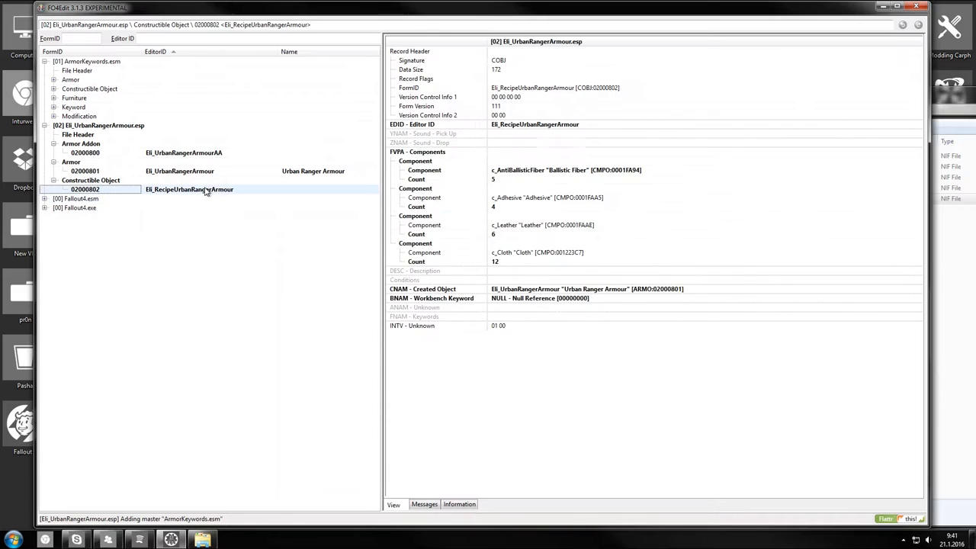
pyautogui.doubleClick(540, 297)
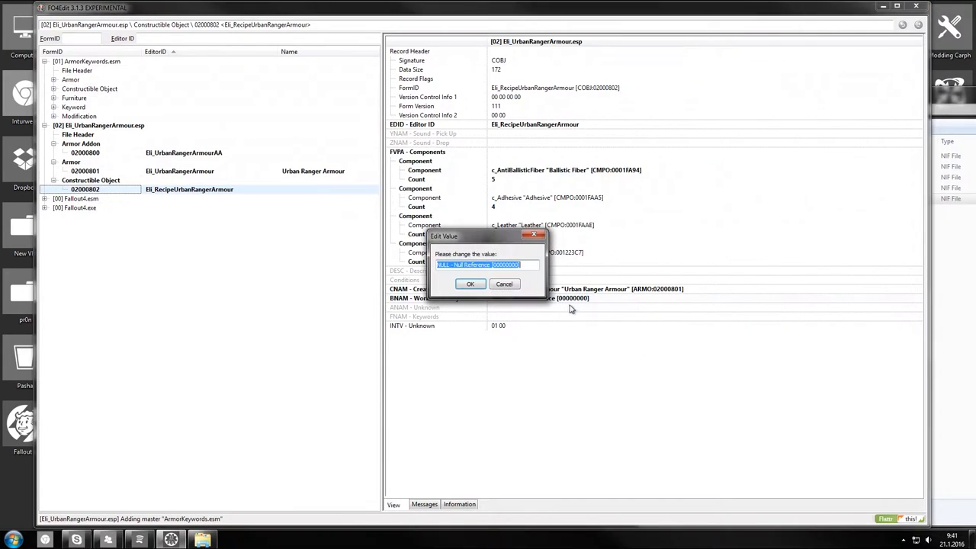
pyautogui.click(470, 284)
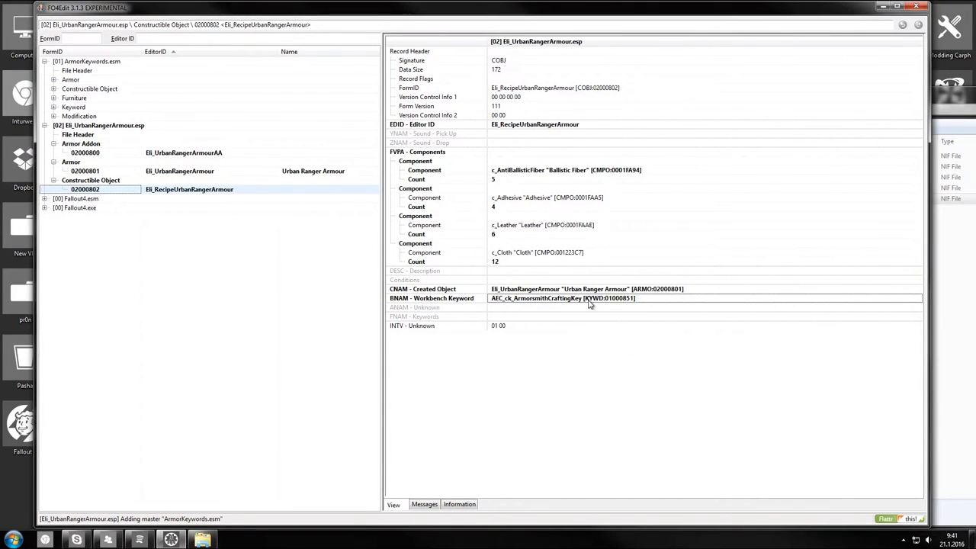
pyautogui.moveTo(561, 308)
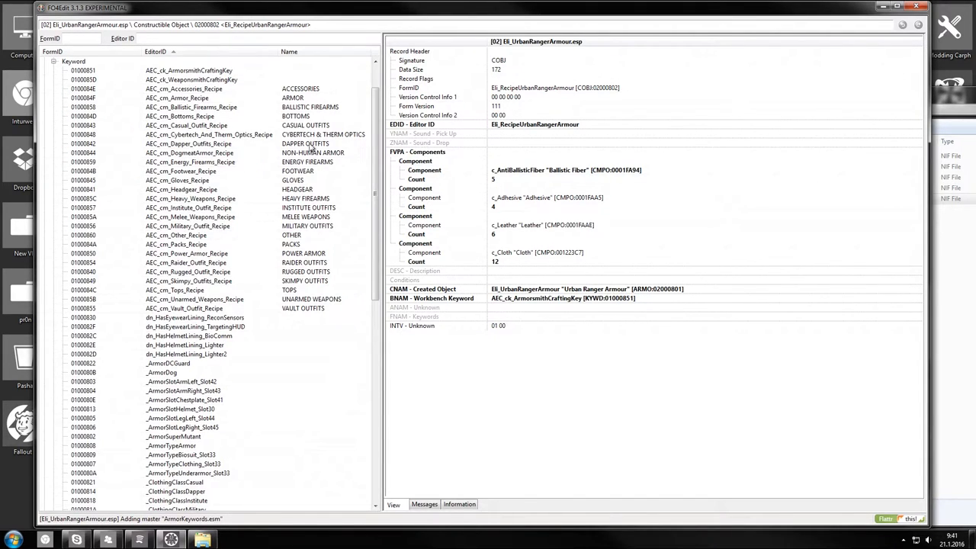
# - Add FNAM keyword AEC_cm_Armor_Recipe (0100084F) to the recipe and save the plugin
pyautogui.click(183, 308)
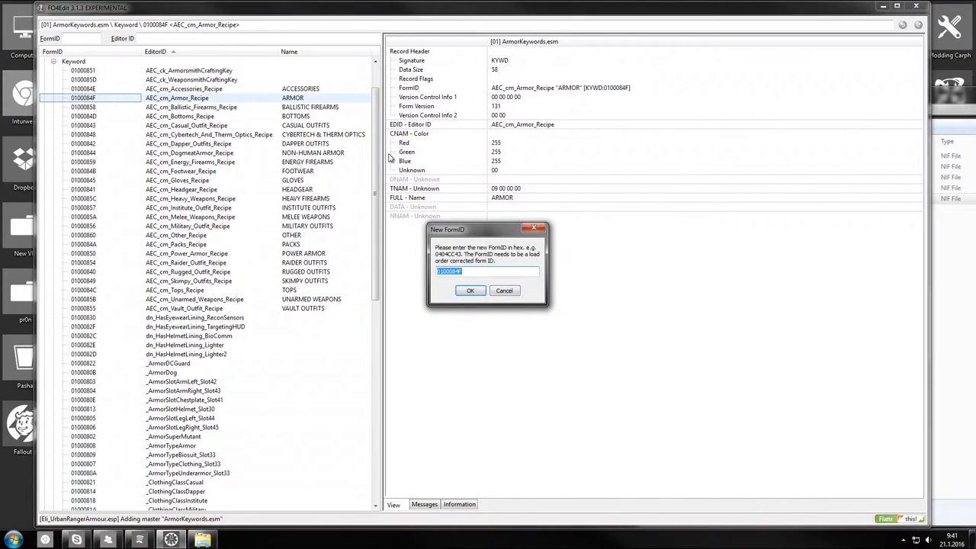
pyautogui.click(470, 289)
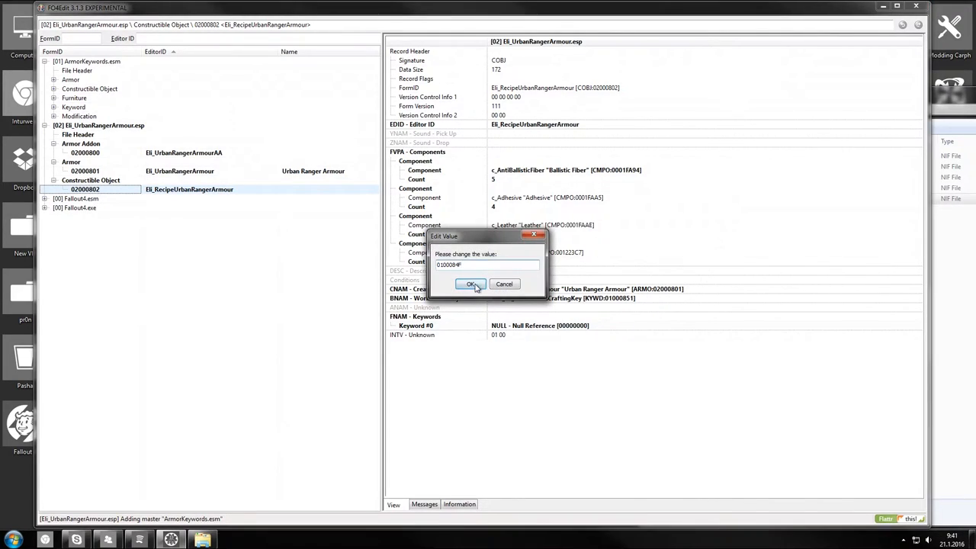
pyautogui.click(469, 283)
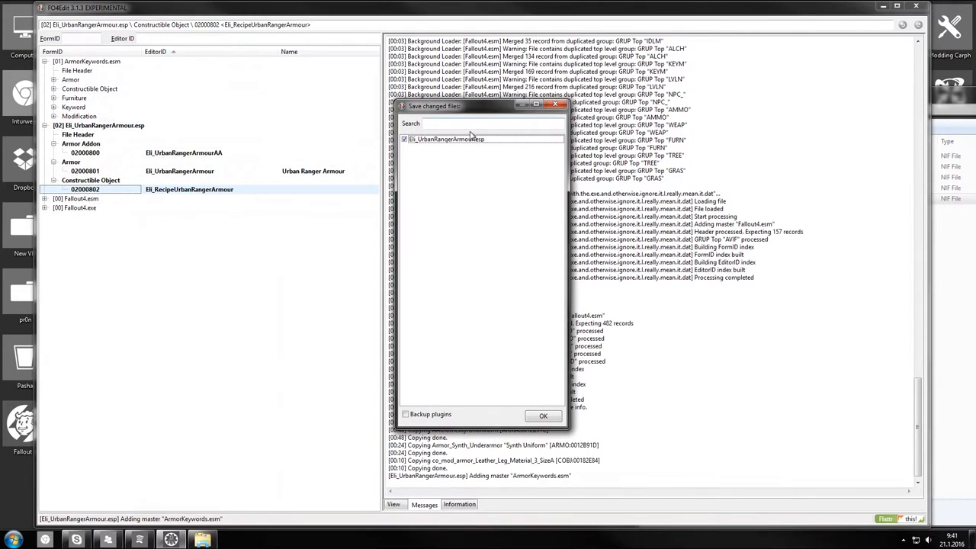
pyautogui.click(543, 415)
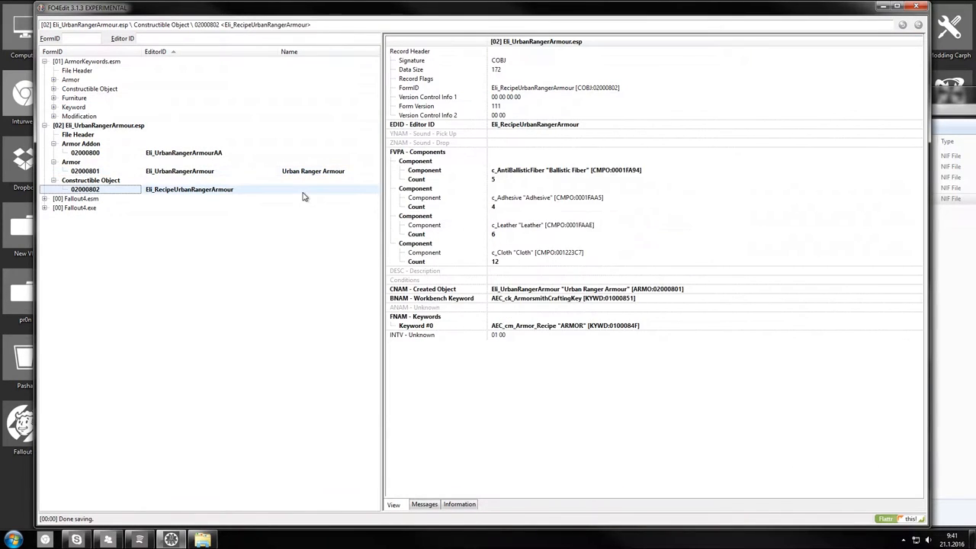
pyautogui.moveTo(526, 296)
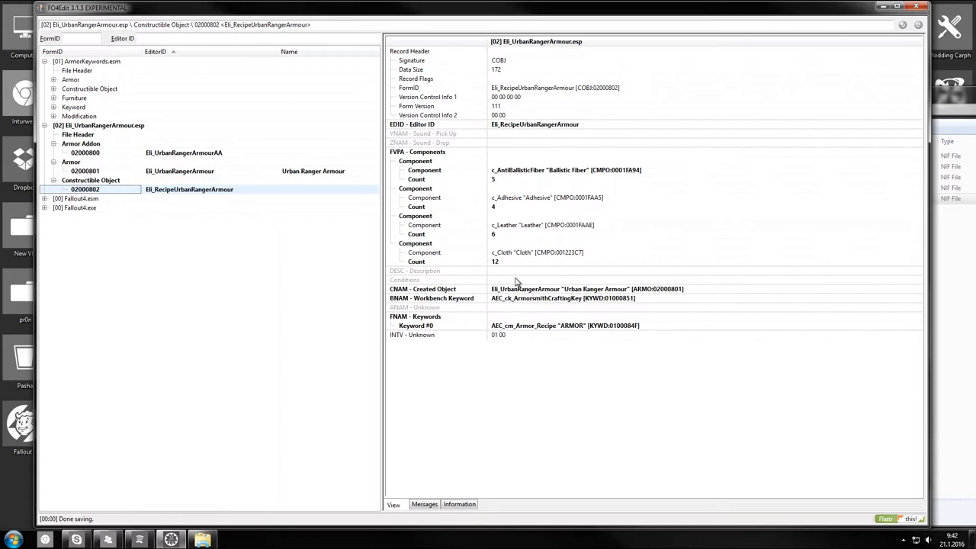
# - Add a Conditions block to the recipe with comparison value 1
pyautogui.rightClick(515, 281)
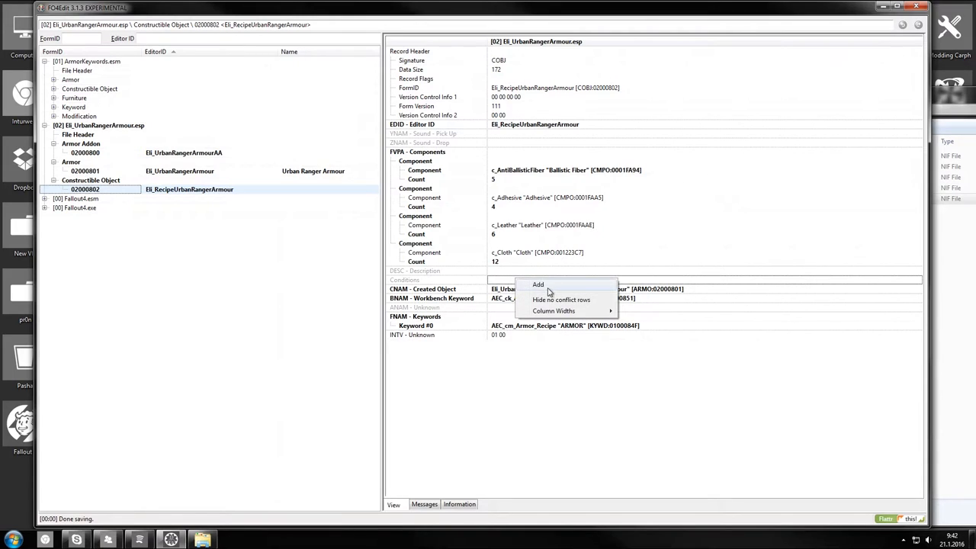
pyautogui.click(538, 284)
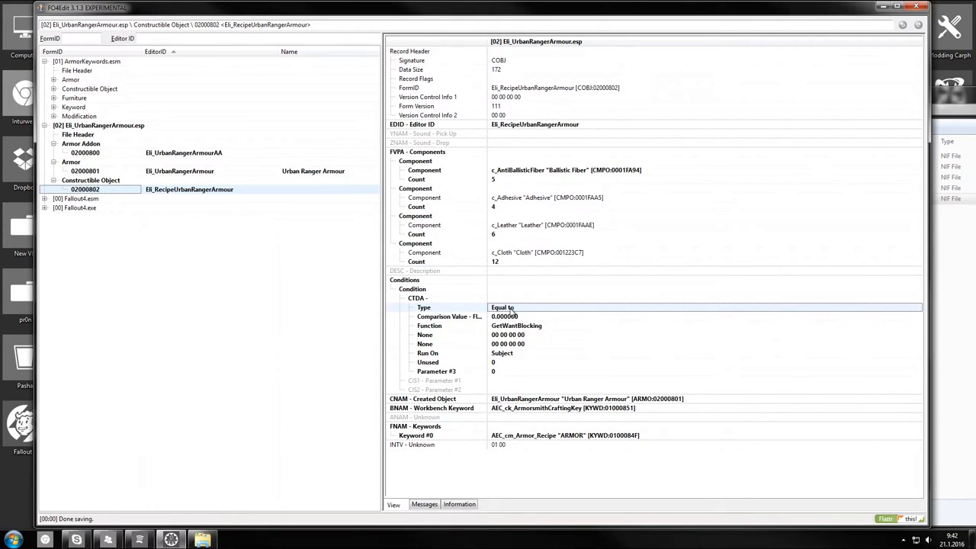
pyautogui.doubleClick(519, 316)
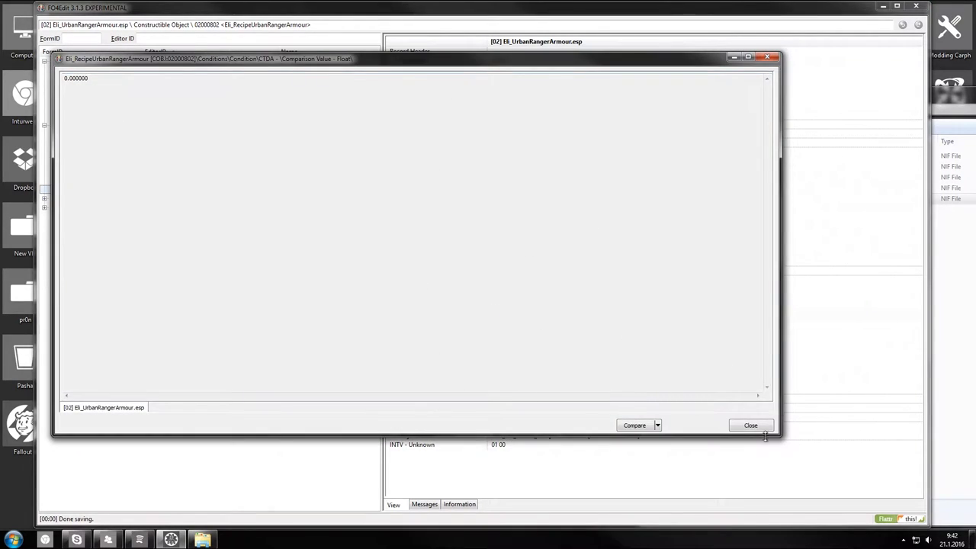
pyautogui.click(750, 423)
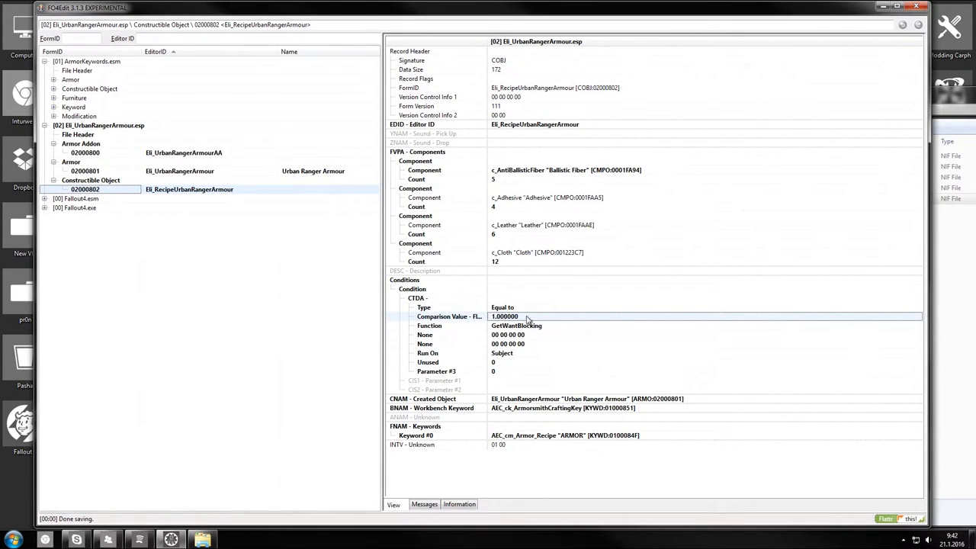
pyautogui.click(515, 326)
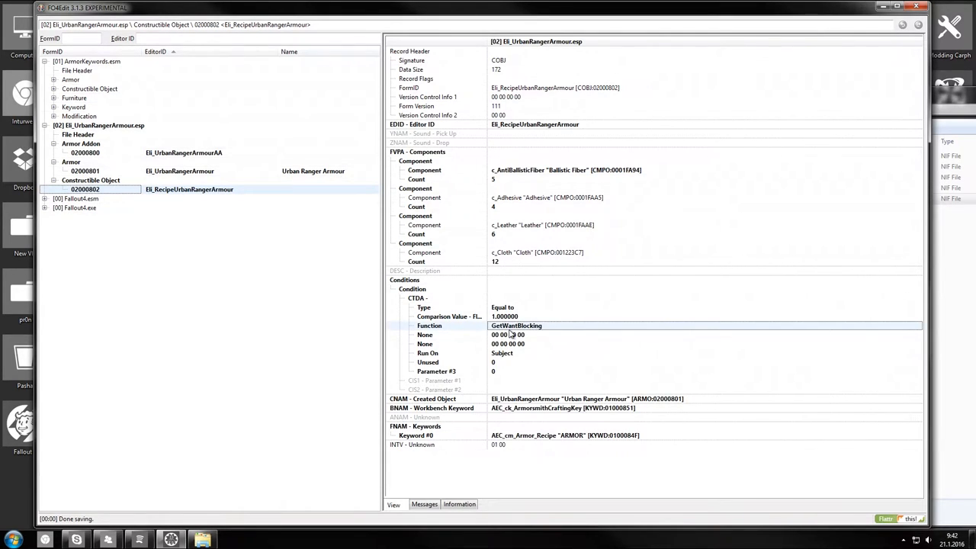
# - Set the condition function to HasPerk checking Armorer01 [PERK:0004B254]
pyautogui.click(516, 326)
pyautogui.write('HasPerk')
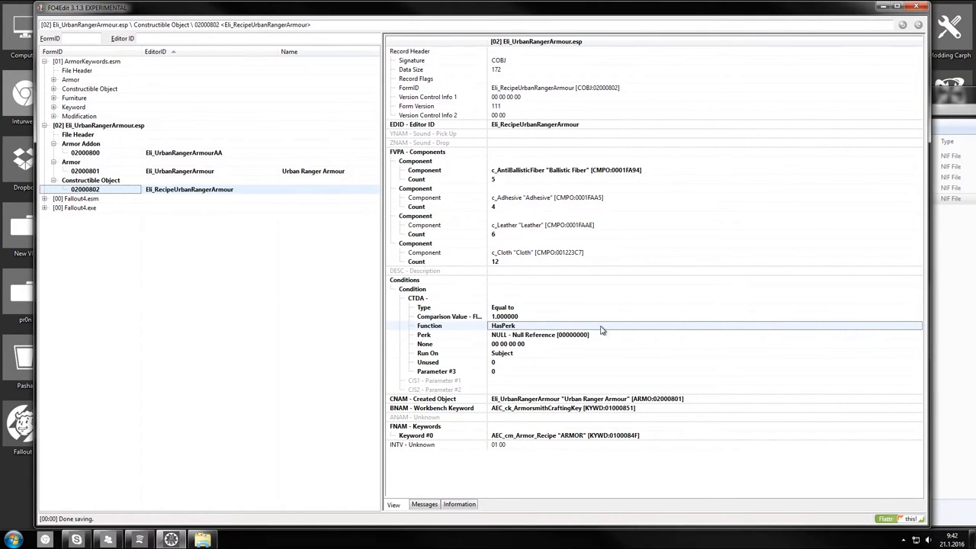
pyautogui.moveTo(567, 416)
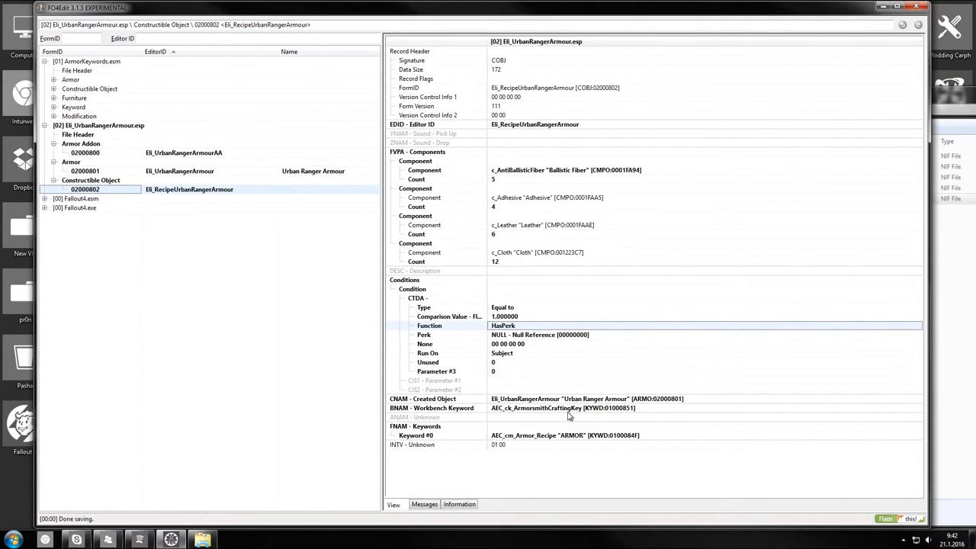
pyautogui.click(539, 336)
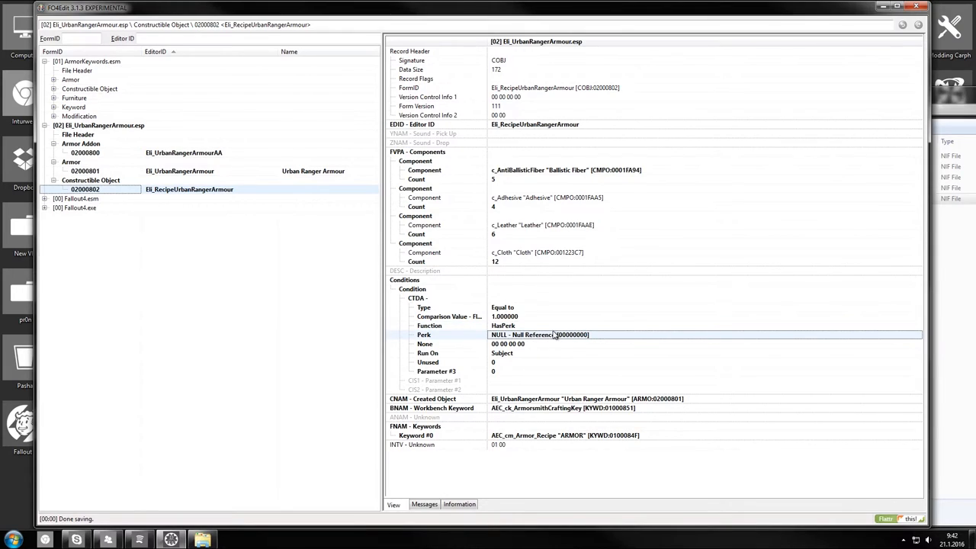
pyautogui.moveTo(545, 335)
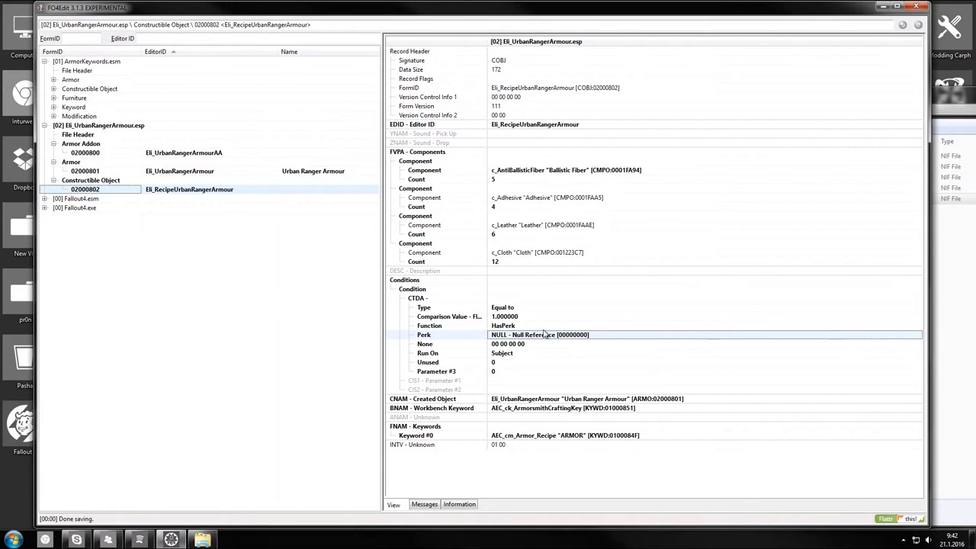
pyautogui.moveTo(528, 338)
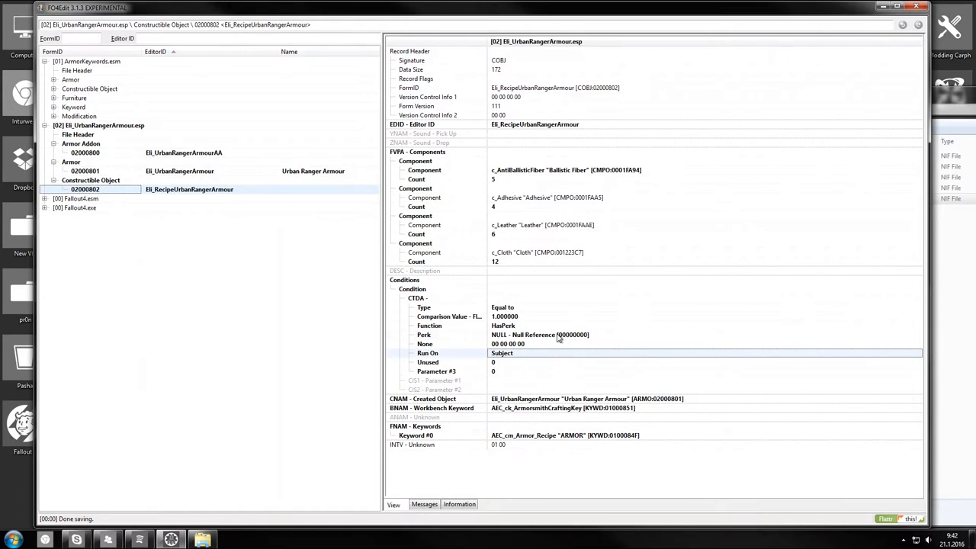
pyautogui.click(540, 335)
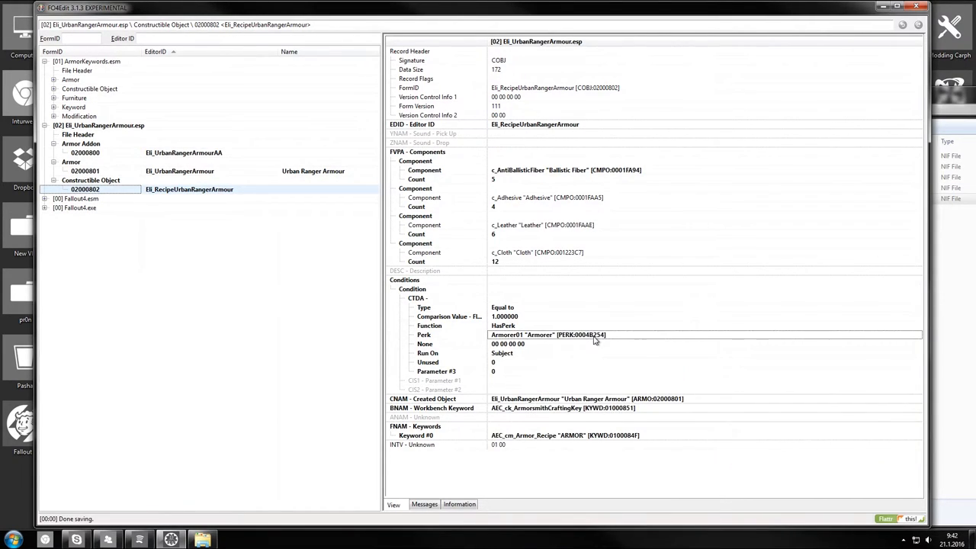
pyautogui.moveTo(533, 372)
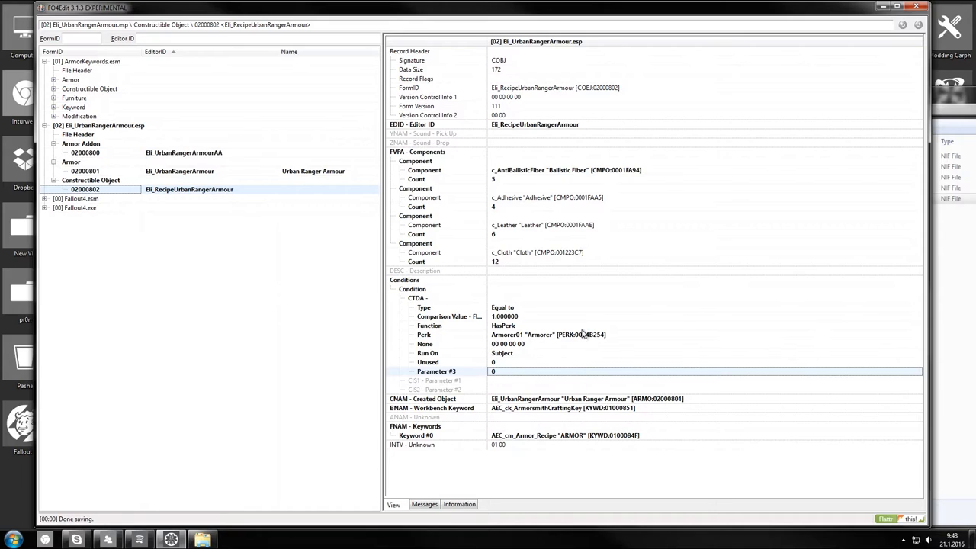
pyautogui.moveTo(501, 285)
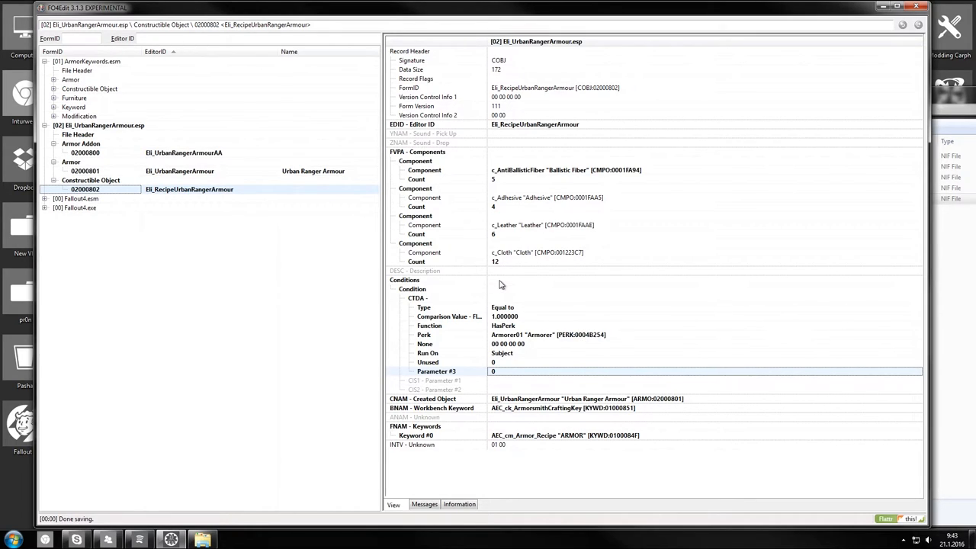
pyautogui.moveTo(501, 285)
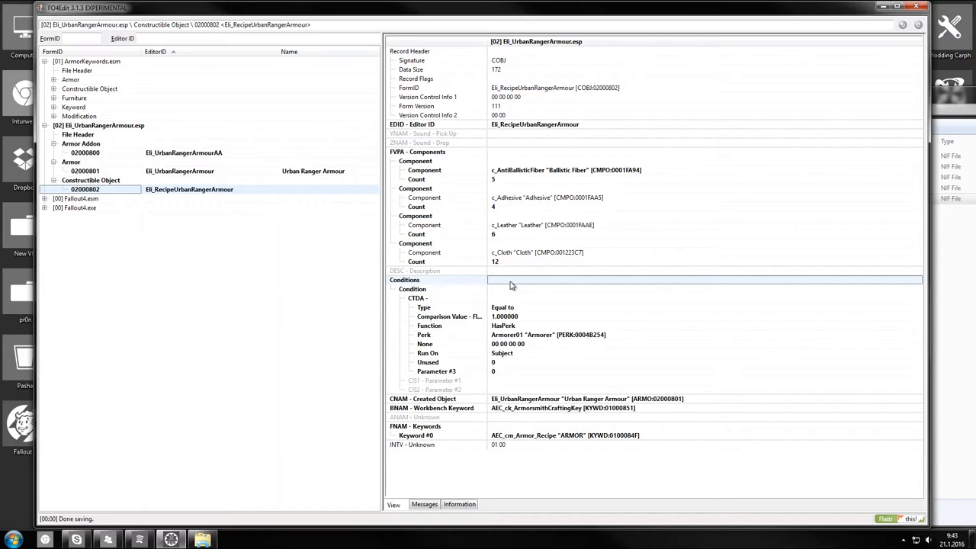
pyautogui.moveTo(512, 186)
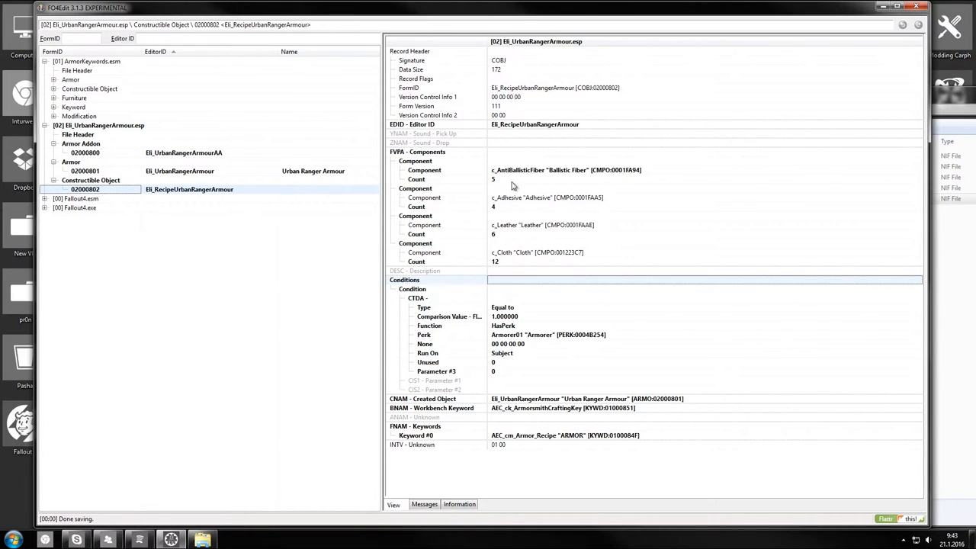
# - Review the recipe's Leather, Cloth and Adhesive component requirements
pyautogui.click(542, 226)
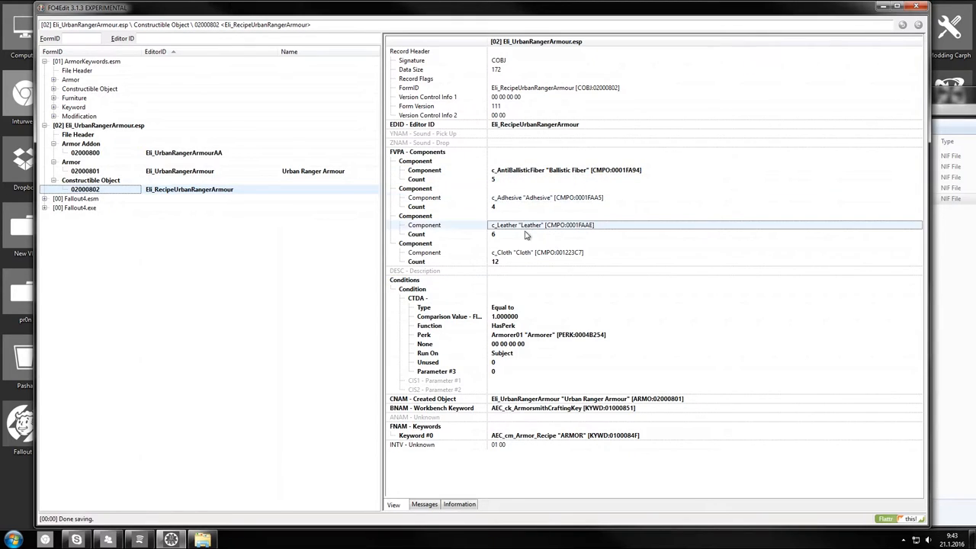
pyautogui.click(537, 253)
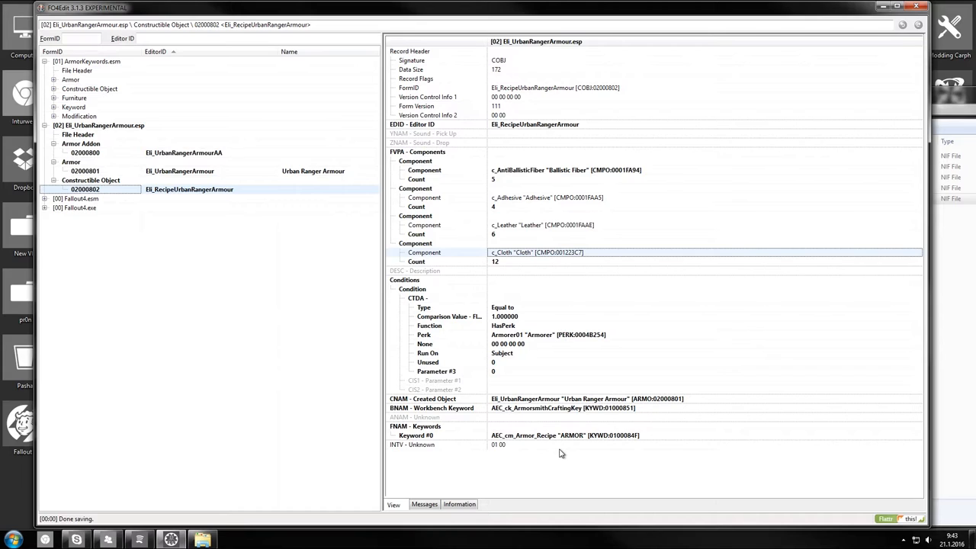
pyautogui.moveTo(531, 187)
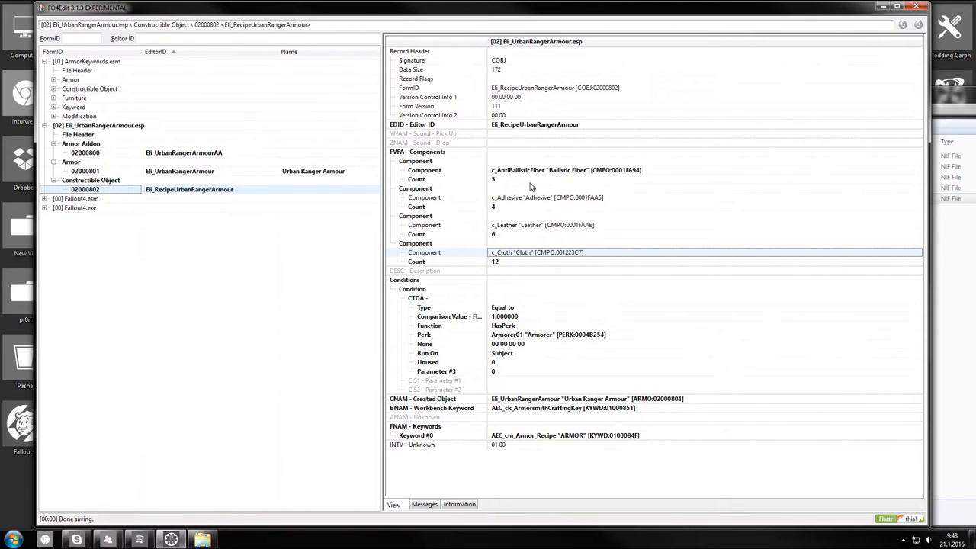
pyautogui.click(546, 199)
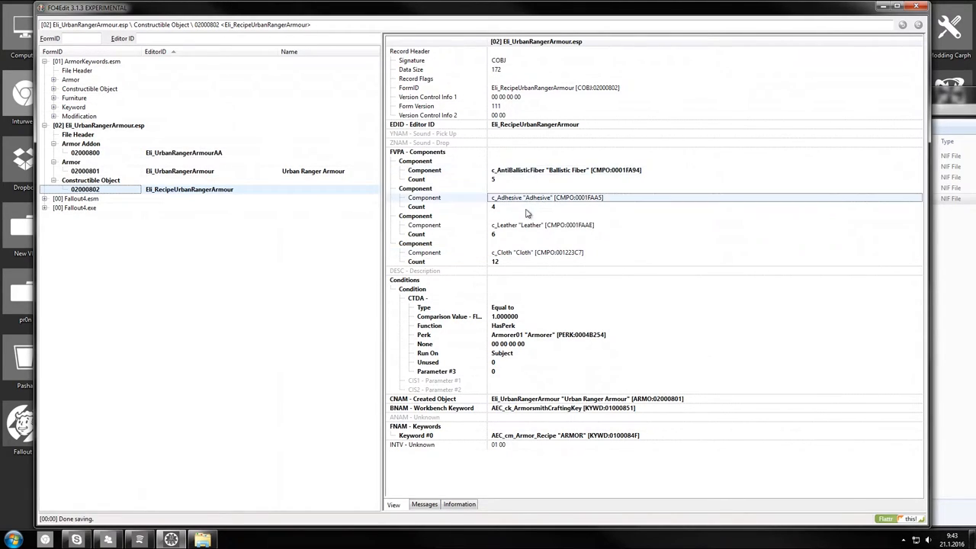
# - Add a second condition: GetItemCount greater than 0, referenced object left NULL
pyautogui.click(536, 254)
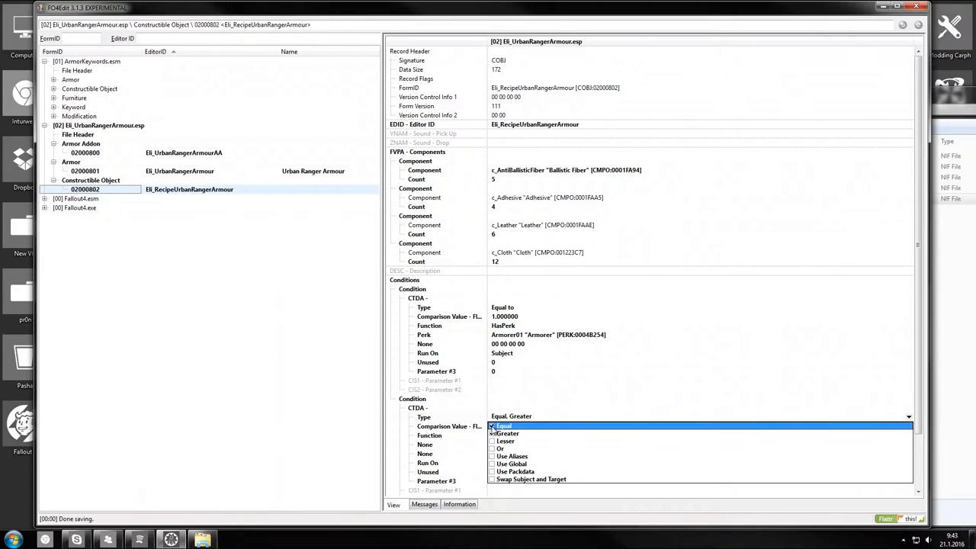
pyautogui.click(507, 433)
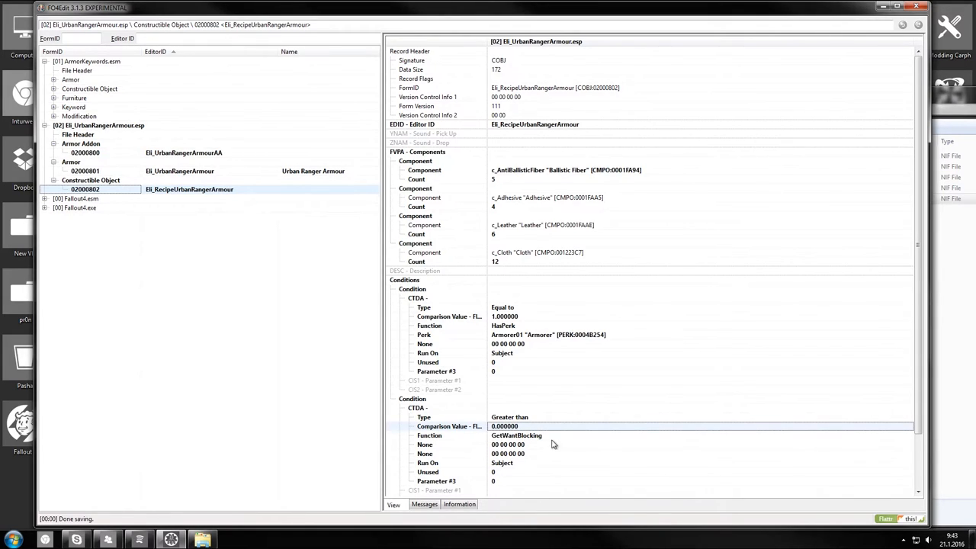
pyautogui.click(516, 436)
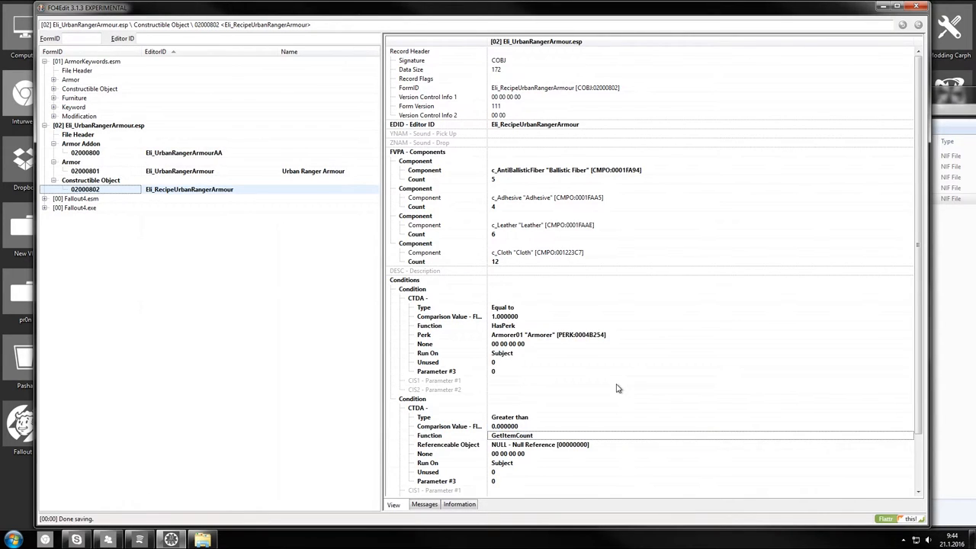
pyautogui.moveTo(552, 450)
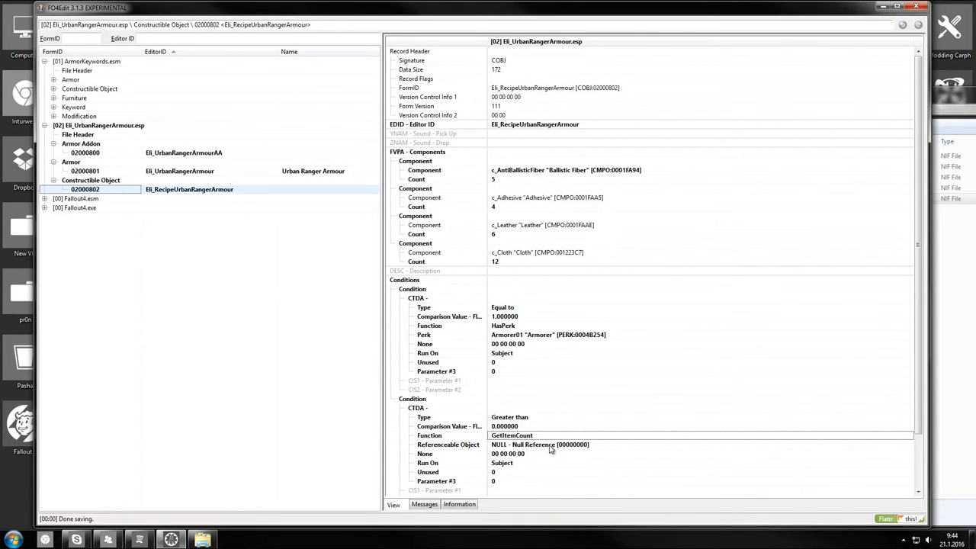
pyautogui.click(549, 445)
pyautogui.write('5mmProjectile [PROJ:0005DDEF')
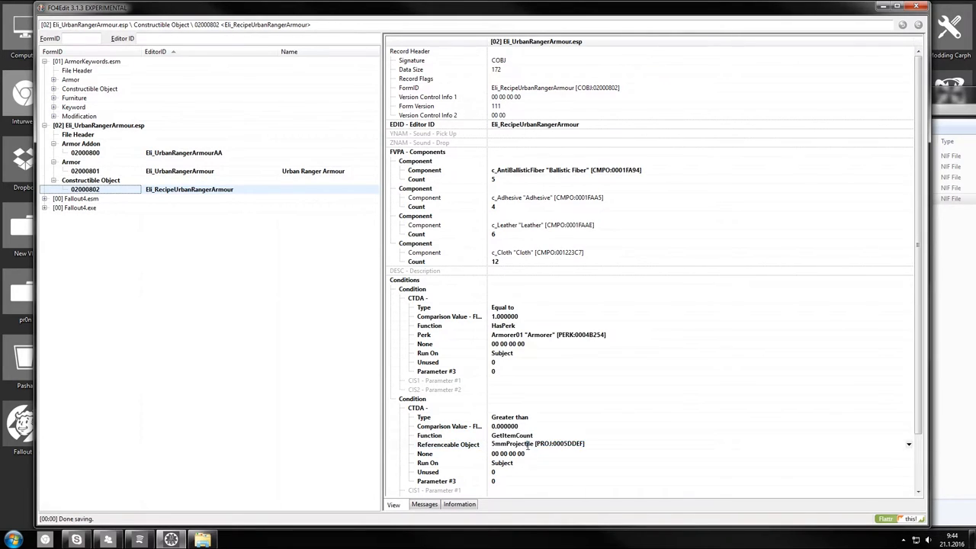
pyautogui.click(533, 445)
pyautogui.write('c_Acid_scrap "Acid" [MISC:001BF72D]c')
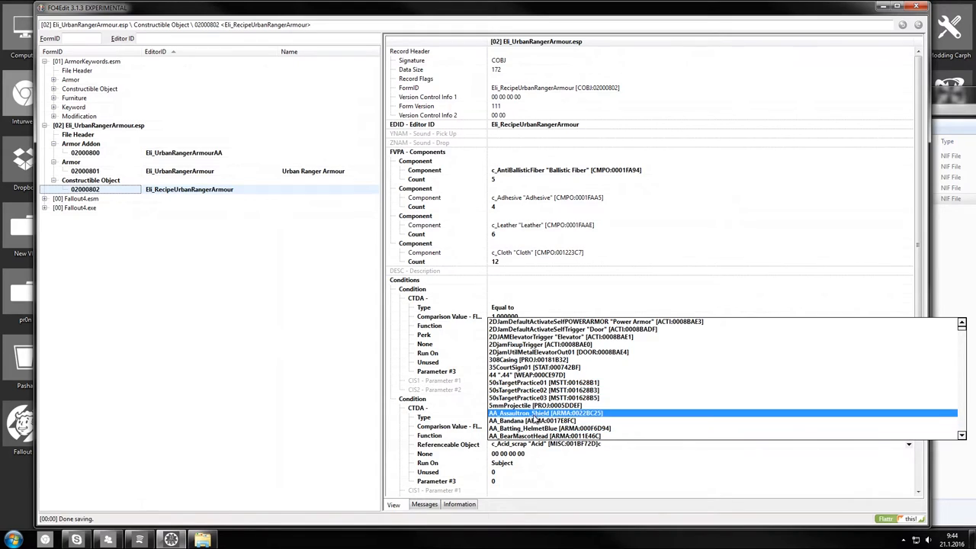
pyautogui.click(546, 436)
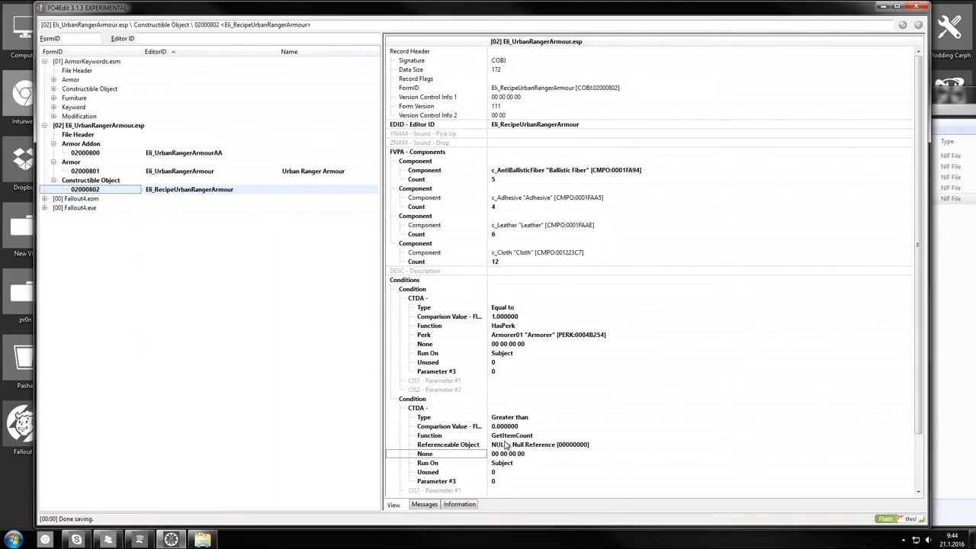
pyautogui.click(541, 446)
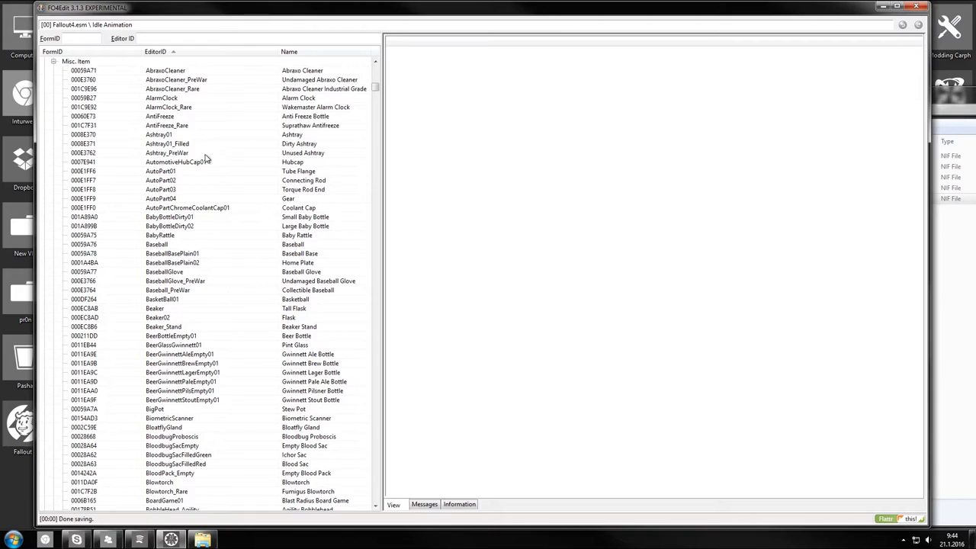
# - Browse Fallout4.esm misc items Basketball, Pint Glass and Tall Flask
pyautogui.click(162, 298)
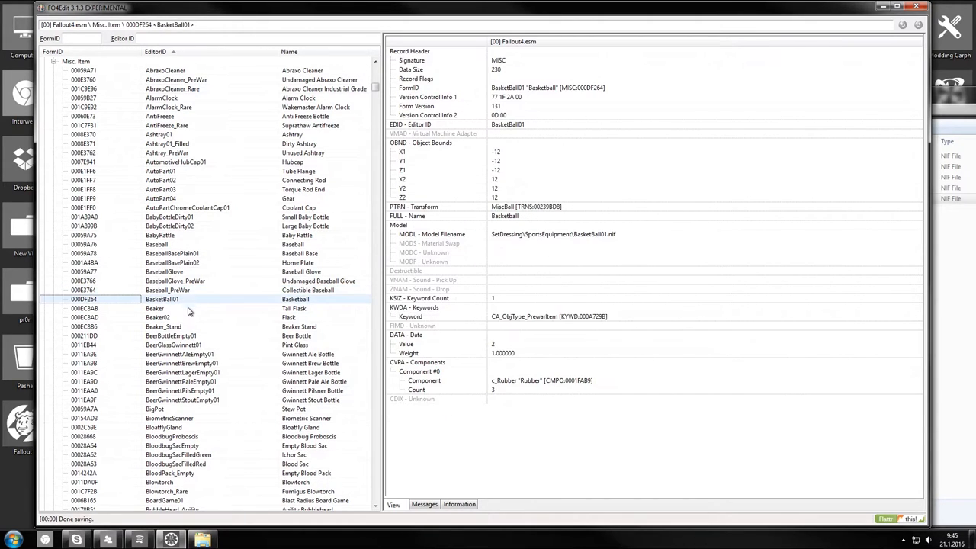
pyautogui.click(171, 345)
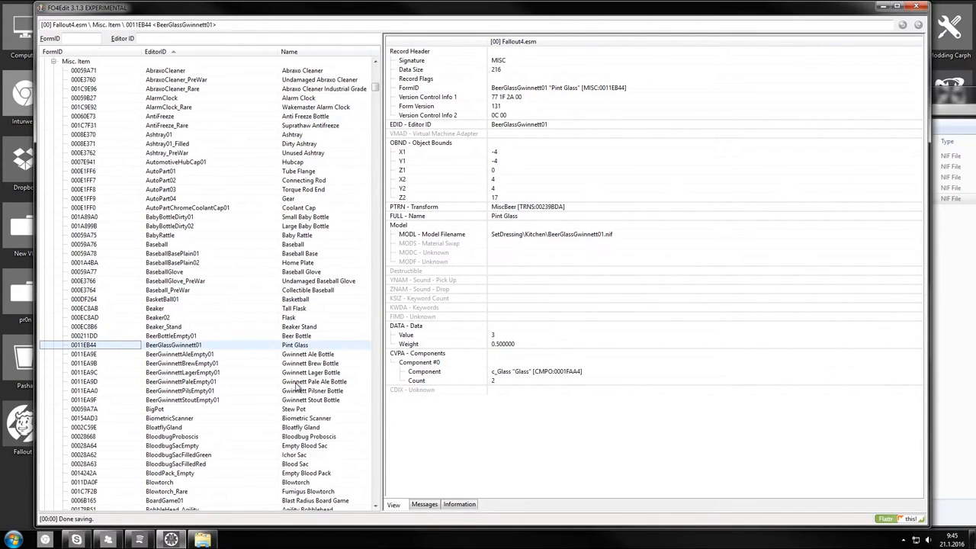
pyautogui.click(155, 308)
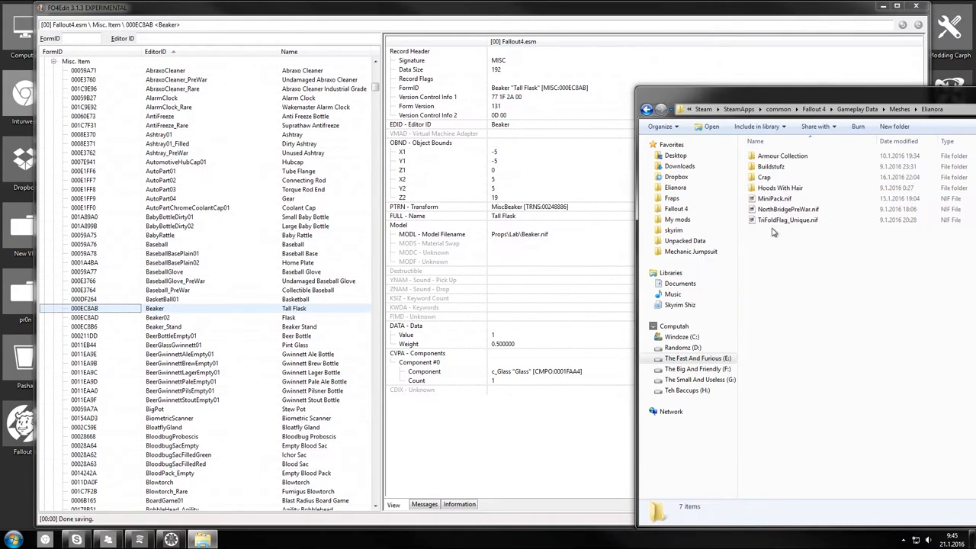
# - Preview the CraftySkull.nif skull mesh in NifSkope and rotate around it
pyautogui.doubleClick(770, 166)
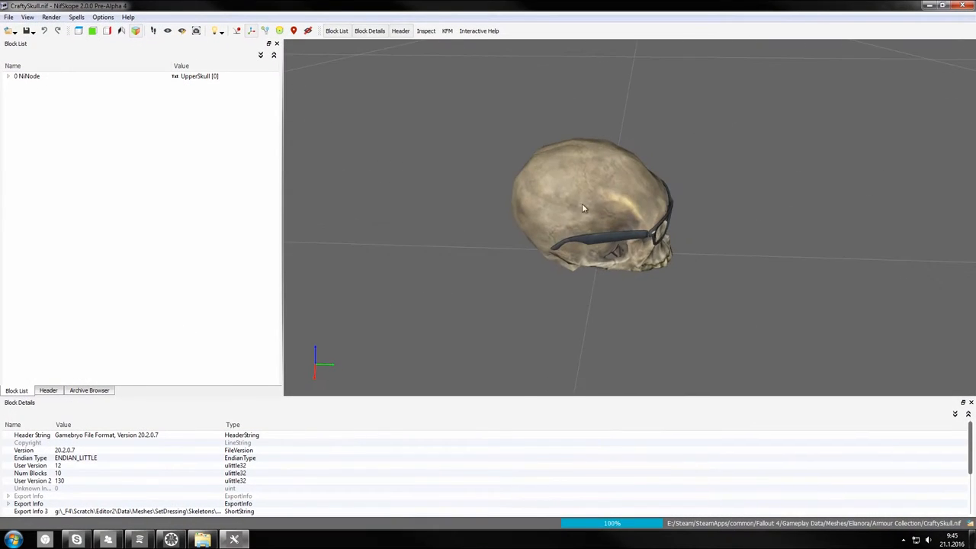
pyautogui.moveTo(582, 207); pyautogui.dragTo(714, 186)
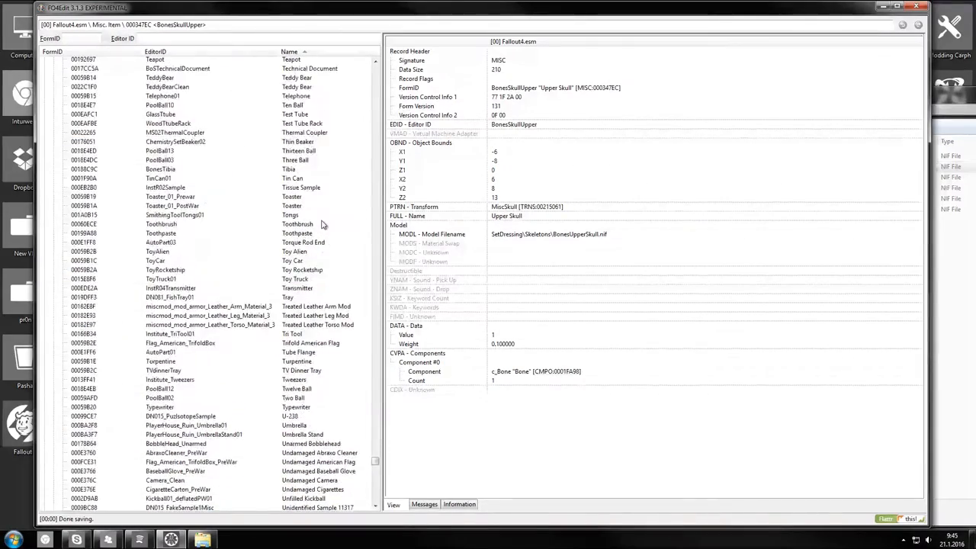
# - Locate and display the BoneSkull 'Skull' misc item record in Fallout4.esm
pyautogui.scroll(-3)
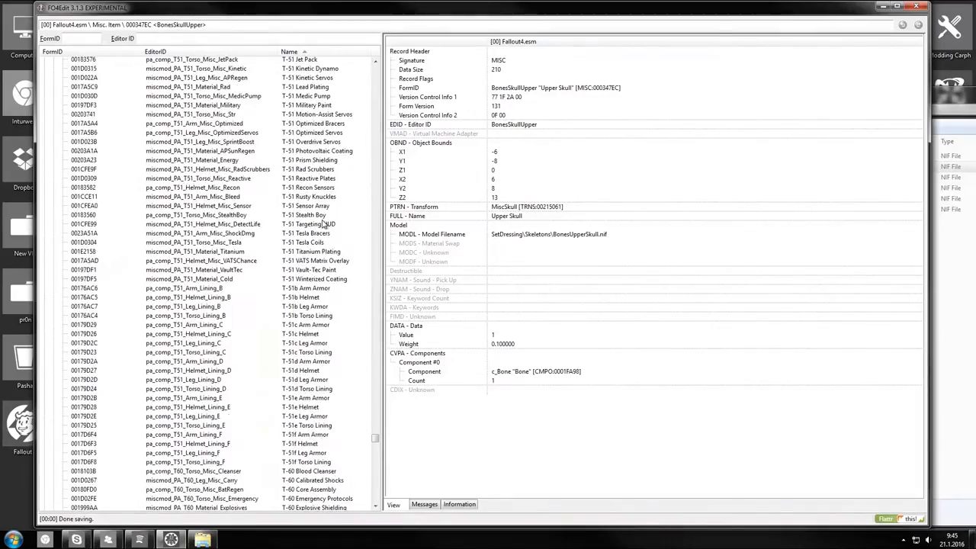
pyautogui.scroll(-3)
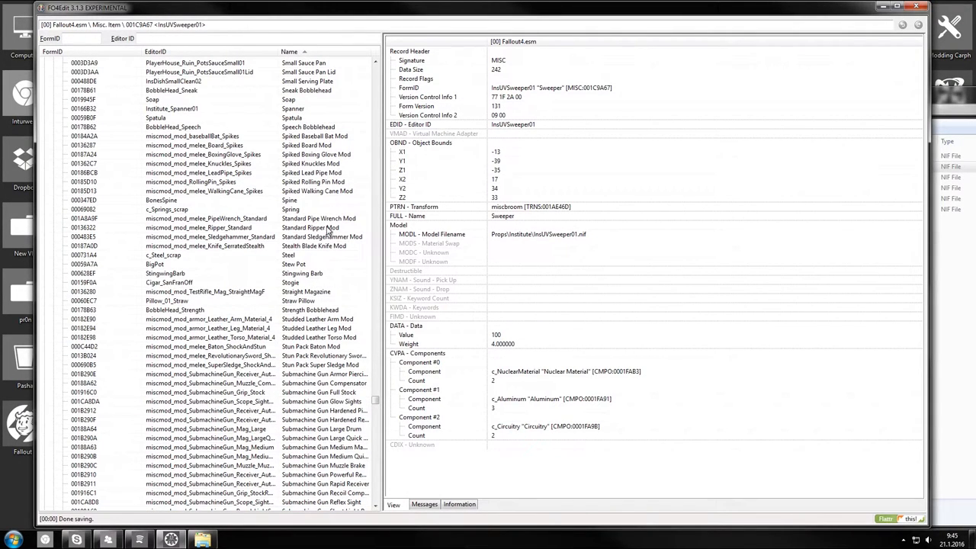
pyautogui.click(160, 118)
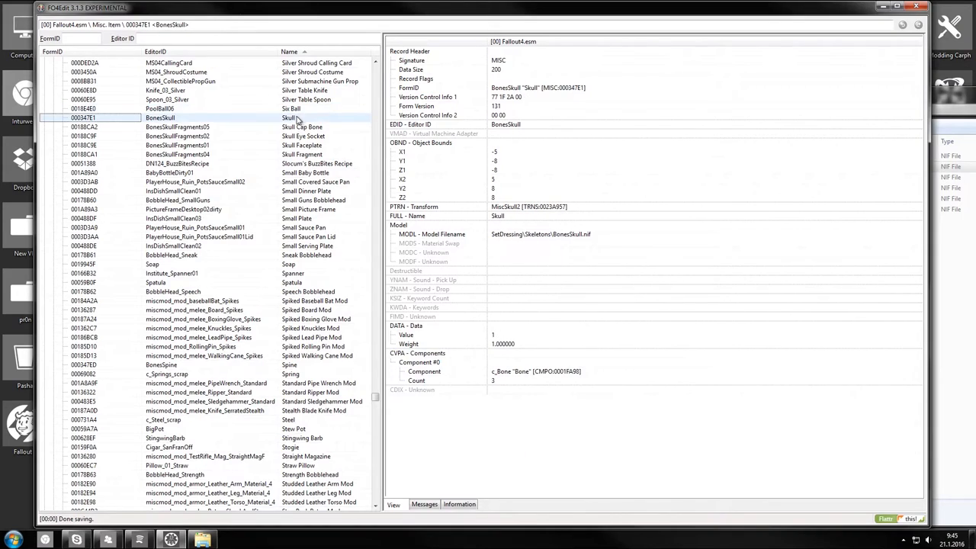
# - Copy the Skull record as new record EB_CraftySkull into EB_UrbanRangerArmour.esp
pyautogui.rightClick(160, 118)
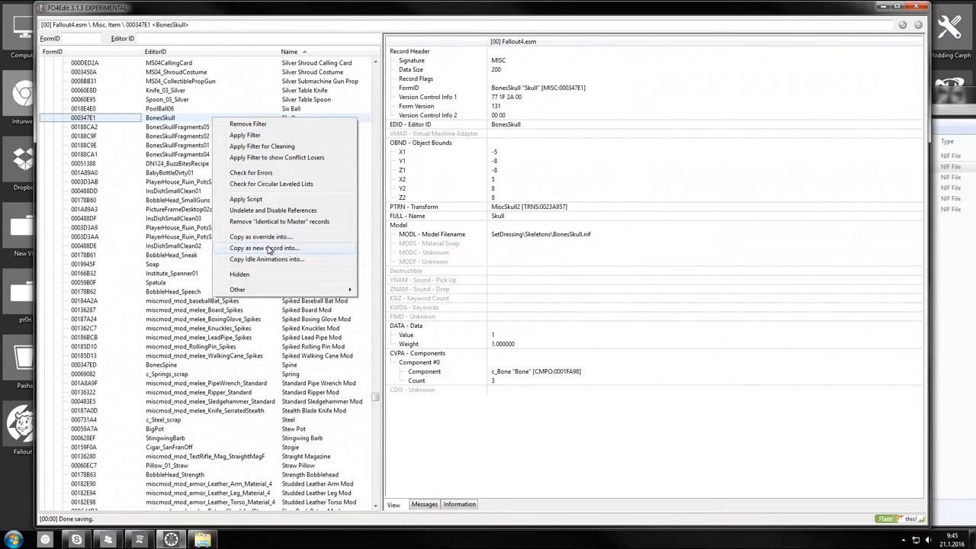
pyautogui.click(263, 247)
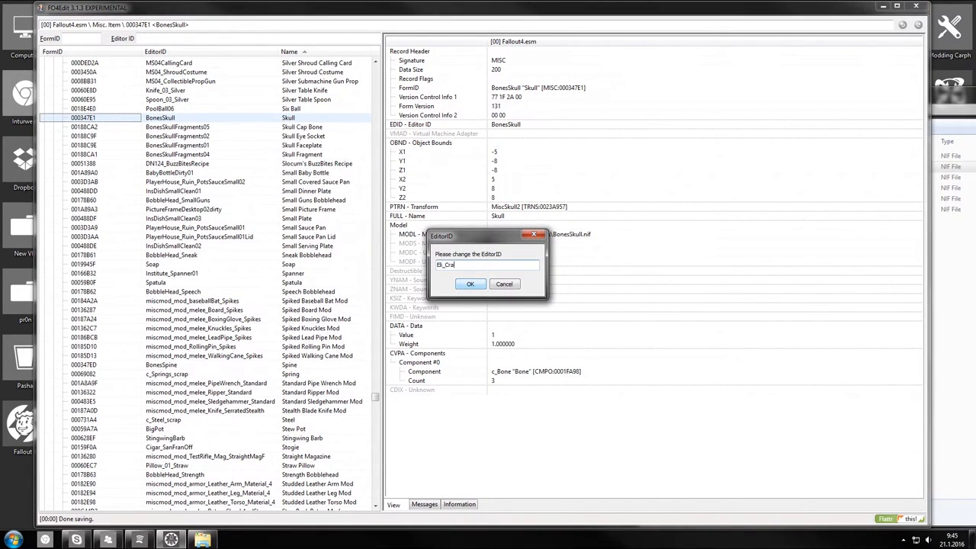
pyautogui.click(470, 284)
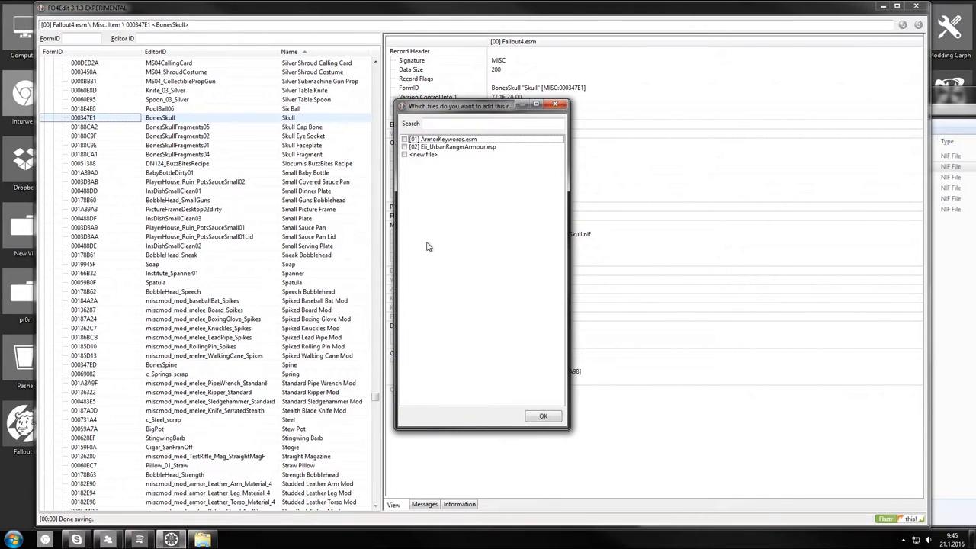
pyautogui.click(543, 415)
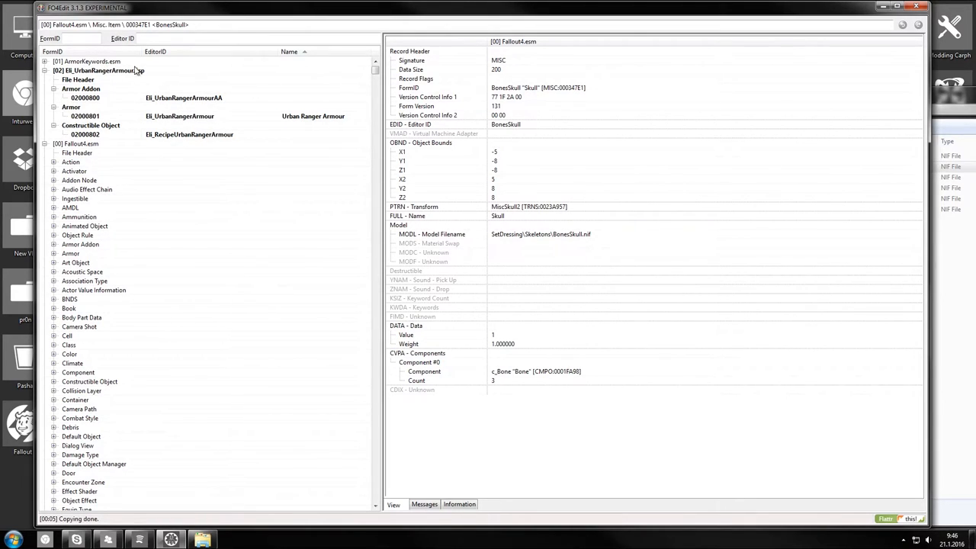
pyautogui.moveTo(75, 78)
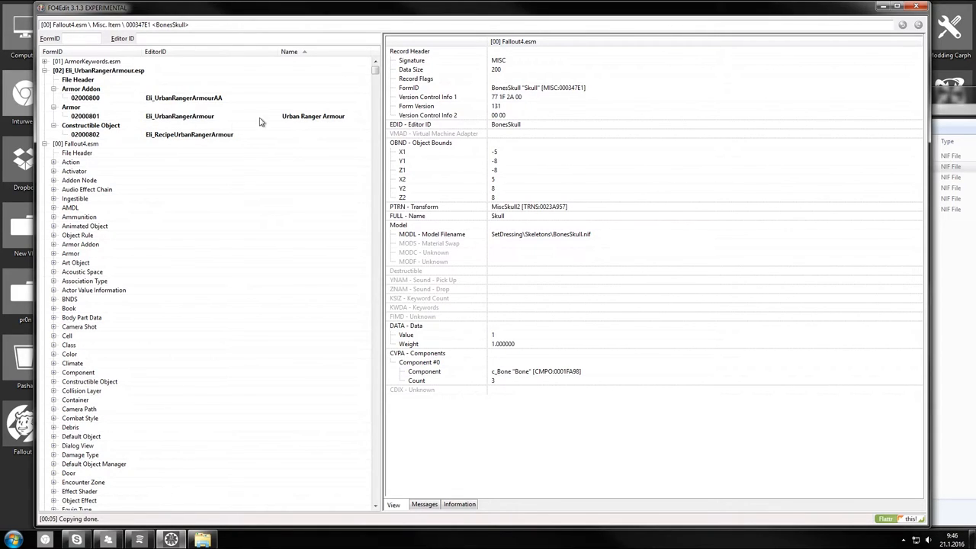
# - Expand the armour plugin's Misc. Item group to show the new EB_CraftySkull record
pyautogui.click(45, 70)
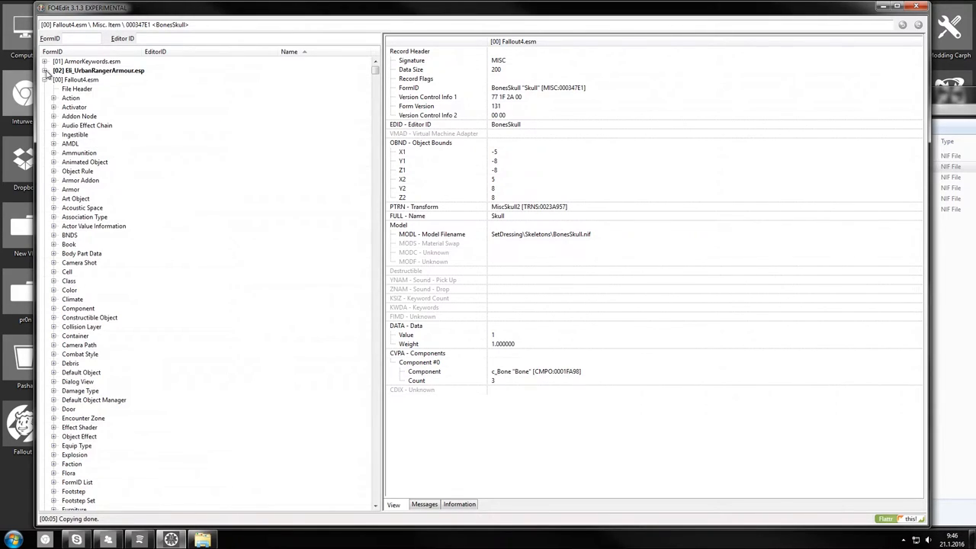
pyautogui.click(76, 116)
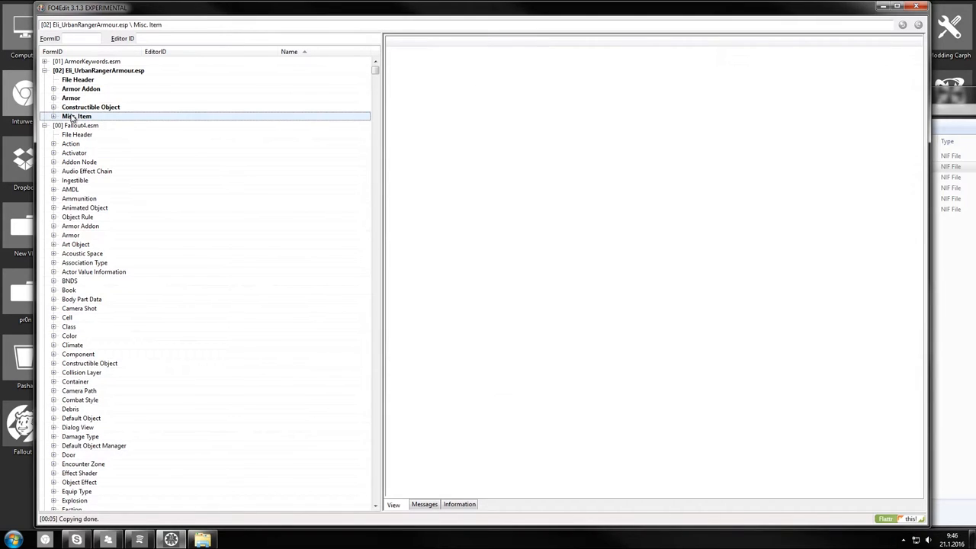
pyautogui.click(53, 115)
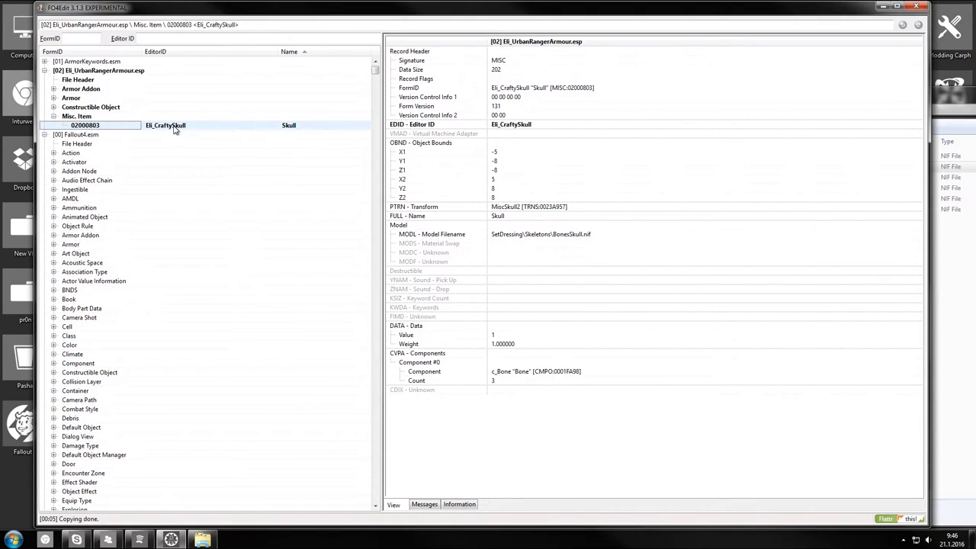
# - Rename the new item's FULL - Name to Crafty Skull
pyautogui.click(510, 125)
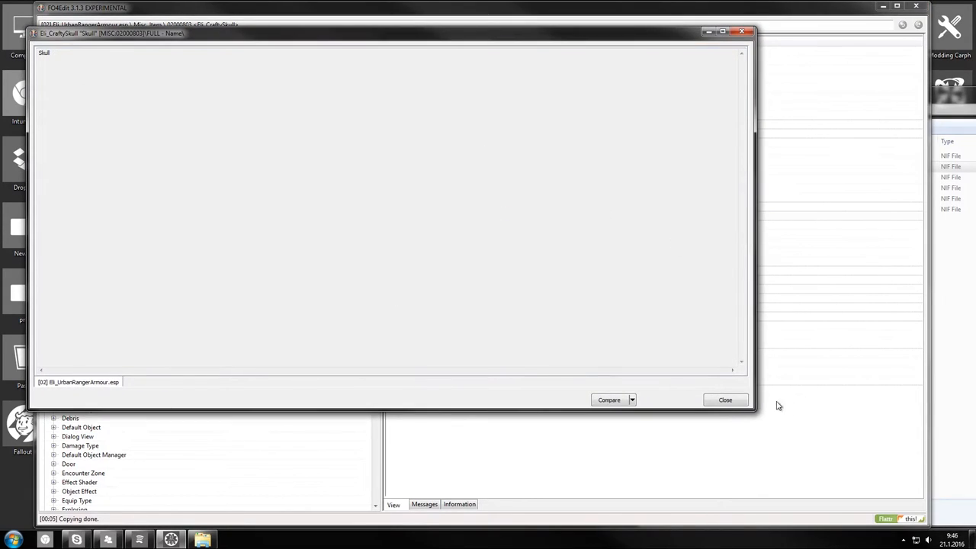
pyautogui.click(724, 400)
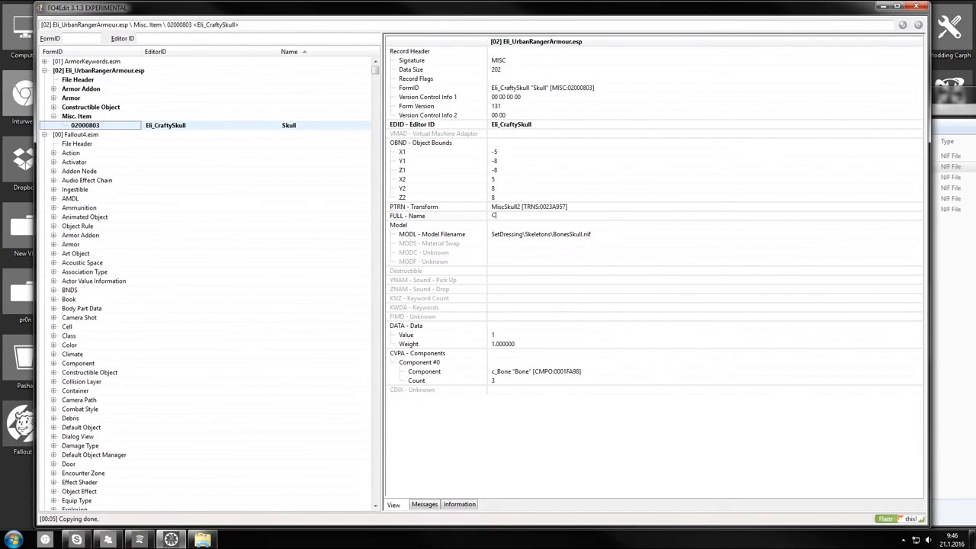
pyautogui.write('rafty Skull')
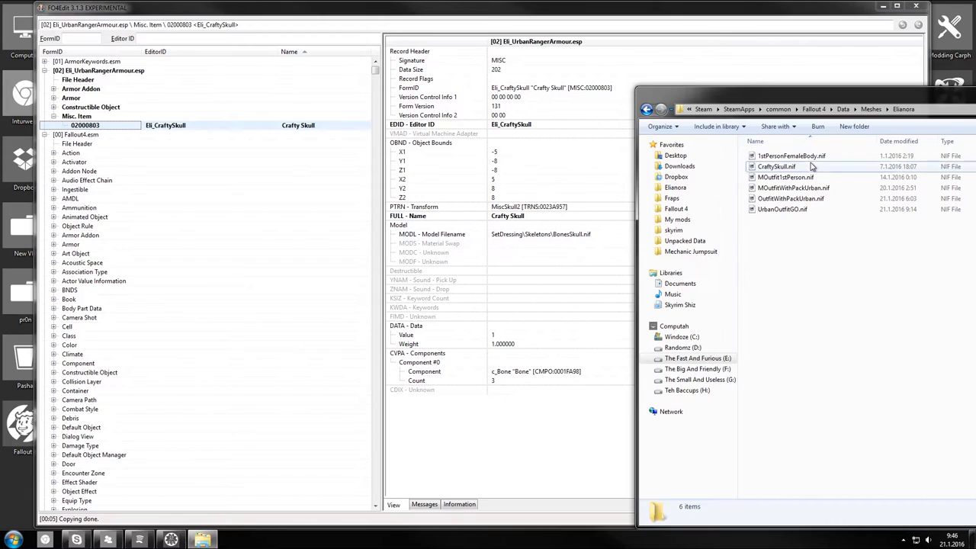
# - Set the model to Meshes\Eleonora\CraftySkull.nif and remove the scrap components
pyautogui.click(776, 167)
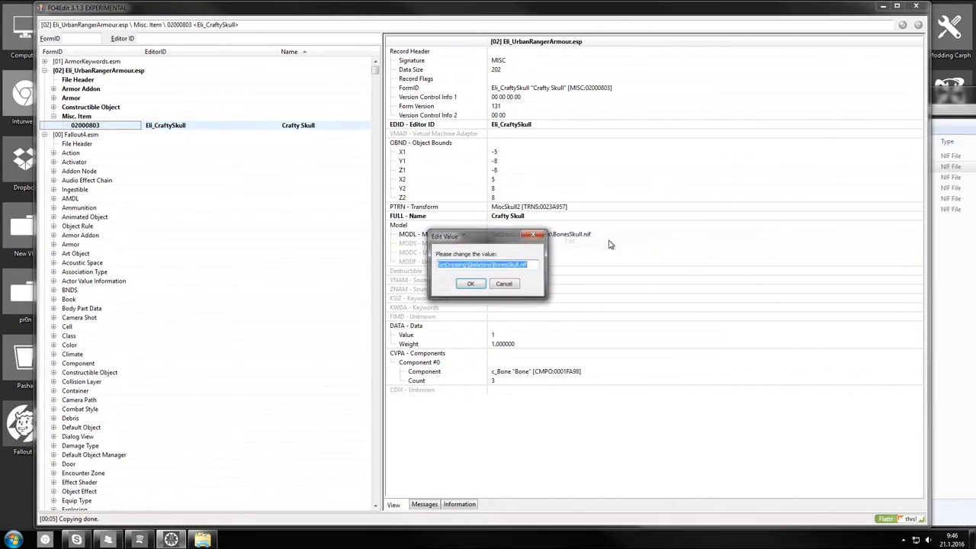
pyautogui.click(469, 282)
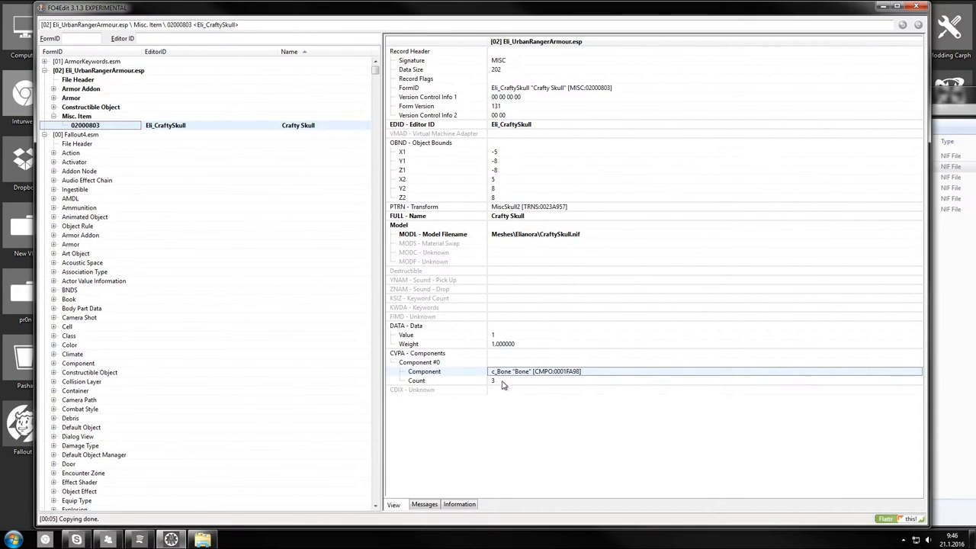
pyautogui.moveTo(498, 384)
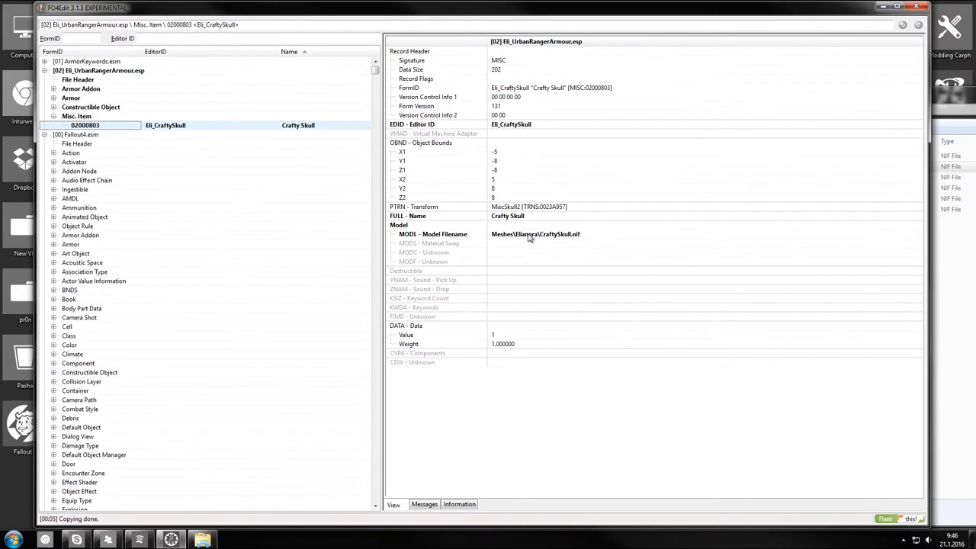
pyautogui.click(70, 152)
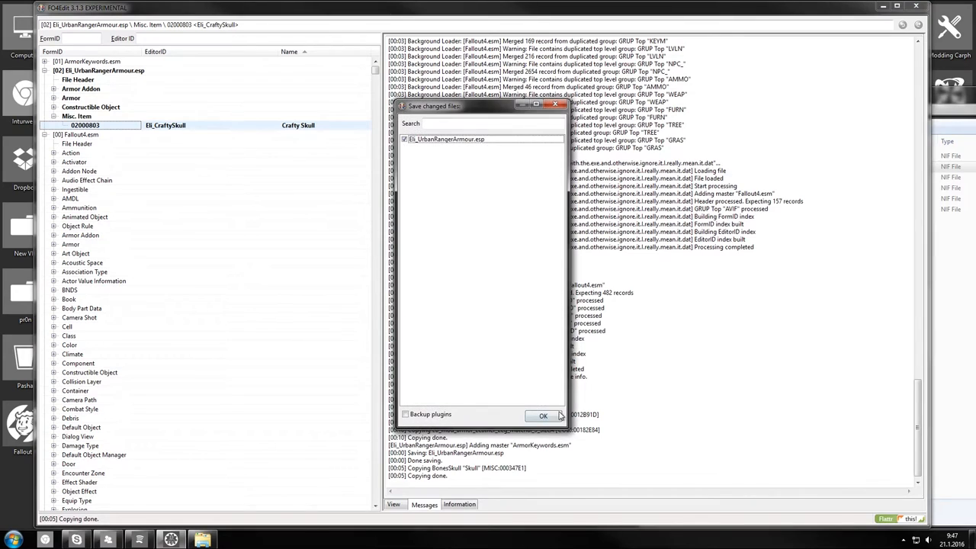
# - Save EB_UrbanRangerArmour.esp and close FO4Edit
pyautogui.click(543, 414)
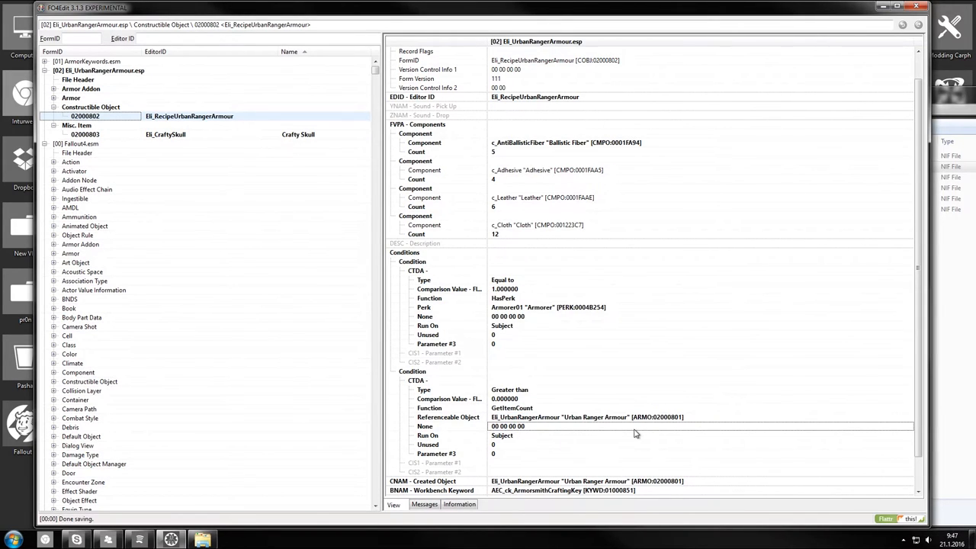
pyautogui.click(586, 418)
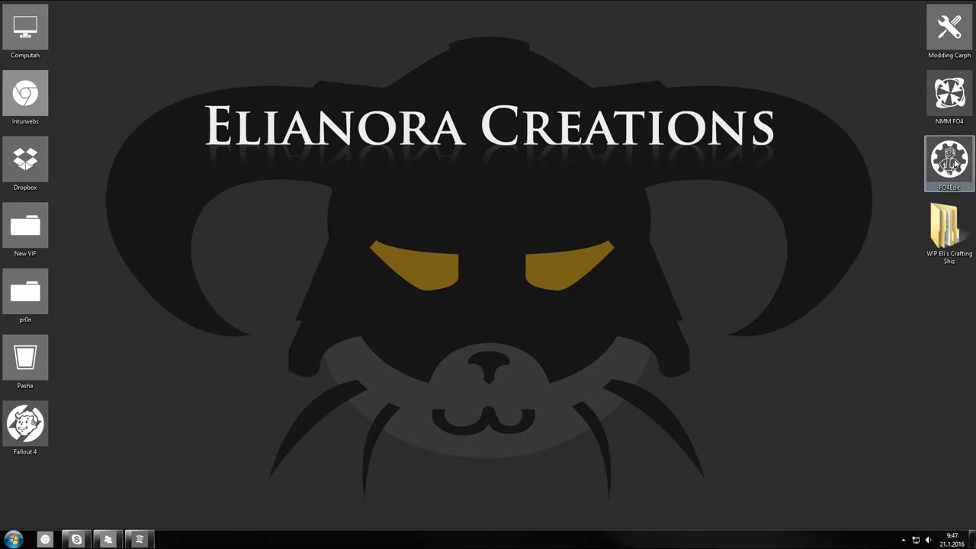
# - Reopen FO4Edit with the plugin and select the Urban Ranger Armour recipe
pyautogui.doubleClick(948, 164)
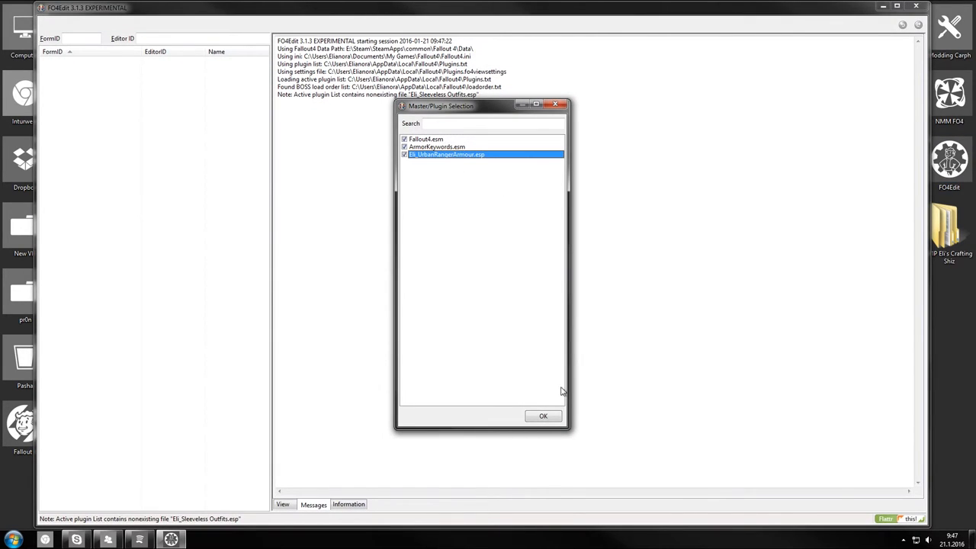
pyautogui.click(543, 415)
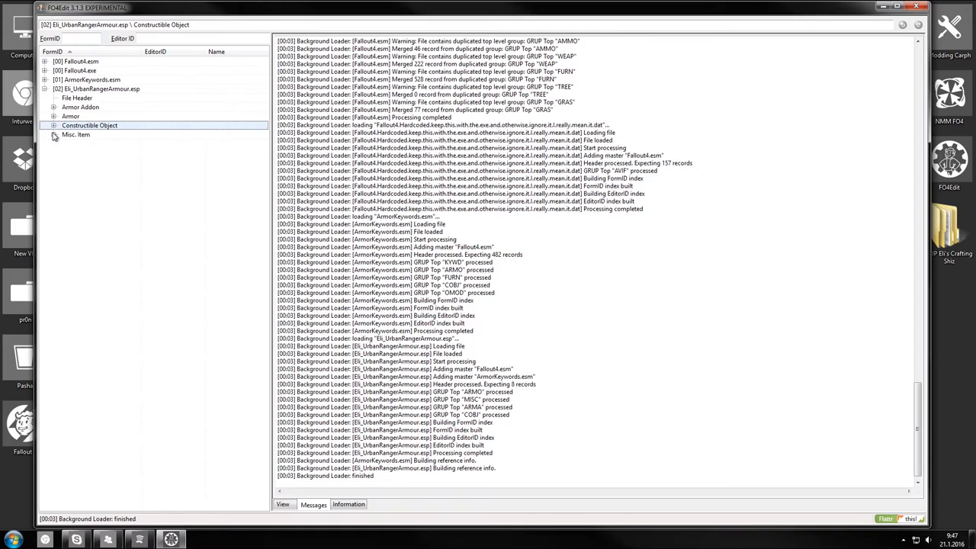
pyautogui.click(54, 125)
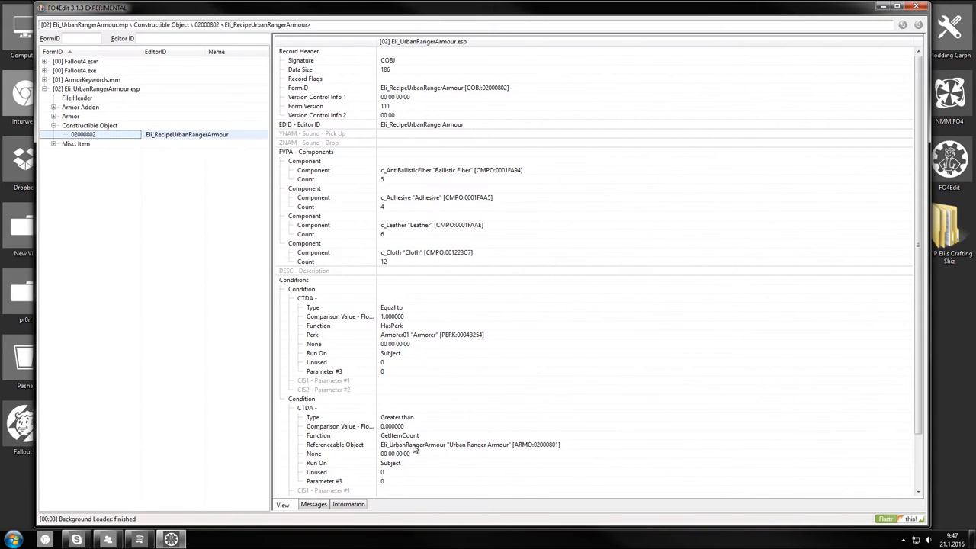
pyautogui.click(55, 143)
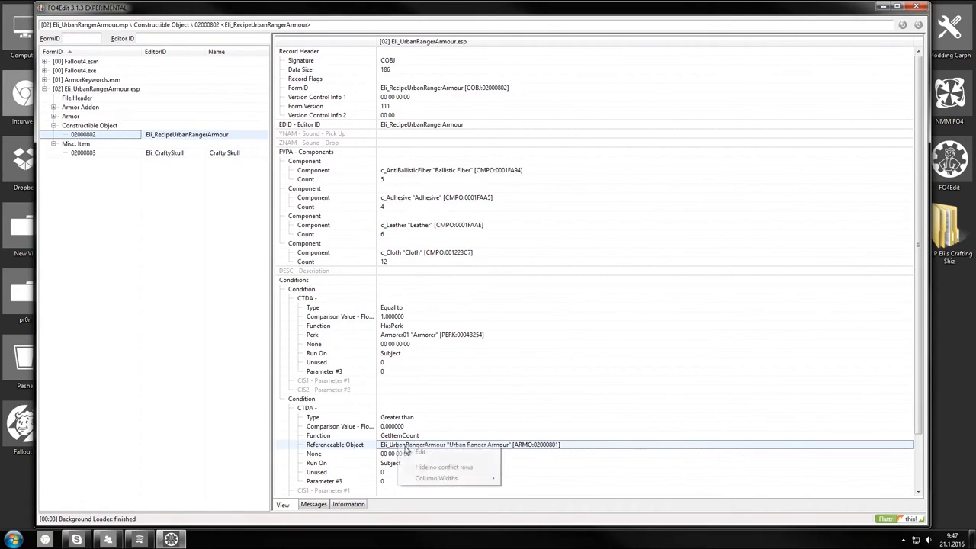
# - Set the GetItemCount condition's referenced object to EB_CraftySkull
pyautogui.click(421, 452)
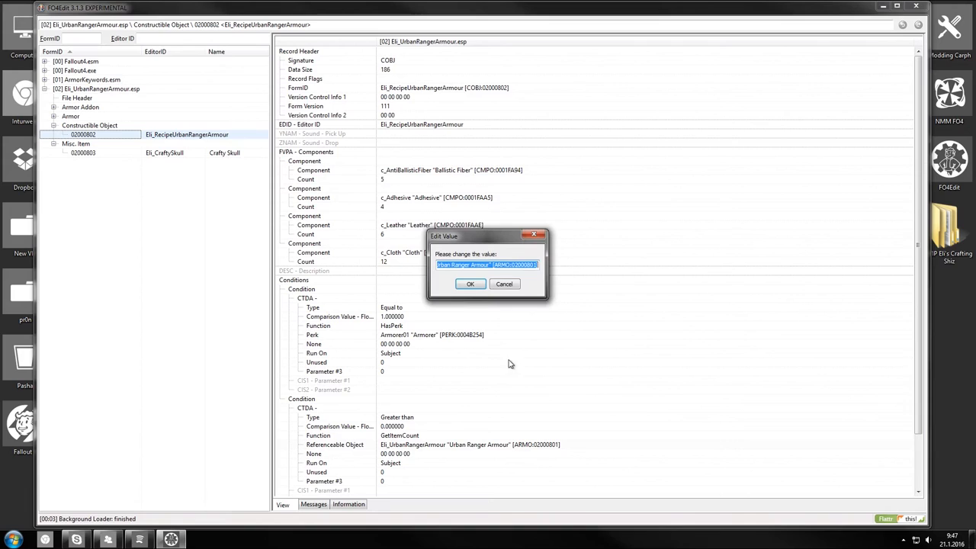
pyautogui.click(470, 283)
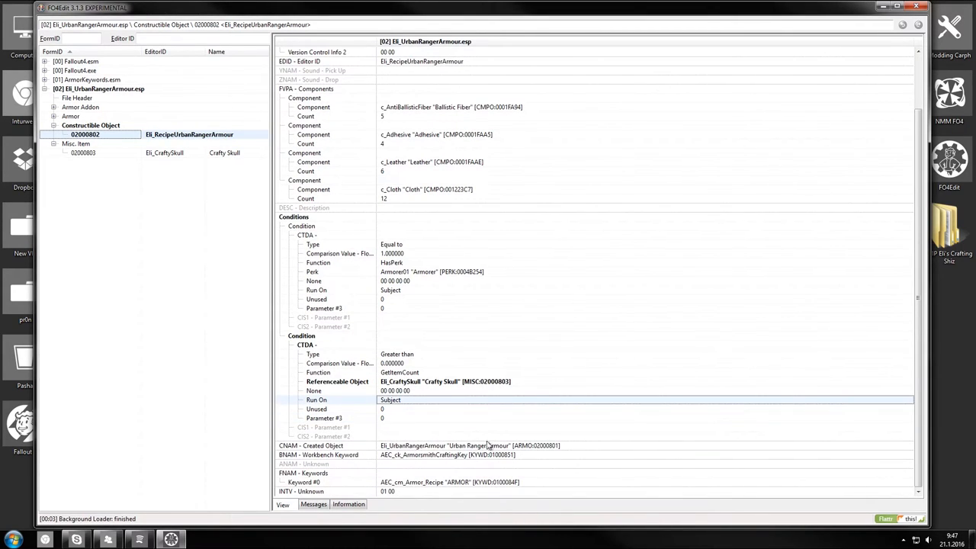
pyautogui.moveTo(509, 464)
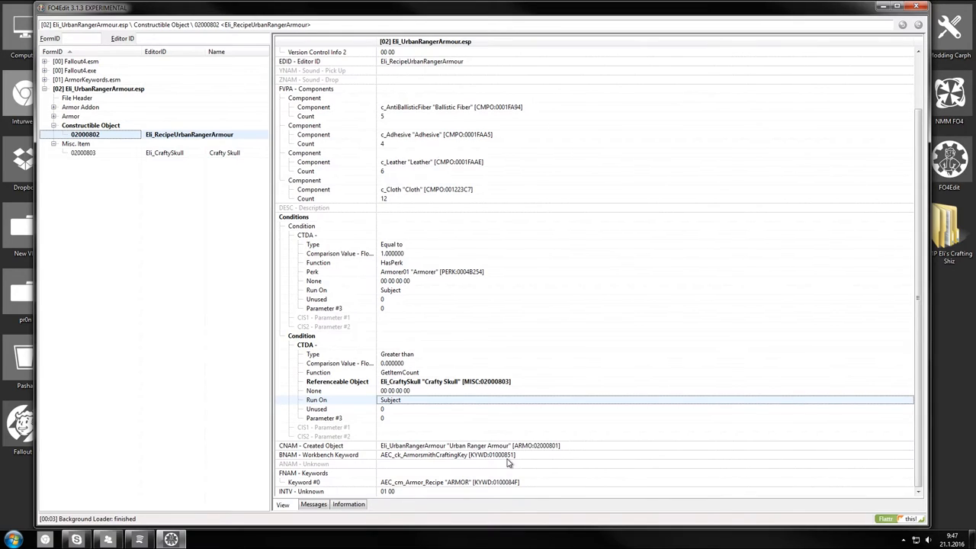
pyautogui.click(83, 153)
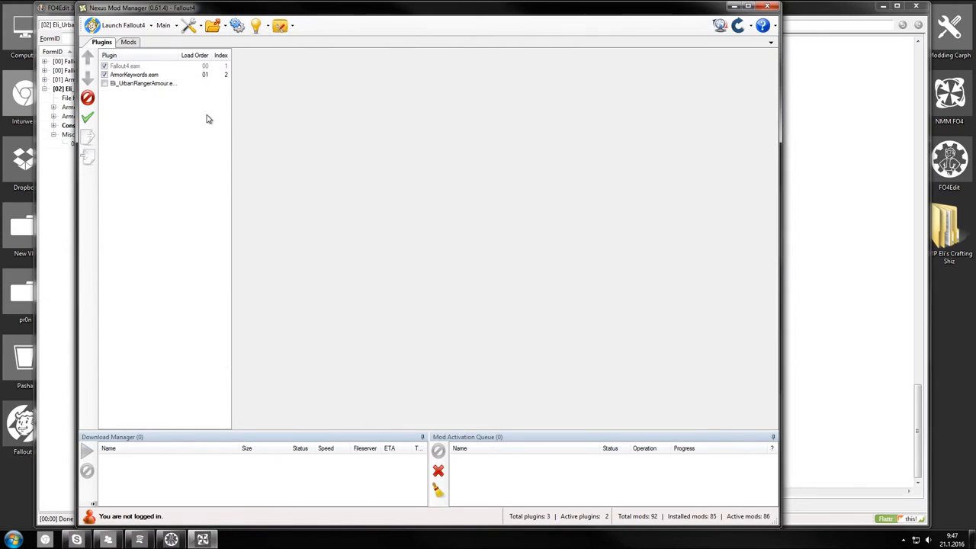
# - Enable EB_UrbanRangerArmour.esp in Nexus Mod Manager and launch Fallout 4
pyautogui.click(104, 83)
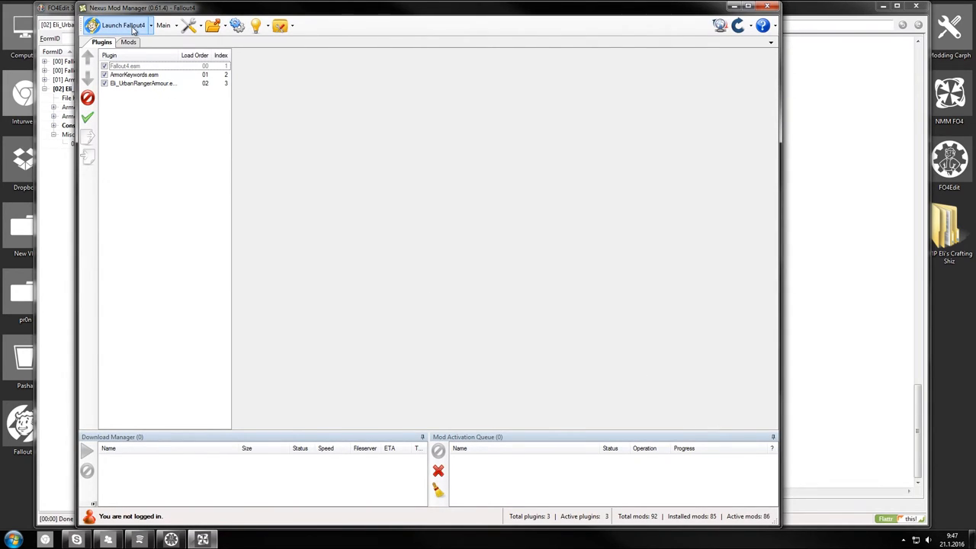
pyautogui.click(122, 25)
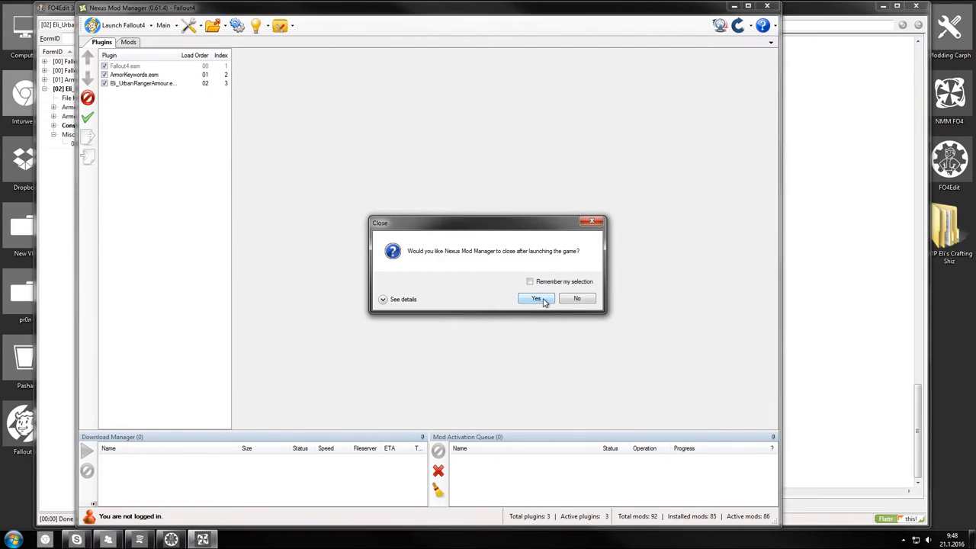
pyautogui.click(536, 297)
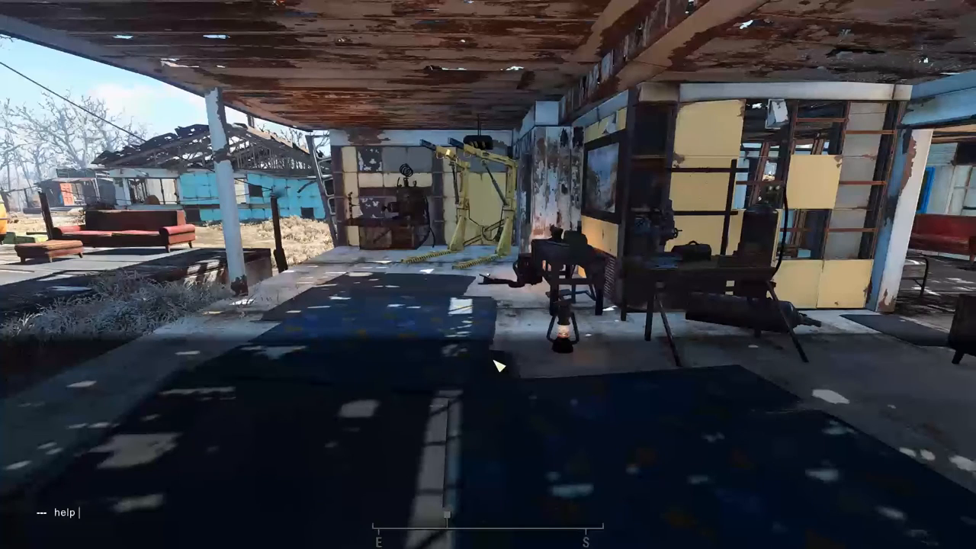
# - Search the console with 'help crafty 4' to confirm the Crafty Skull item exists
pyautogui.write('crafty')
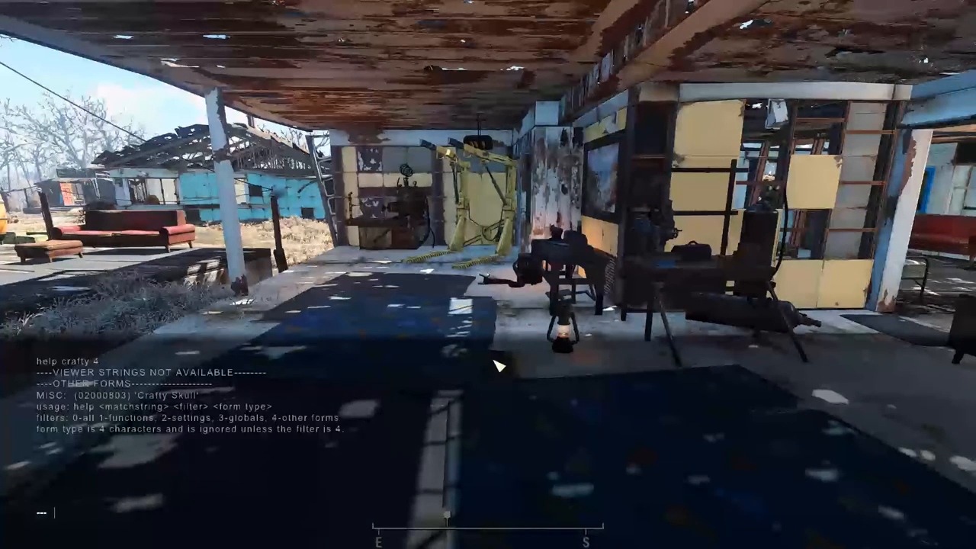
pyautogui.write('pla')
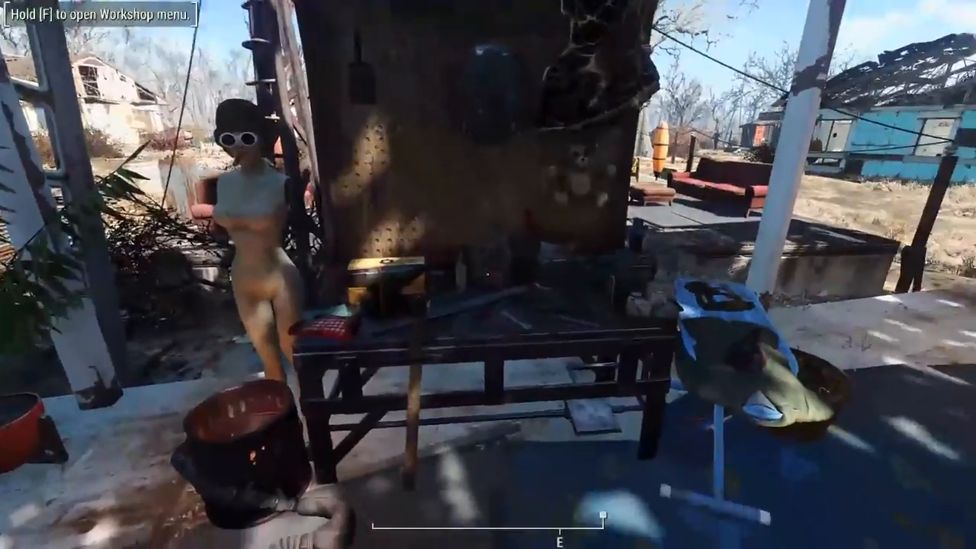
pyautogui.moveTo(488, 275)
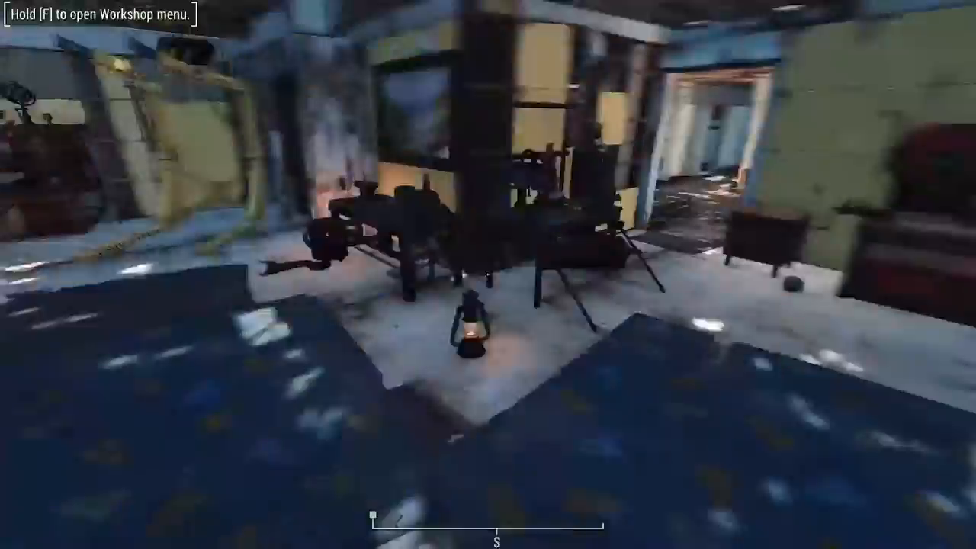
# - Craft the Urban Ranger Armour at the armorsmith workbench from adhesive, leather, cloth and ballistic fiber
pyautogui.press('f')
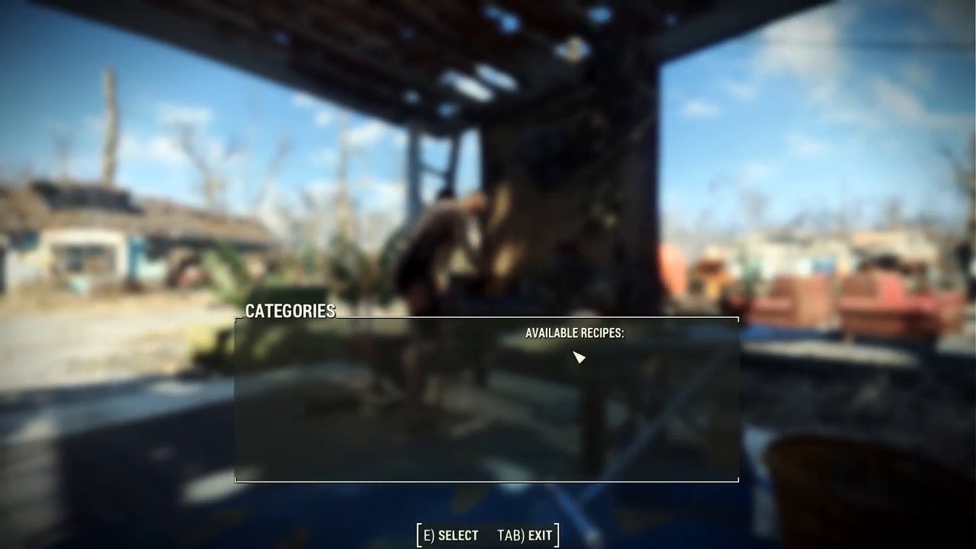
pyautogui.press('Tab')
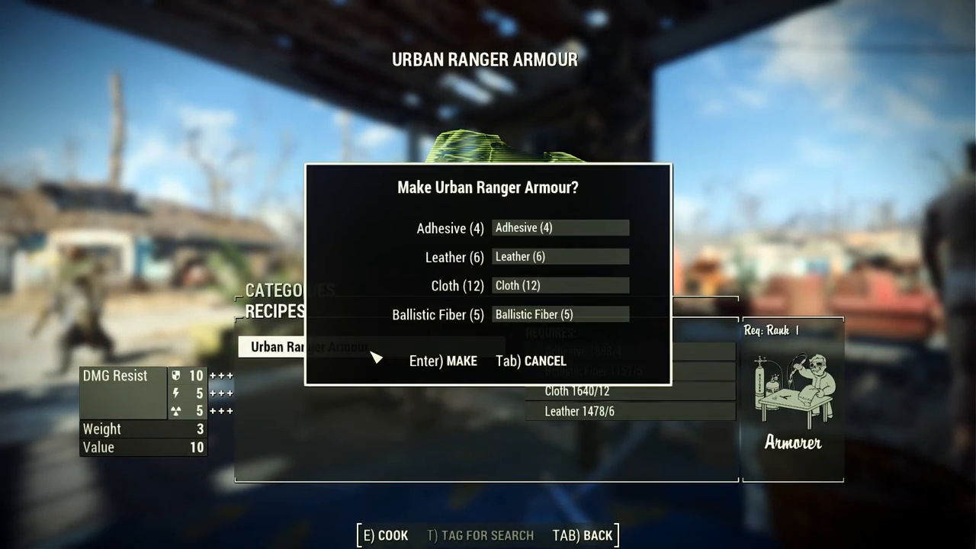
pyautogui.press('enter')
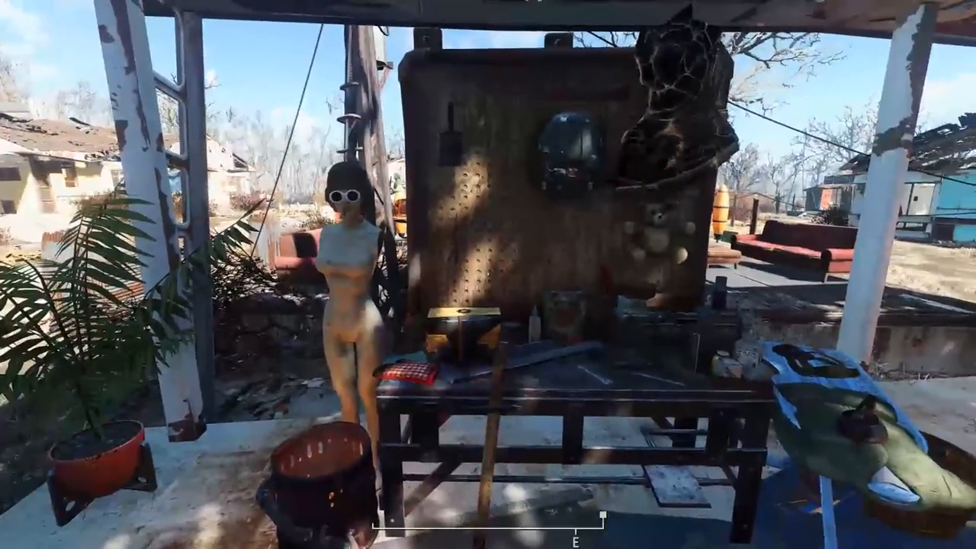
# - Trade the Urban Ranger Armour to MacCready so he holds and wears it
pyautogui.press('tab')
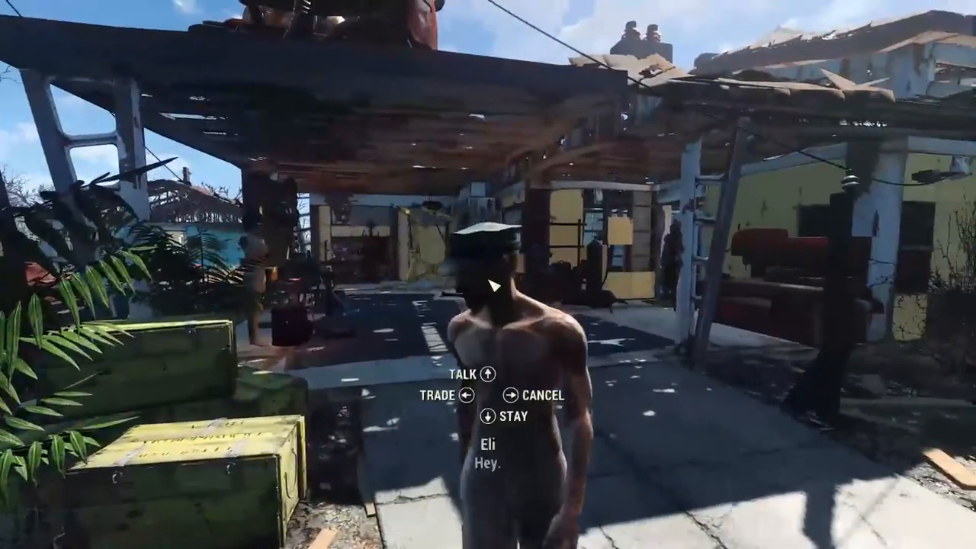
pyautogui.click(467, 395)
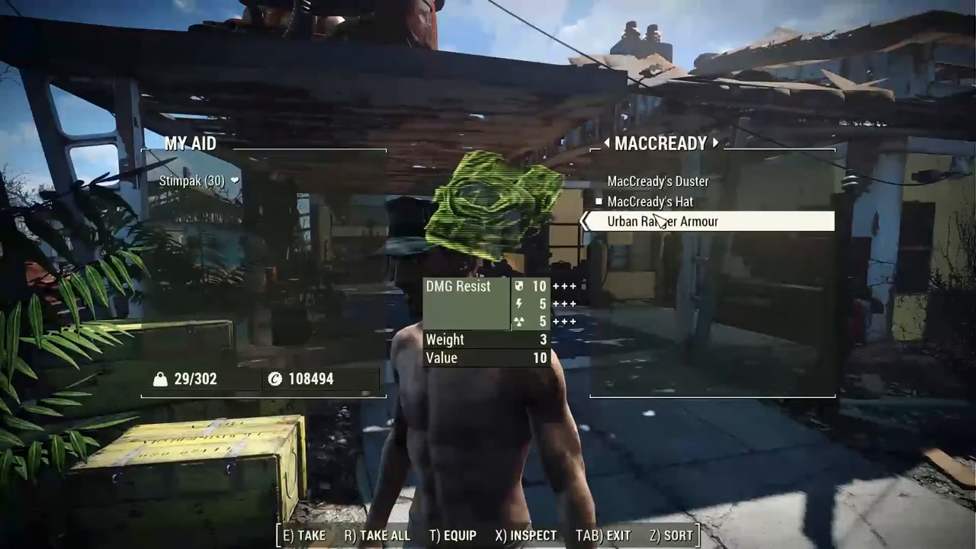
pyautogui.press('tab')
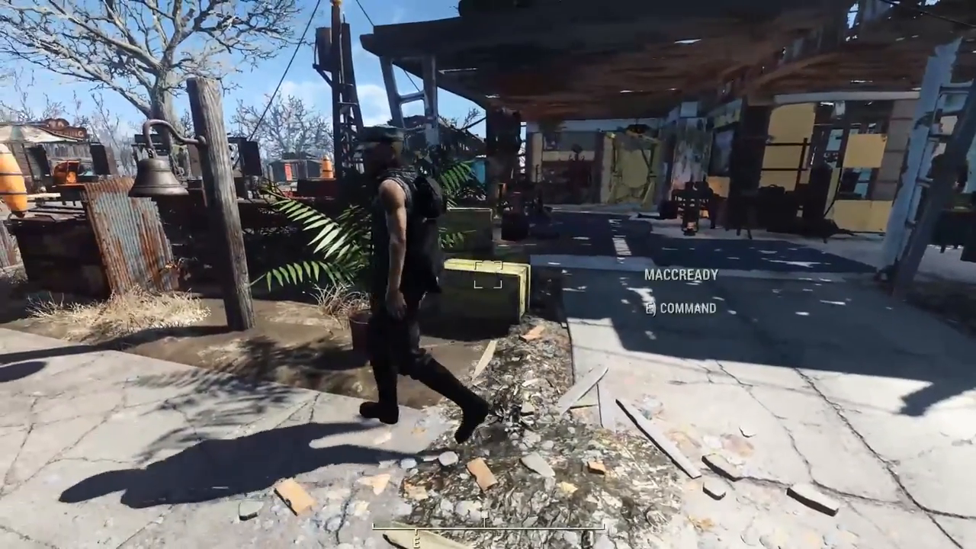